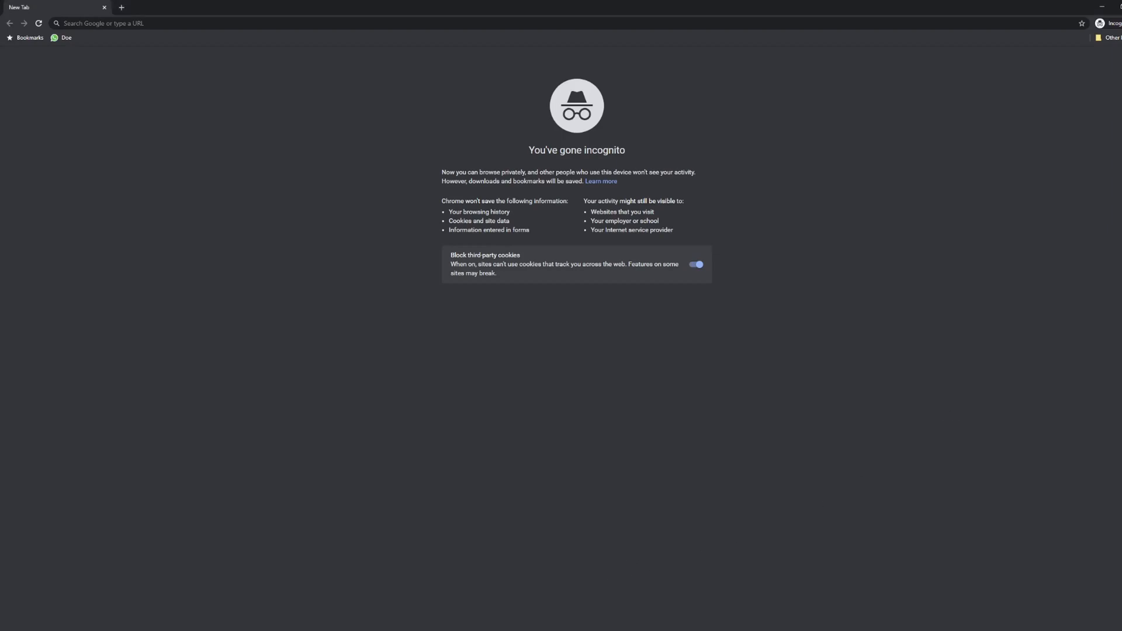
{"action": "mouse_move", "coordinate": [659, 548]}
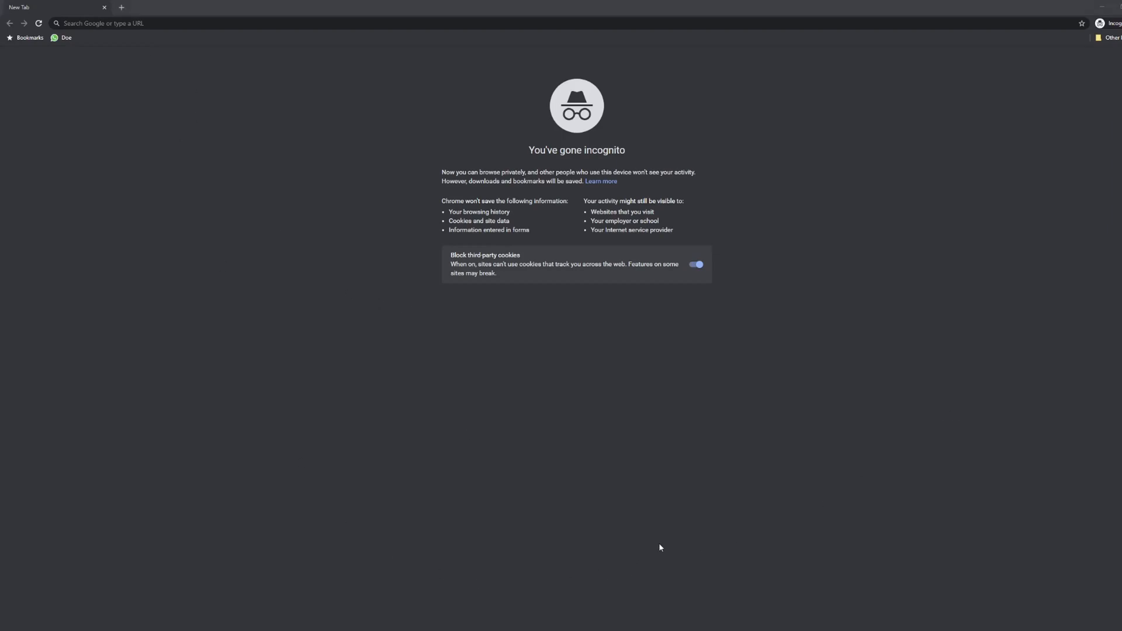
{"action": "mouse_move", "coordinate": [760, 583]}
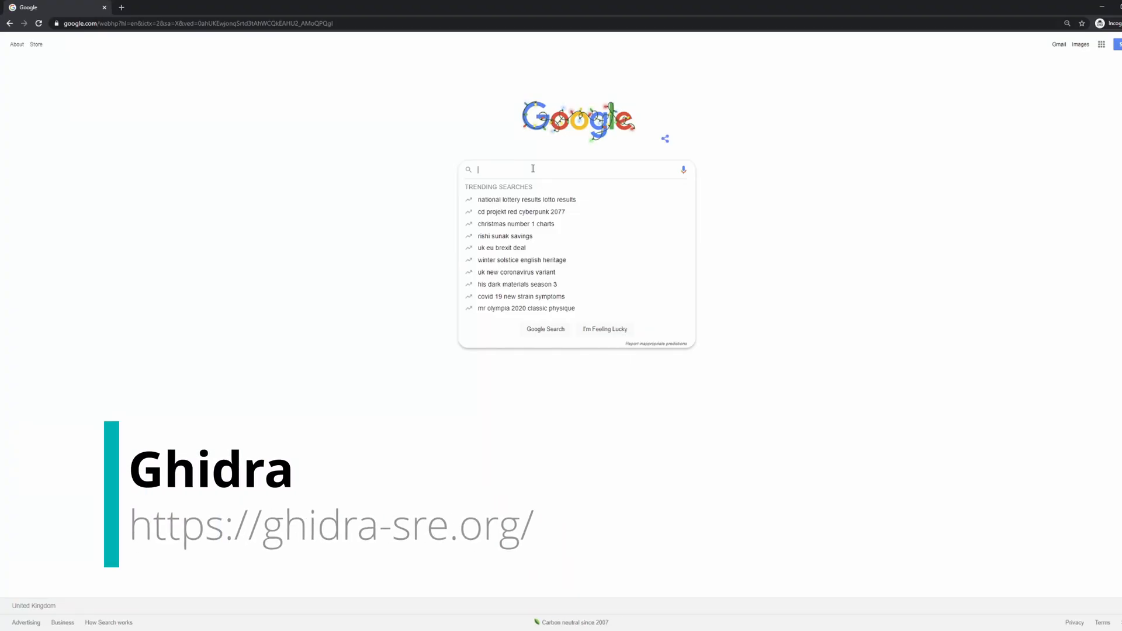
Step: Run a Google search for 'download ghidra'
{"action": "type", "text": "download g"}
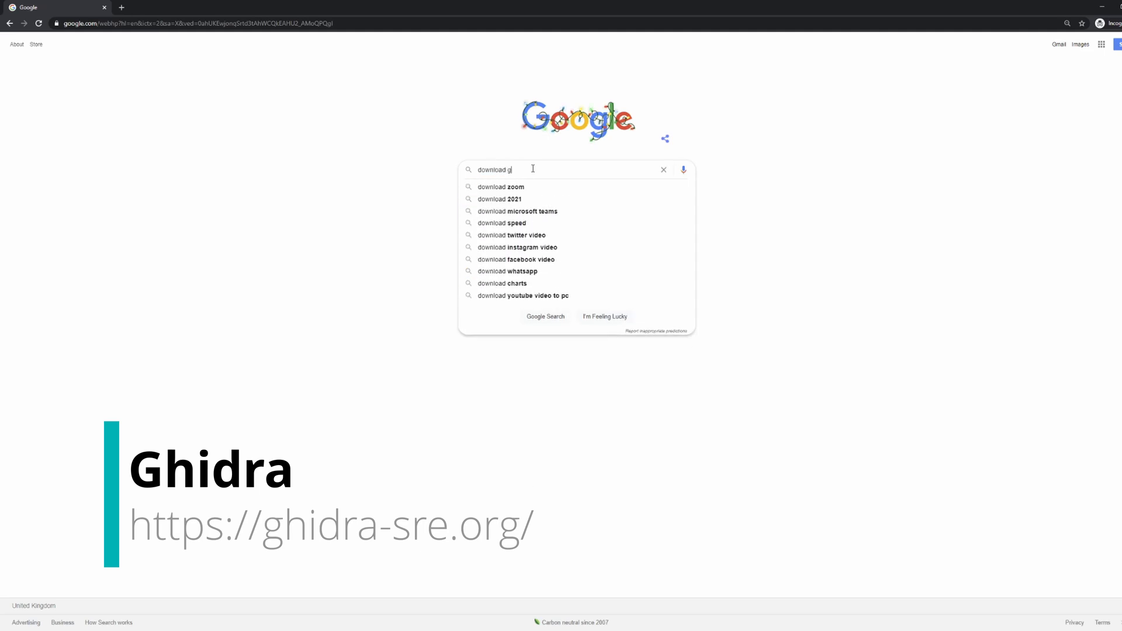
{"action": "key", "text": "Return"}
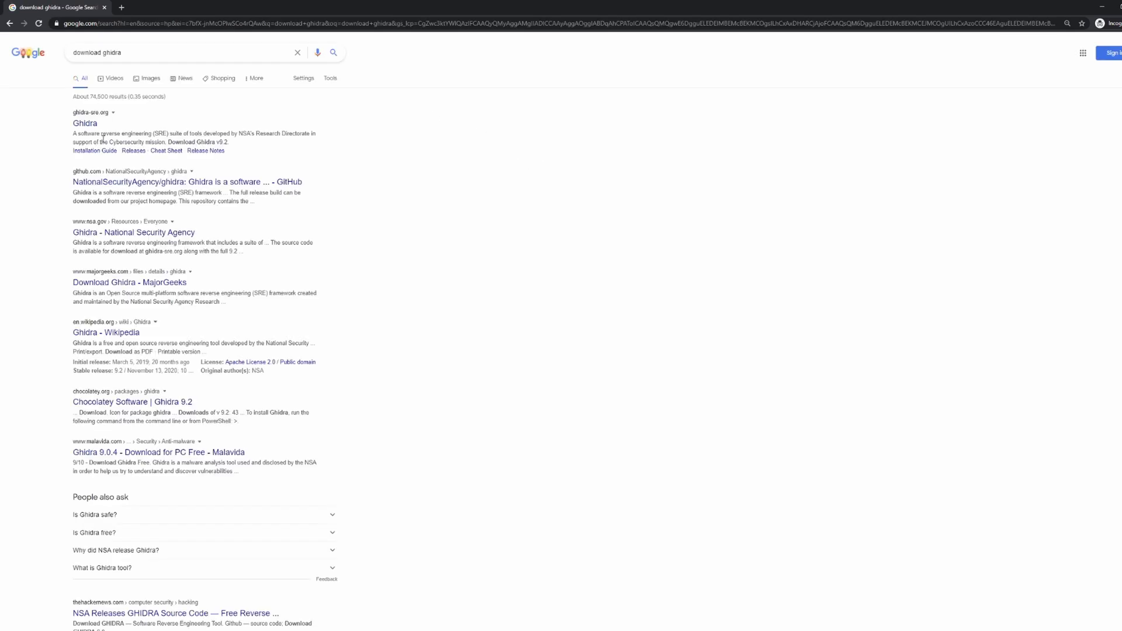
Step: Open ghidra-sre.org from the results and start downloading the Ghidra v9.2 zip
{"action": "left_click", "coordinate": [84, 123]}
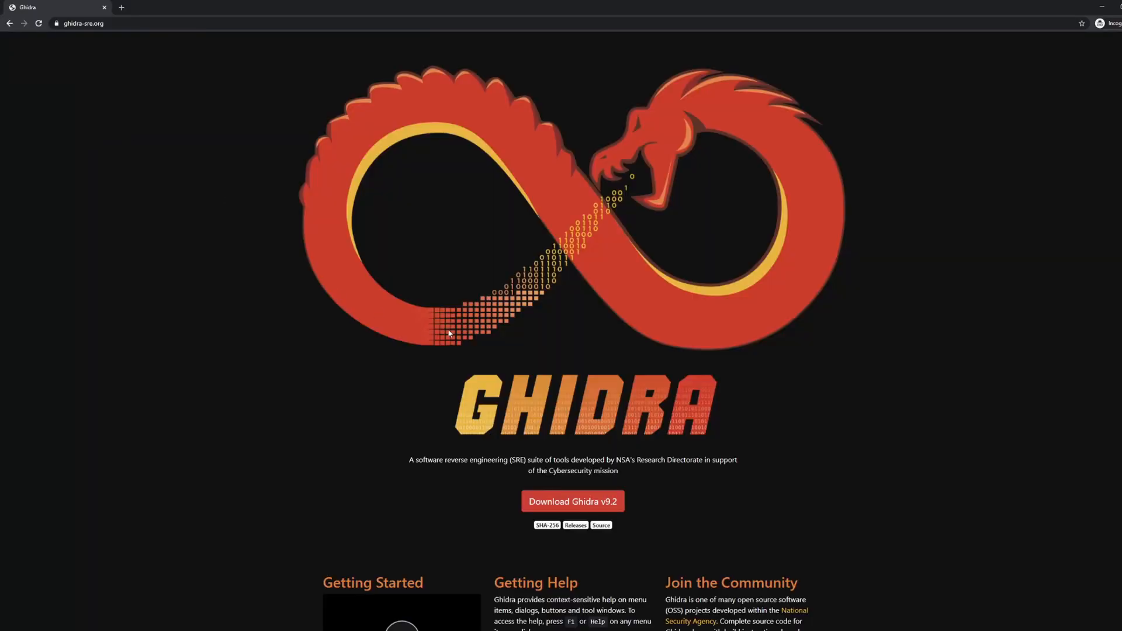
{"action": "mouse_move", "coordinate": [632, 379]}
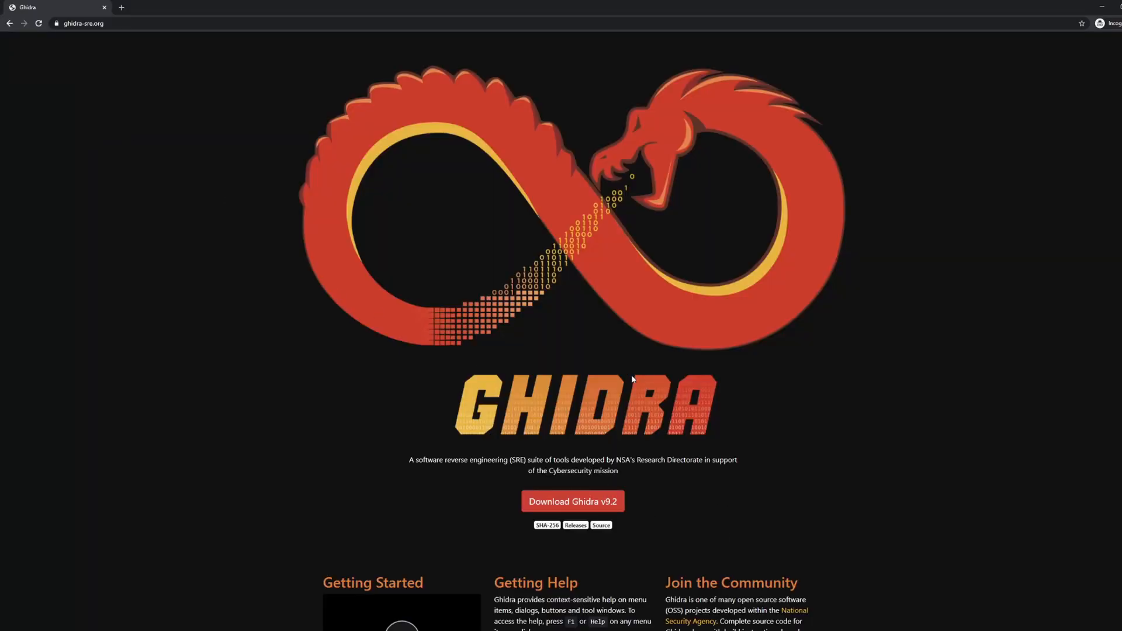
{"action": "left_click", "coordinate": [571, 501]}
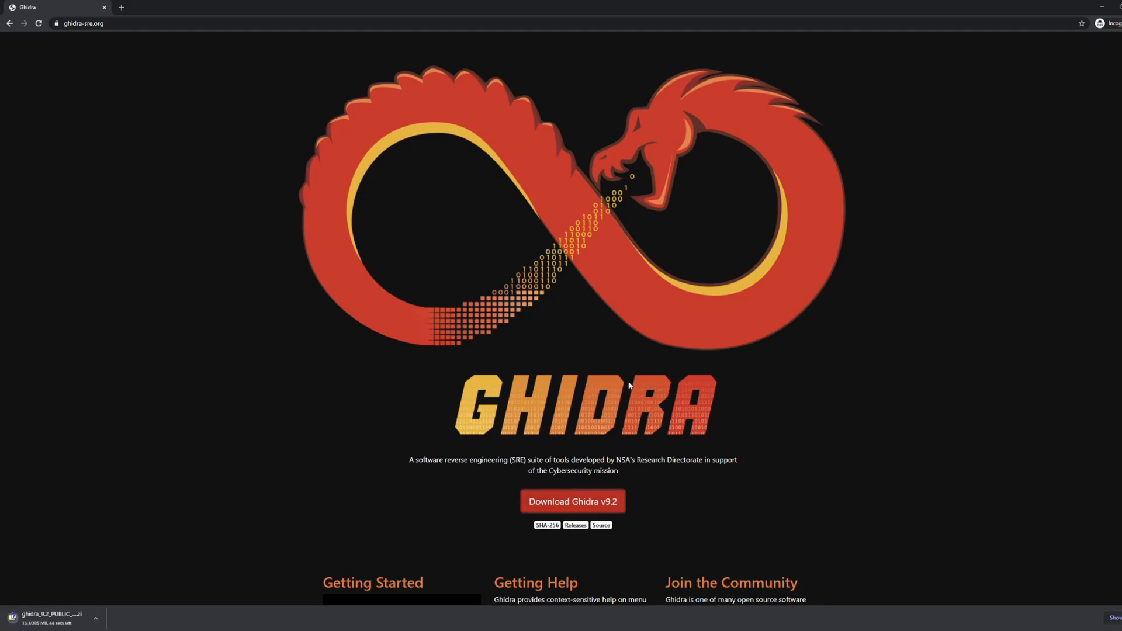
{"action": "scroll", "scroll_direction": "down", "scroll_amount": 3}
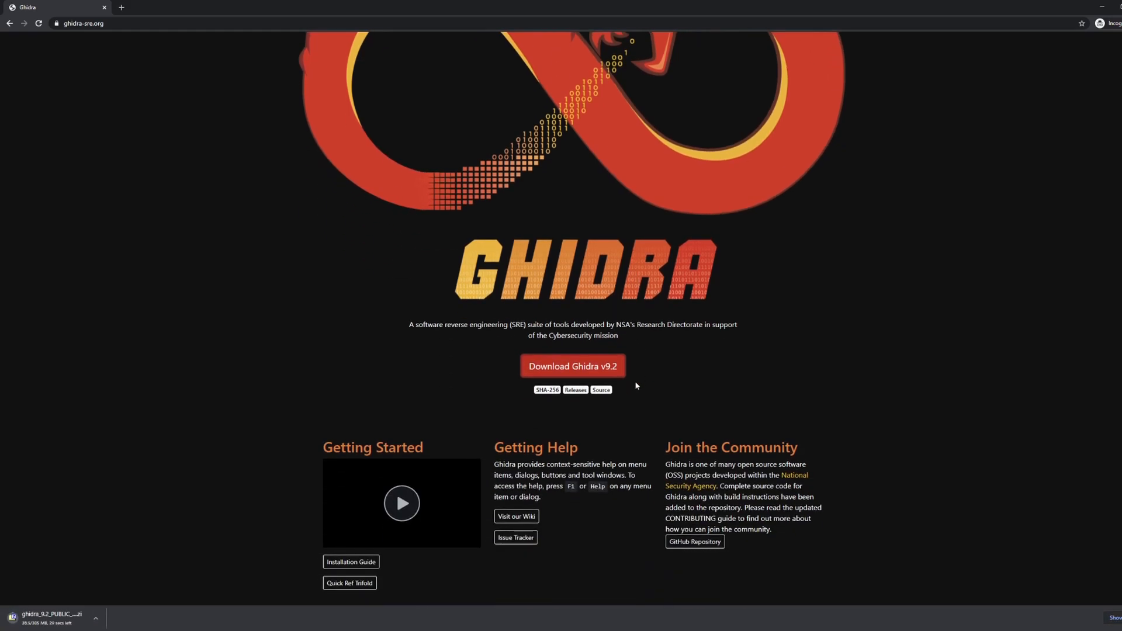
{"action": "scroll", "scroll_direction": "up", "scroll_amount": 3}
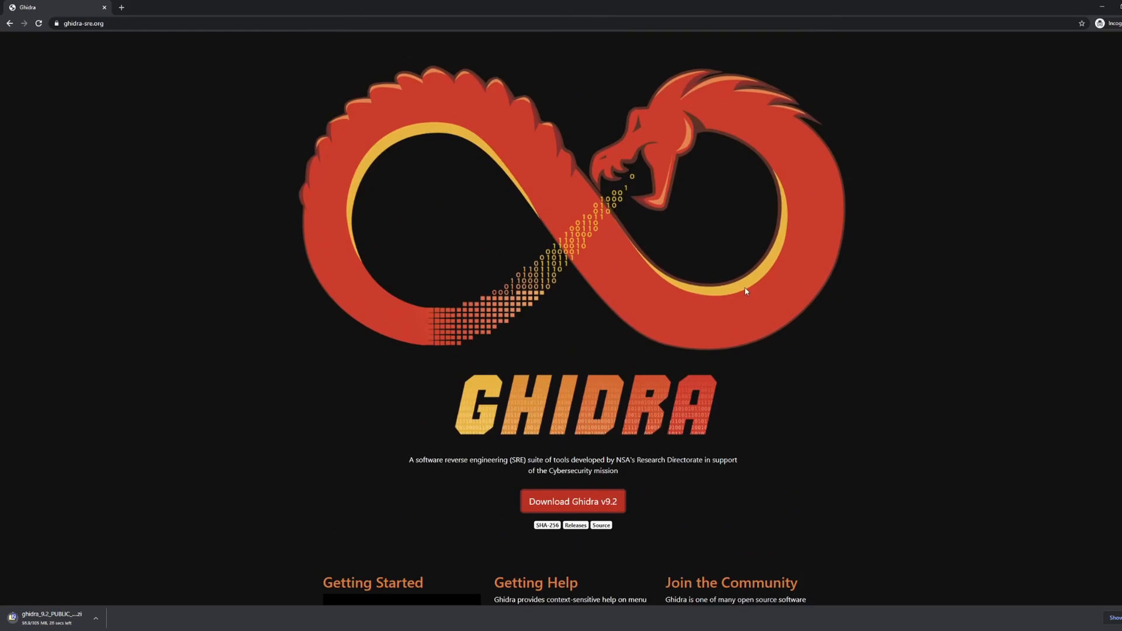
{"action": "scroll", "scroll_direction": "down", "scroll_amount": 3}
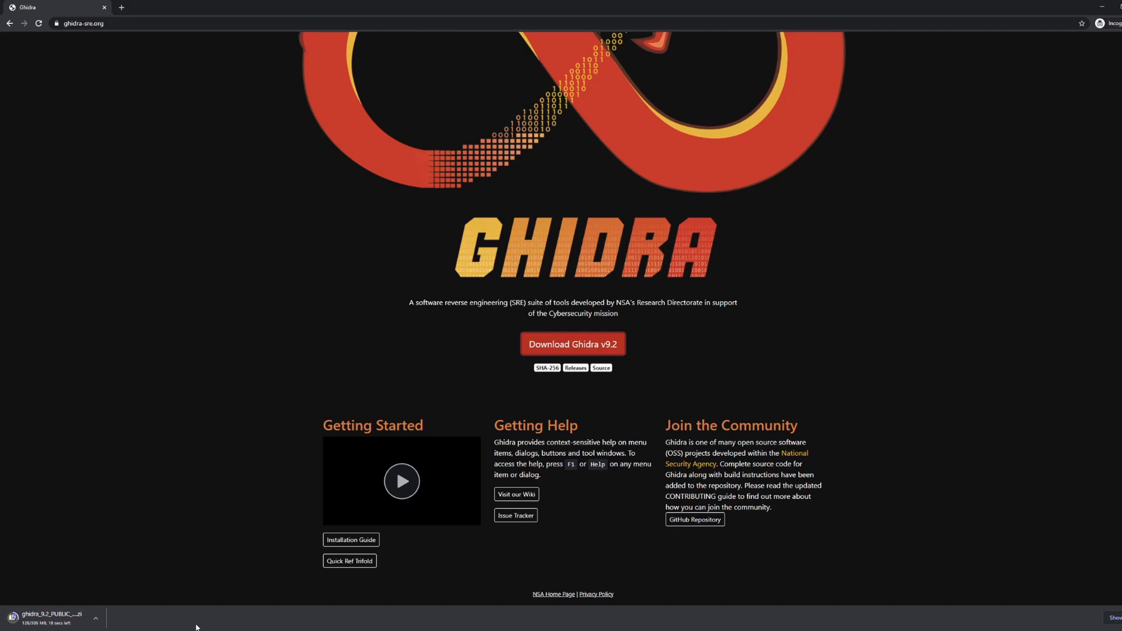
{"action": "mouse_move", "coordinate": [209, 582]}
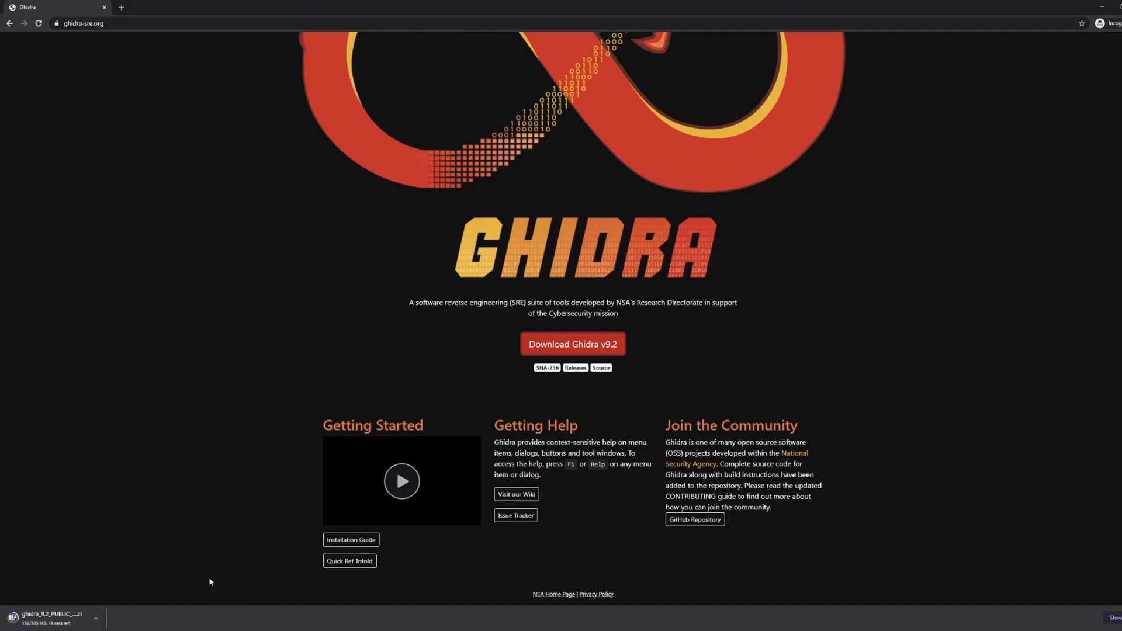
{"action": "mouse_move", "coordinate": [276, 328]}
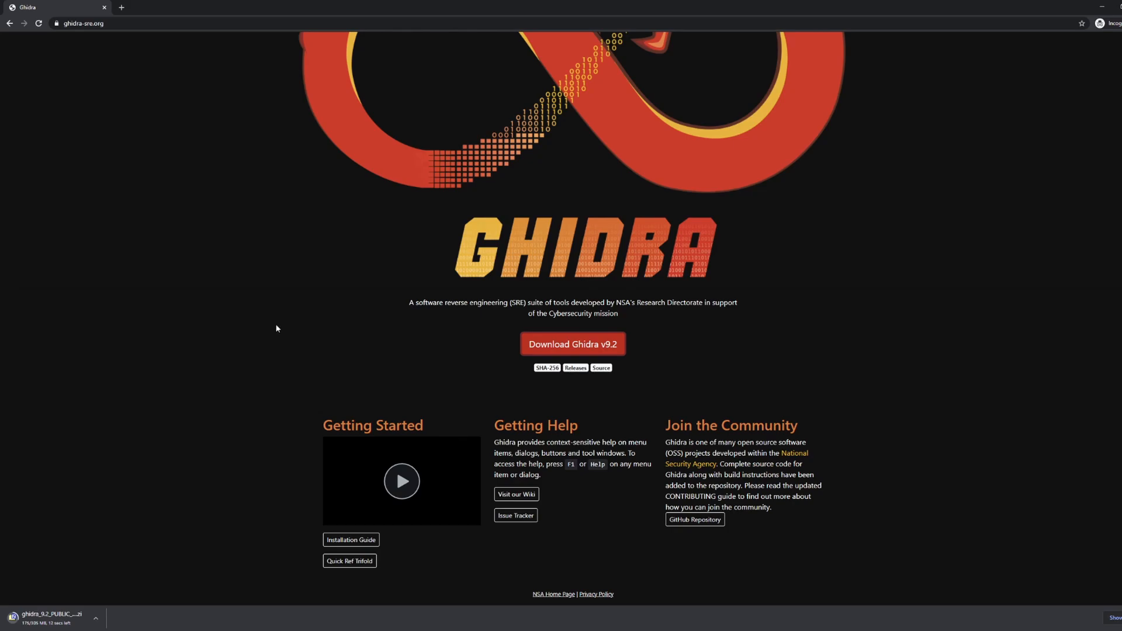
{"action": "mouse_move", "coordinate": [471, 291]}
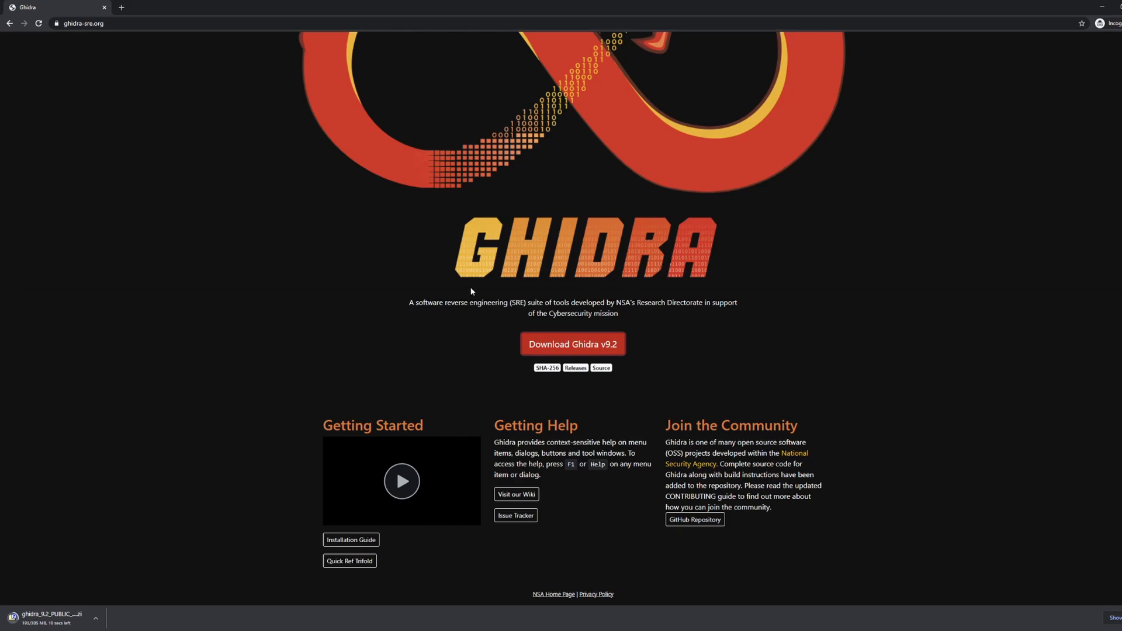
{"action": "scroll", "scroll_direction": "up", "scroll_amount": 3}
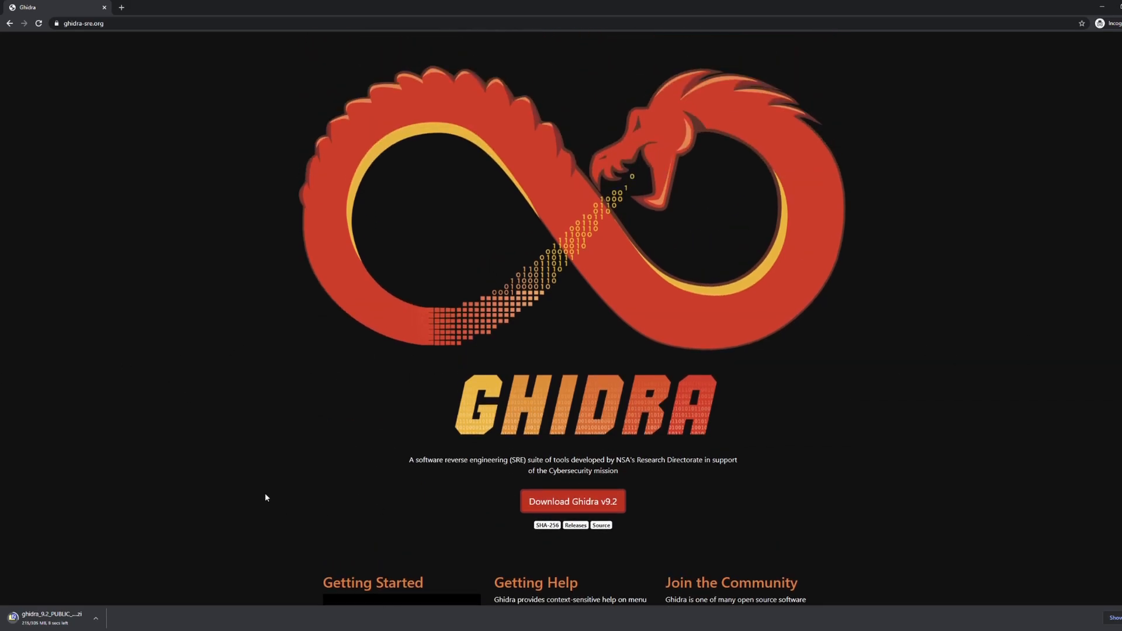
{"action": "mouse_move", "coordinate": [249, 505]}
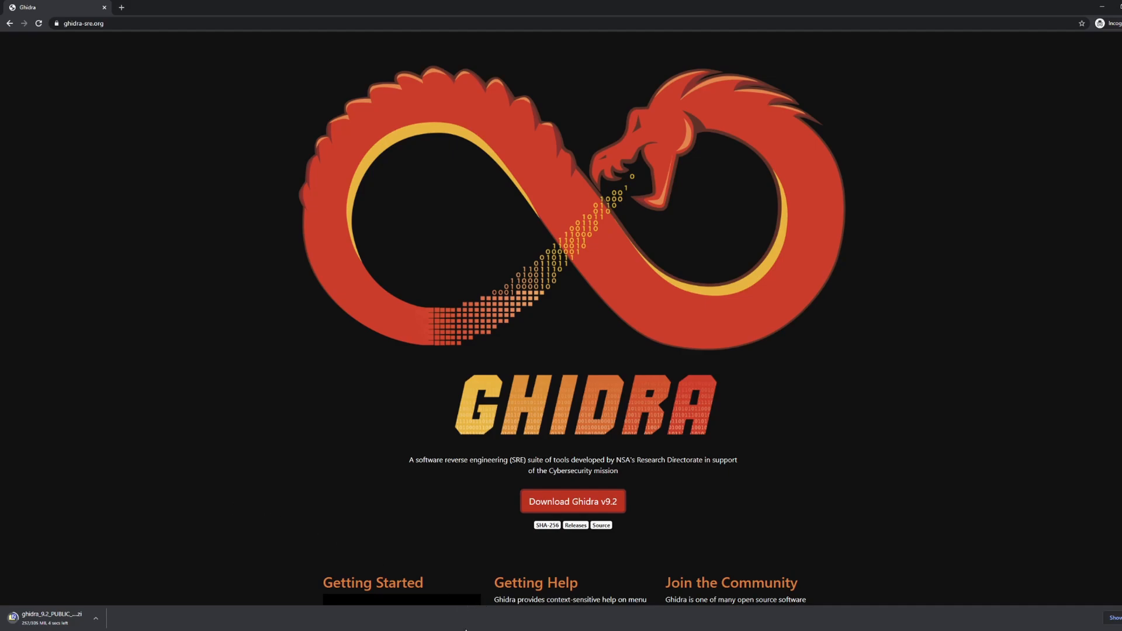
{"action": "mouse_move", "coordinate": [463, 619]}
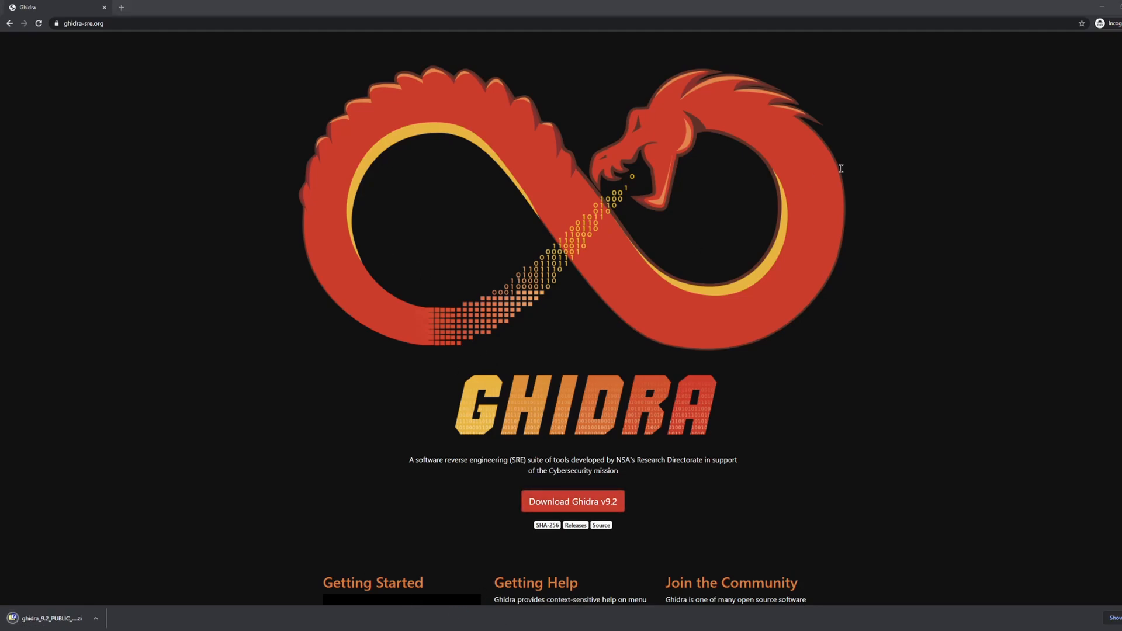
{"action": "mouse_move", "coordinate": [551, 114]}
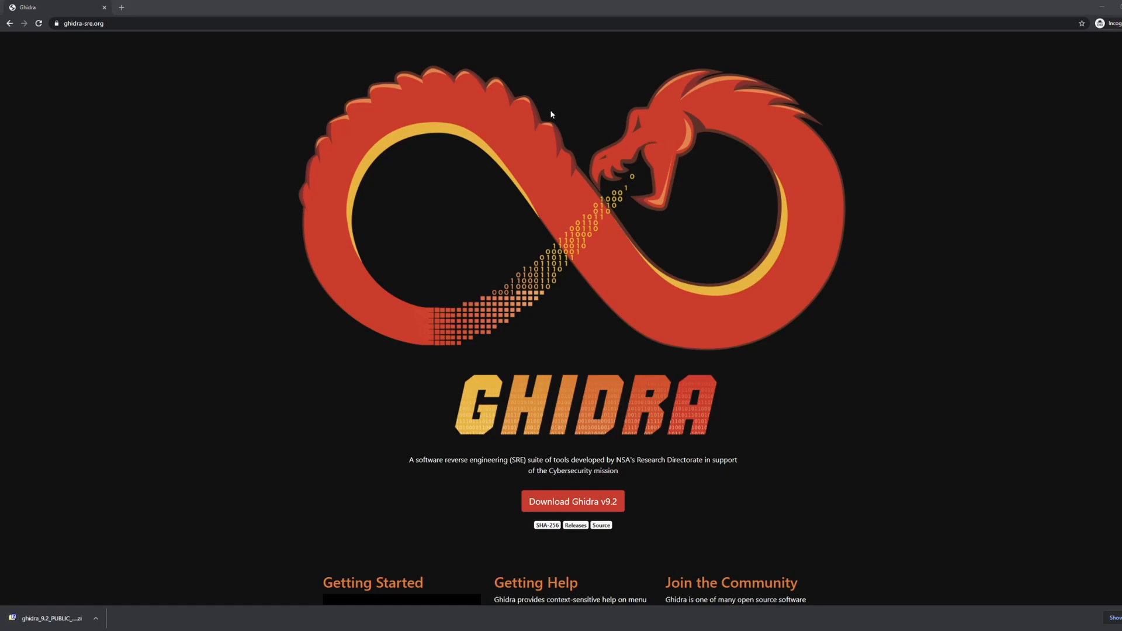
{"action": "mouse_move", "coordinate": [556, 131]}
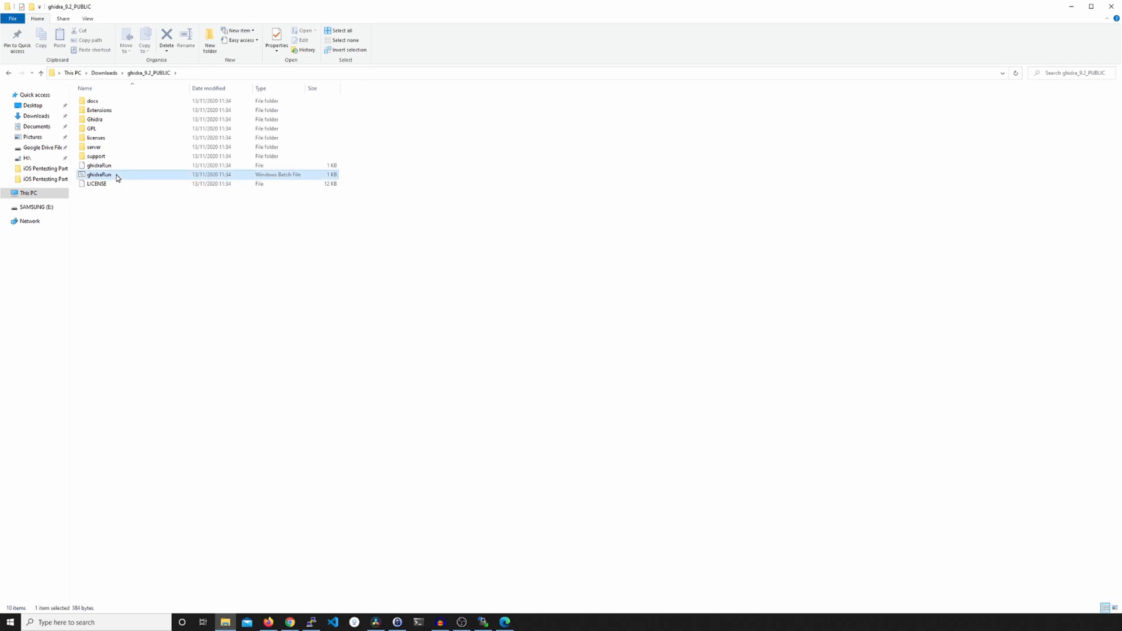
Step: Start Ghidra with the ghidraRun launcher in Downloads > ghidra_9.2_PUBLIC
{"action": "left_click", "coordinate": [99, 174]}
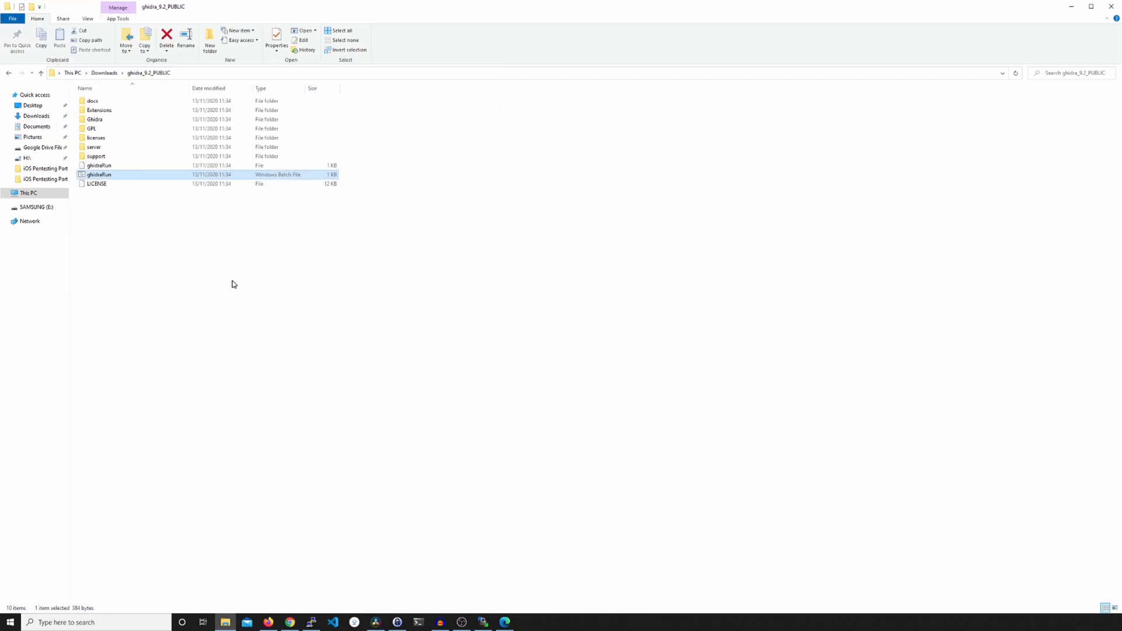
{"action": "double_click", "coordinate": [99, 175]}
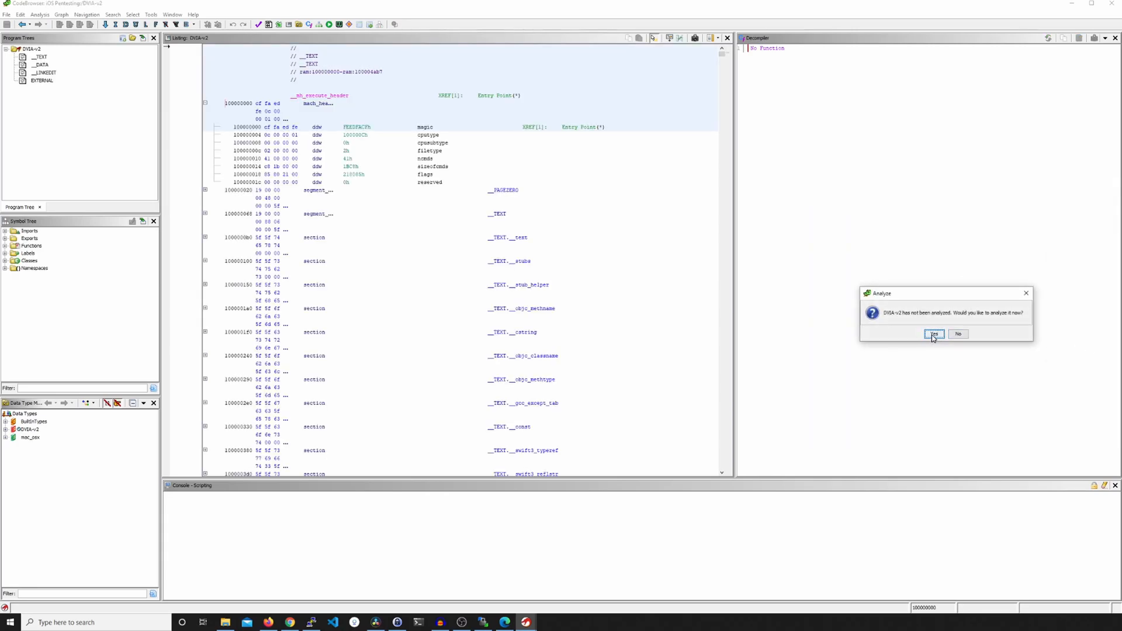
Step: Analyze DVIA-v2 with the default analyzers and dismiss Tip of the Day
{"action": "left_click", "coordinate": [933, 334]}
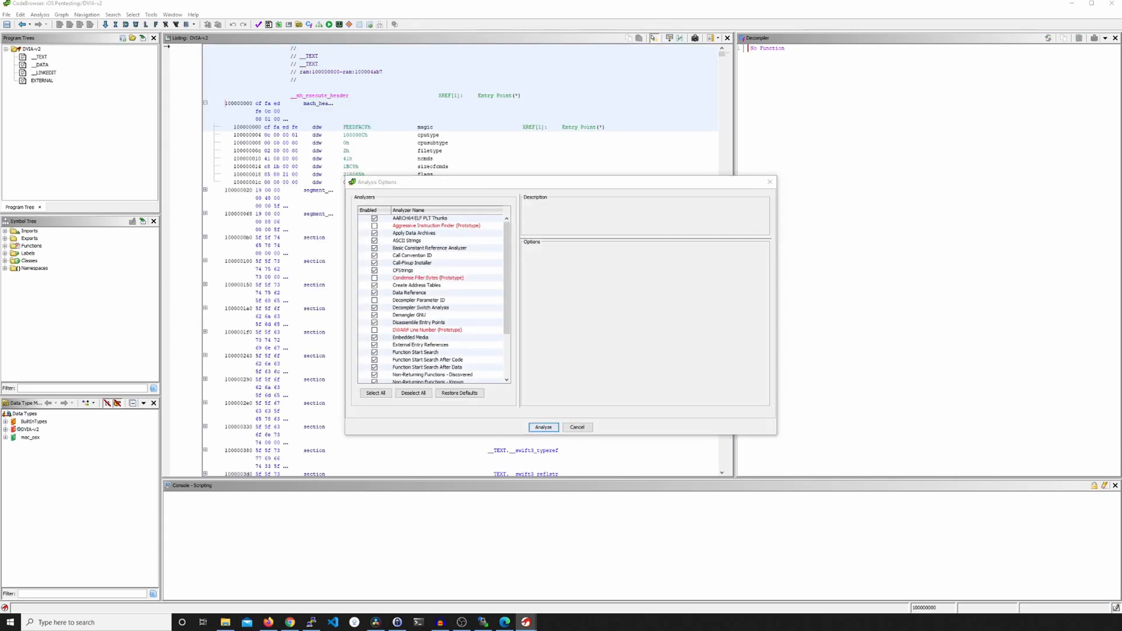
{"action": "left_click", "coordinate": [543, 427]}
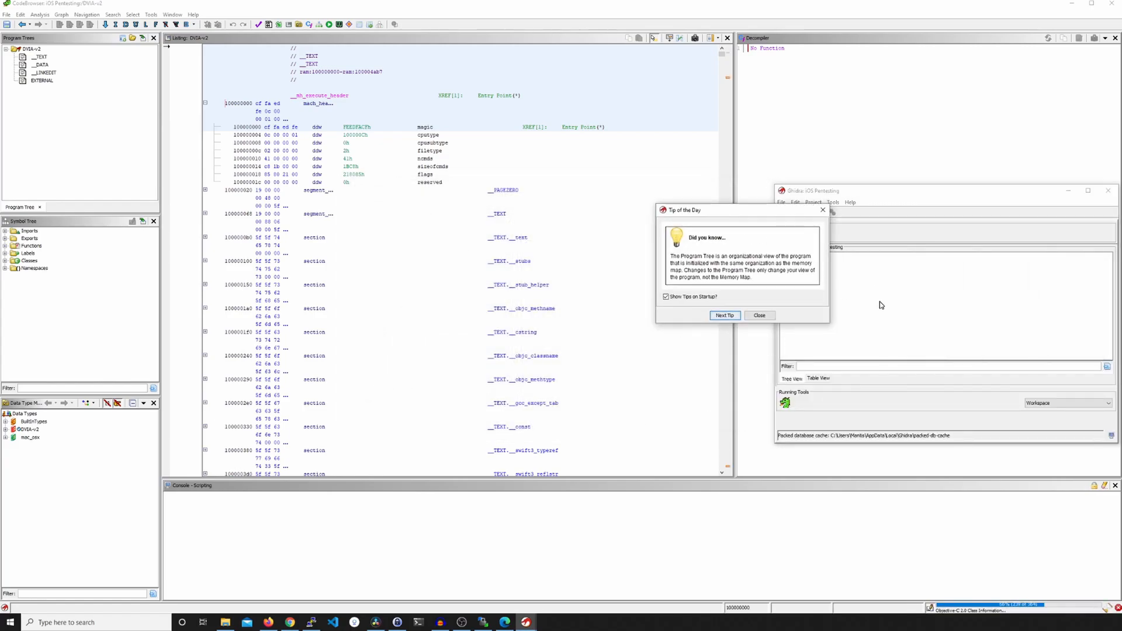
{"action": "left_click", "coordinate": [758, 315]}
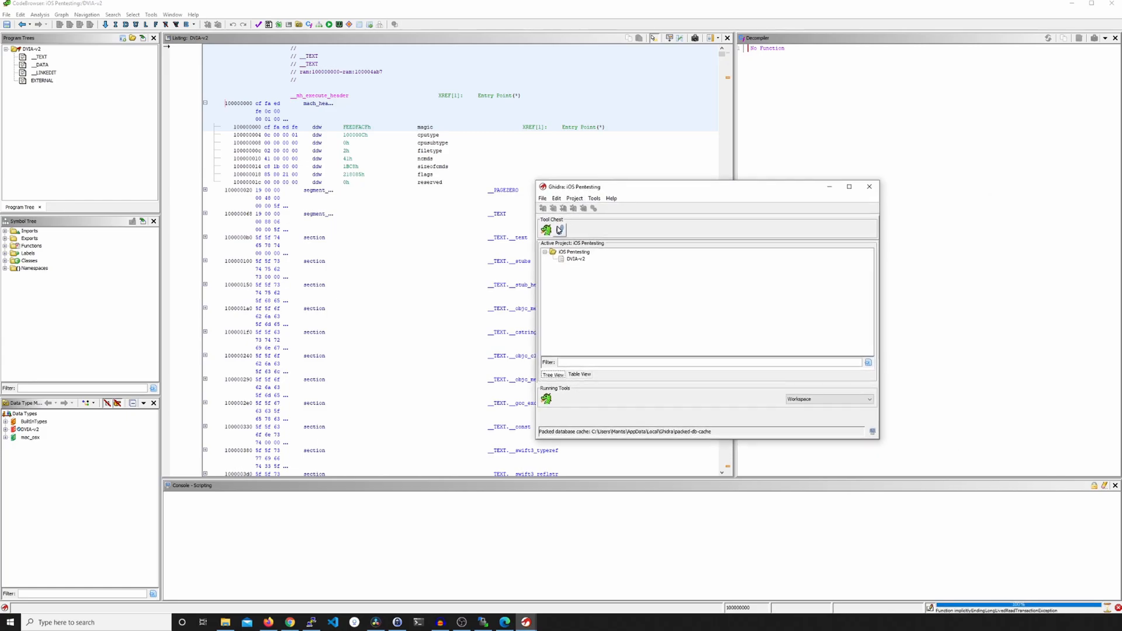
Step: Begin a new non-shared Ghidra project via File > New Project, then cancel it
{"action": "left_click", "coordinate": [542, 198]}
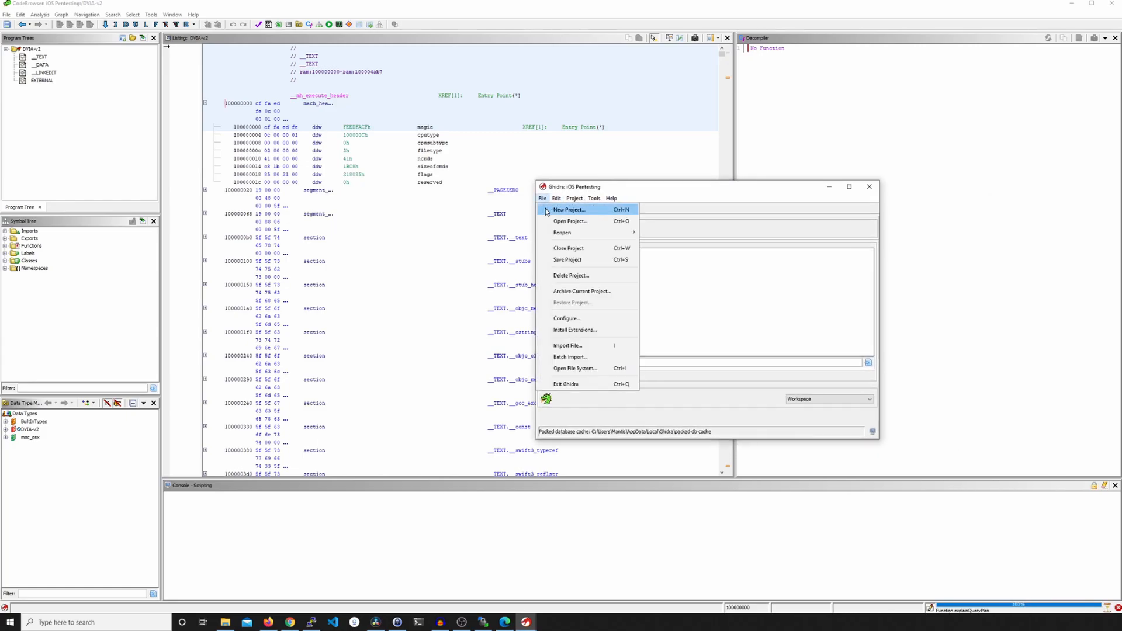
{"action": "left_click", "coordinate": [569, 210]}
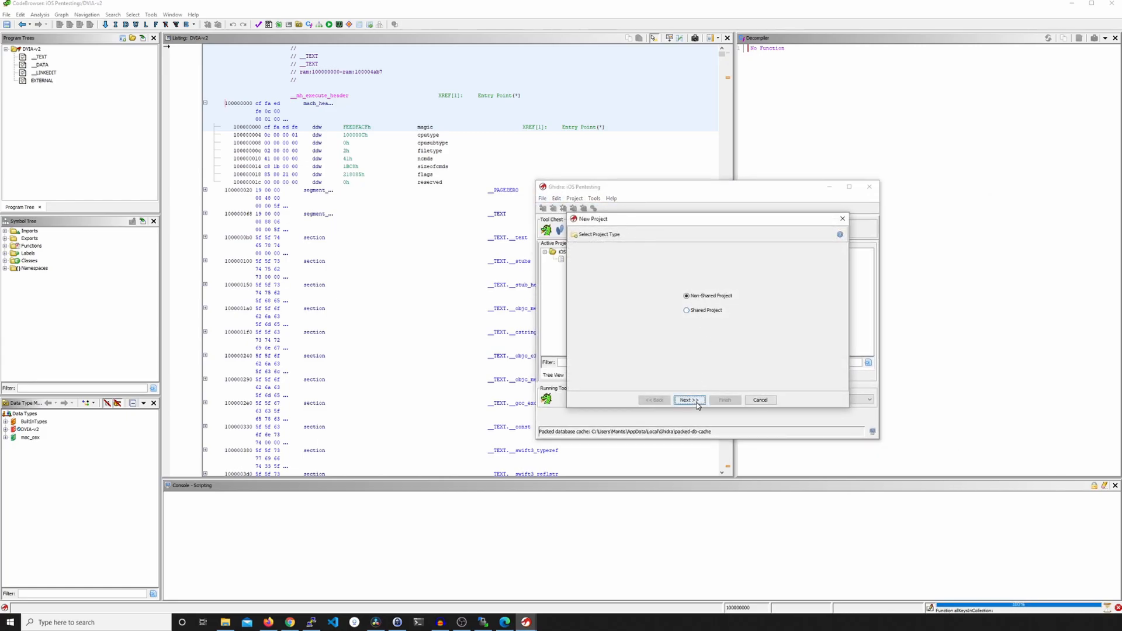
{"action": "left_click", "coordinate": [688, 399]}
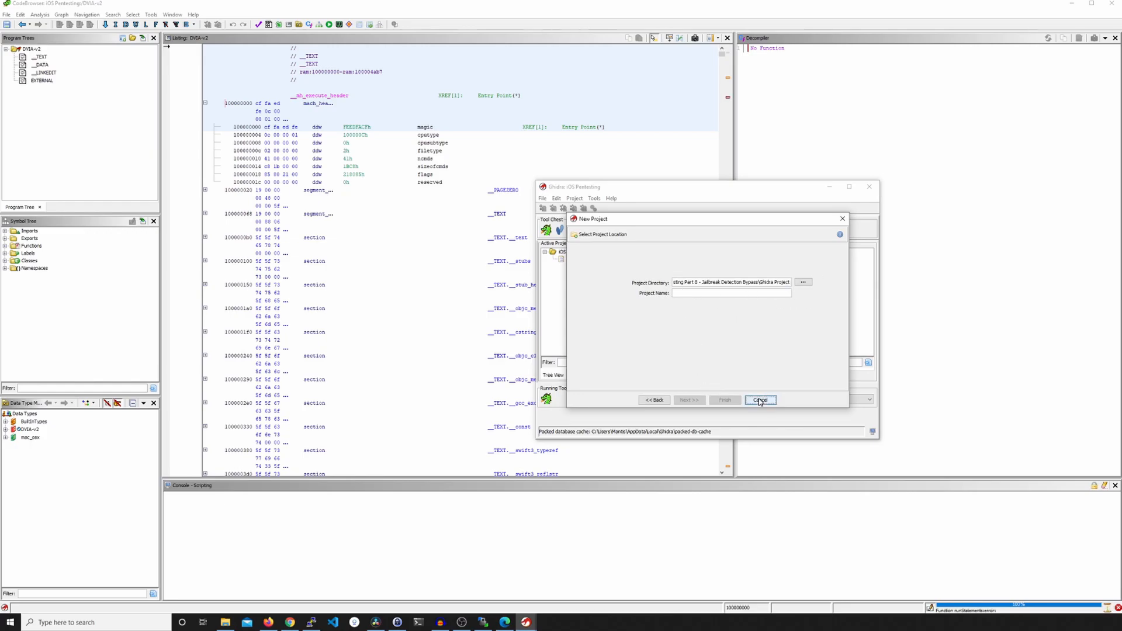
{"action": "left_click", "coordinate": [759, 400]}
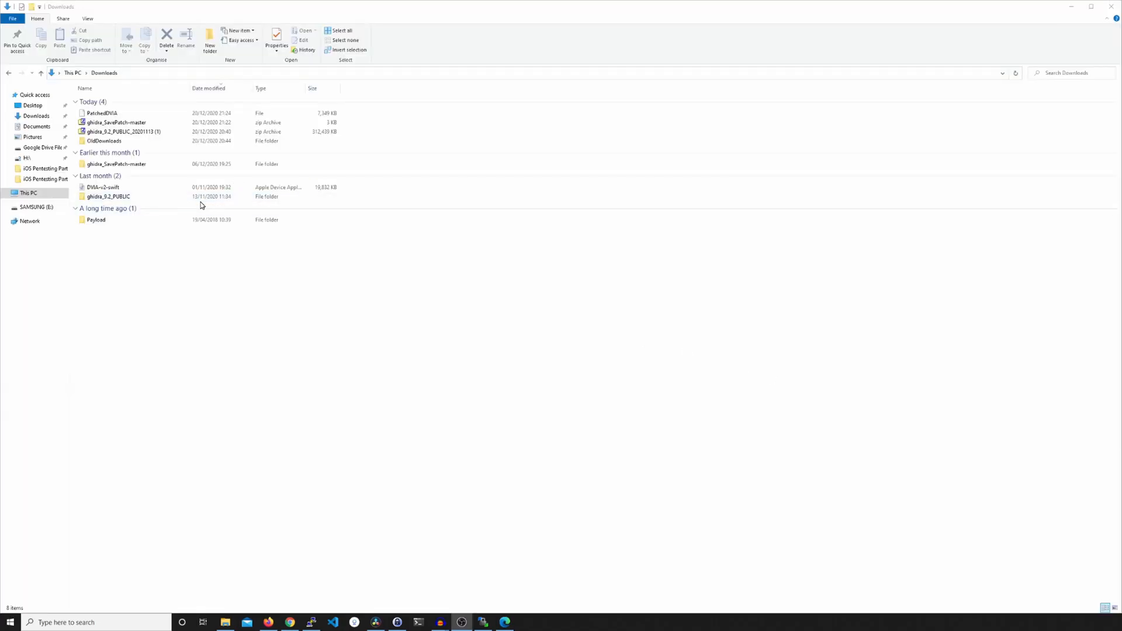
Step: Extract the DVIA-v2-swift archive into Downloads with 7-Zip
{"action": "right_click", "coordinate": [104, 187]}
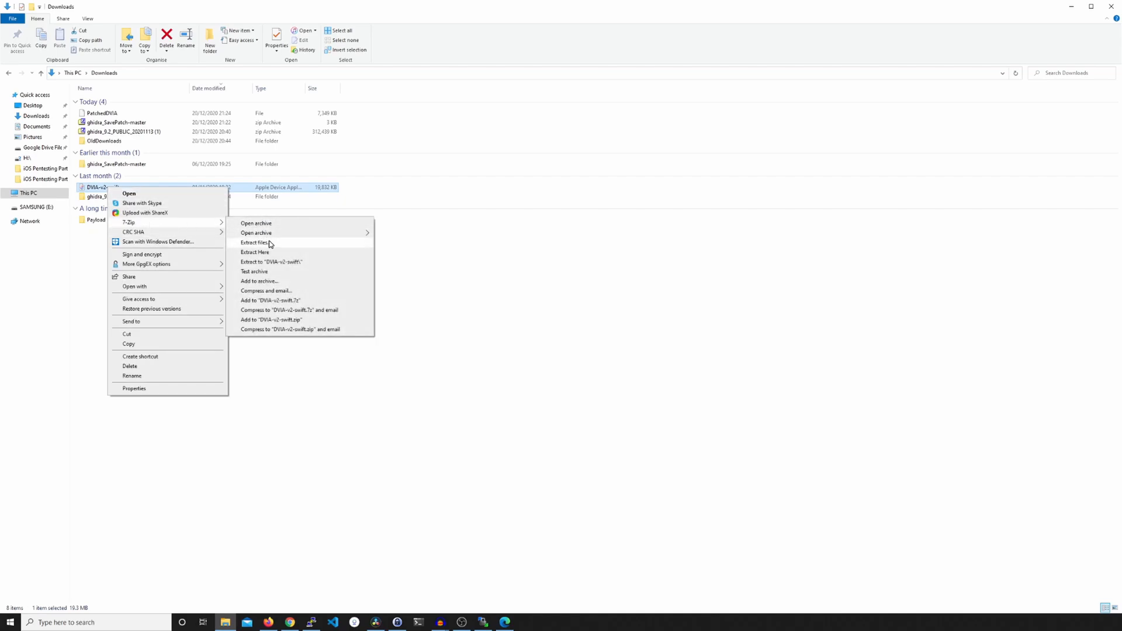
{"action": "left_click", "coordinate": [255, 242]}
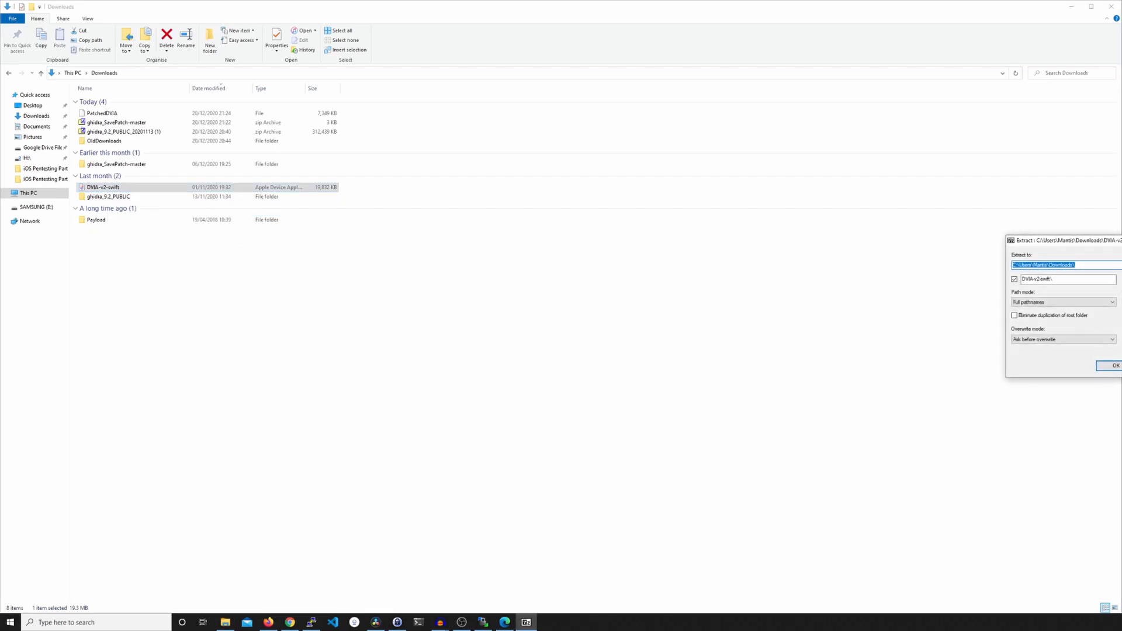
{"action": "left_click", "coordinate": [1113, 366]}
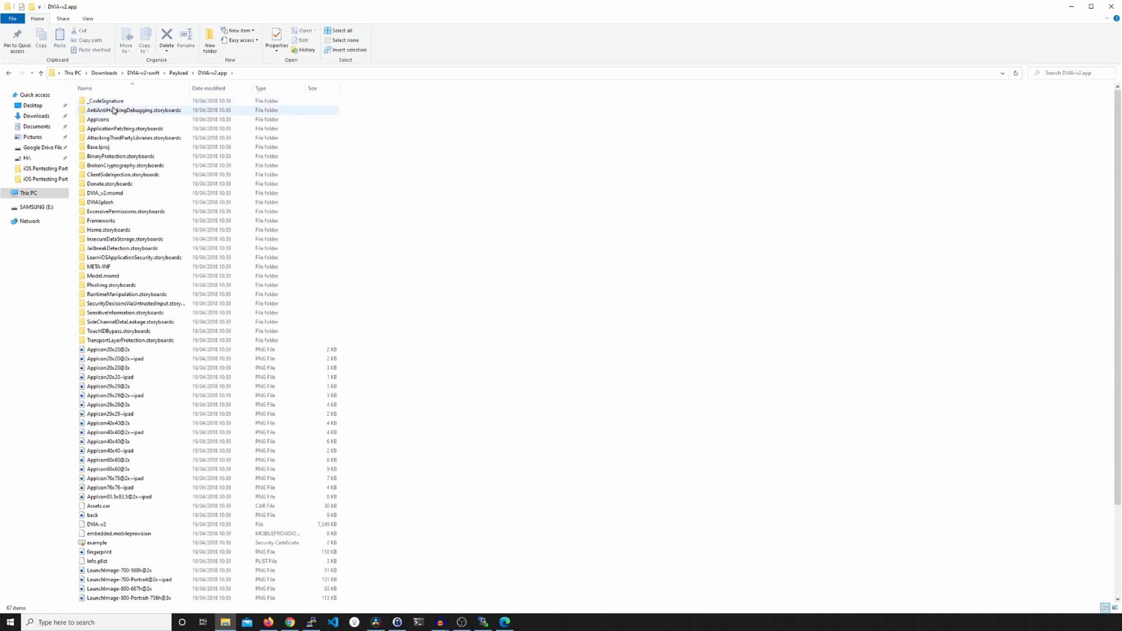
Step: Select the DVIA-v2 executable inside DVIA-v2.app and close File Explorer
{"action": "scroll", "scroll_direction": "down", "scroll_amount": 3}
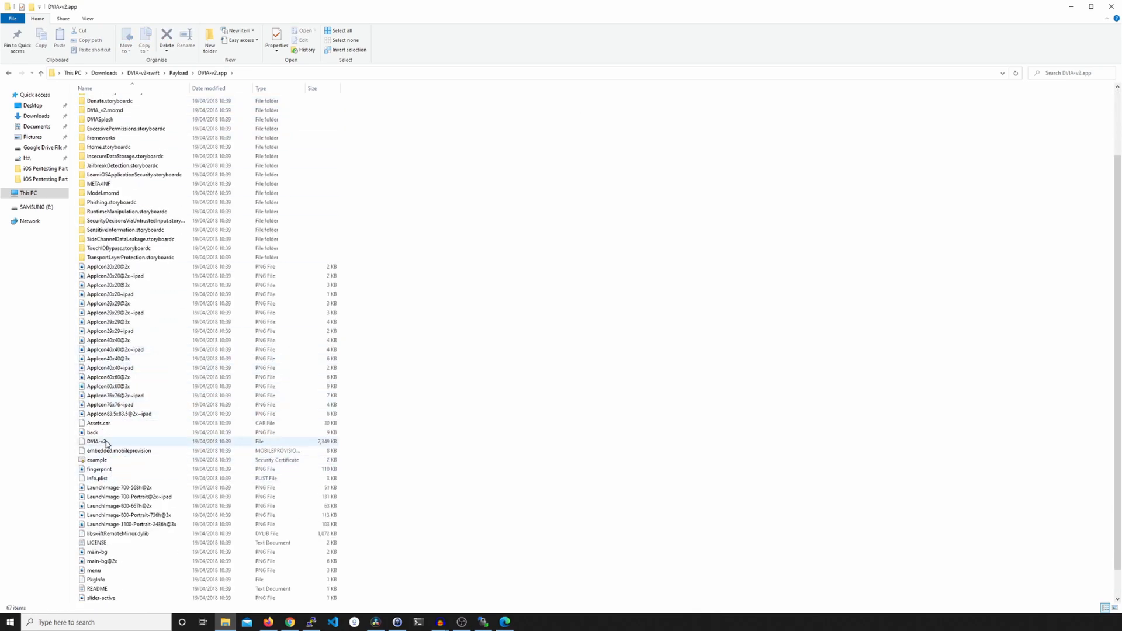
{"action": "left_click", "coordinate": [96, 441]}
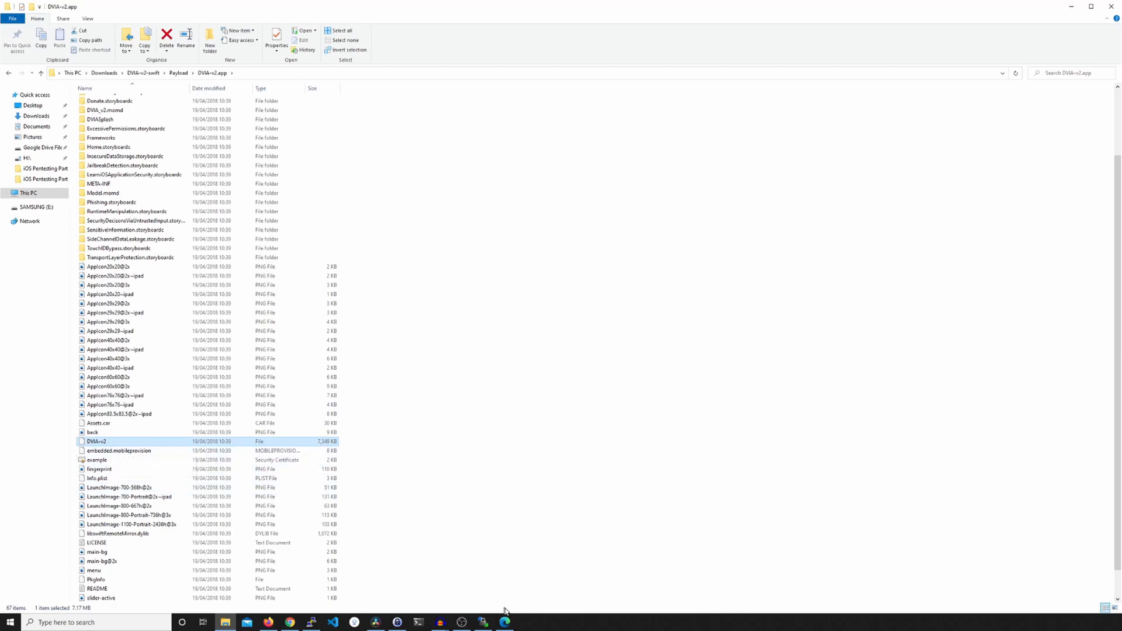
{"action": "right_click", "coordinate": [225, 621]}
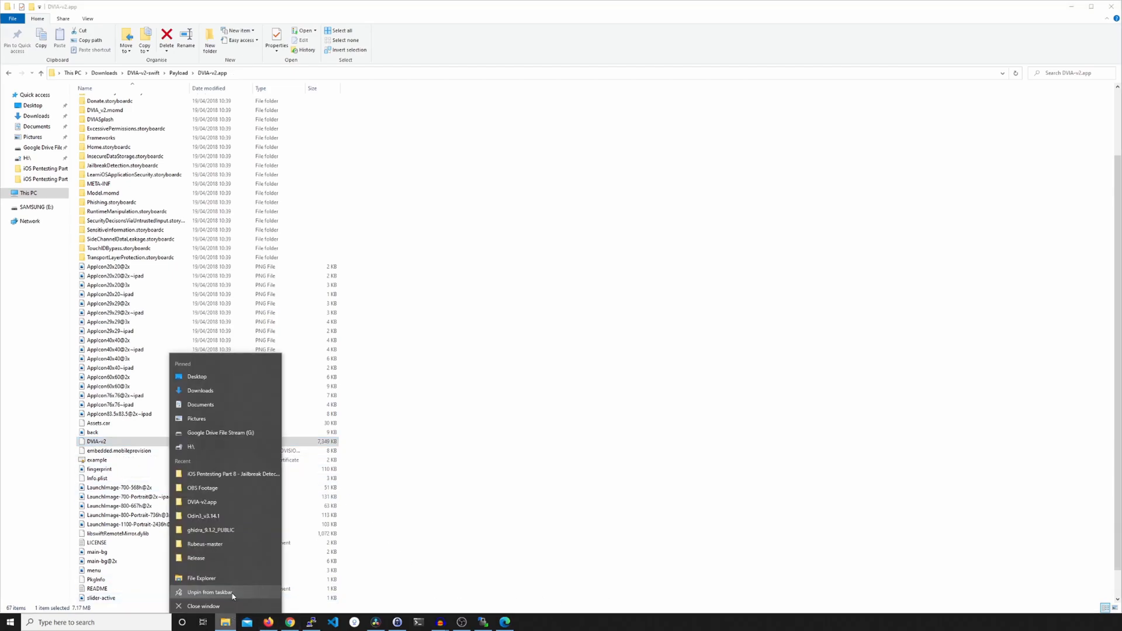
{"action": "left_click", "coordinate": [526, 621]}
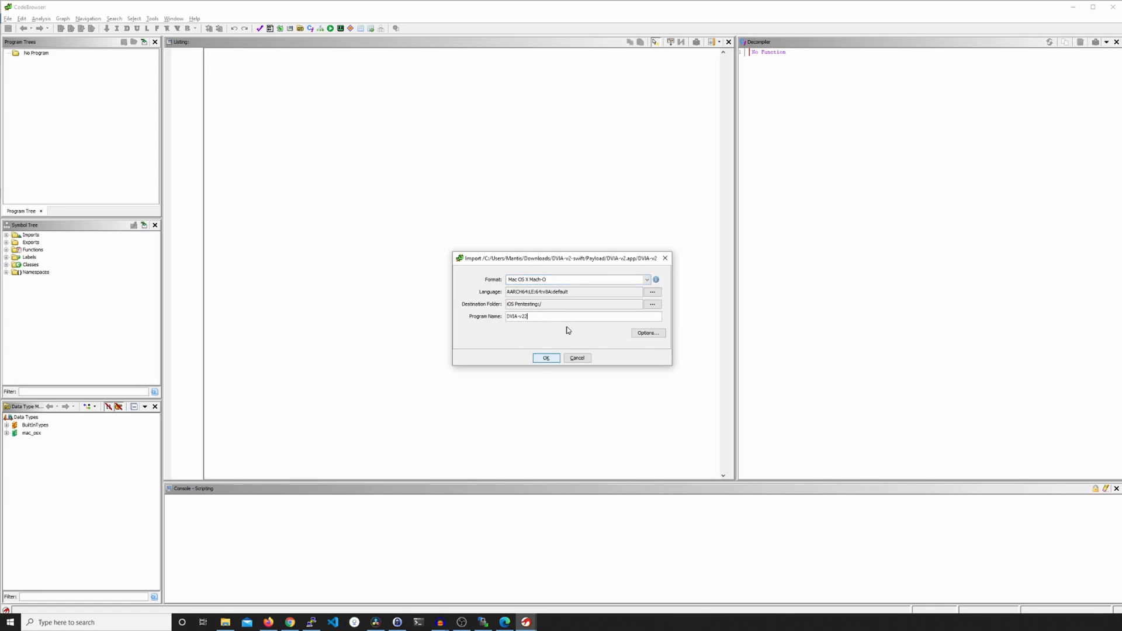
Step: Import the binary as 'DVIA-v2-new', answer the Analyze prompt, and close the summary
{"action": "type", "text": "-ne"}
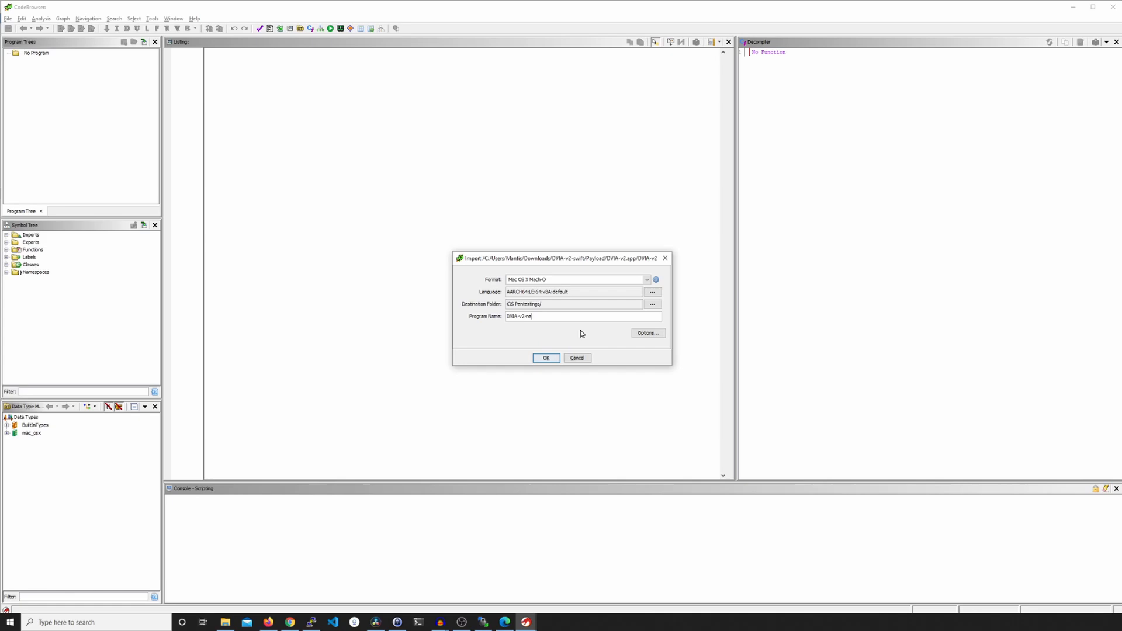
{"action": "left_click", "coordinate": [545, 358]}
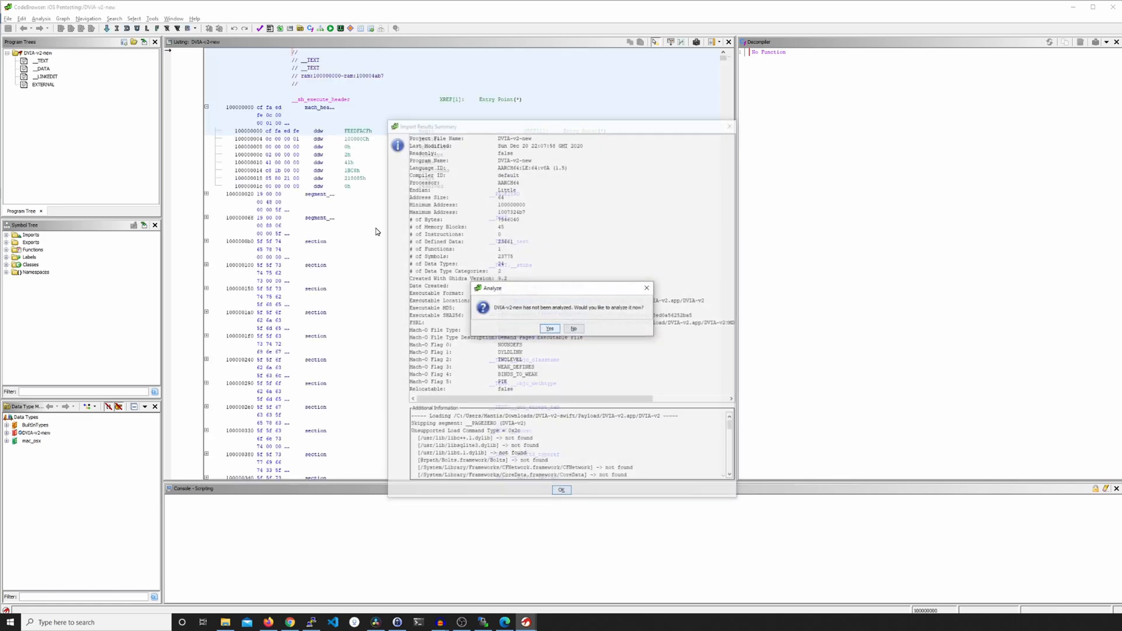
{"action": "left_click", "coordinate": [573, 329]}
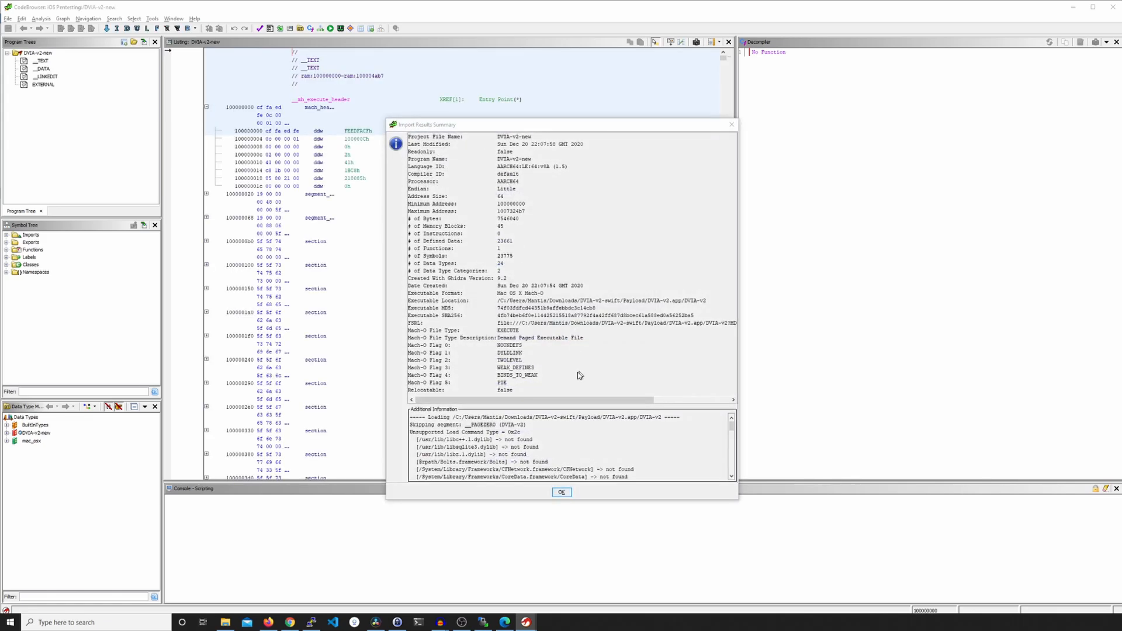
{"action": "left_click", "coordinate": [561, 492]}
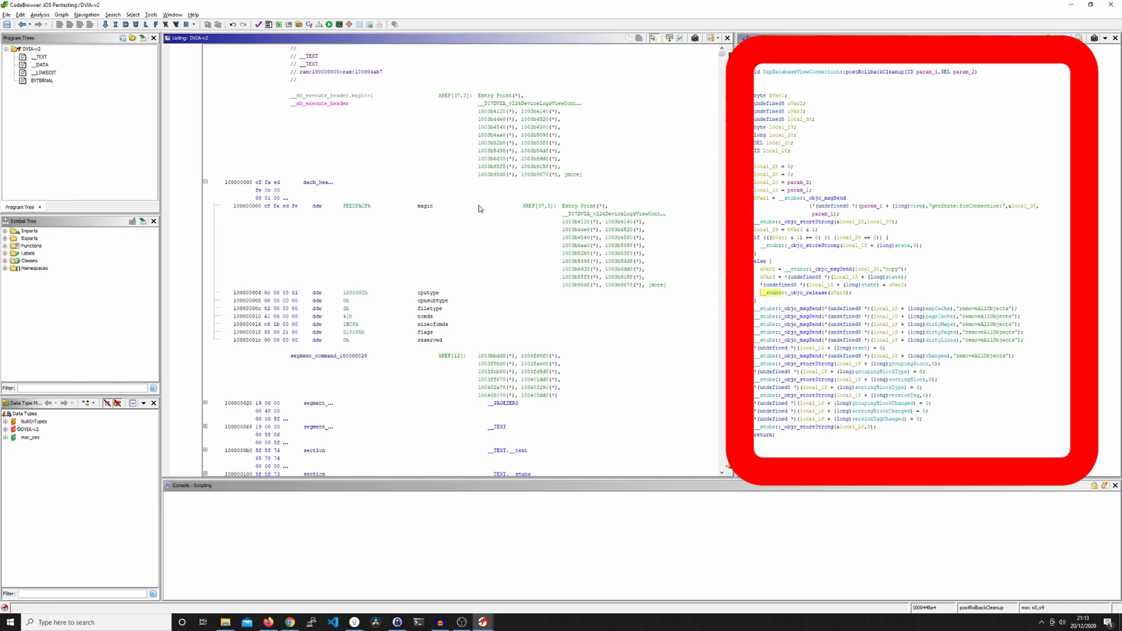
{"action": "mouse_move", "coordinate": [437, 170]}
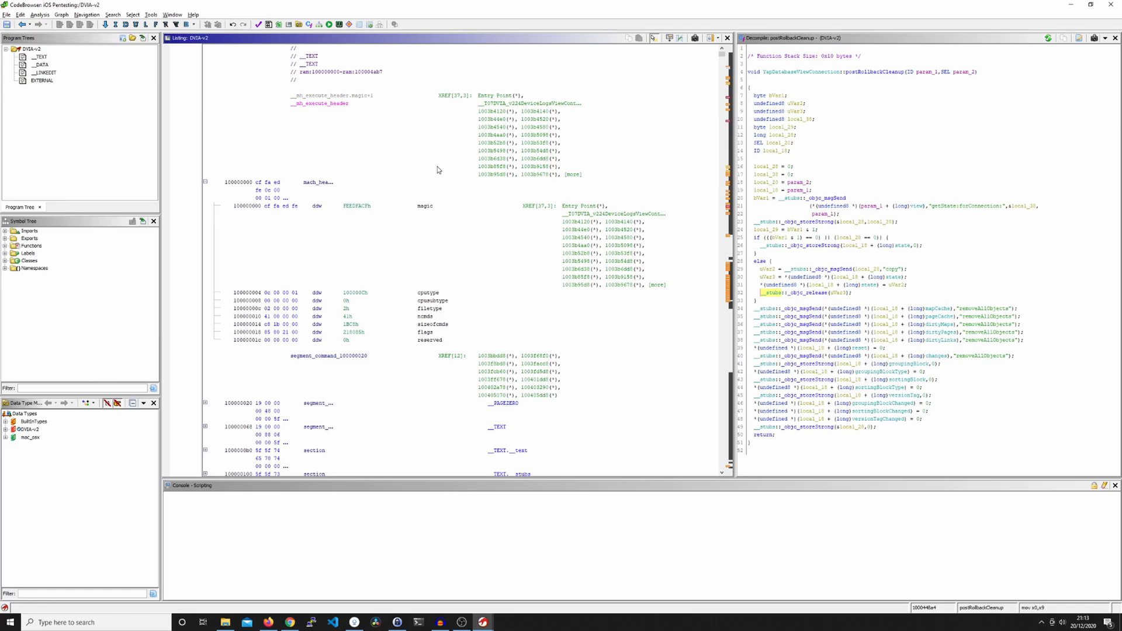
{"action": "mouse_move", "coordinate": [503, 161]}
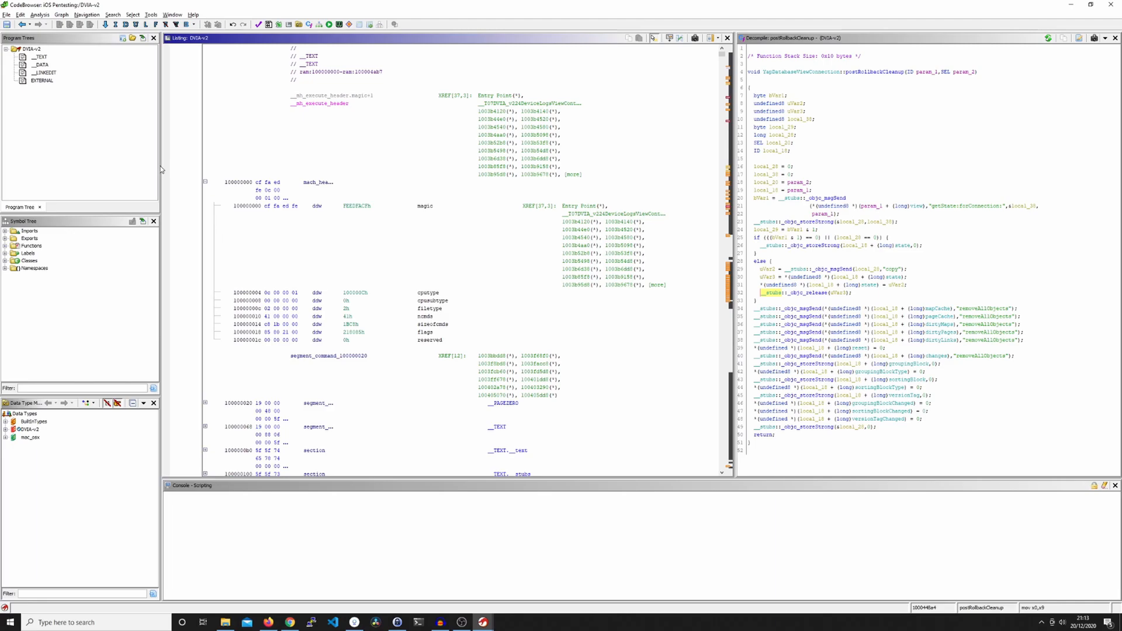
{"action": "mouse_move", "coordinate": [112, 14]}
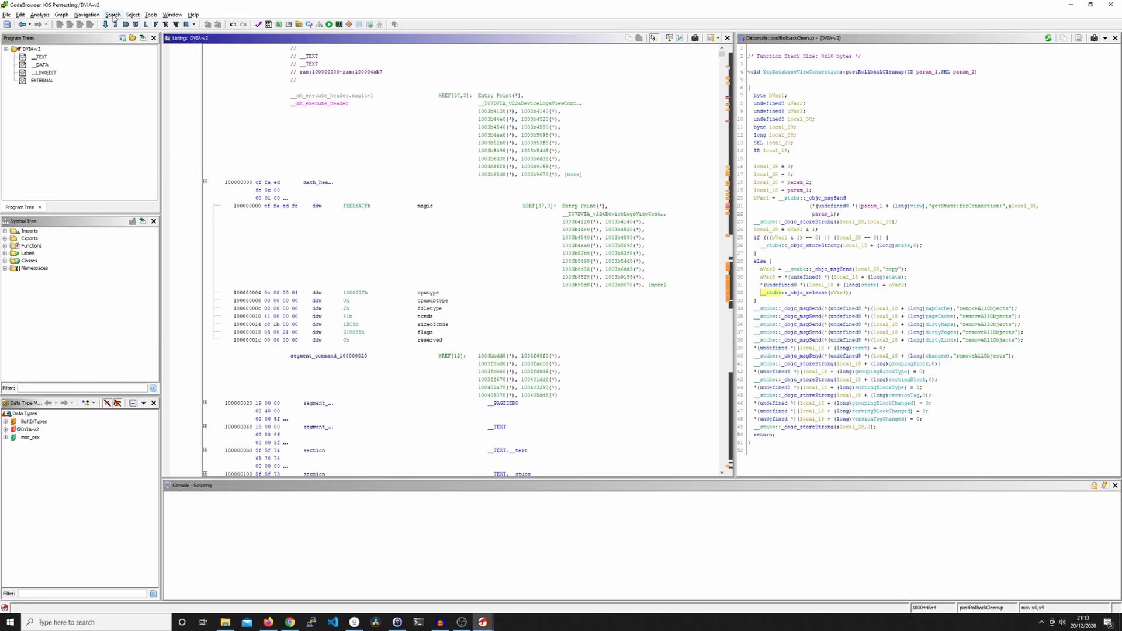
Step: Bring up the Search Program Text dialog from the Search menu
{"action": "left_click", "coordinate": [113, 14]}
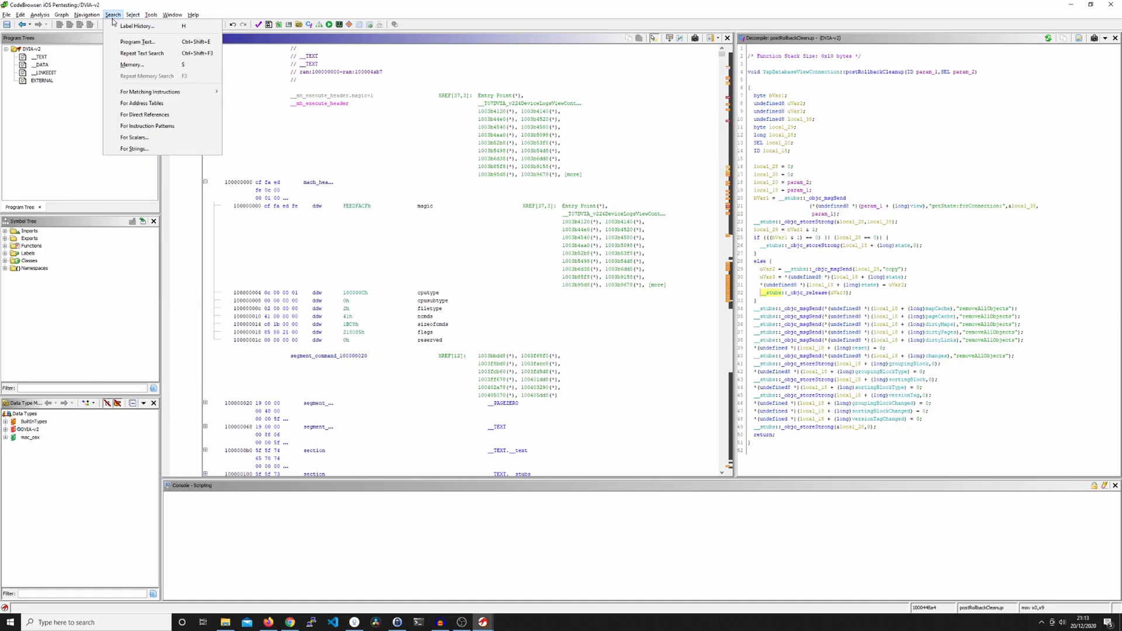
{"action": "left_click", "coordinate": [139, 41]}
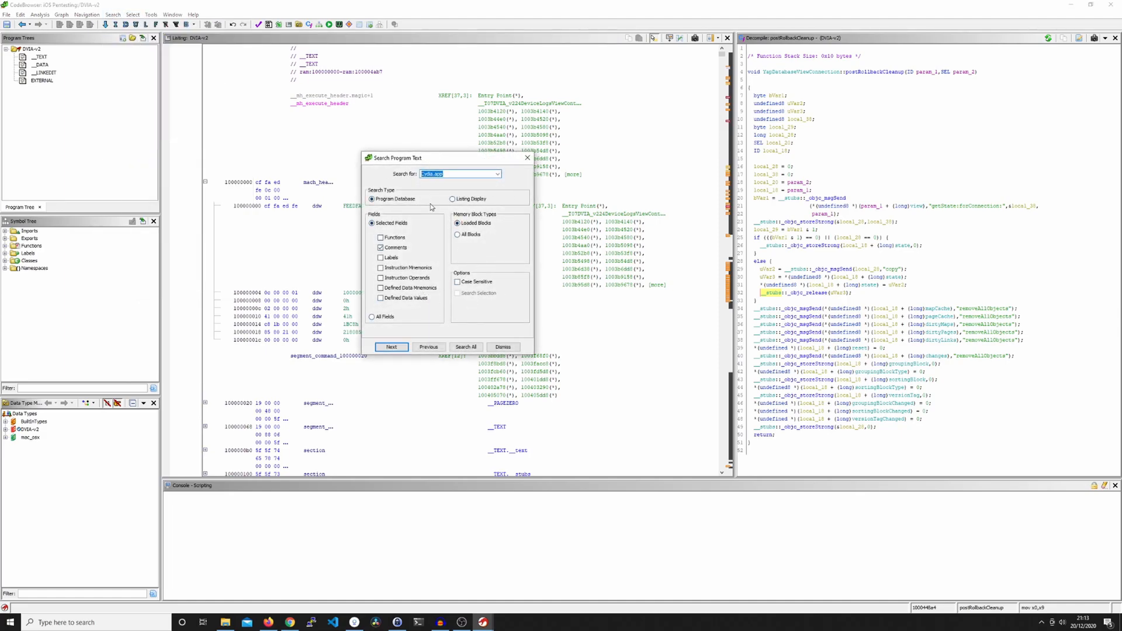
{"action": "mouse_move", "coordinate": [417, 337]}
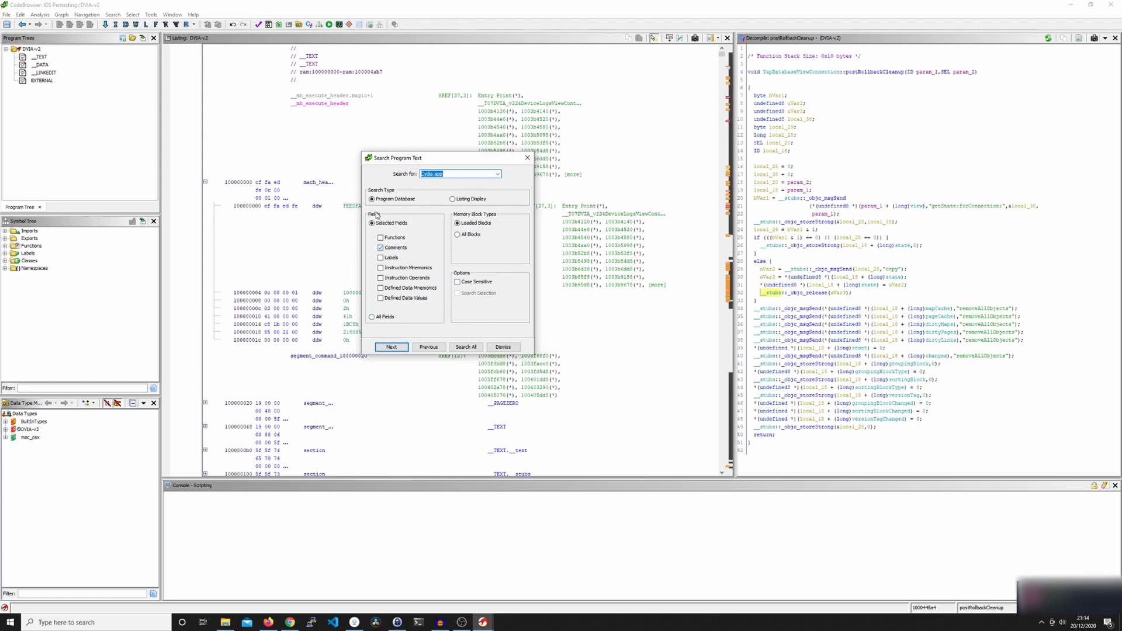
Step: Find the Cydia.app string and follow its XREF into isJailbroken
{"action": "left_click", "coordinate": [465, 347]}
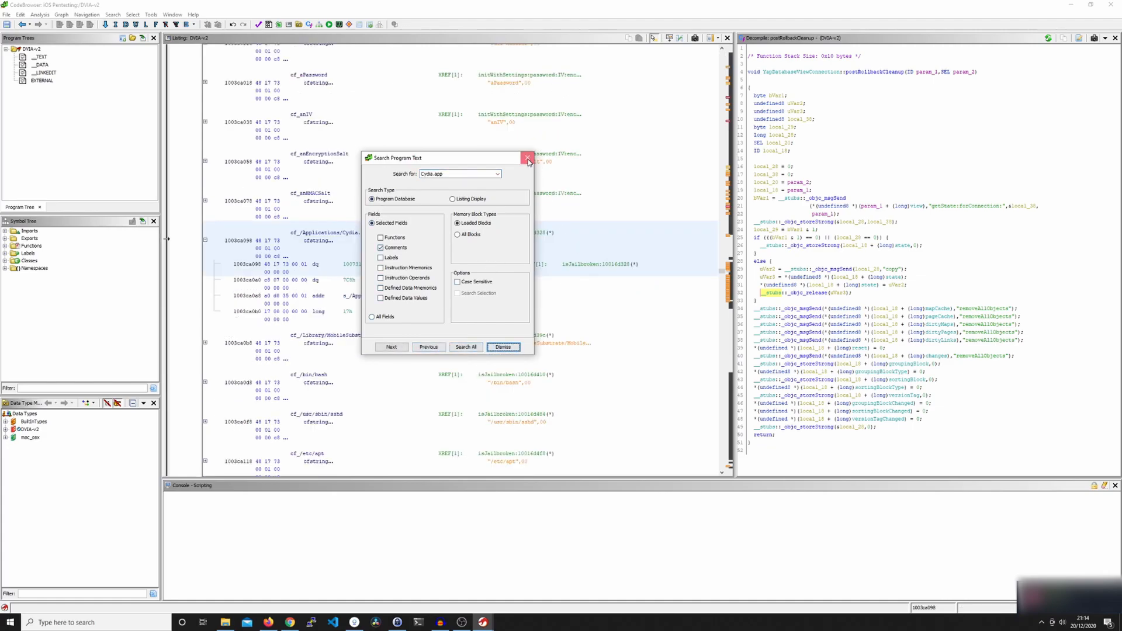
{"action": "left_click", "coordinate": [527, 158]}
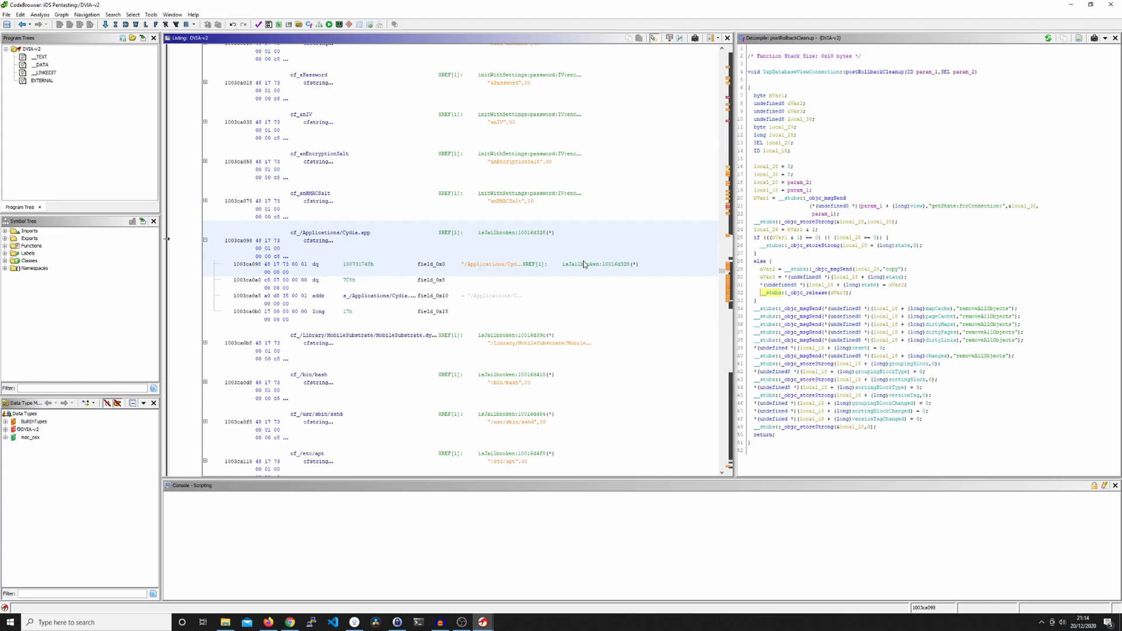
{"action": "double_click", "coordinate": [577, 265]}
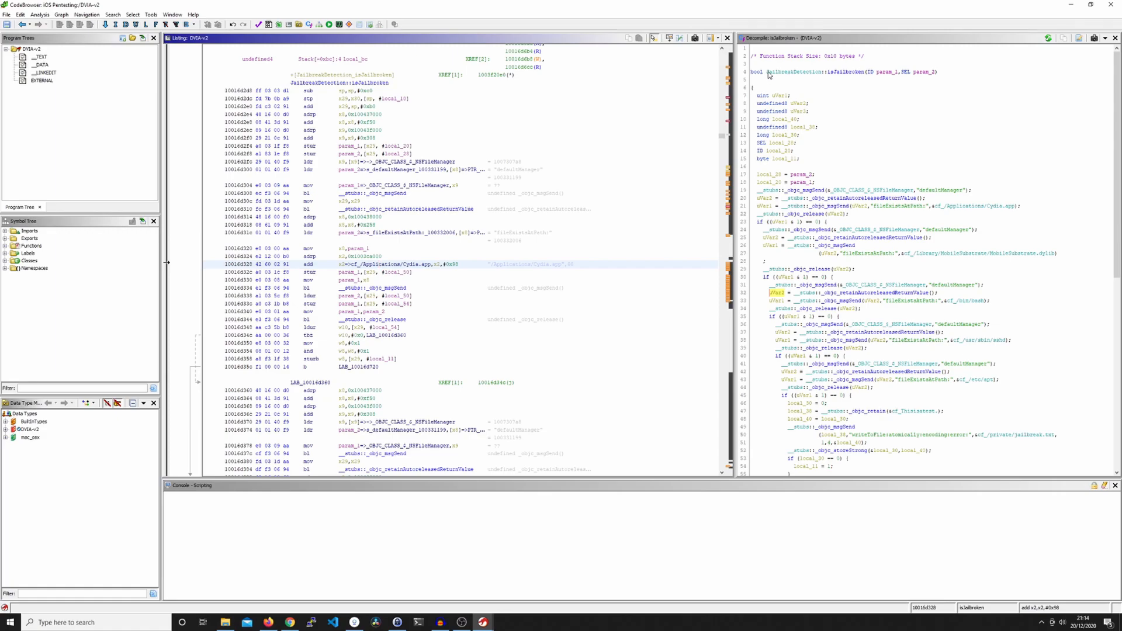
Step: Review the isJailbroken decompiled code and locate the canOpenURL check's assembly
{"action": "scroll", "scroll_direction": "down", "scroll_amount": 3}
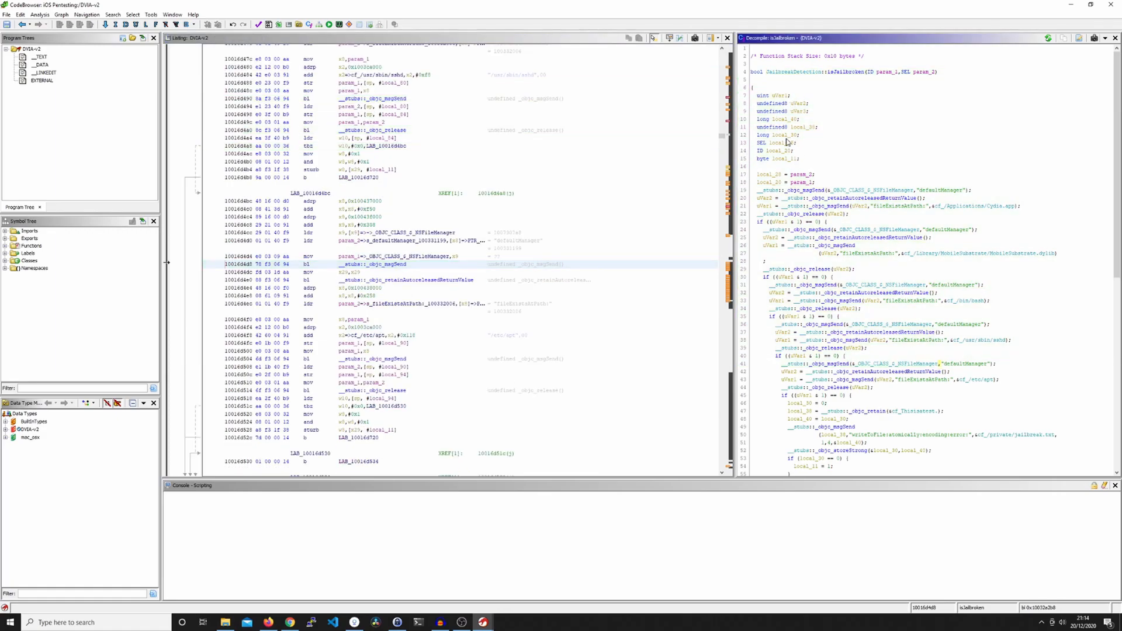
{"action": "scroll", "scroll_direction": "down", "scroll_amount": 3}
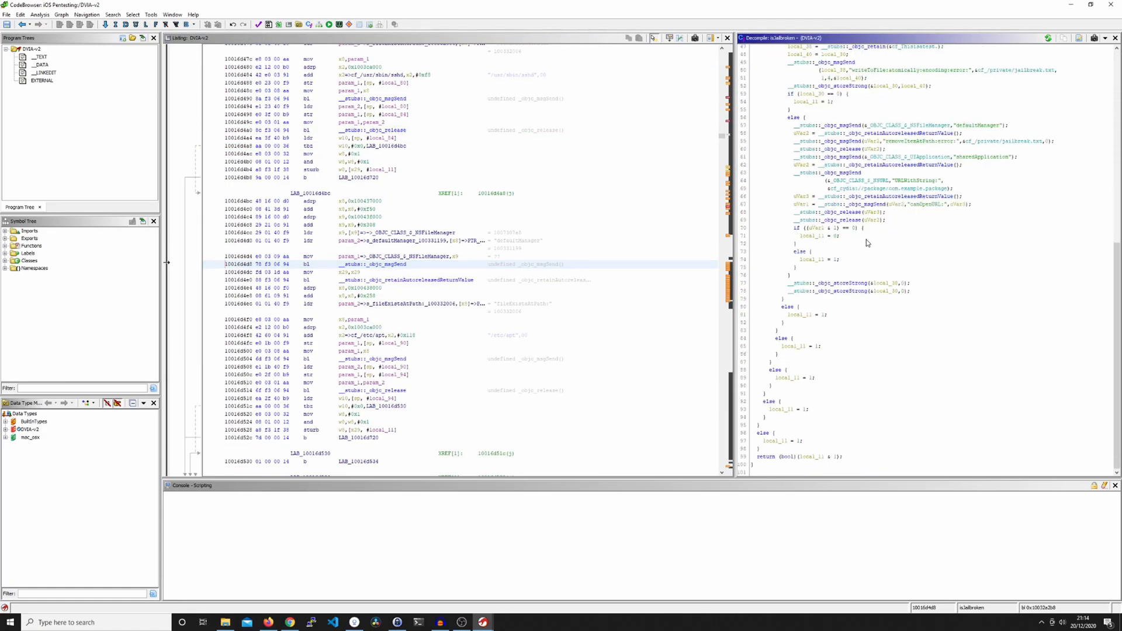
{"action": "scroll", "scroll_direction": "up", "scroll_amount": 3}
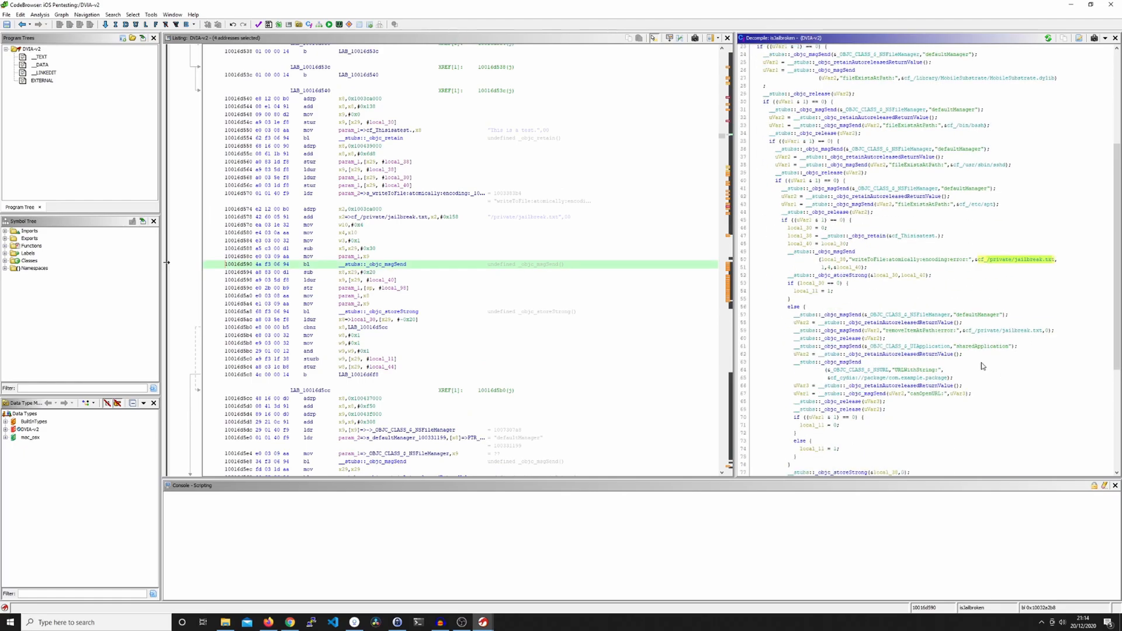
{"action": "scroll", "scroll_direction": "up", "scroll_amount": 3}
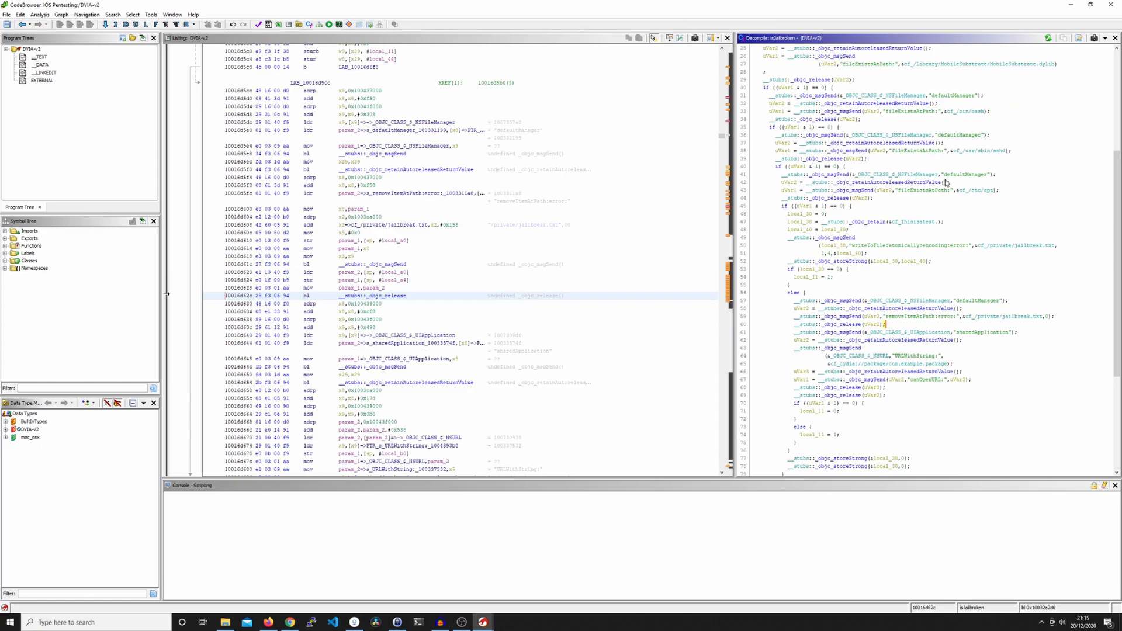
{"action": "scroll", "scroll_direction": "down", "scroll_amount": 3}
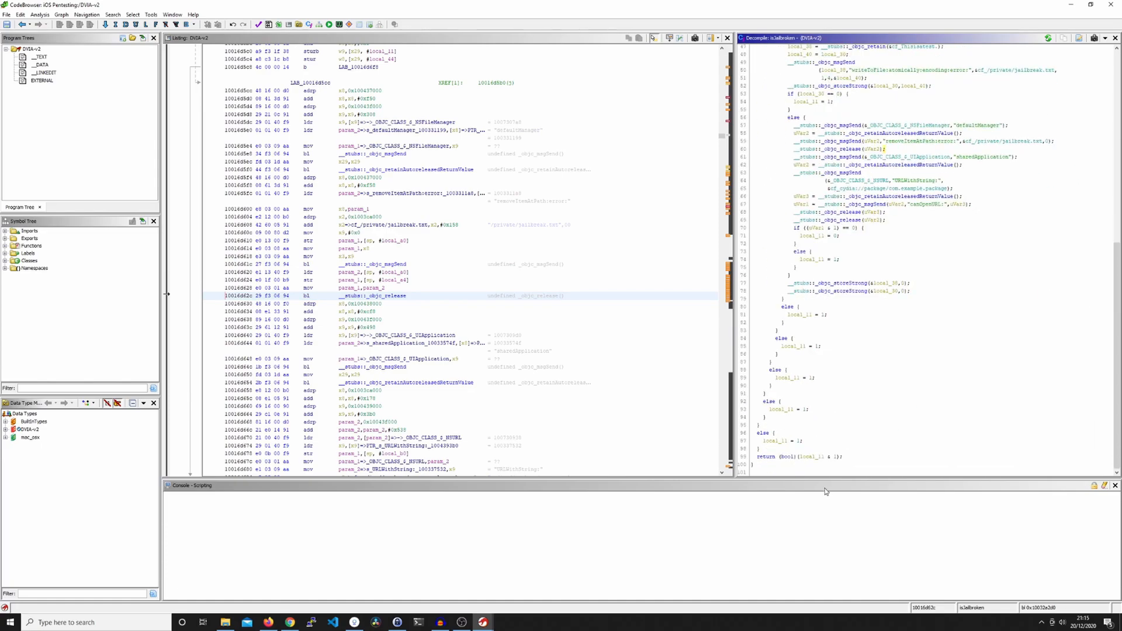
{"action": "scroll", "scroll_direction": "up", "scroll_amount": 3}
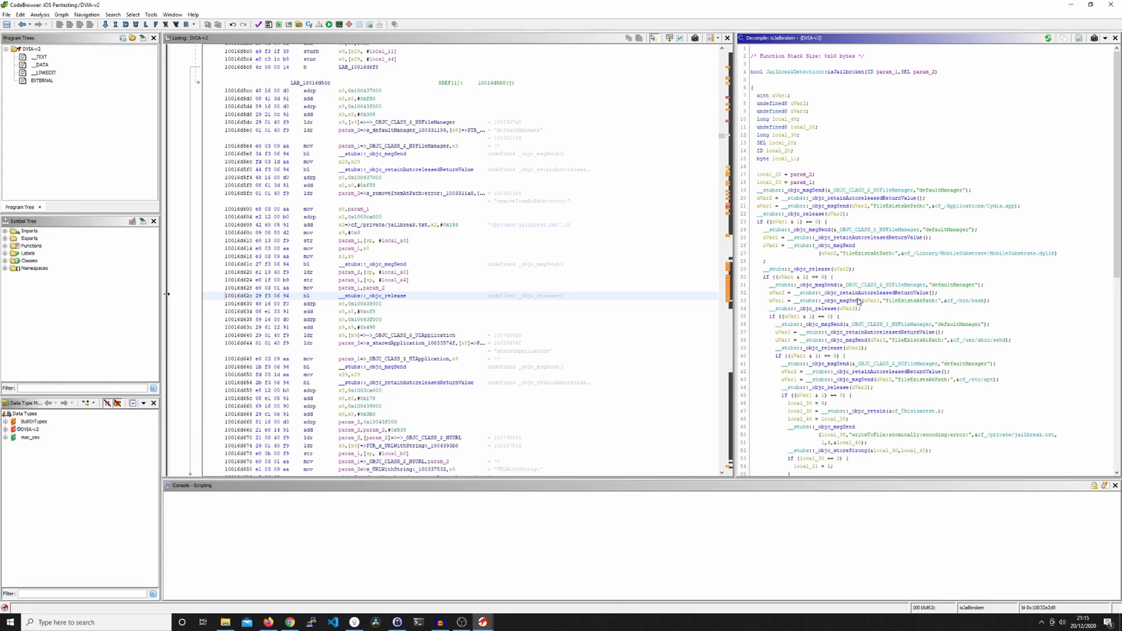
{"action": "mouse_move", "coordinate": [857, 304]}
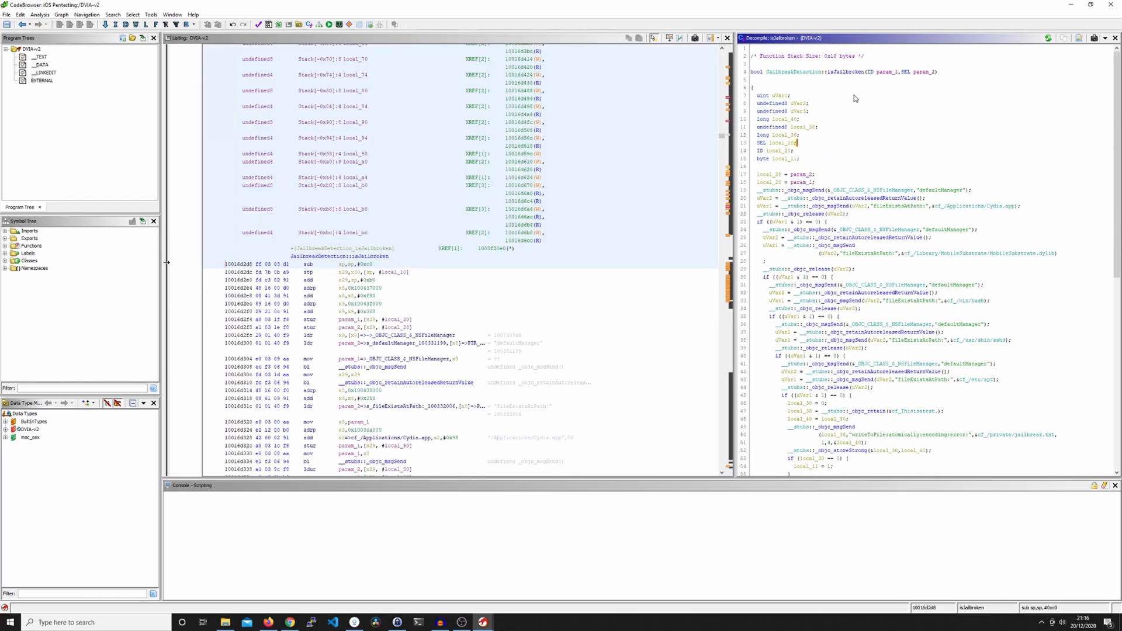
{"action": "scroll", "scroll_direction": "down", "scroll_amount": 3}
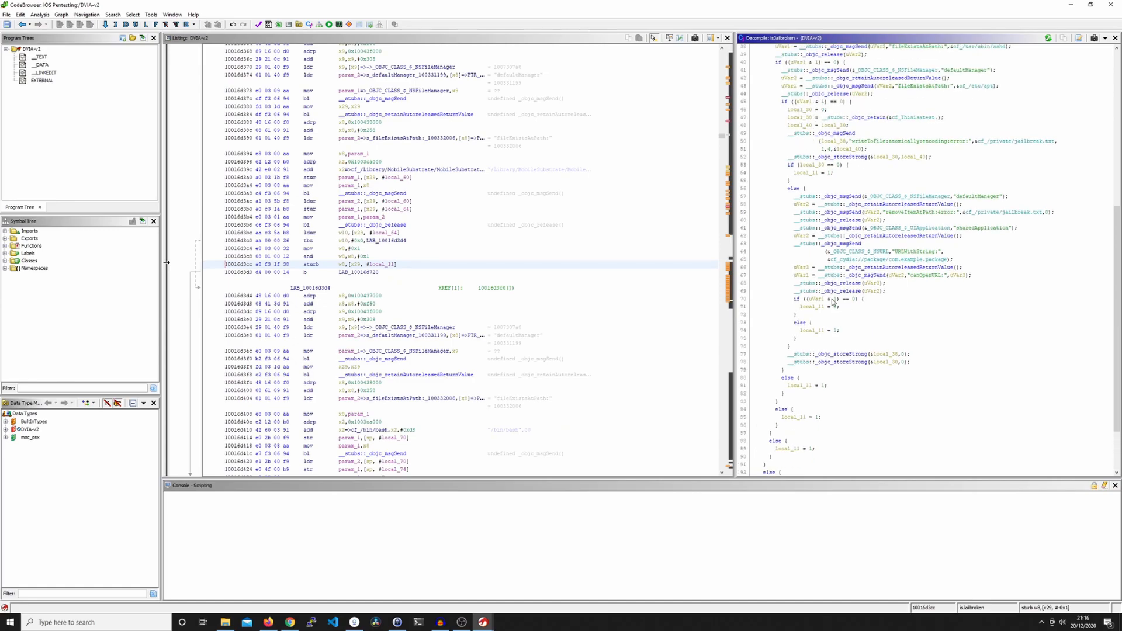
{"action": "scroll", "scroll_direction": "down", "scroll_amount": 3}
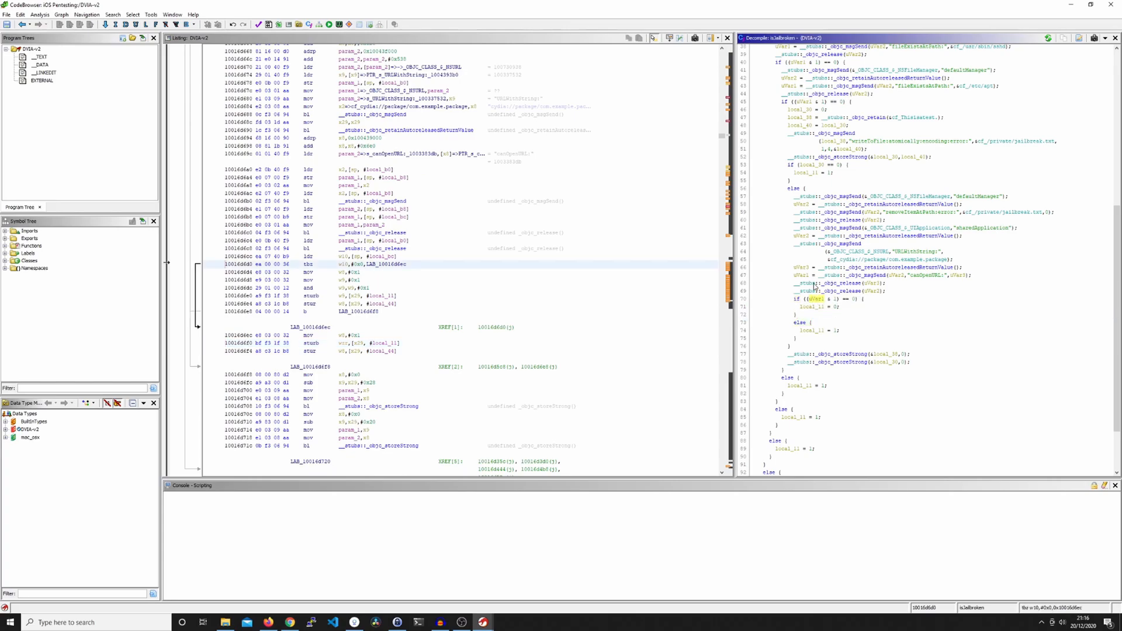
{"action": "left_click", "coordinate": [372, 201]}
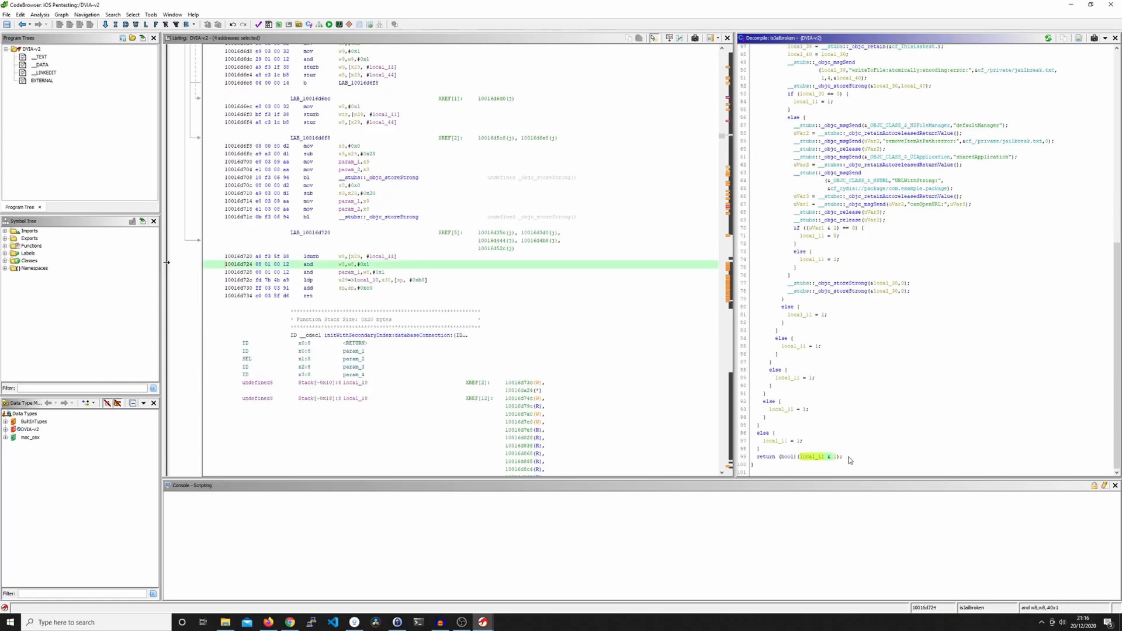
{"action": "scroll", "scroll_direction": "up", "scroll_amount": 3}
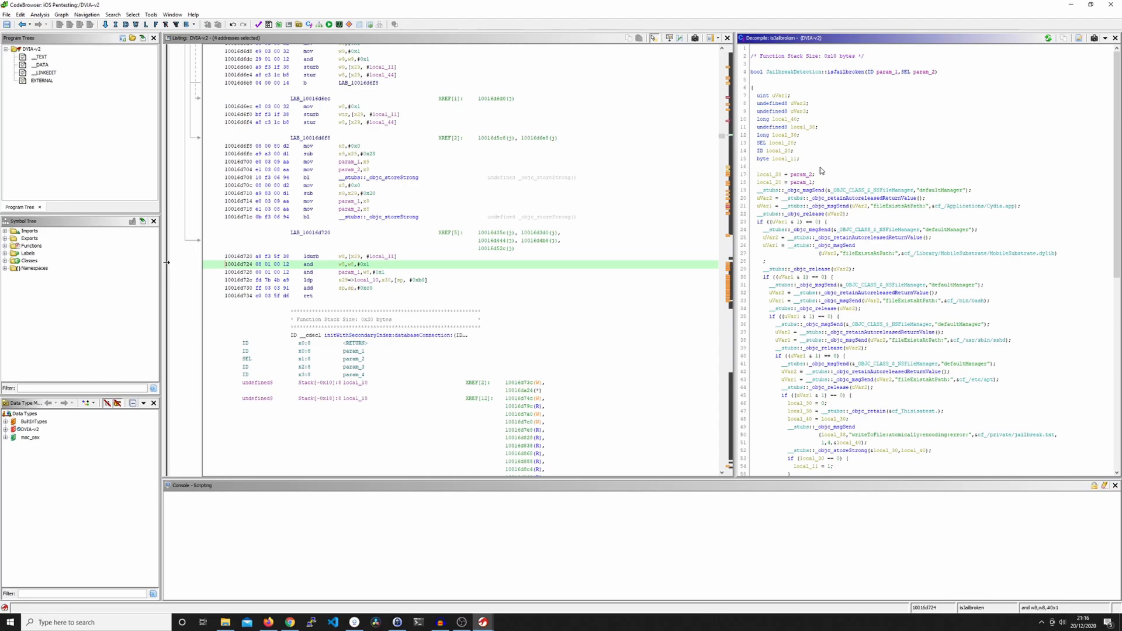
{"action": "mouse_move", "coordinate": [787, 279]}
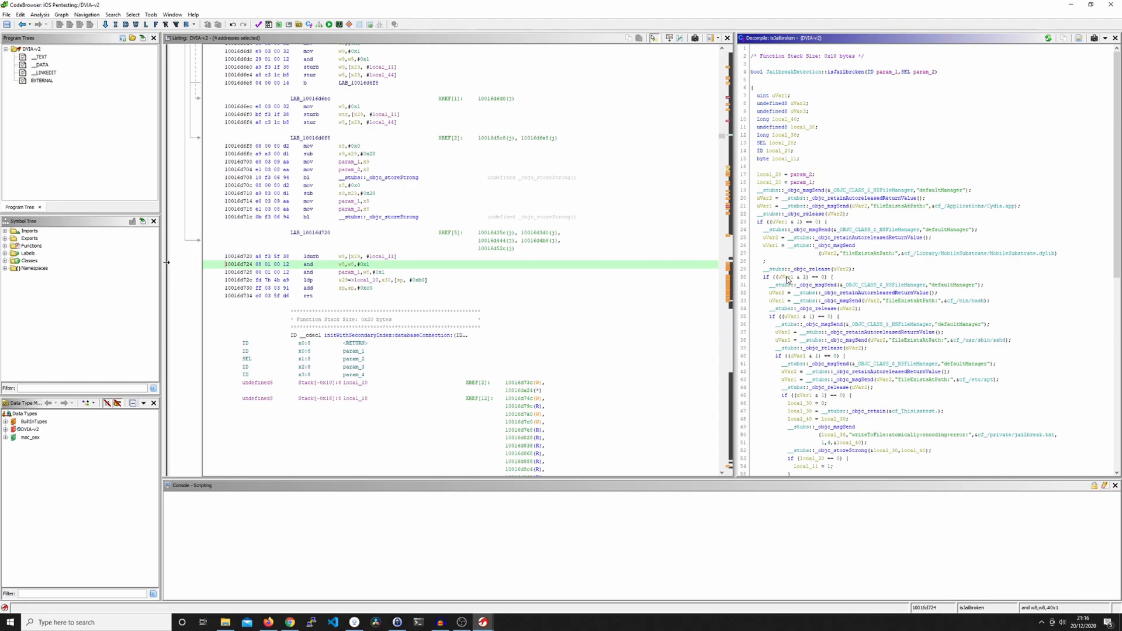
{"action": "scroll", "scroll_direction": "down", "scroll_amount": 3}
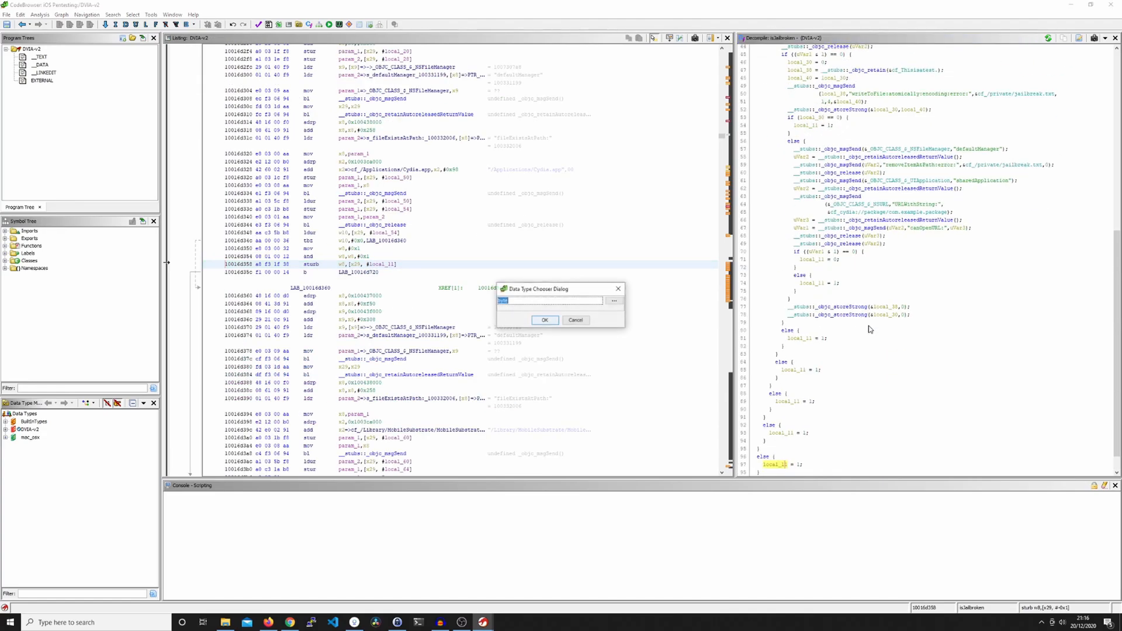
{"action": "left_click", "coordinate": [544, 320]}
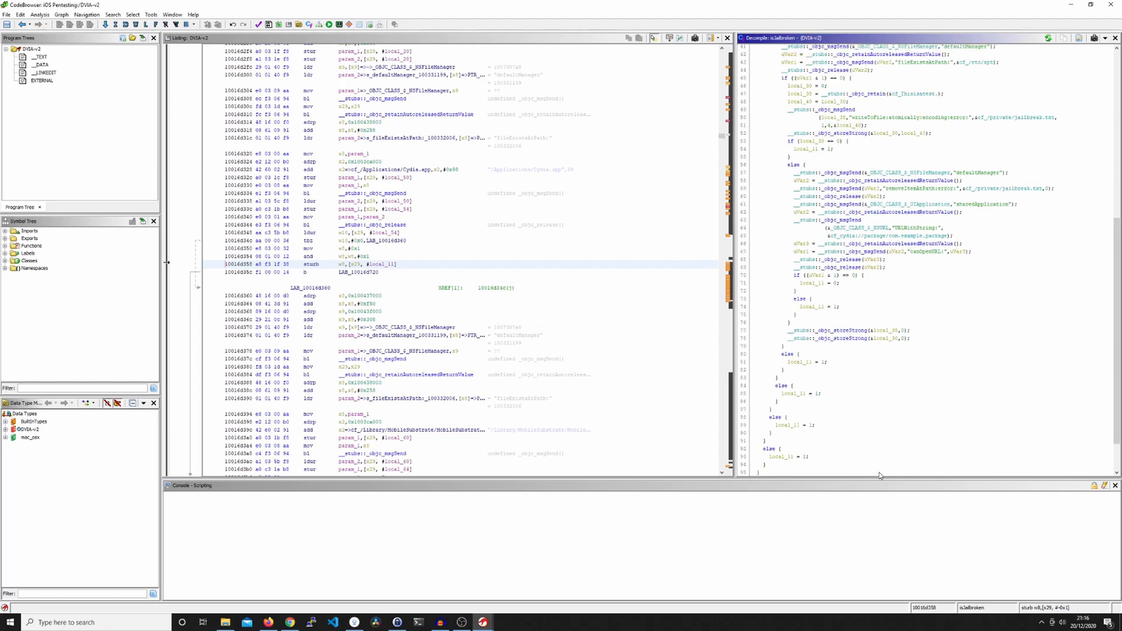
{"action": "right_click", "coordinate": [768, 449]}
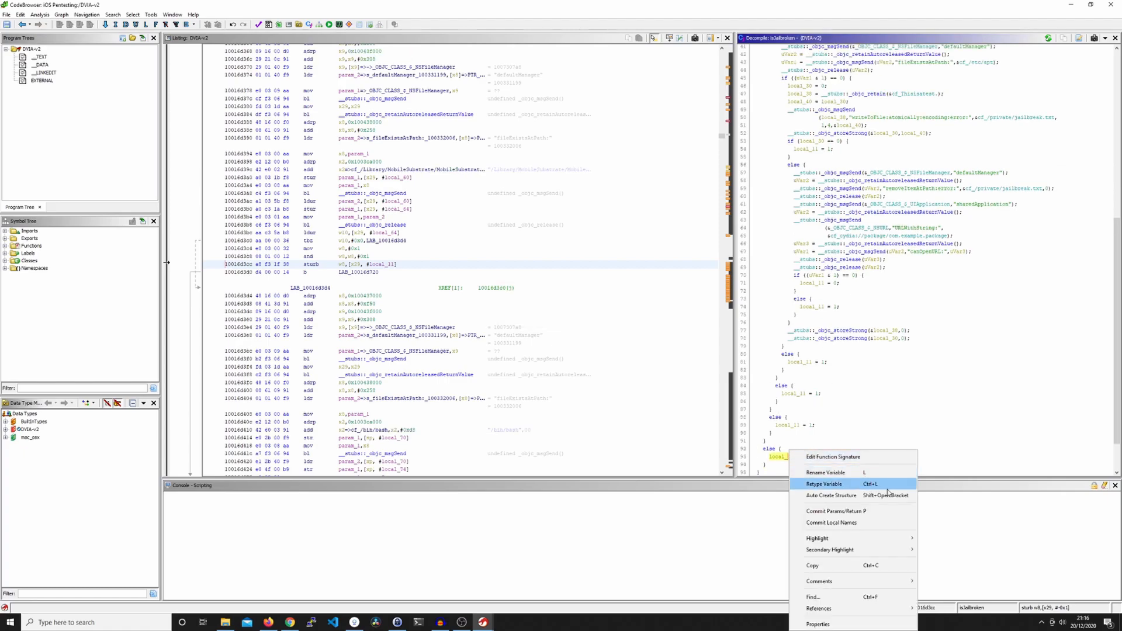
{"action": "left_click", "coordinate": [823, 472]}
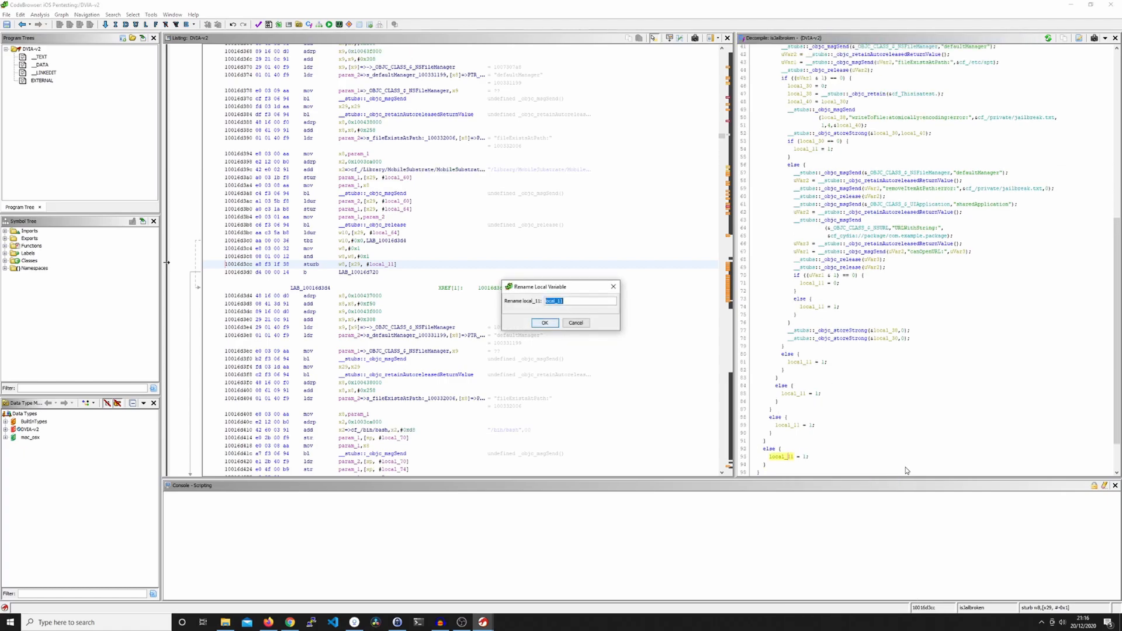
{"action": "key", "text": "ctrl+a"}
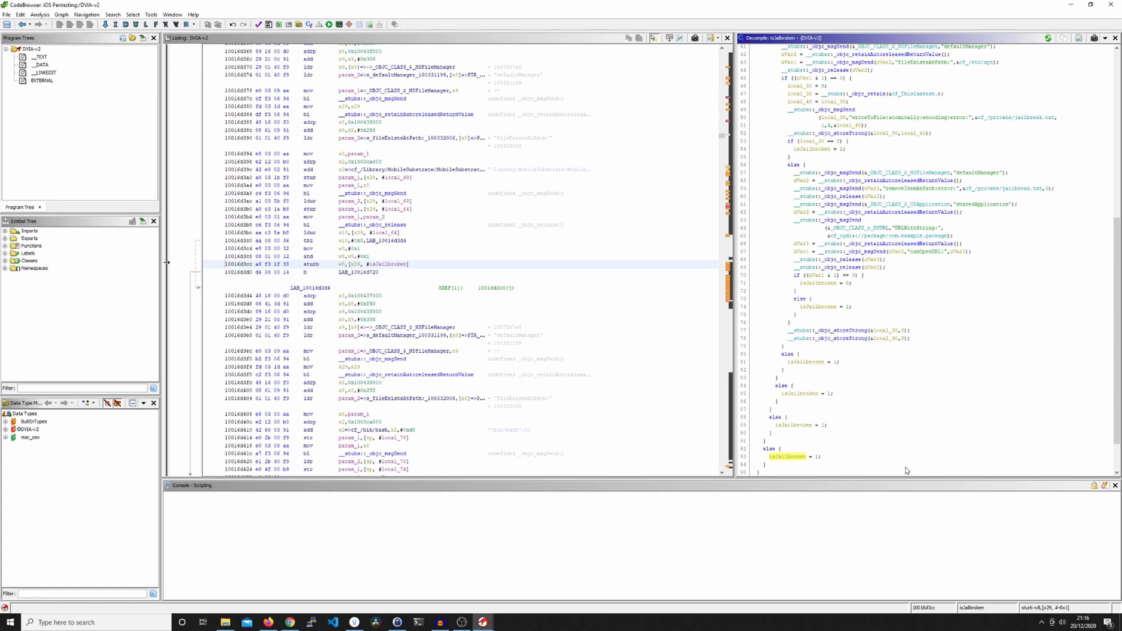
{"action": "mouse_move", "coordinate": [864, 443]}
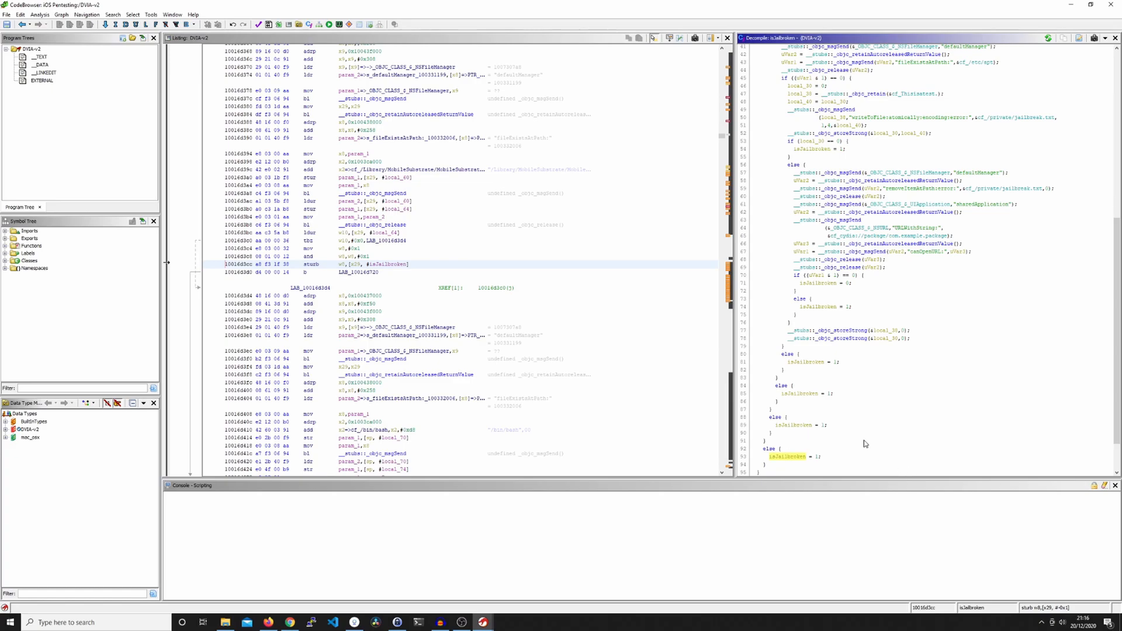
{"action": "scroll", "scroll_direction": "down", "scroll_amount": 3}
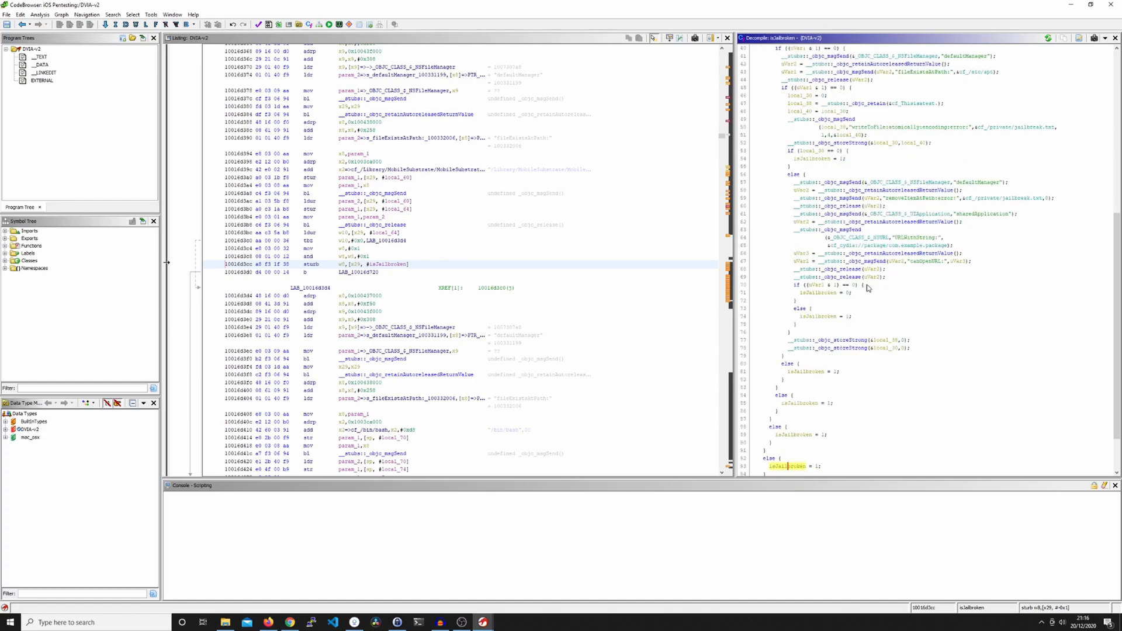
Step: Trace the file-check conditions to the mov instruction loading the isJailbroken flag
{"action": "scroll", "scroll_direction": "down", "scroll_amount": 3}
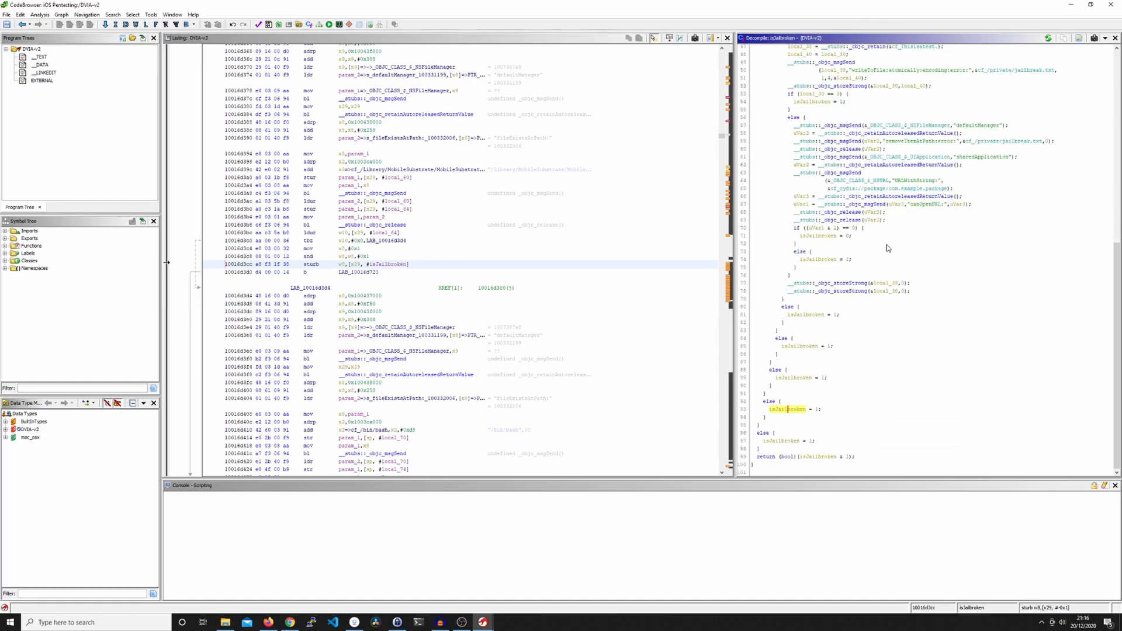
{"action": "scroll", "scroll_direction": "up", "scroll_amount": 3}
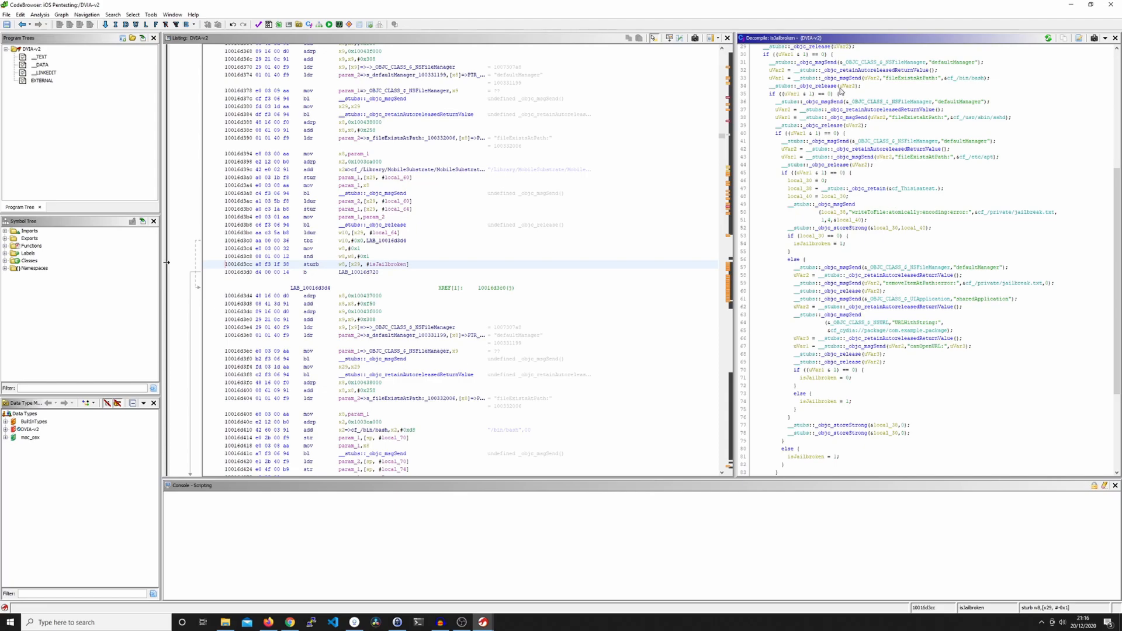
{"action": "scroll", "scroll_direction": "down", "scroll_amount": 3}
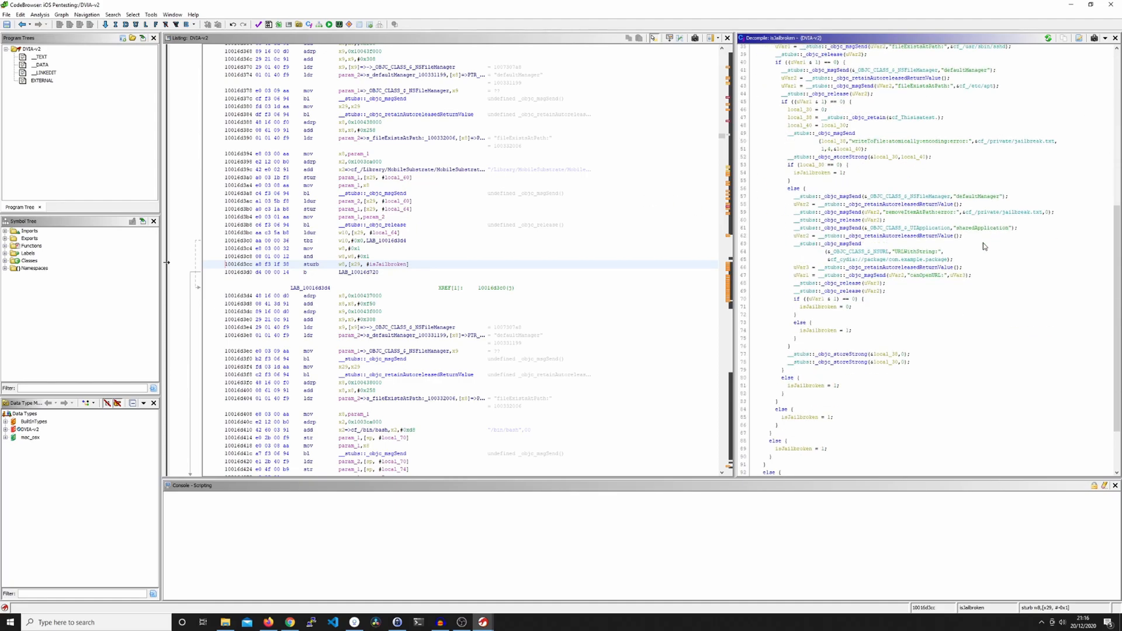
{"action": "mouse_move", "coordinate": [1010, 207]}
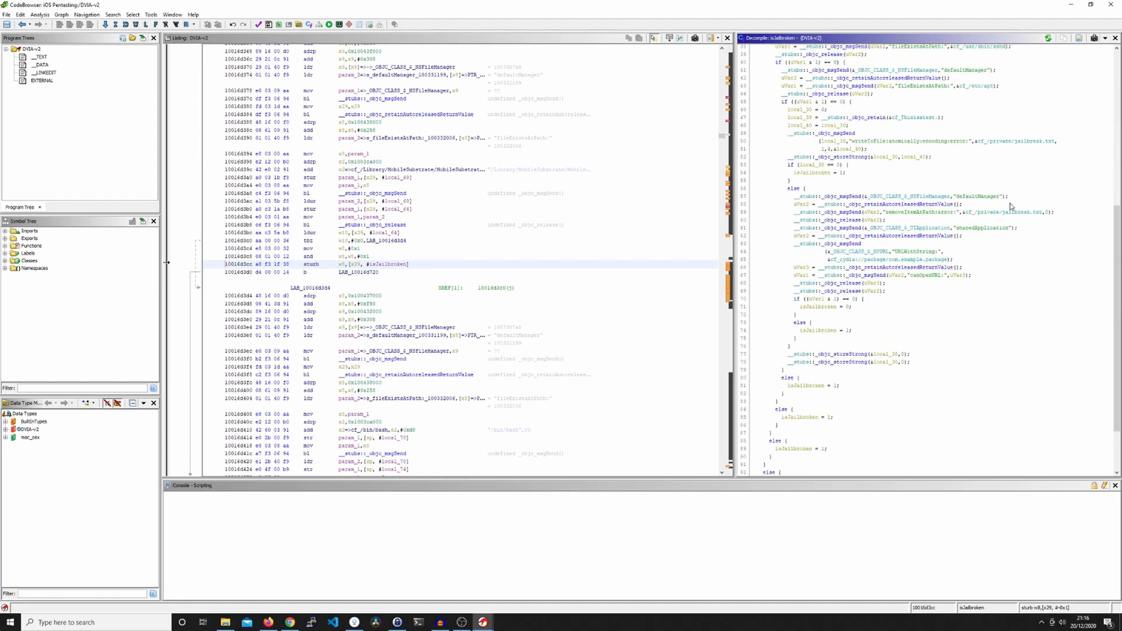
{"action": "scroll", "scroll_direction": "up", "scroll_amount": 3}
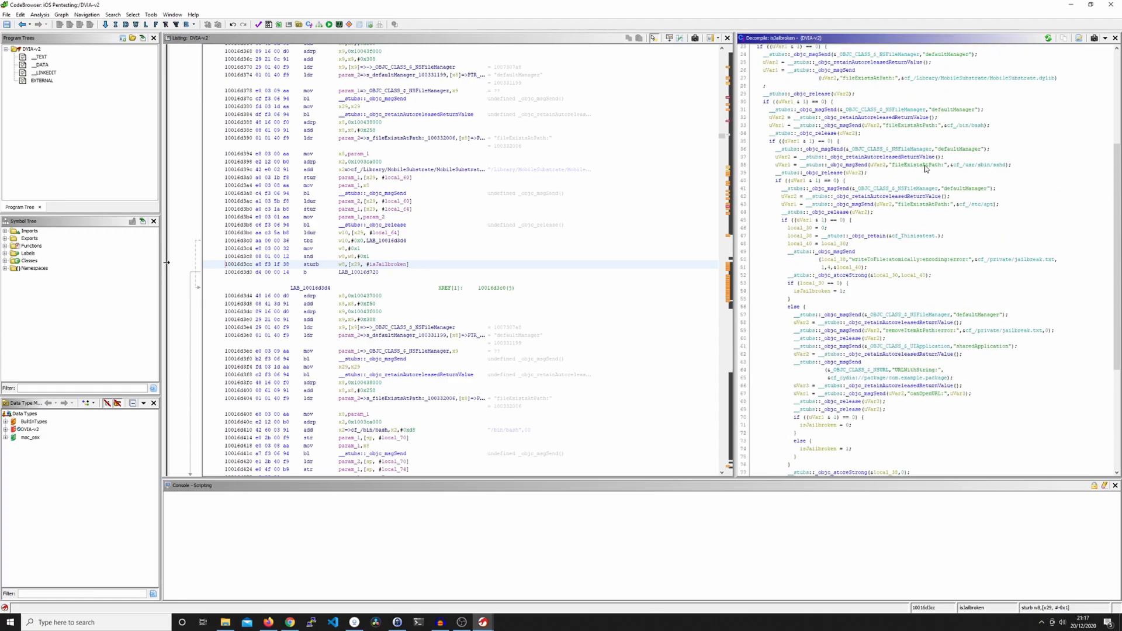
{"action": "scroll", "scroll_direction": "up", "scroll_amount": 3}
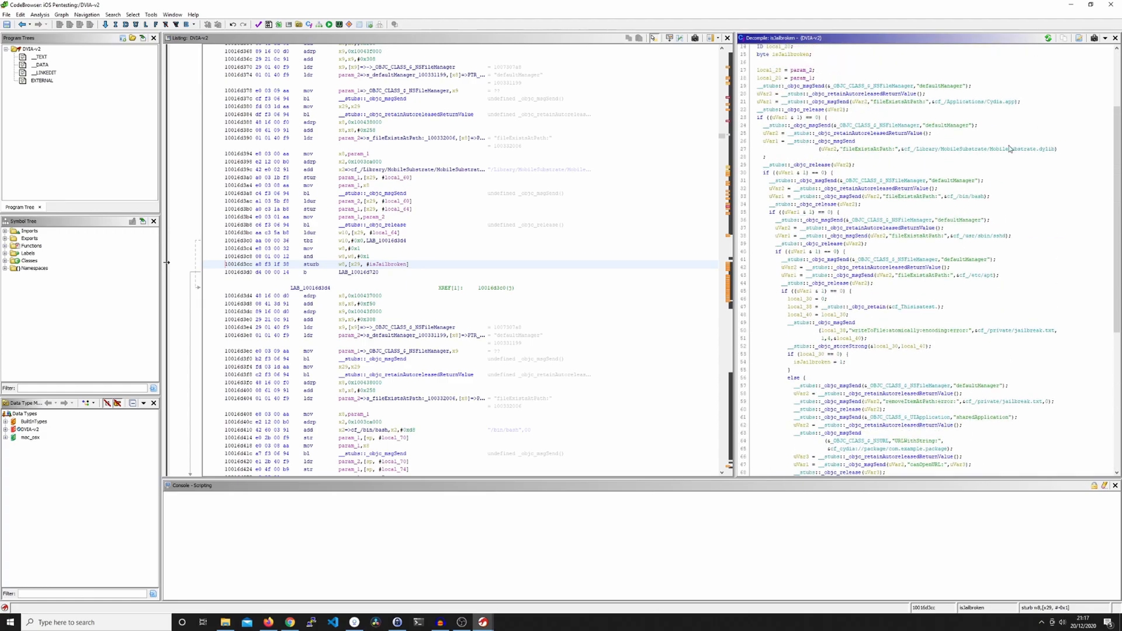
{"action": "mouse_move", "coordinate": [834, 176]}
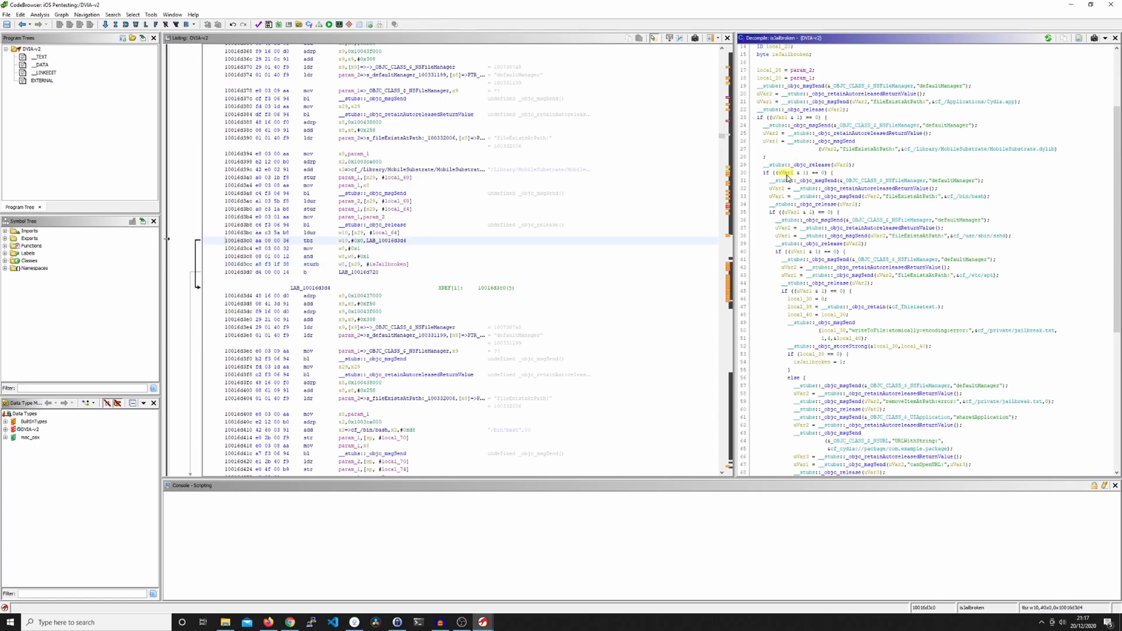
{"action": "left_click", "coordinate": [1016, 149]}
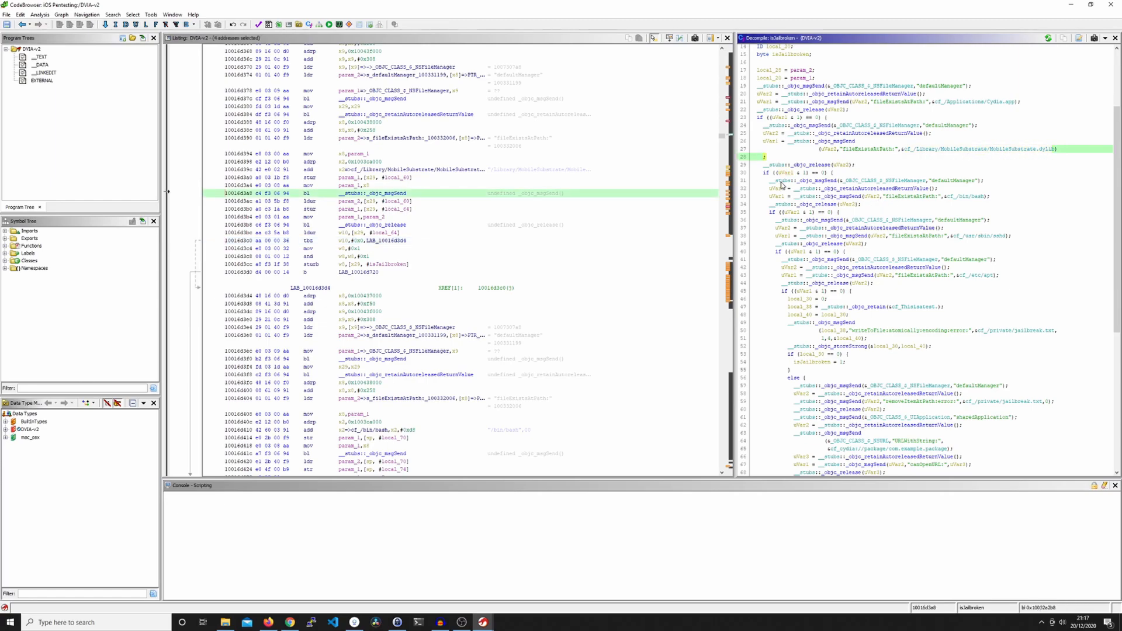
{"action": "left_click", "coordinate": [307, 240]}
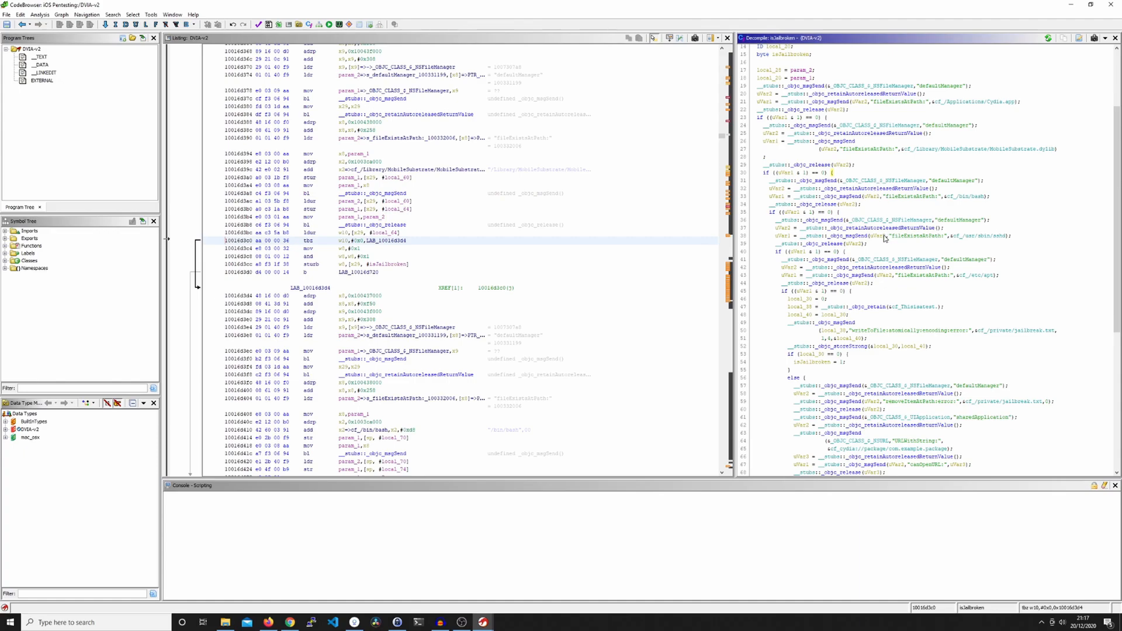
{"action": "scroll", "scroll_direction": "down", "scroll_amount": 3}
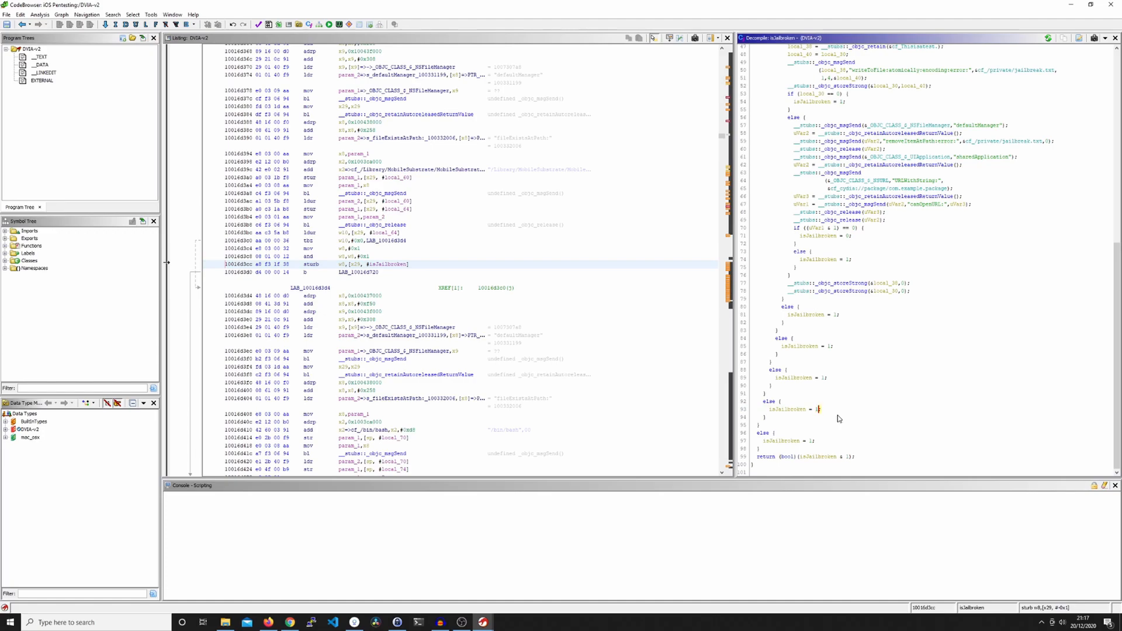
{"action": "mouse_move", "coordinate": [820, 408]}
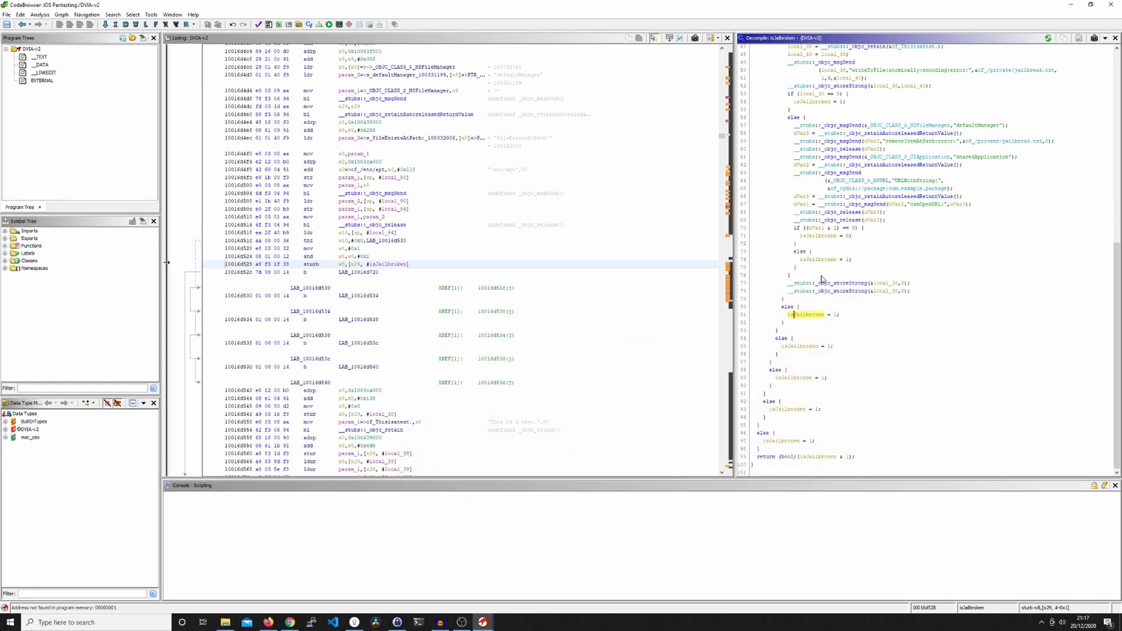
{"action": "scroll", "scroll_direction": "down", "scroll_amount": 3}
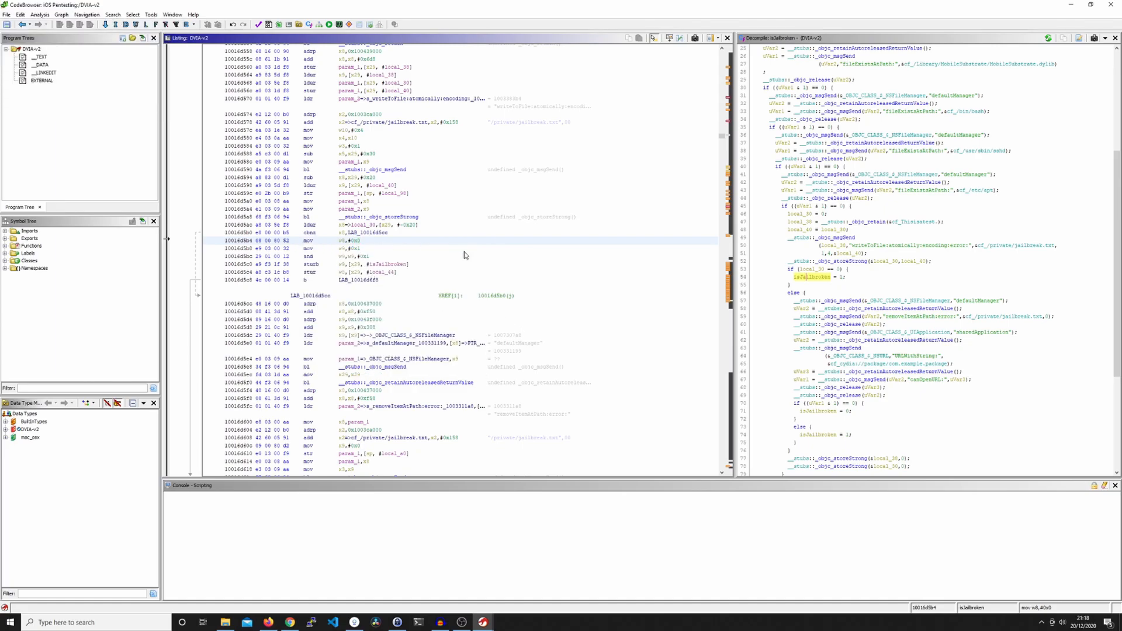
{"action": "left_click", "coordinate": [356, 249]}
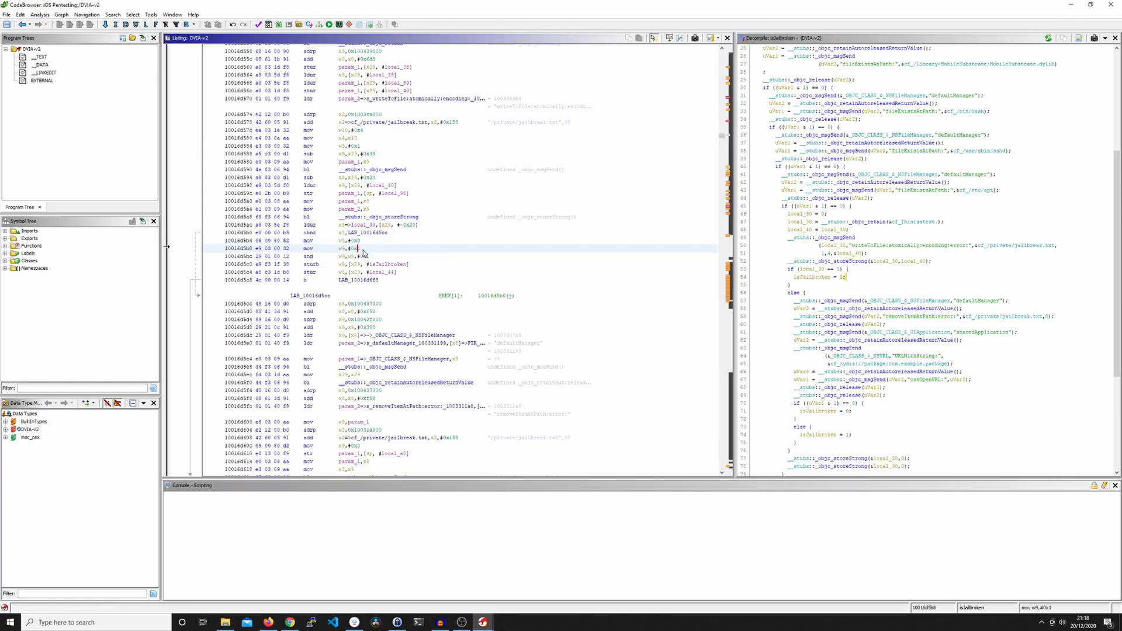
Step: Patch the flag-loading mov to #0x0 and confirm the decompiled assignment reads 0
{"action": "double_click", "coordinate": [354, 249]}
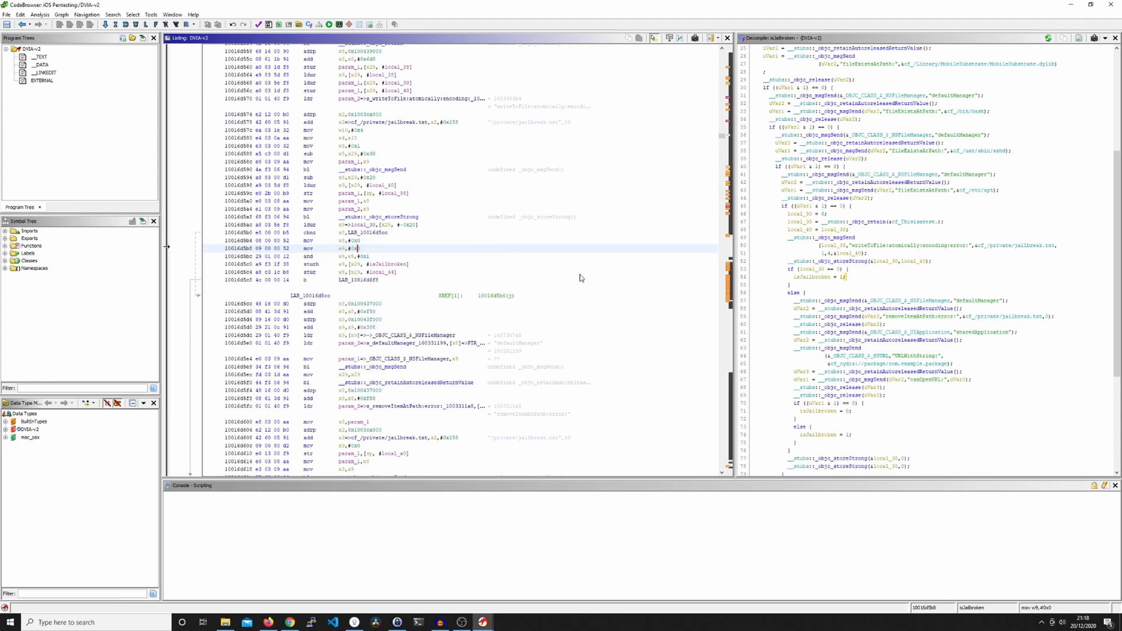
{"action": "left_click", "coordinate": [358, 264]}
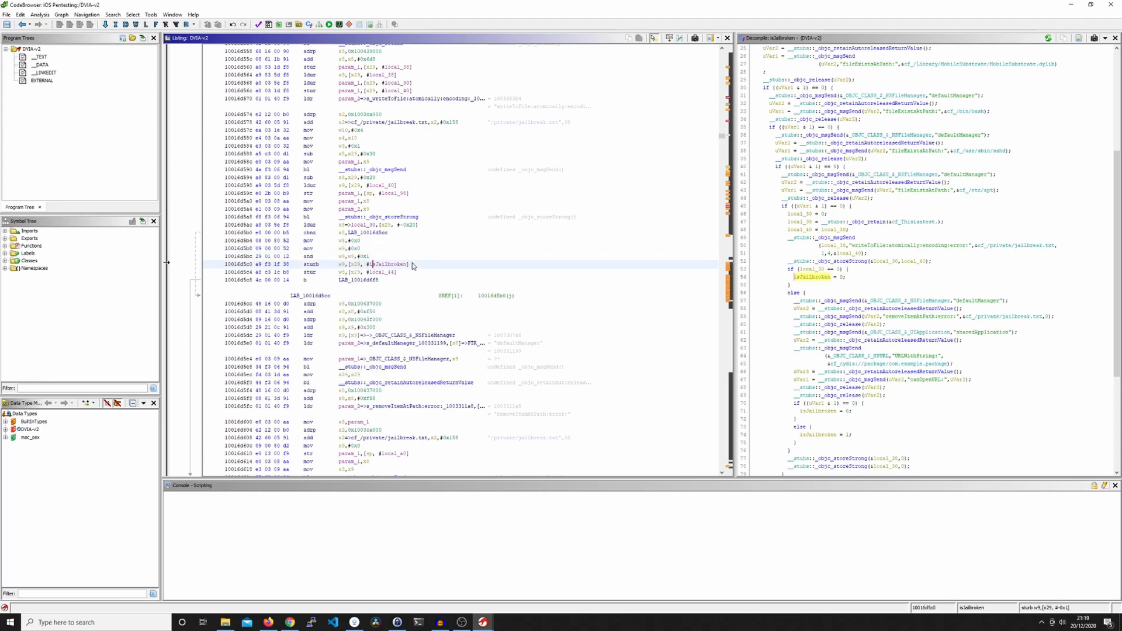
{"action": "left_click", "coordinate": [358, 265]}
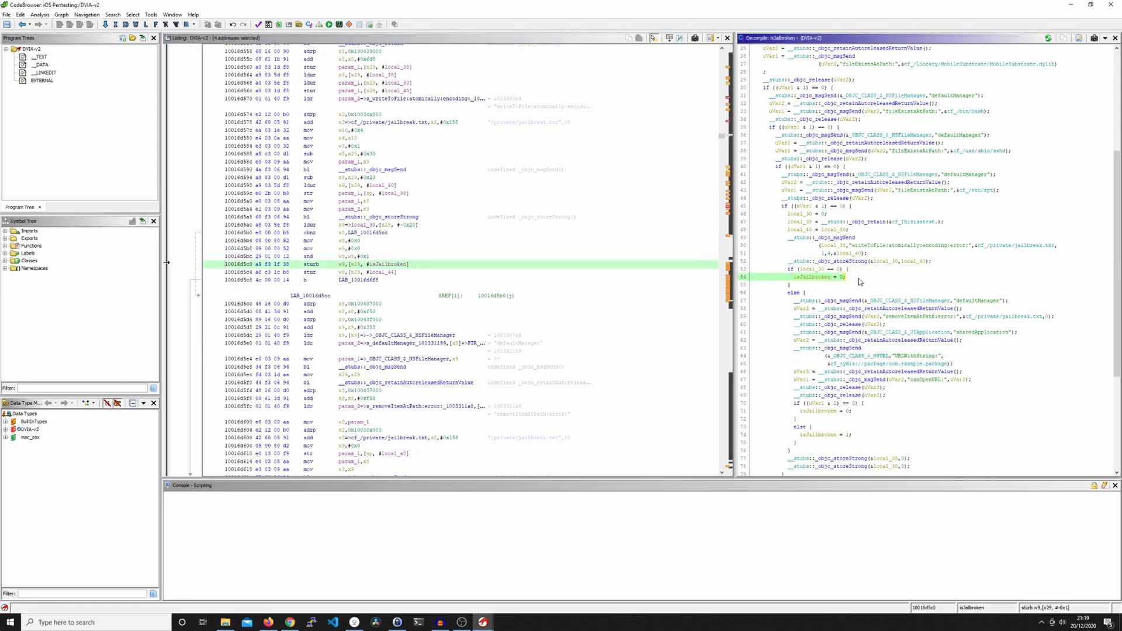
{"action": "left_click", "coordinate": [820, 276]}
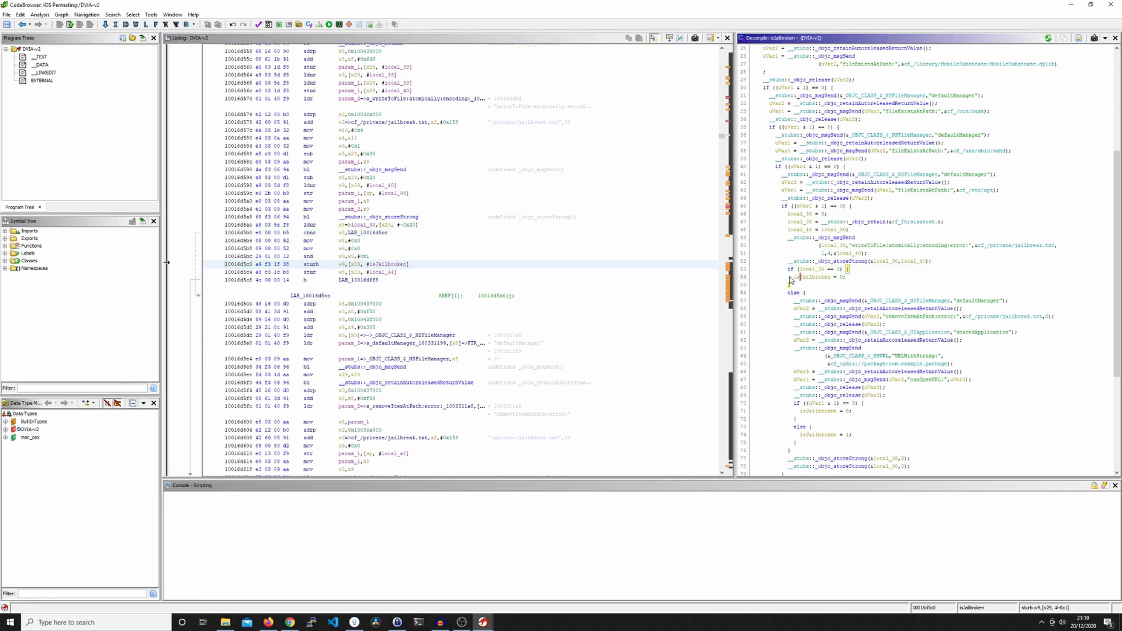
{"action": "left_click", "coordinate": [358, 242]}
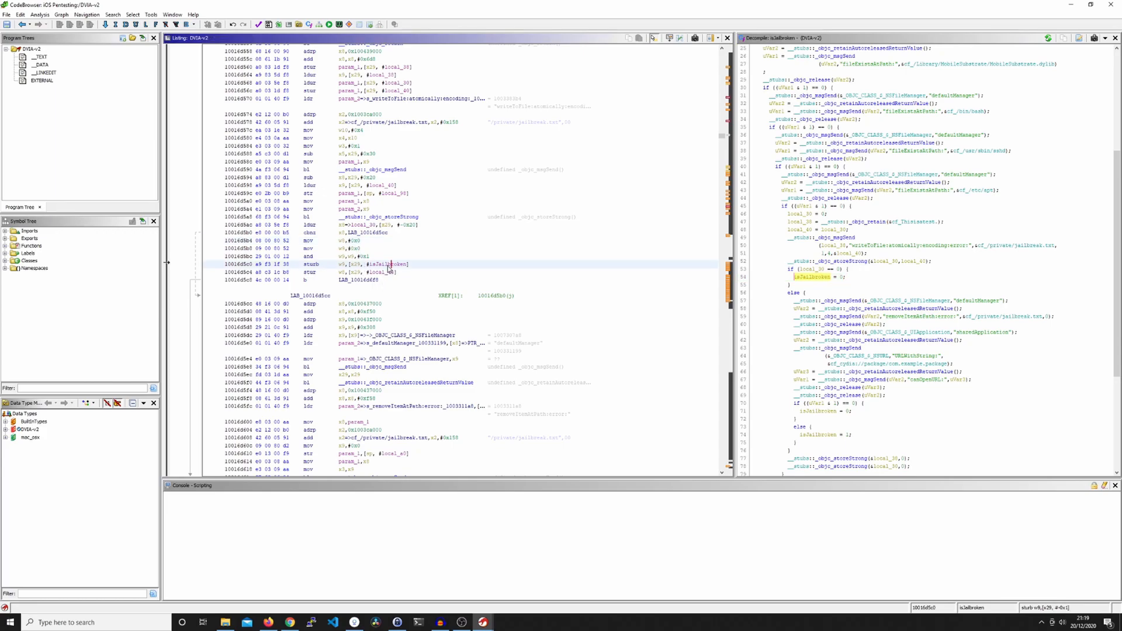
Step: Patch the canOpenURL branch's isJailbroken assignment to load 0
{"action": "scroll", "scroll_direction": "up", "scroll_amount": 3}
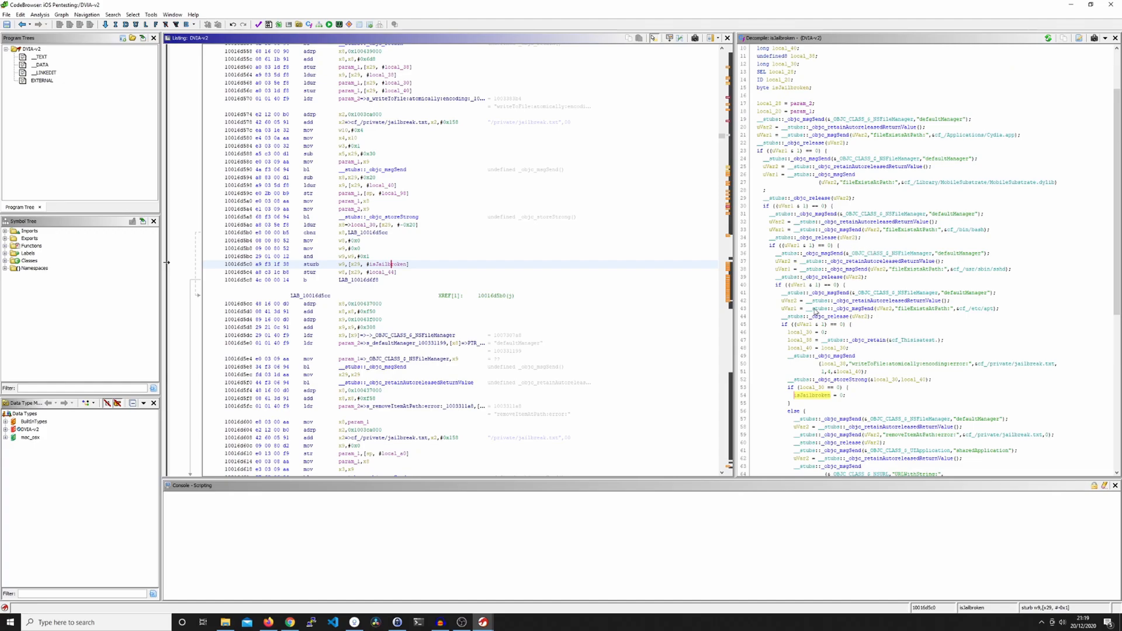
{"action": "scroll", "scroll_direction": "down", "scroll_amount": 3}
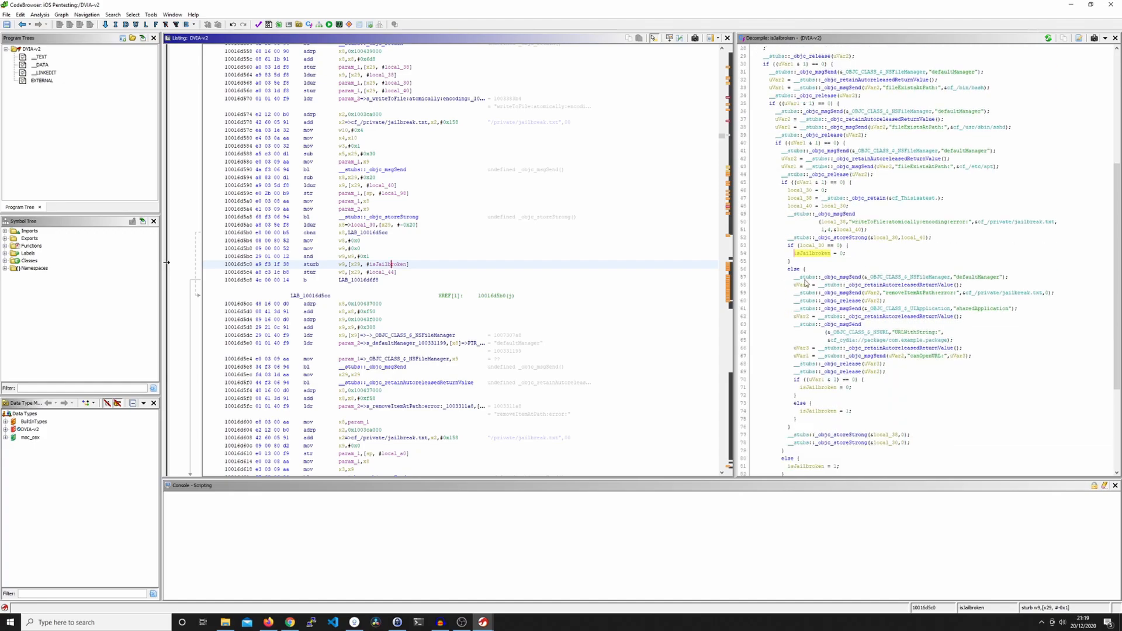
{"action": "scroll", "scroll_direction": "down", "scroll_amount": 3}
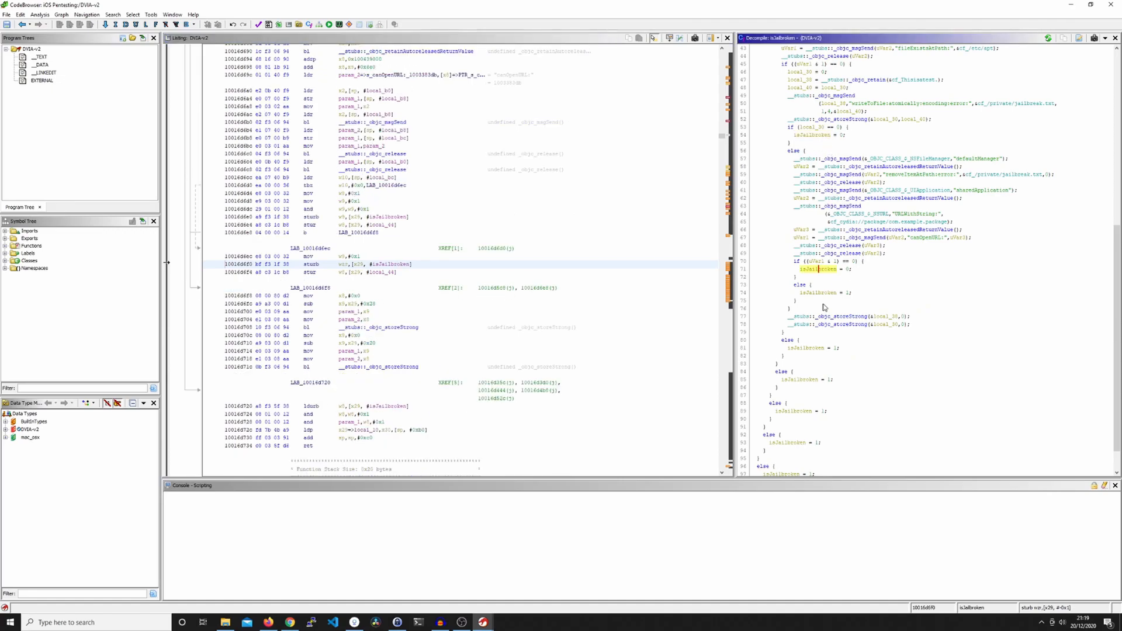
{"action": "left_click", "coordinate": [816, 292]}
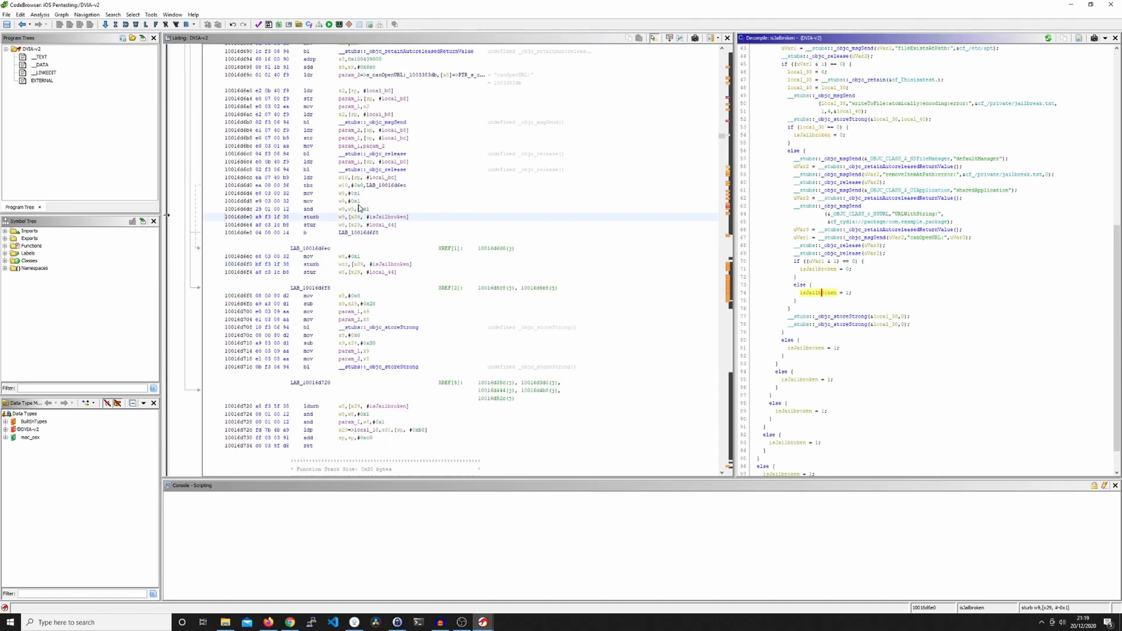
{"action": "left_click", "coordinate": [351, 201]}
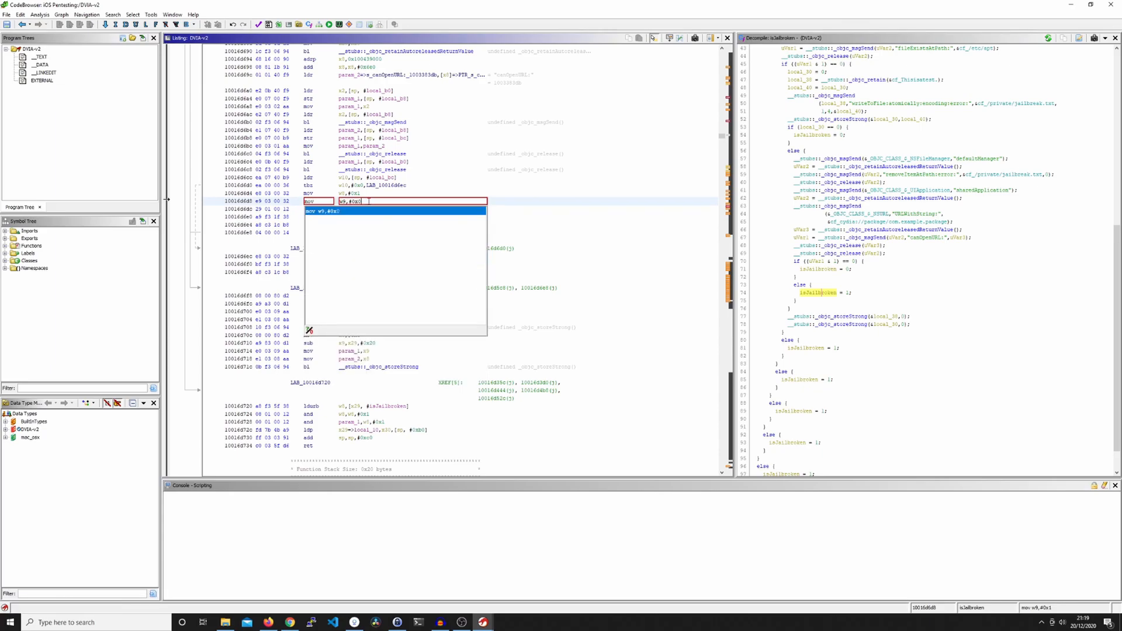
{"action": "key", "text": "Return"}
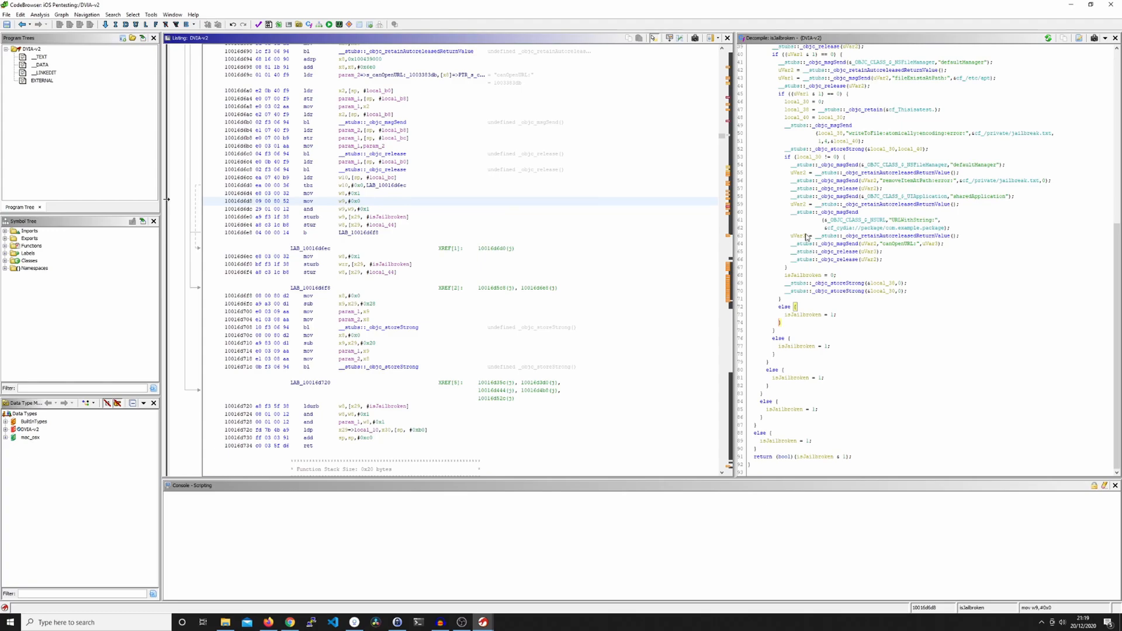
Step: Patch another isJailbroken mov instruction to #0x0 and review the listing
{"action": "double_click", "coordinate": [351, 193]}
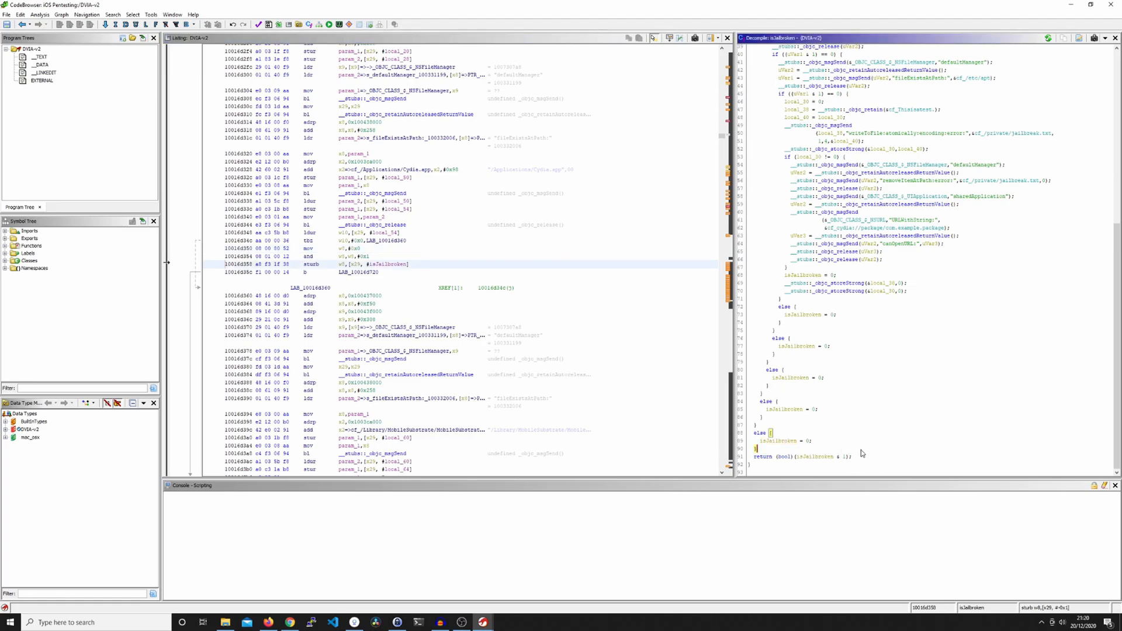
{"action": "scroll", "scroll_direction": "up", "scroll_amount": 3}
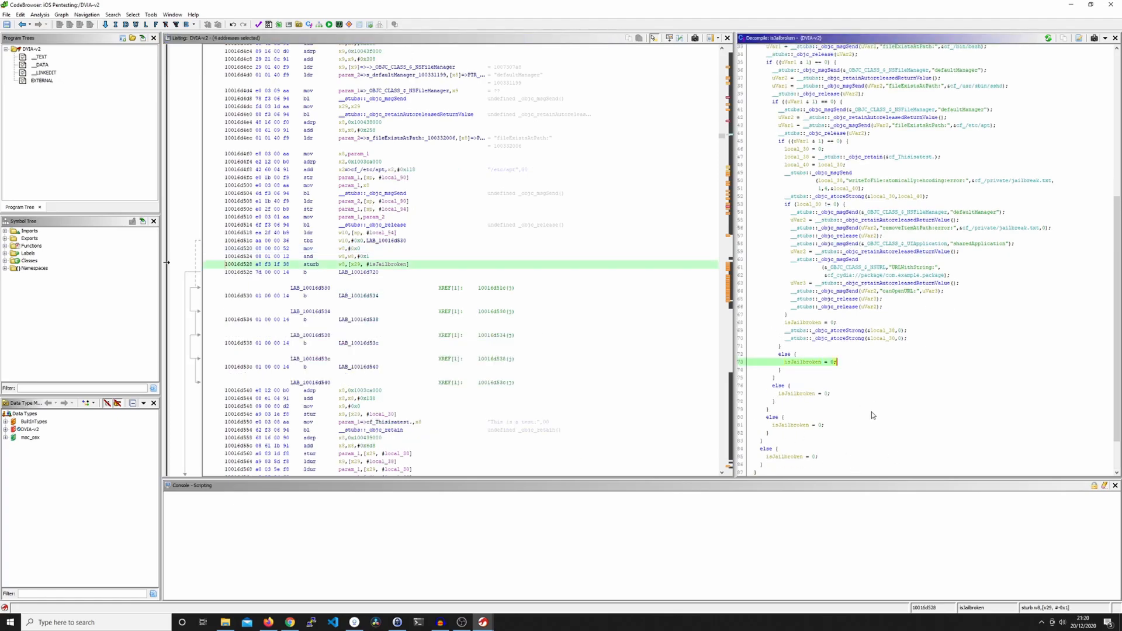
{"action": "scroll", "scroll_direction": "up", "scroll_amount": 3}
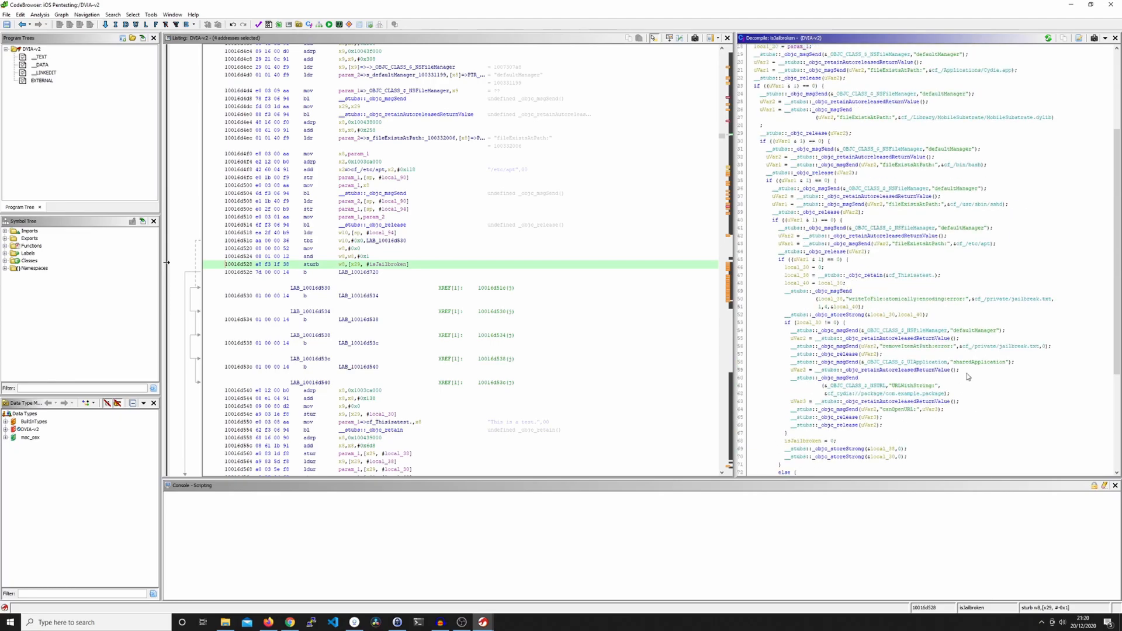
{"action": "scroll", "scroll_direction": "up", "scroll_amount": 3}
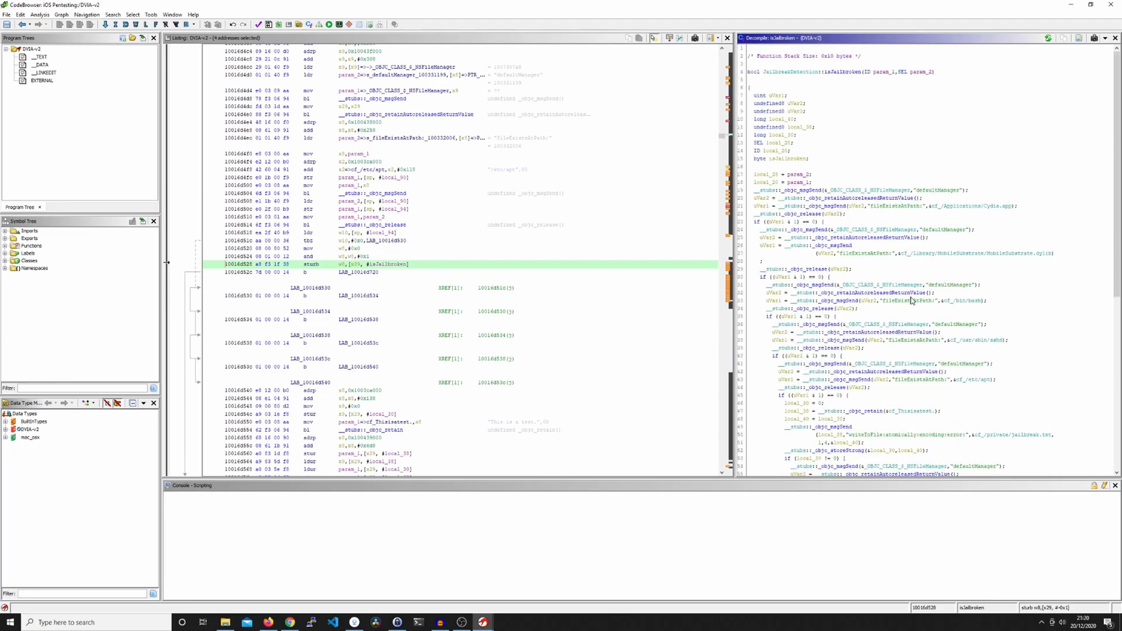
{"action": "scroll", "scroll_direction": "down", "scroll_amount": 3}
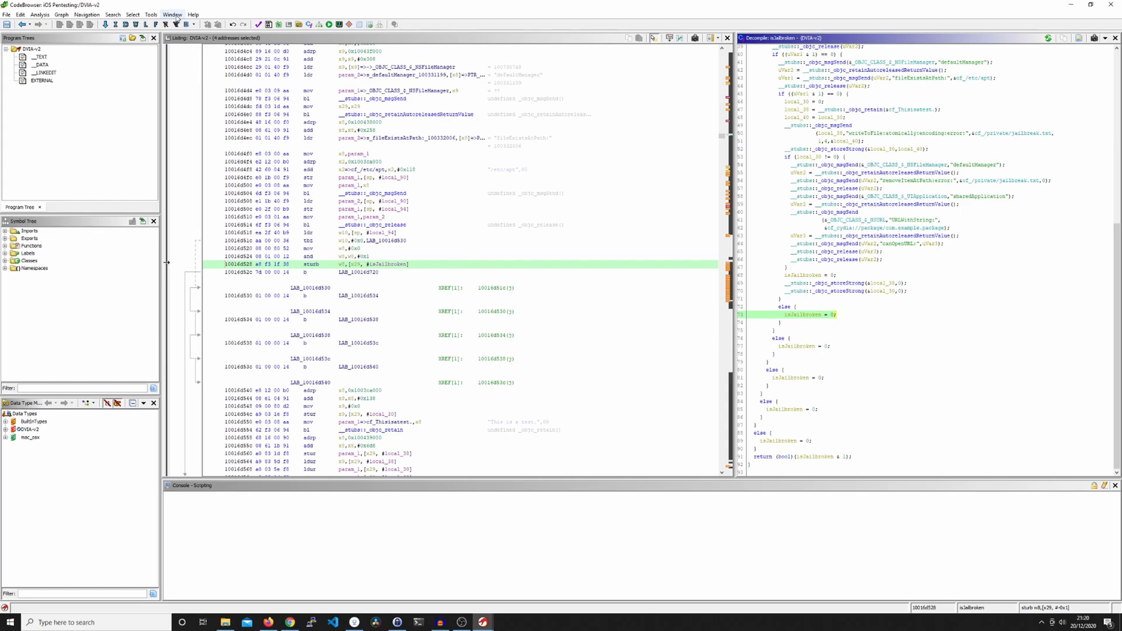
{"action": "mouse_move", "coordinate": [351, 24]}
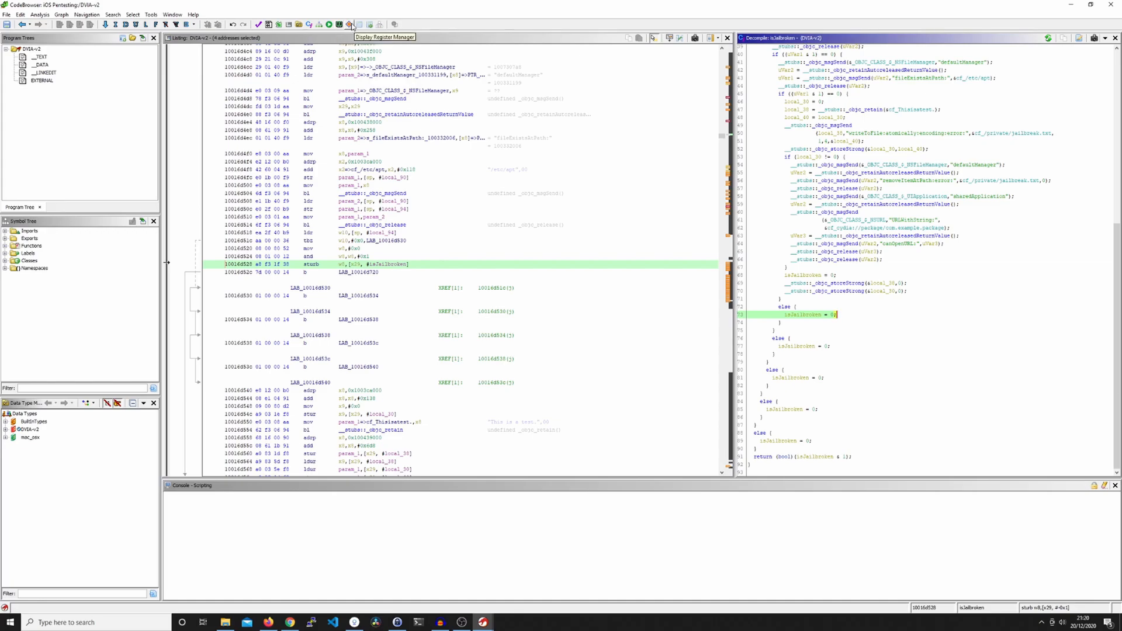
{"action": "mouse_move", "coordinate": [338, 25]}
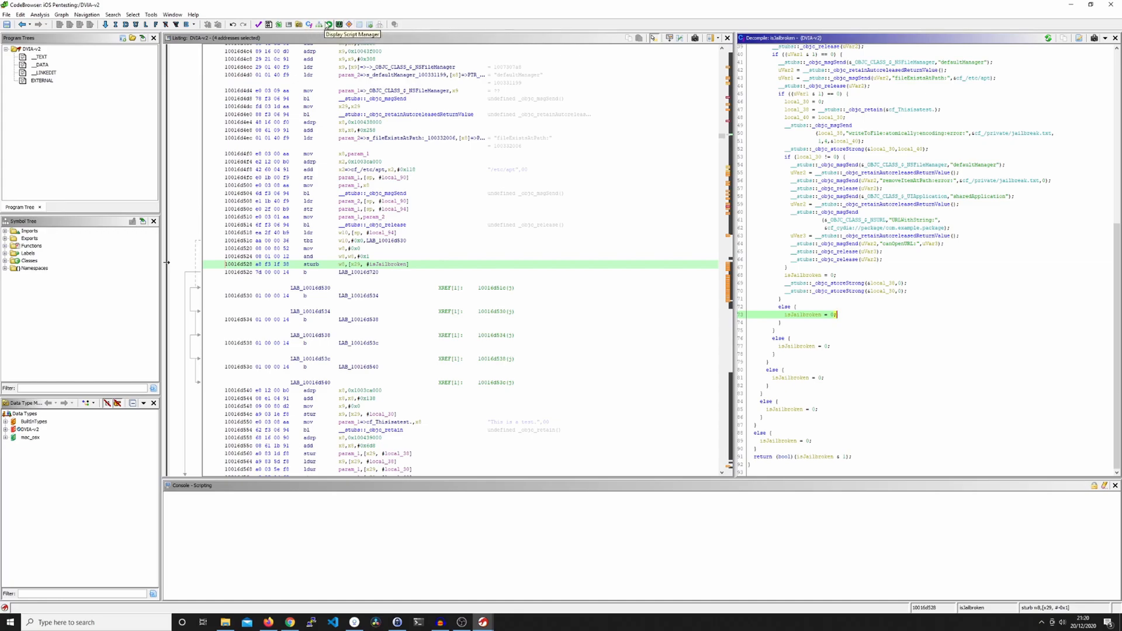
Step: Open the Display Script Manager from the CodeBrowser toolbar to list DVIA-v2 scripts
{"action": "left_click", "coordinate": [328, 25]}
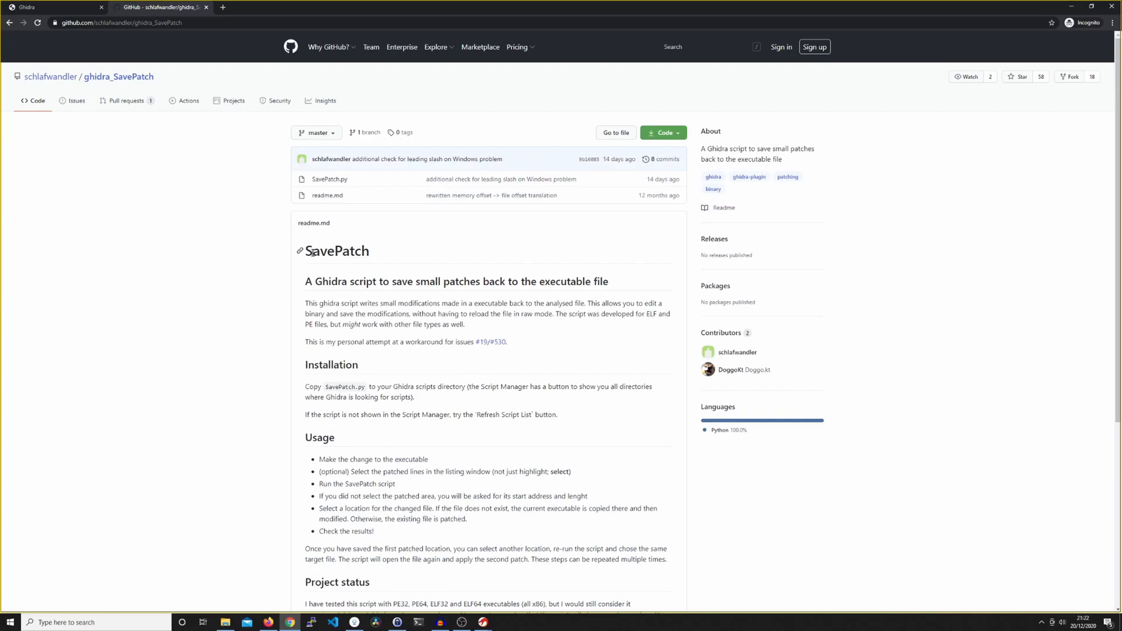
{"action": "mouse_move", "coordinate": [331, 244]}
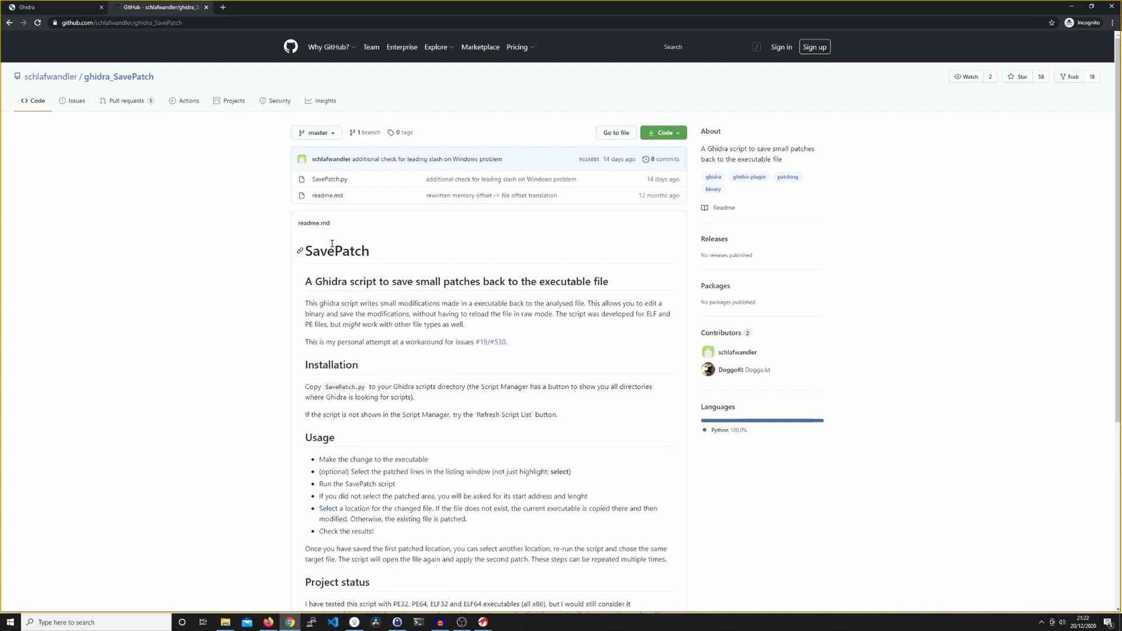
{"action": "mouse_move", "coordinate": [423, 342]}
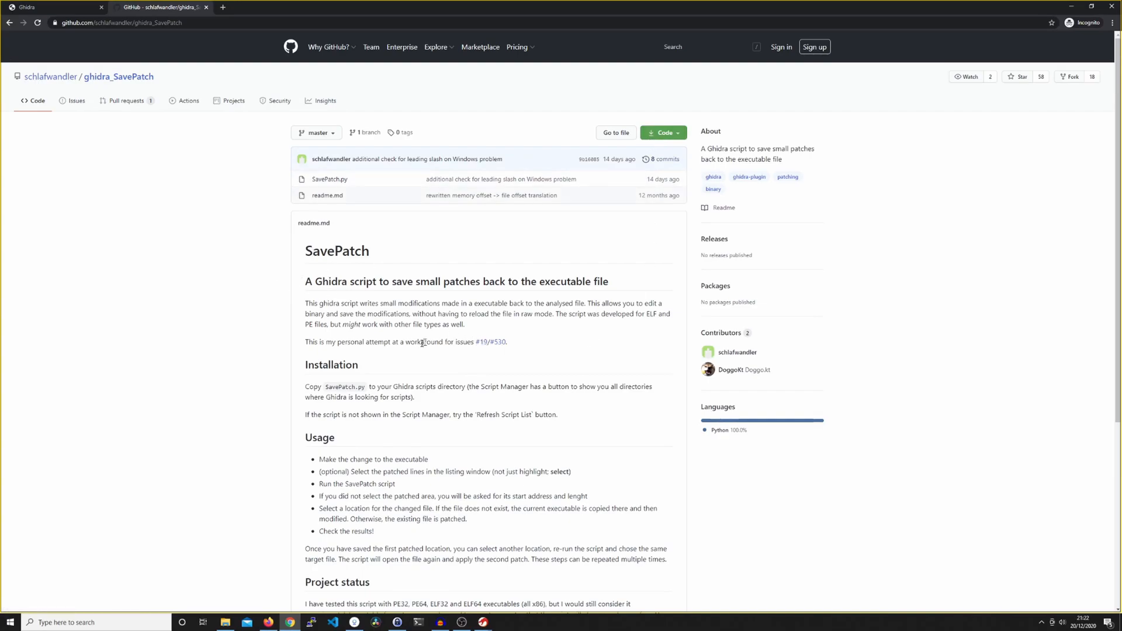
Step: Download the ghidra_SavePatch repository from GitHub as a ZIP
{"action": "scroll", "scroll_direction": "down", "scroll_amount": 3}
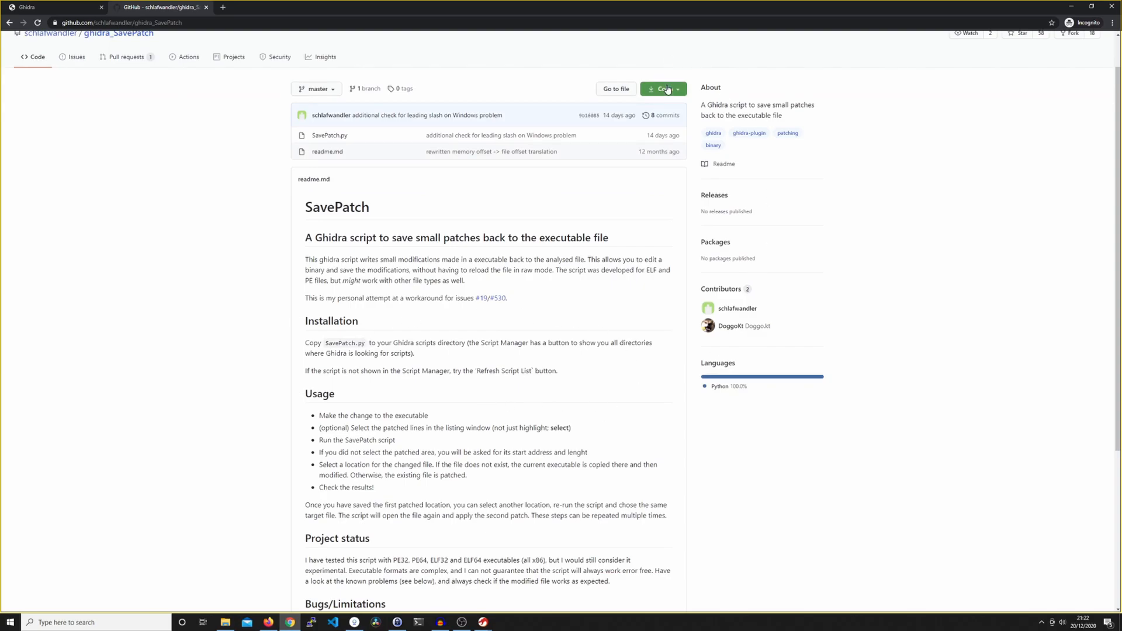
{"action": "left_click", "coordinate": [660, 89]}
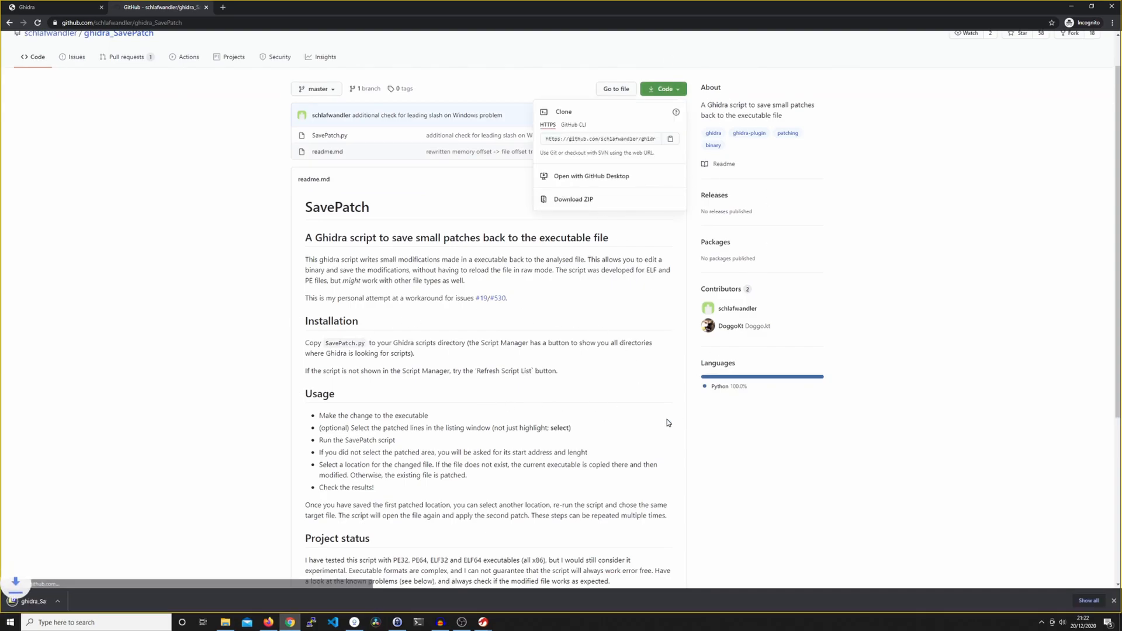
{"action": "left_click", "coordinate": [572, 198]}
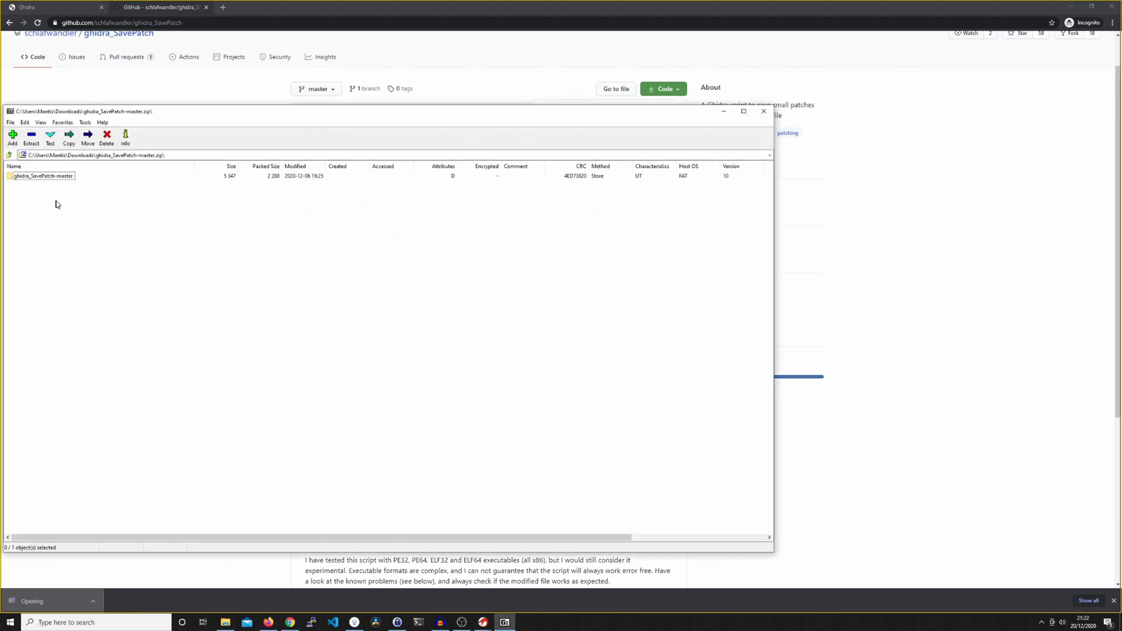
Step: Inspect the ghidra_SavePatch-master folder in 7-Zip, then return to the script list
{"action": "left_click", "coordinate": [41, 176]}
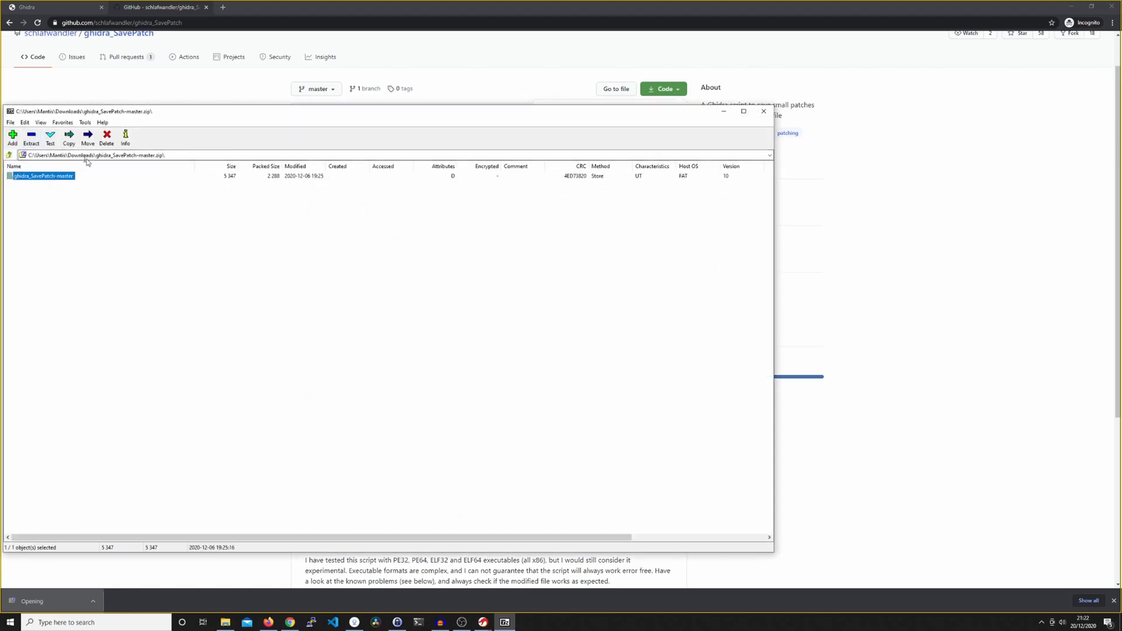
{"action": "left_click", "coordinate": [69, 137]}
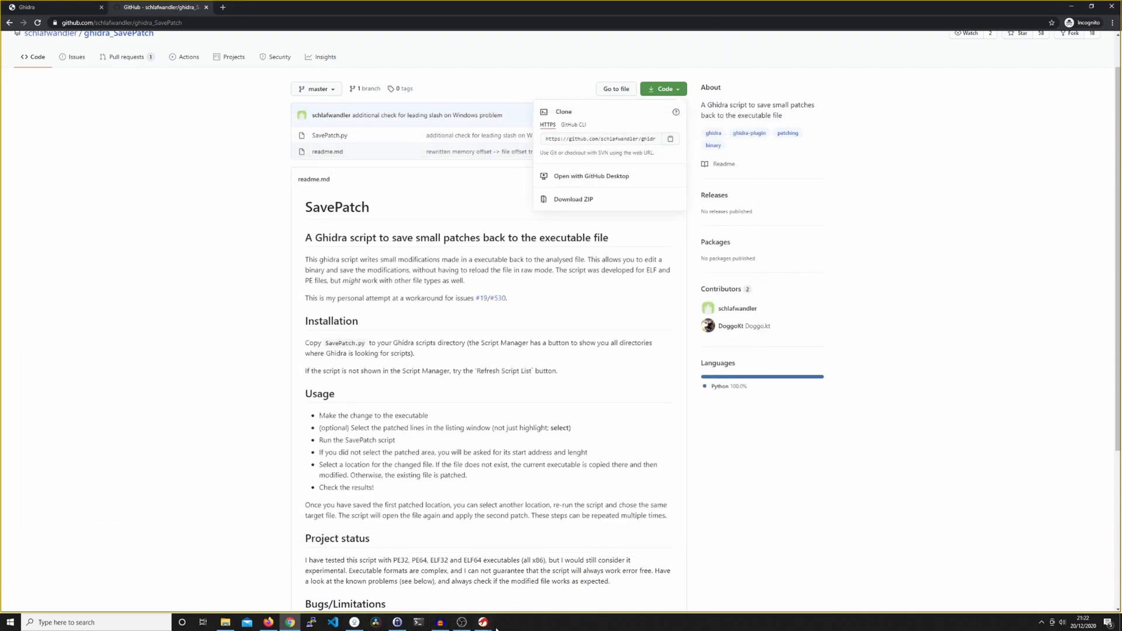
{"action": "left_click", "coordinate": [483, 621]}
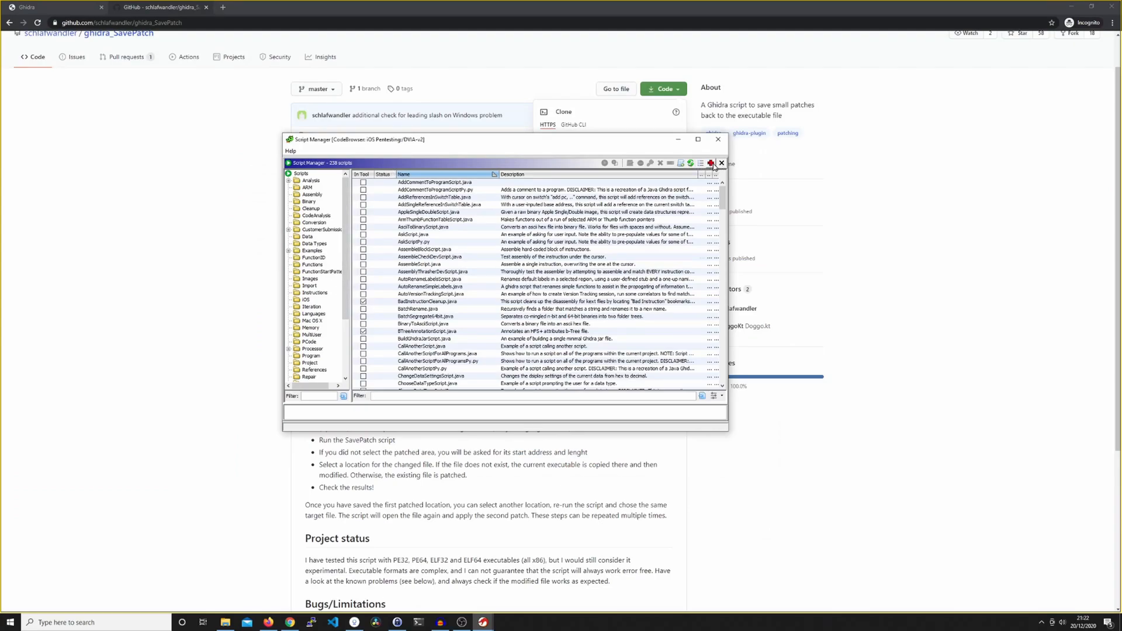
Step: Create a new Python script named SavePatch.py in ghidra_scripts, opening its template
{"action": "left_click", "coordinate": [710, 163]}
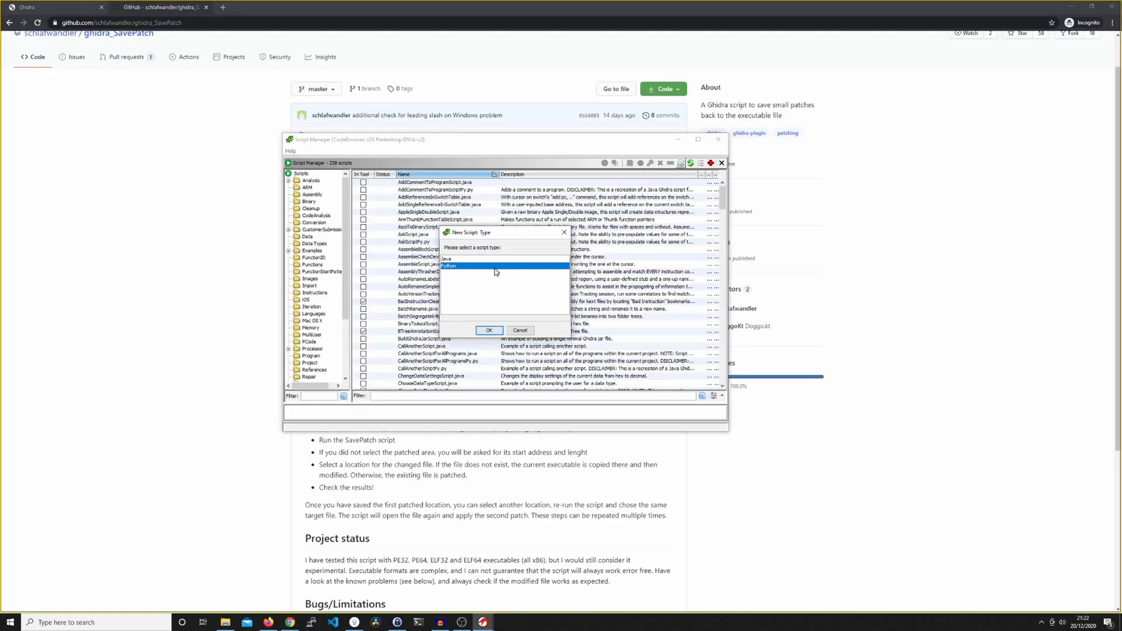
{"action": "left_click", "coordinate": [488, 329]}
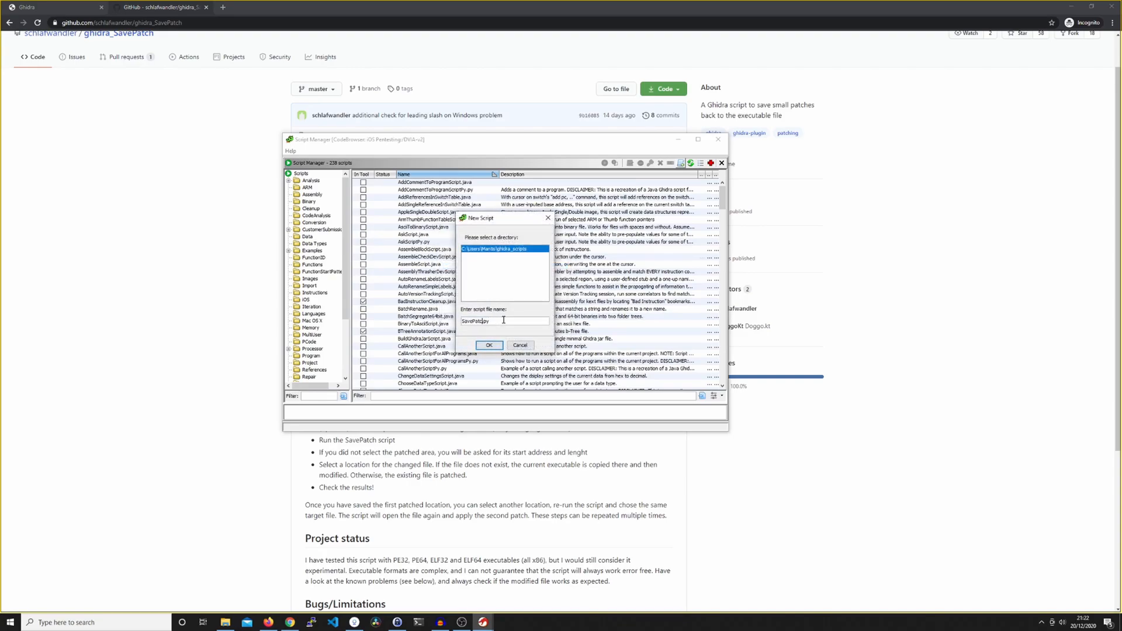
{"action": "left_click", "coordinate": [489, 345]}
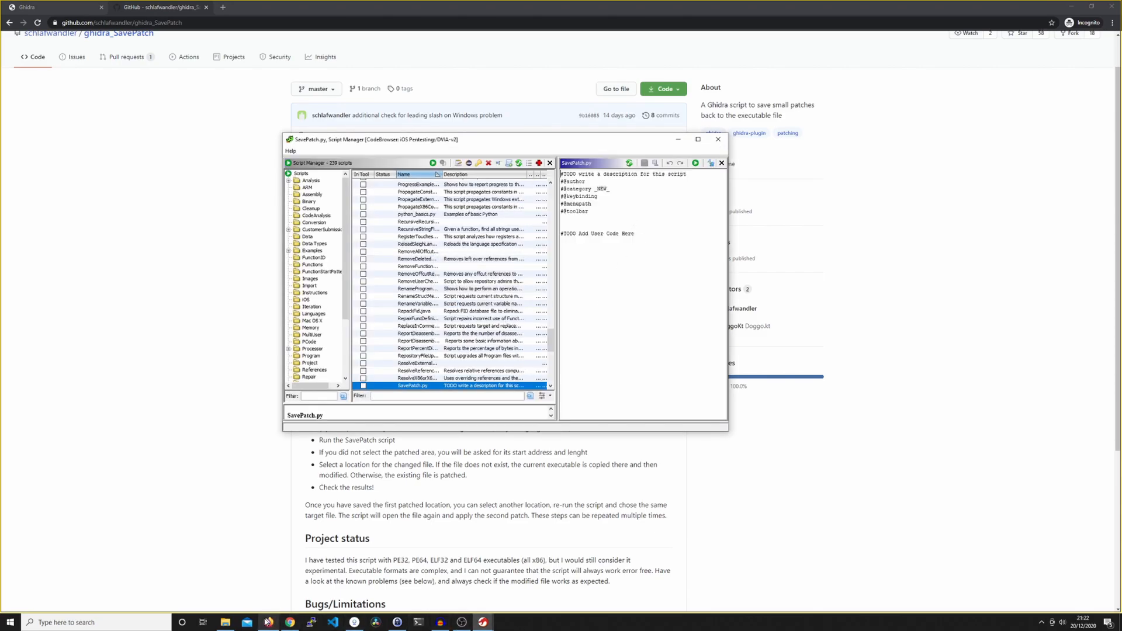
{"action": "left_click", "coordinate": [353, 621]}
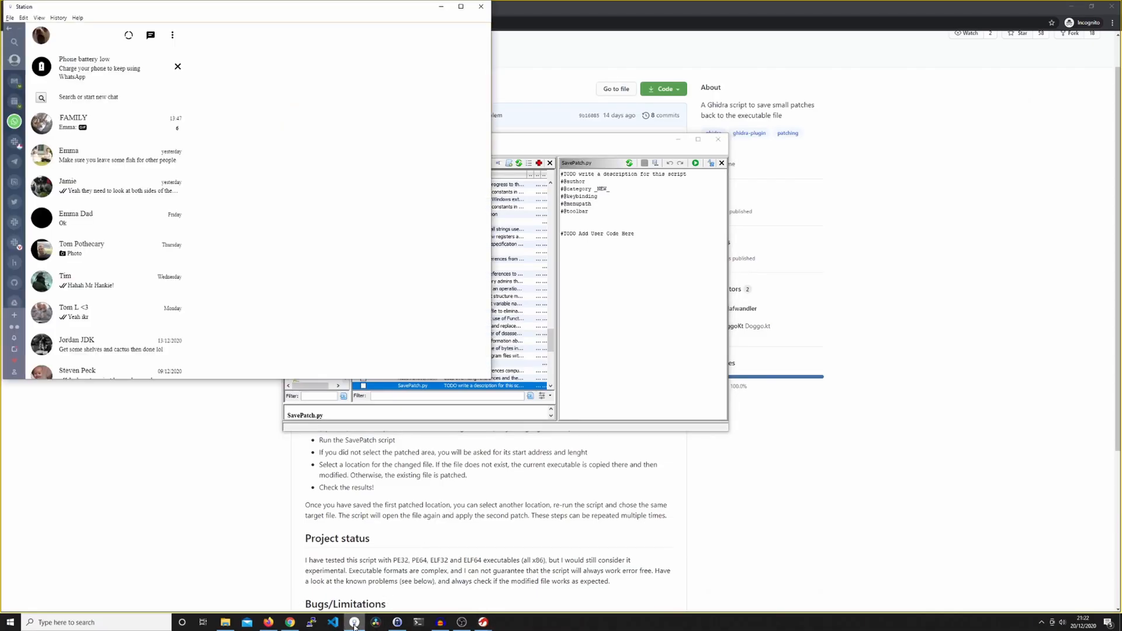
Step: Open SavePatch from Downloads\ghidra_SavePatch-master in IDLE 3.8 and copy all its code
{"action": "left_click", "coordinate": [355, 622]}
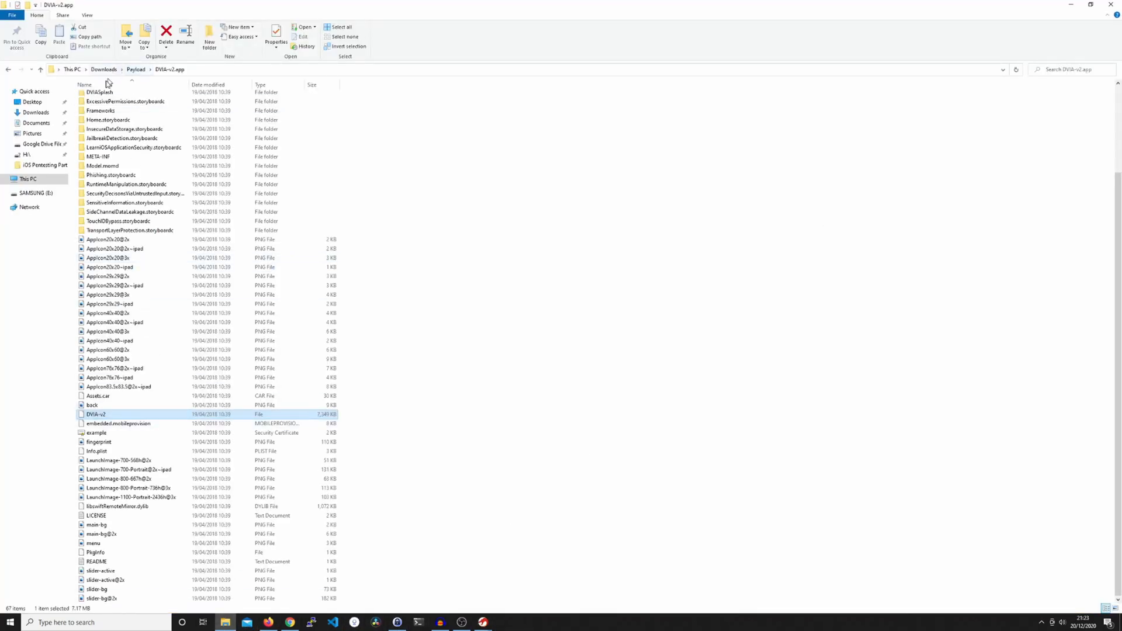
{"action": "left_click", "coordinate": [103, 69]}
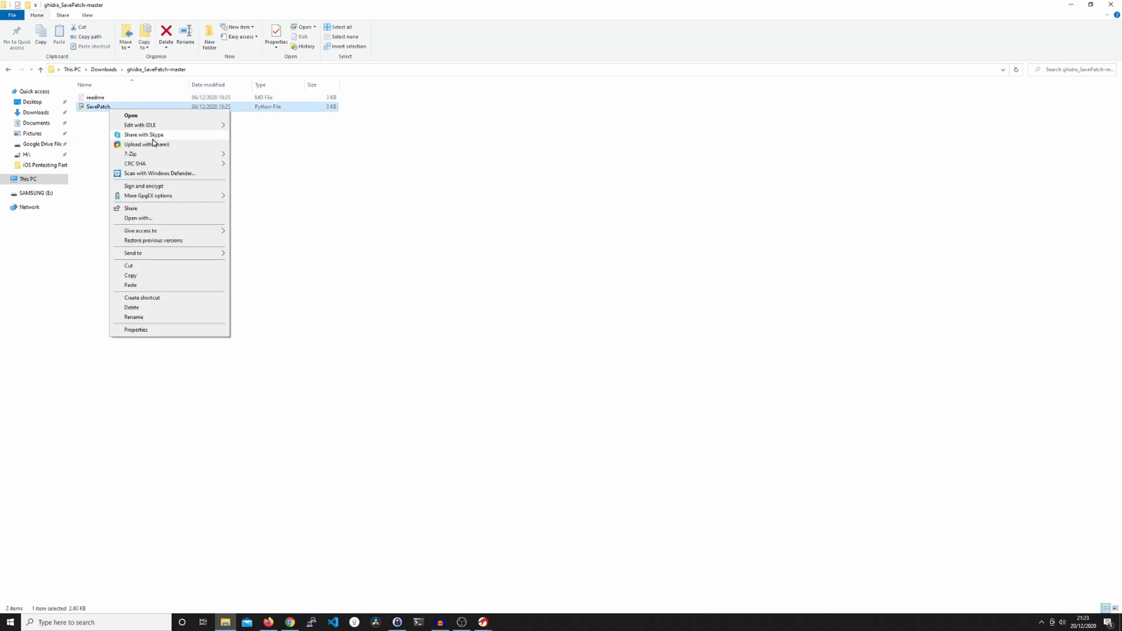
{"action": "mouse_move", "coordinate": [140, 125]}
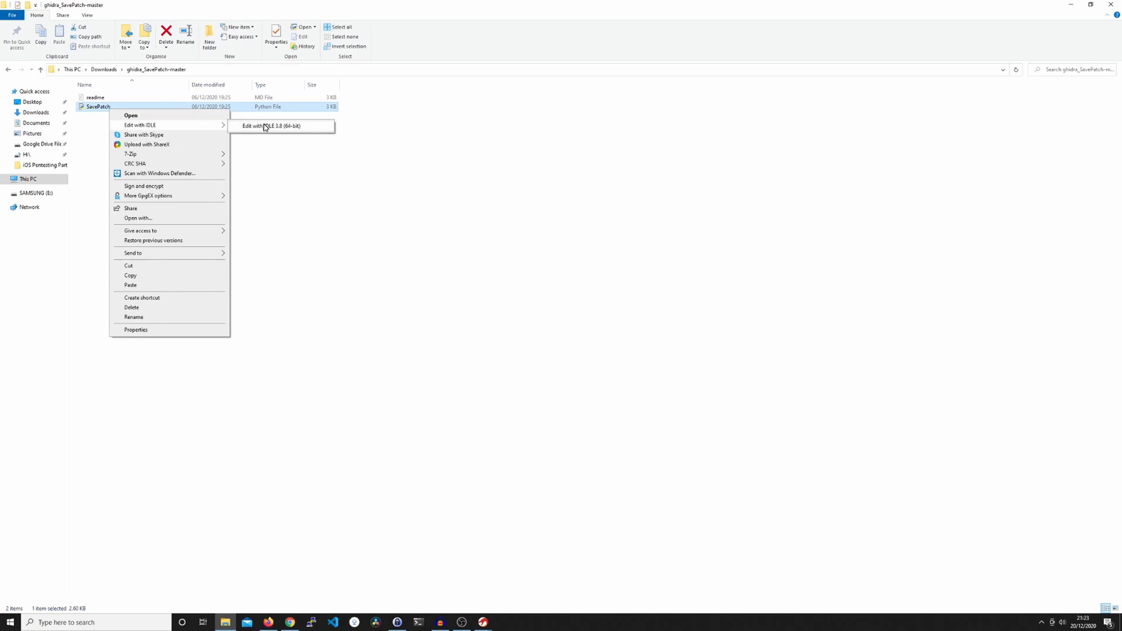
{"action": "left_click", "coordinate": [271, 126]}
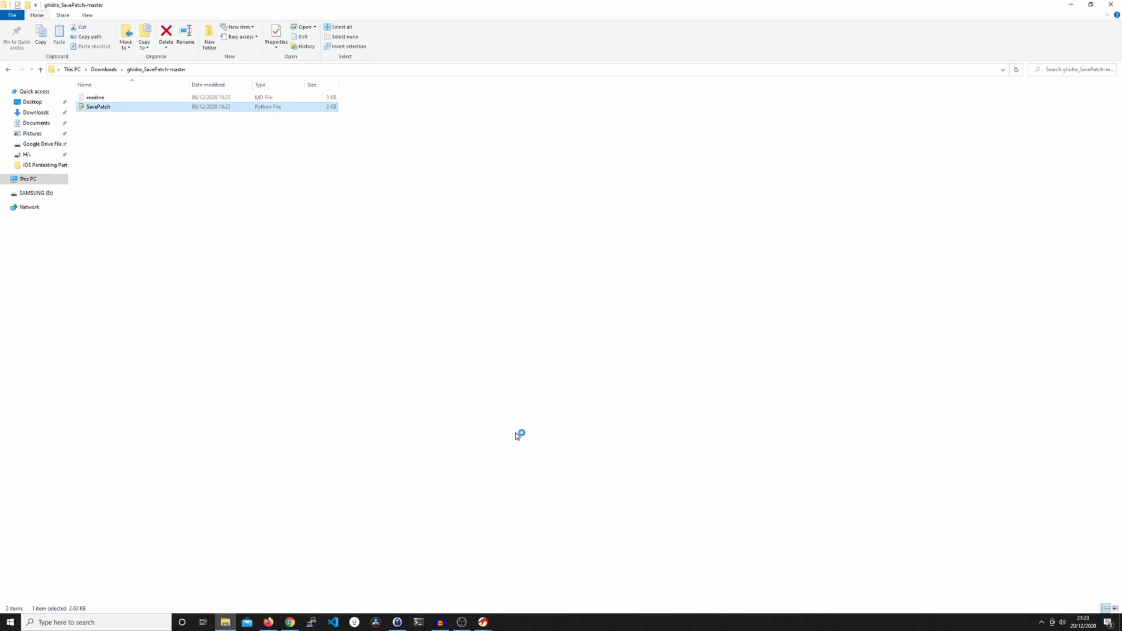
{"action": "double_click", "coordinate": [98, 106]}
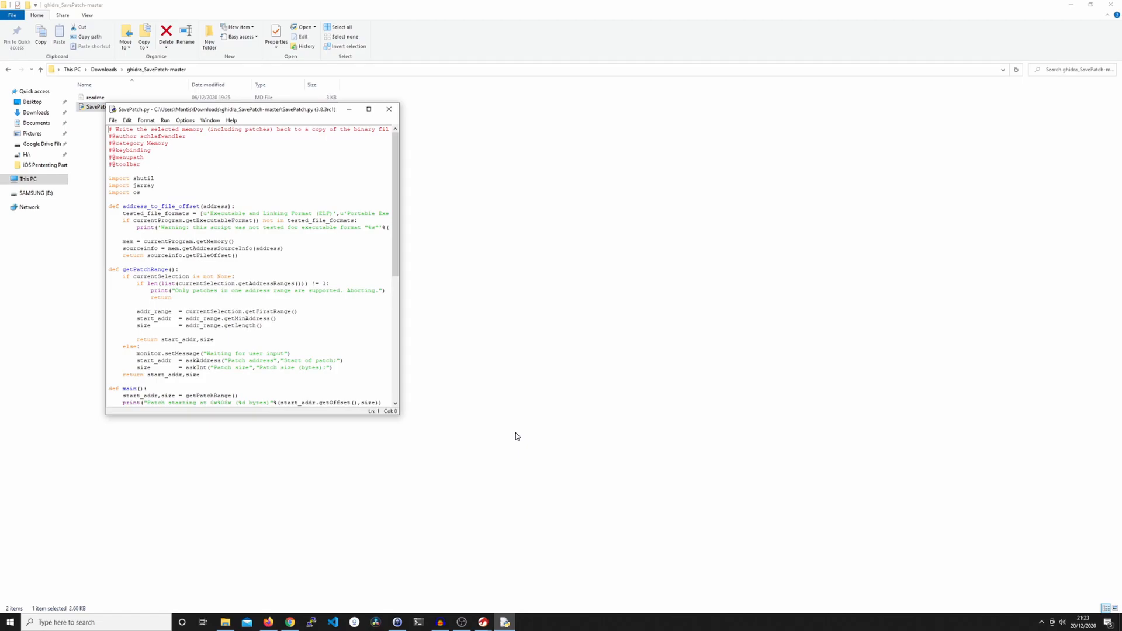
{"action": "key", "text": "alt+tab"}
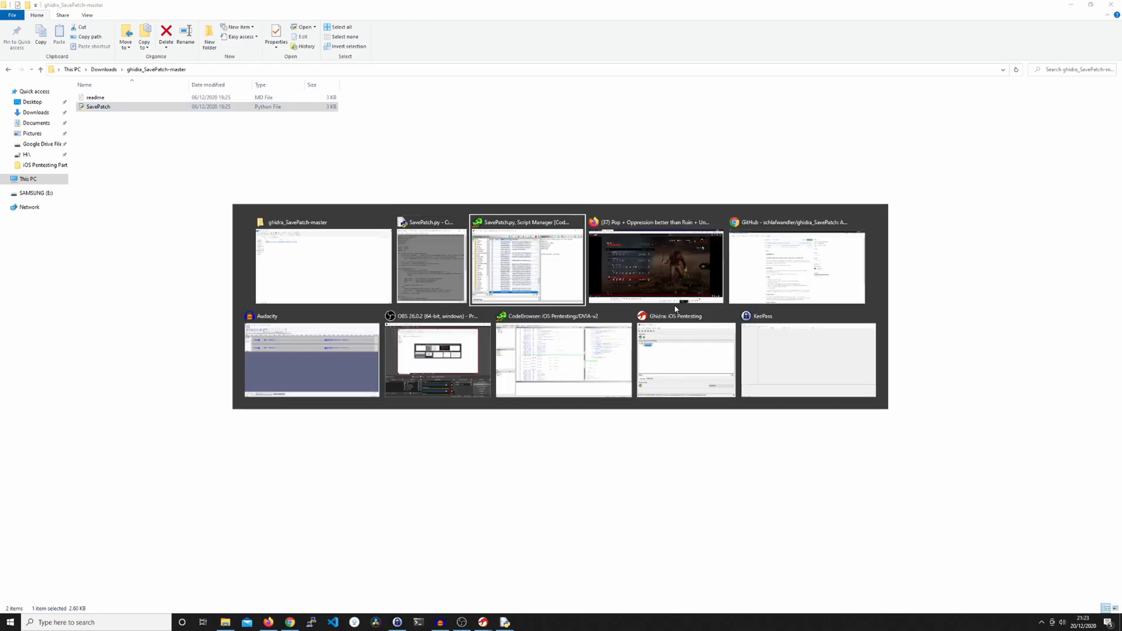
Step: Paste the code into SavePatch.py, save and run it, then cancel the output-file prompt
{"action": "left_click", "coordinate": [526, 264]}
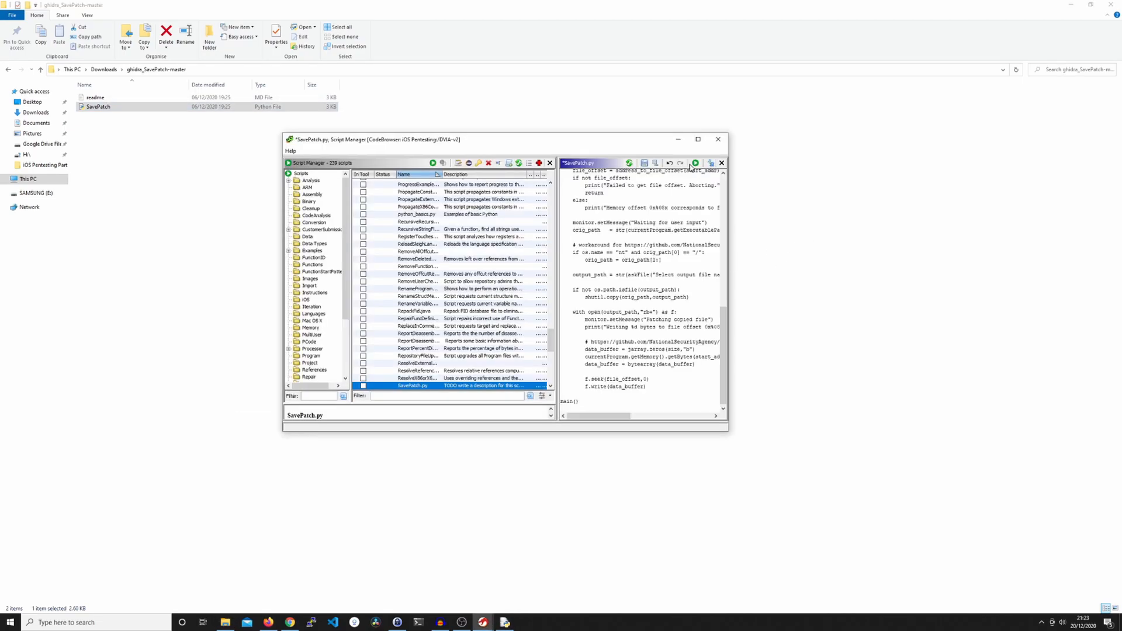
{"action": "left_click", "coordinate": [694, 163]}
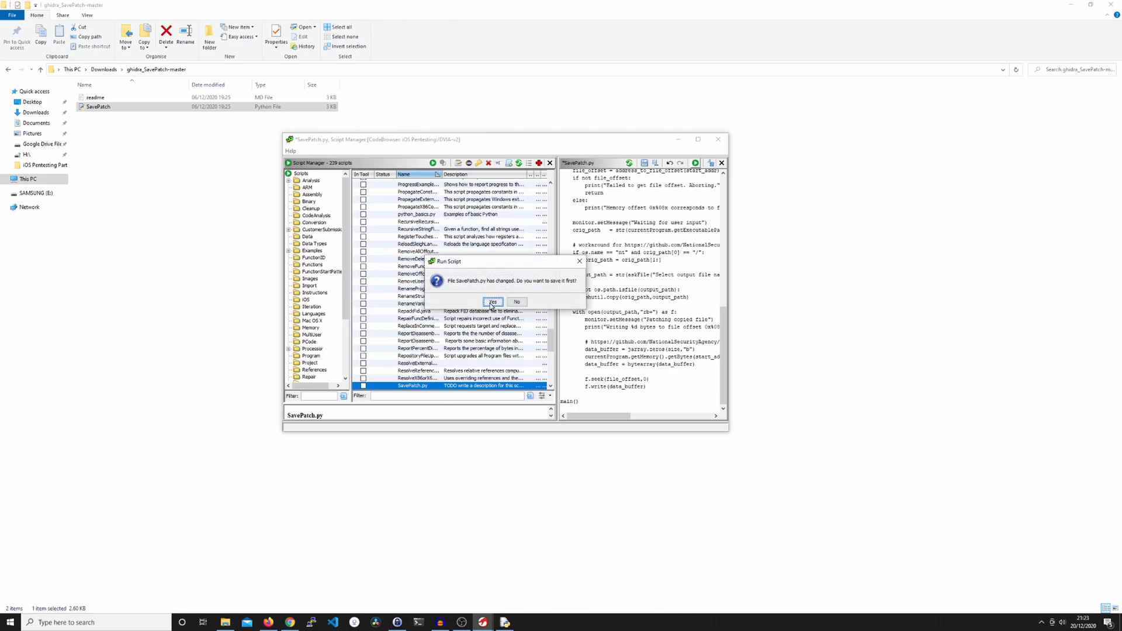
{"action": "left_click", "coordinate": [492, 301]}
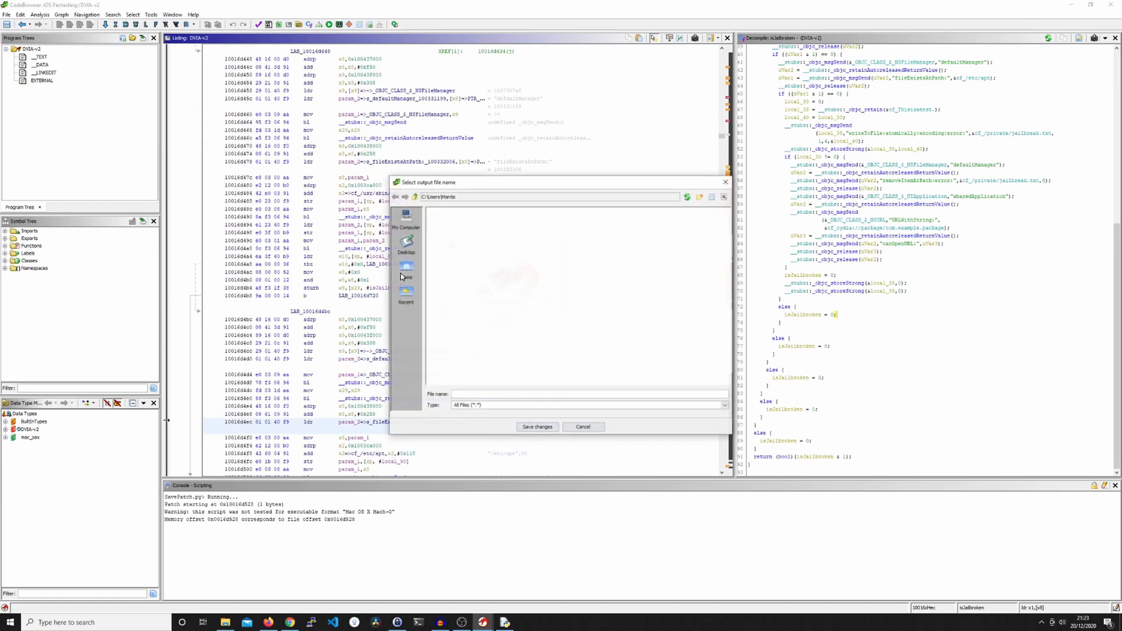
{"action": "left_click", "coordinate": [582, 426]}
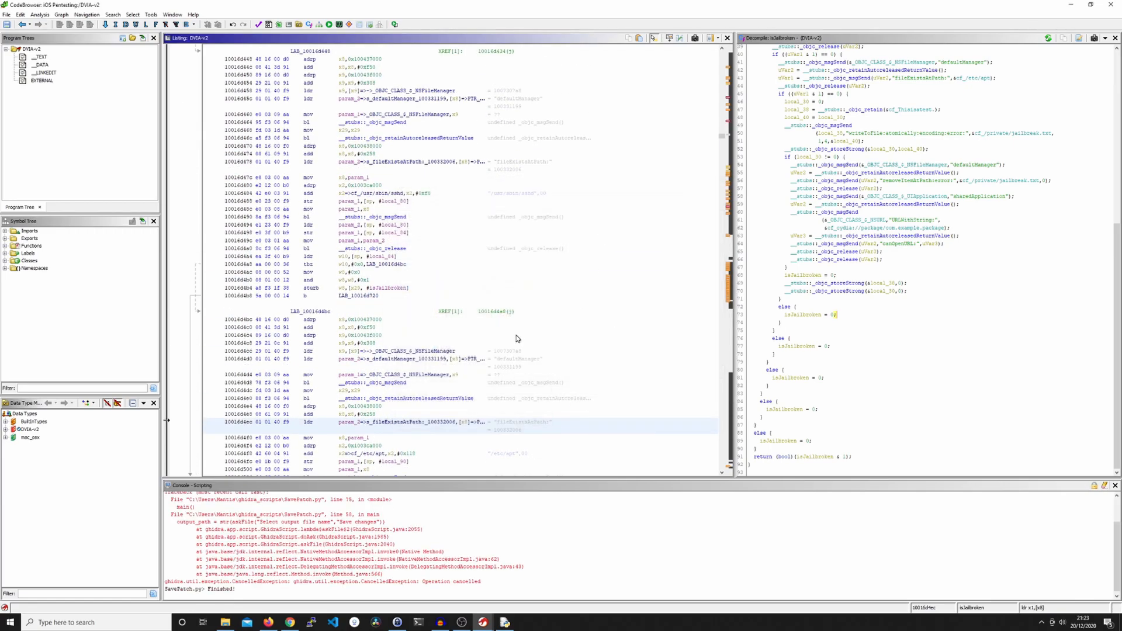
{"action": "scroll", "scroll_direction": "up", "scroll_amount": 3}
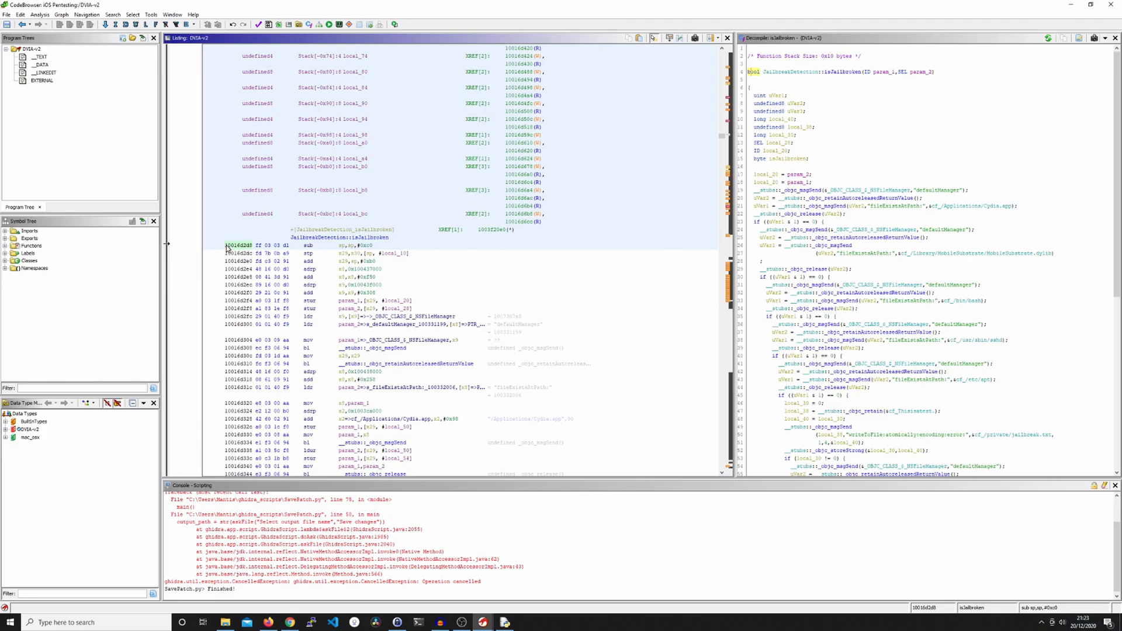
Step: Scroll through the 239-script list to show SavePatch.py and its source code
{"action": "scroll", "scroll_direction": "down", "scroll_amount": 3}
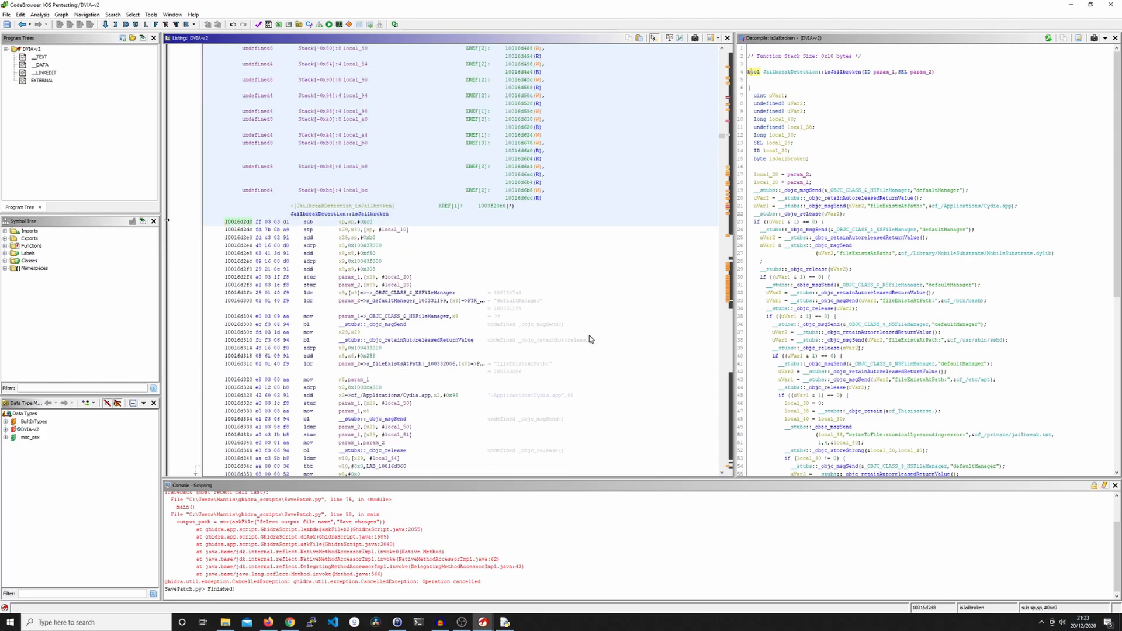
{"action": "scroll", "scroll_direction": "down", "scroll_amount": 3}
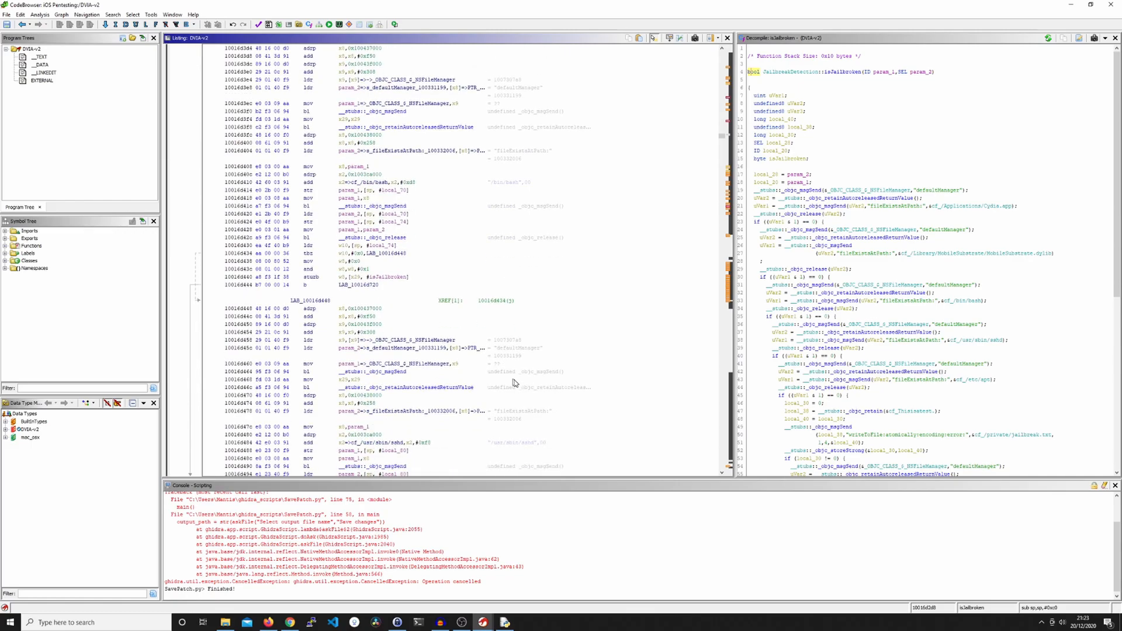
{"action": "scroll", "scroll_direction": "down", "scroll_amount": 3}
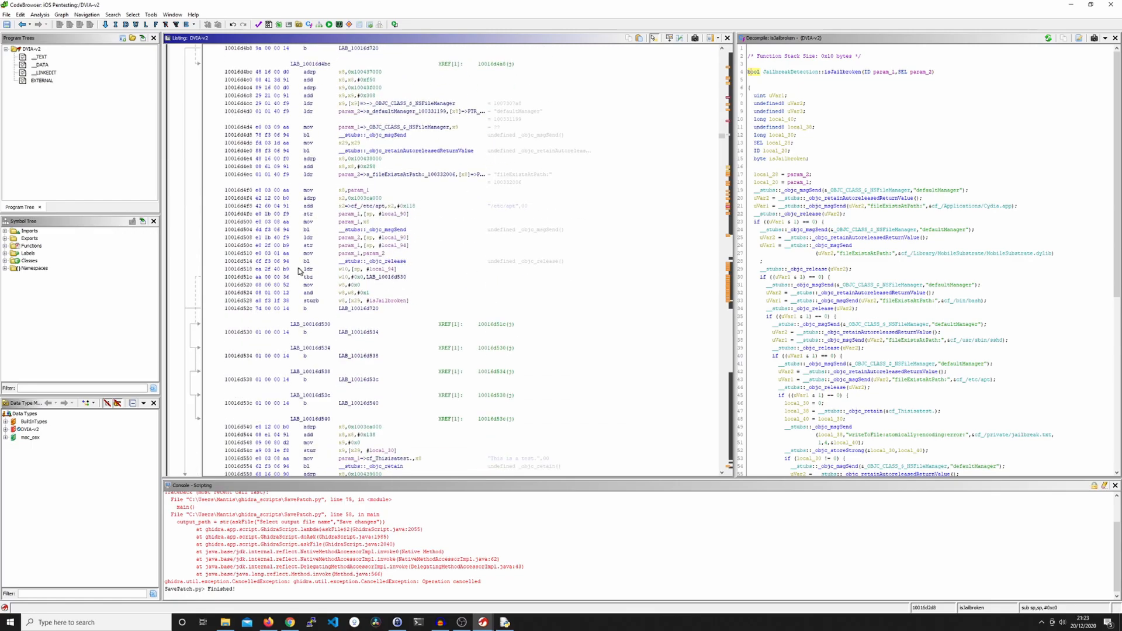
{"action": "scroll", "scroll_direction": "up", "scroll_amount": 3}
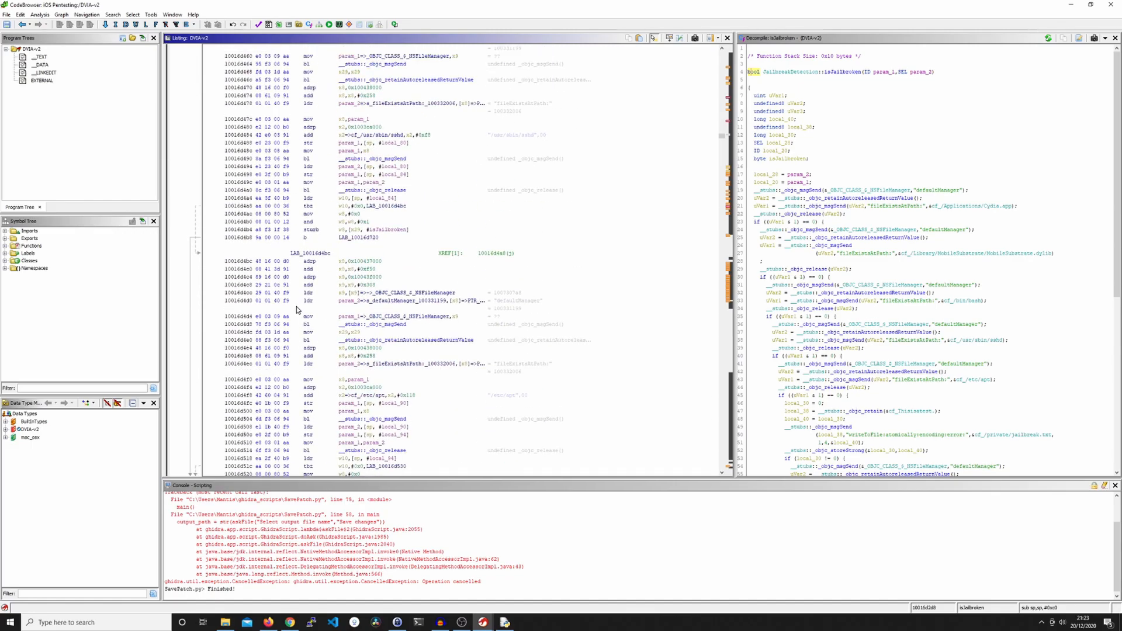
{"action": "scroll", "scroll_direction": "down", "scroll_amount": 3}
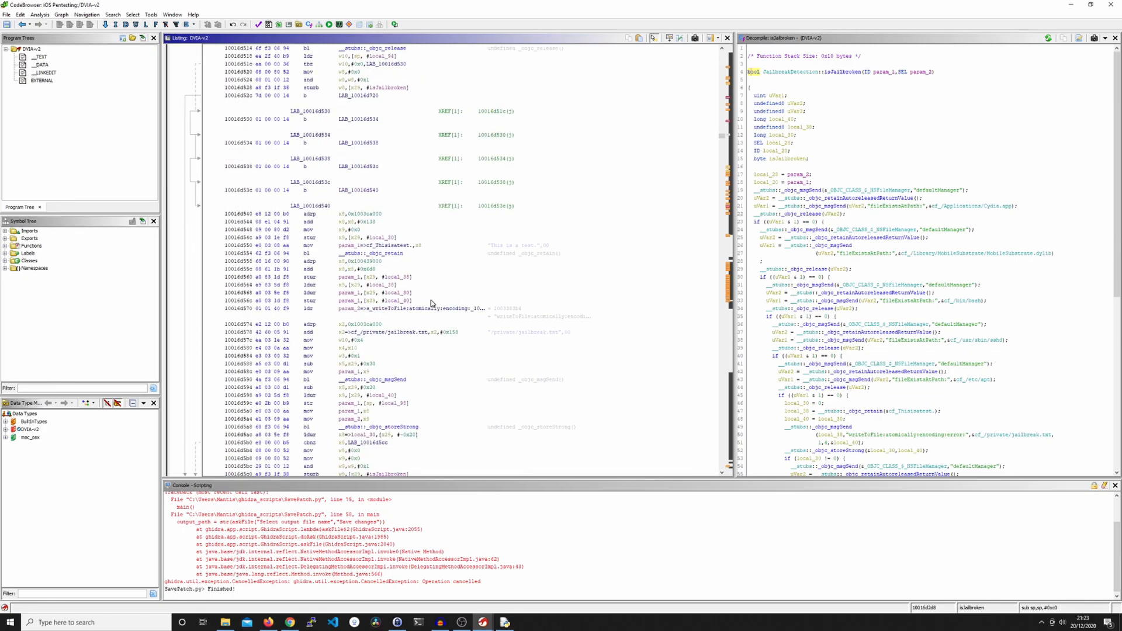
{"action": "scroll", "scroll_direction": "down", "scroll_amount": 3}
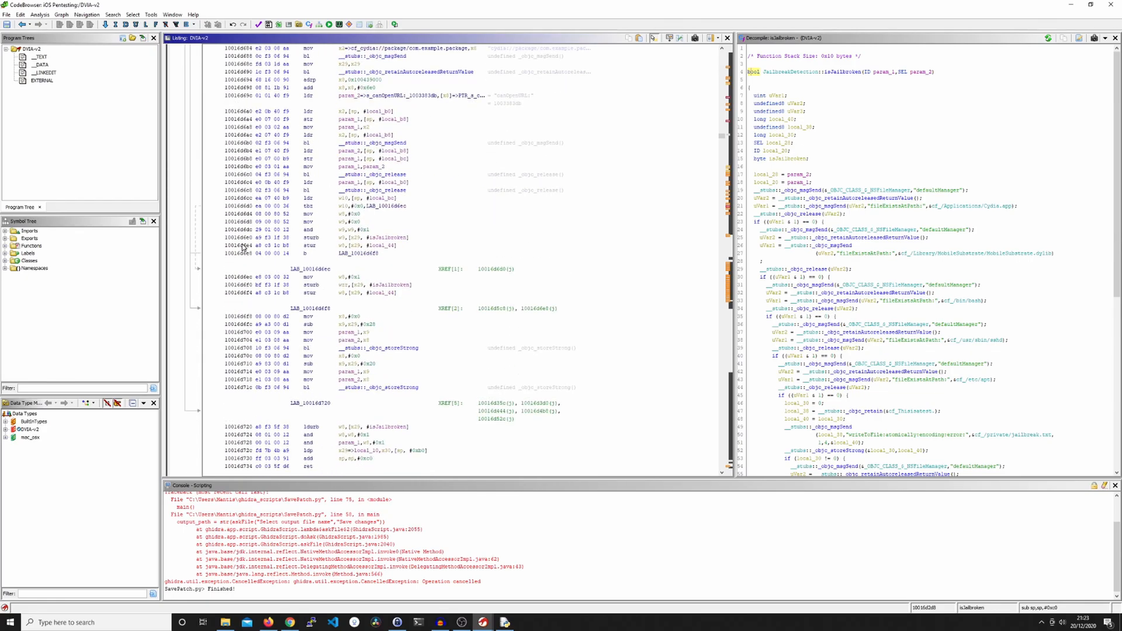
{"action": "scroll", "scroll_direction": "down", "scroll_amount": 3}
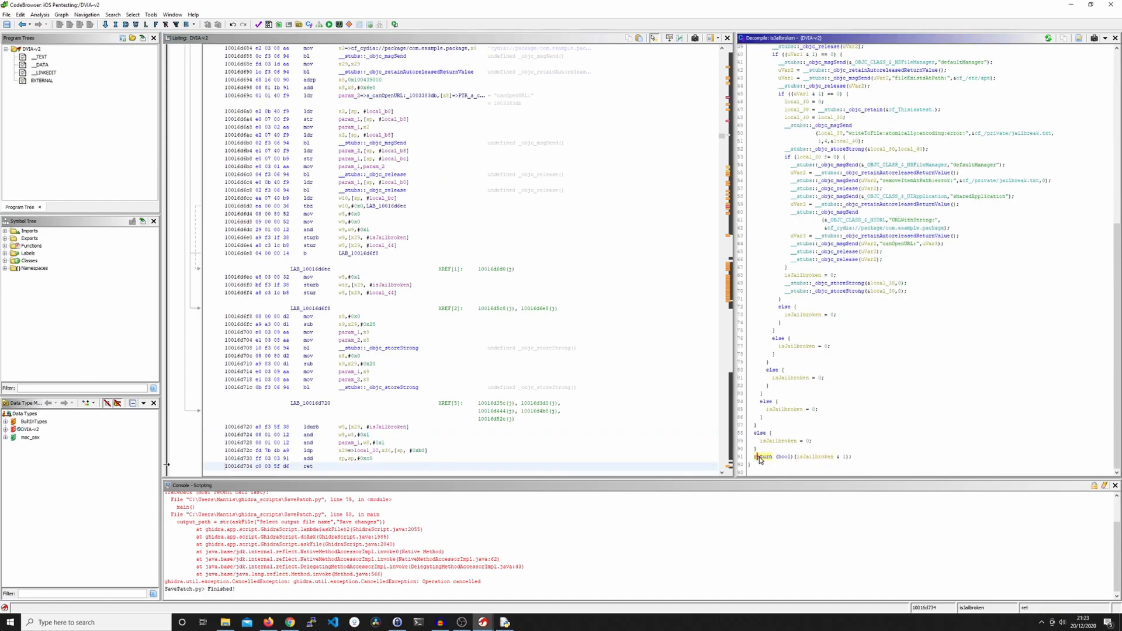
{"action": "scroll", "scroll_direction": "down", "scroll_amount": 3}
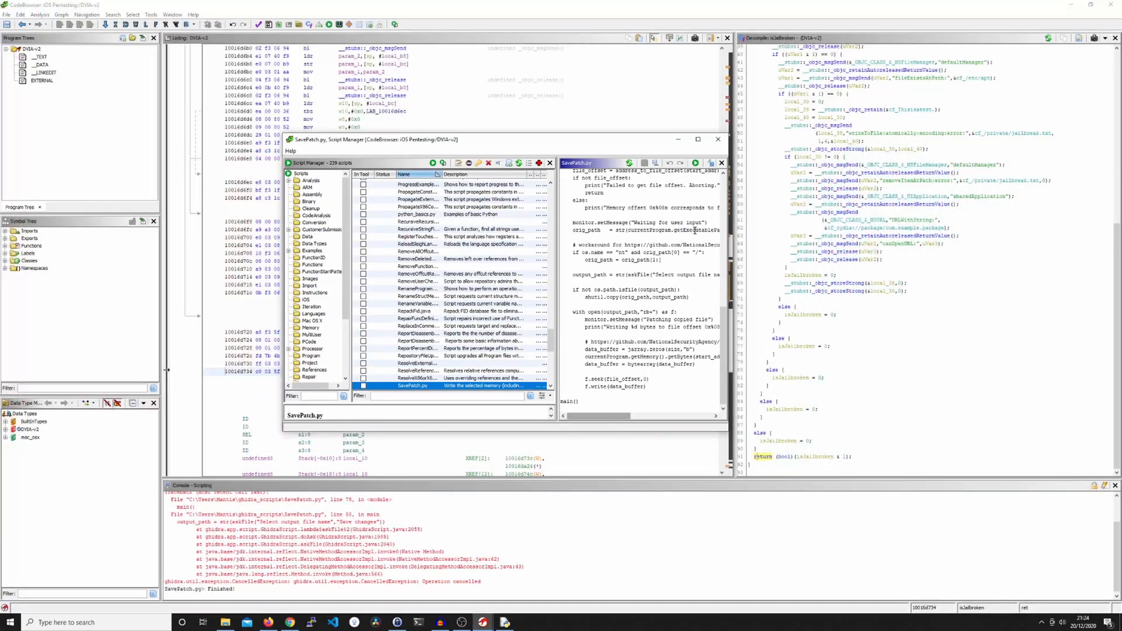
Step: Run SavePatch.py, accept the start address, and replace patch size 1001 with 2048
{"action": "left_click", "coordinate": [432, 163]}
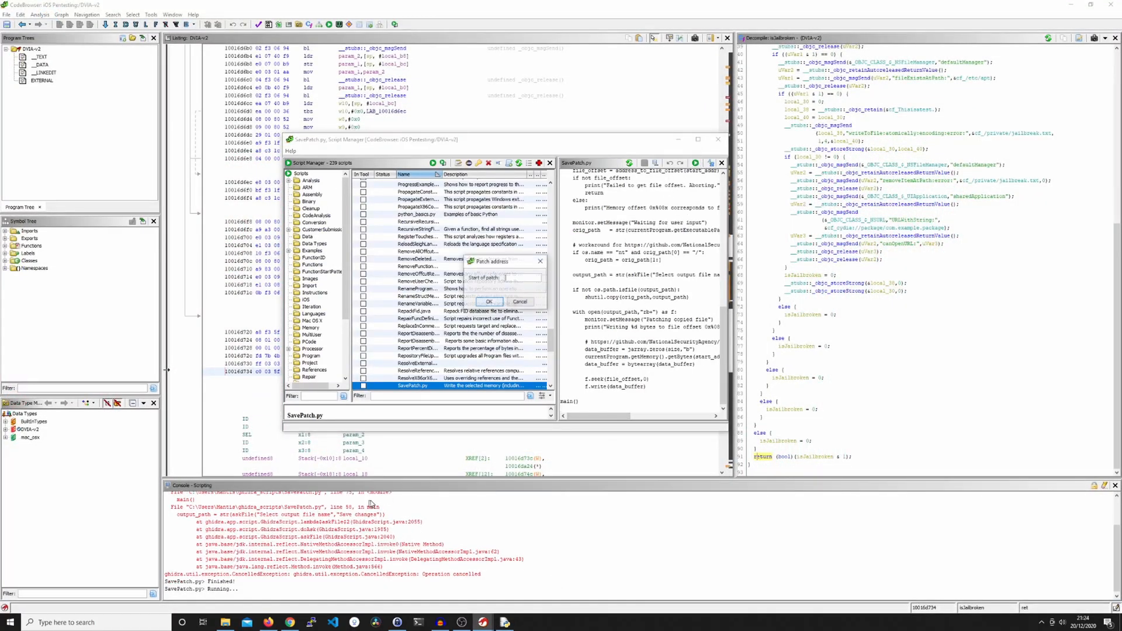
{"action": "left_click", "coordinate": [488, 301]}
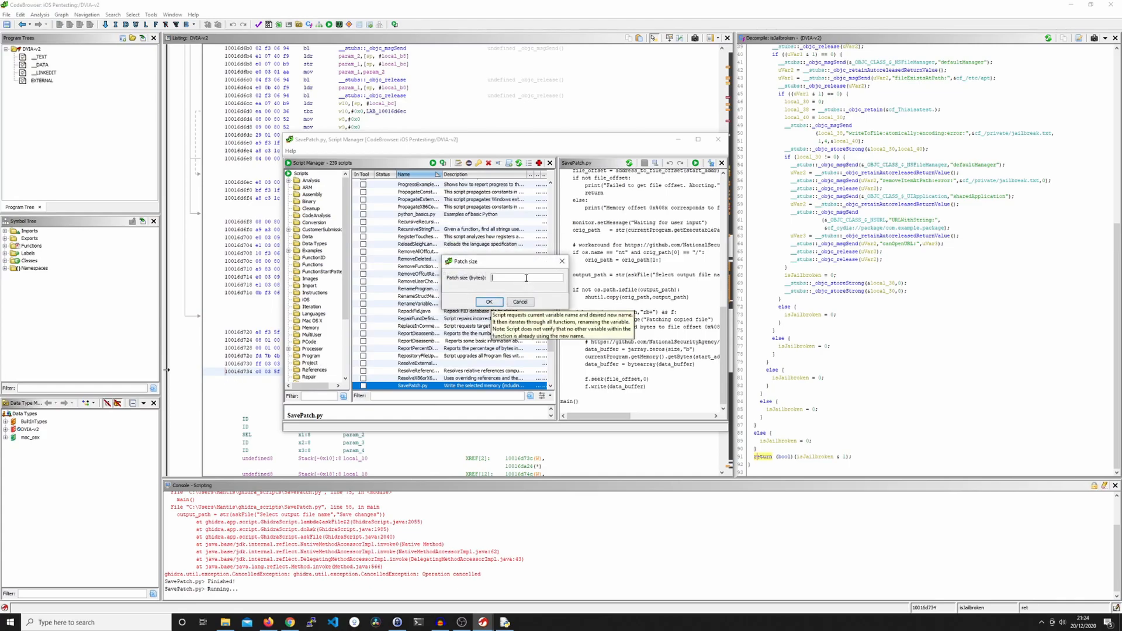
{"action": "type", "text": "10016d734"}
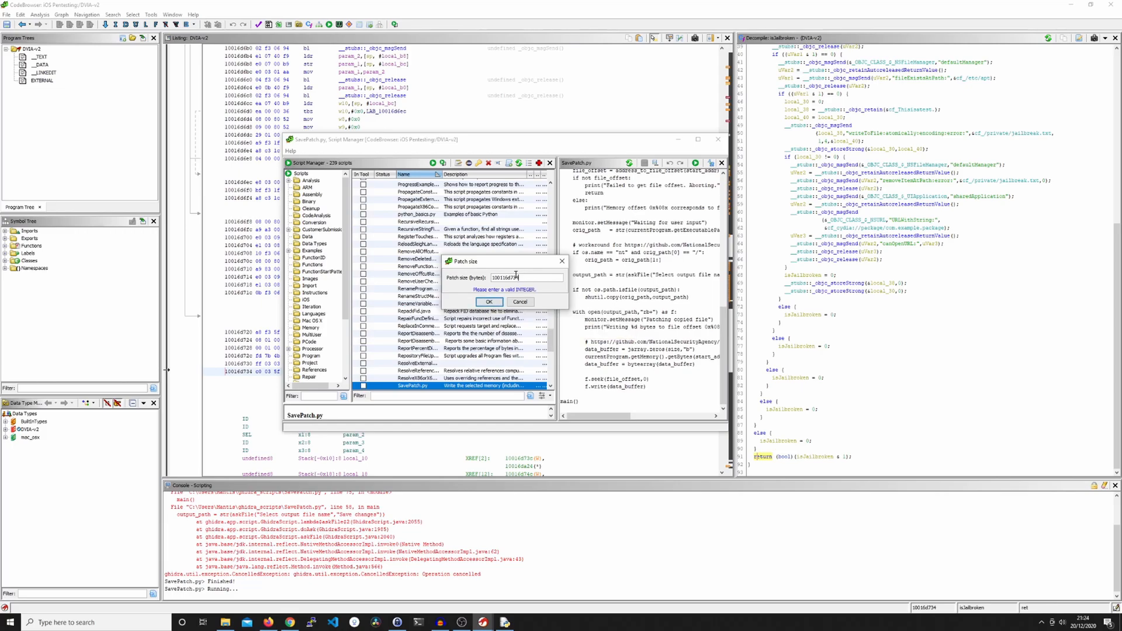
{"action": "triple_click", "coordinate": [523, 277]}
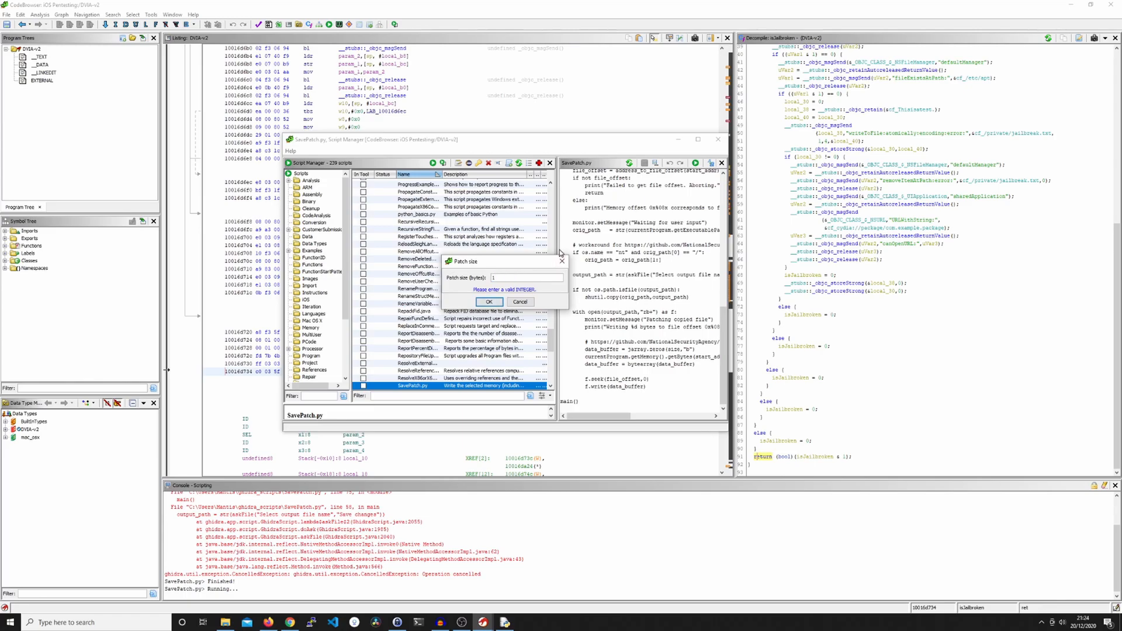
{"action": "type", "text": "2048"}
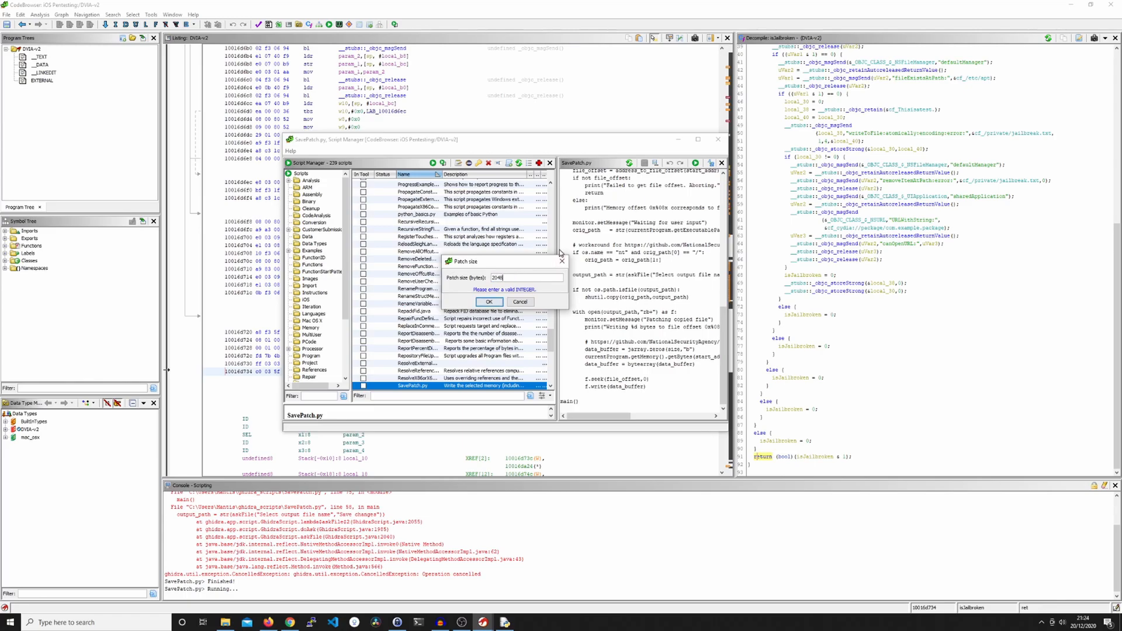
{"action": "left_click", "coordinate": [489, 302]}
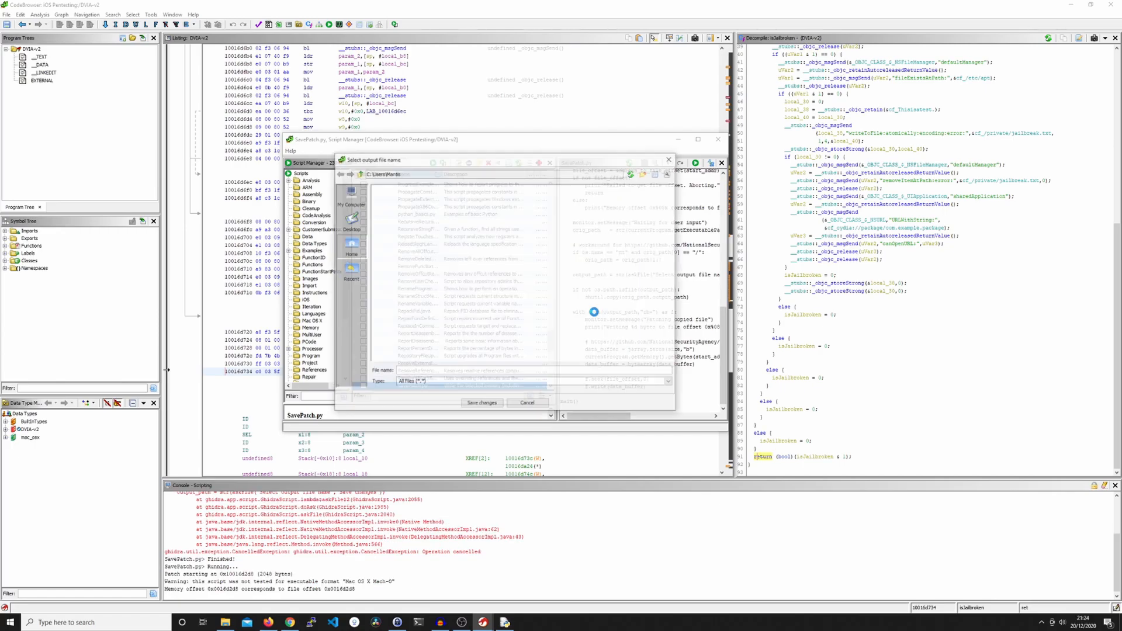
Step: Save the patch output as PatchedDVIA in the Downloads folder
{"action": "left_click", "coordinate": [351, 226]}
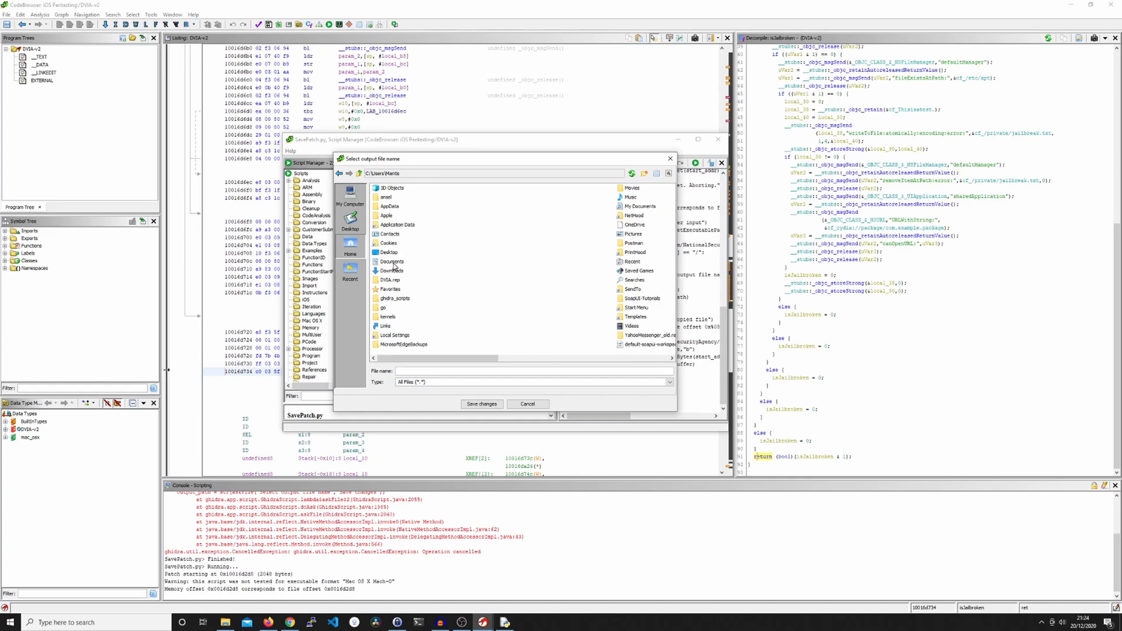
{"action": "double_click", "coordinate": [392, 270]}
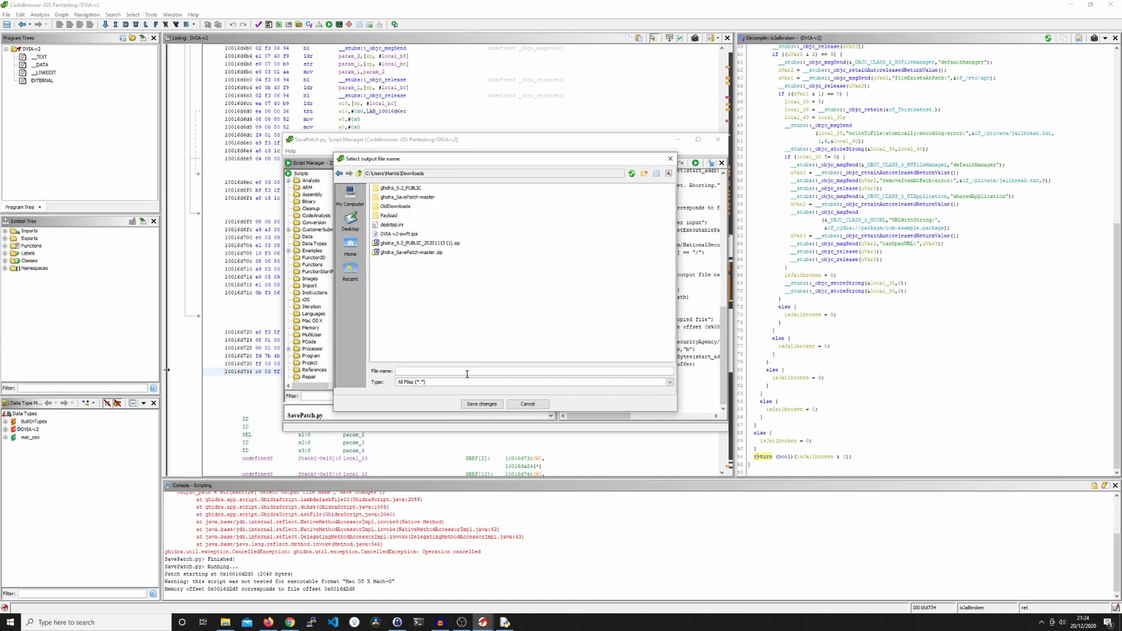
{"action": "type", "text": "PatchedDVIA"}
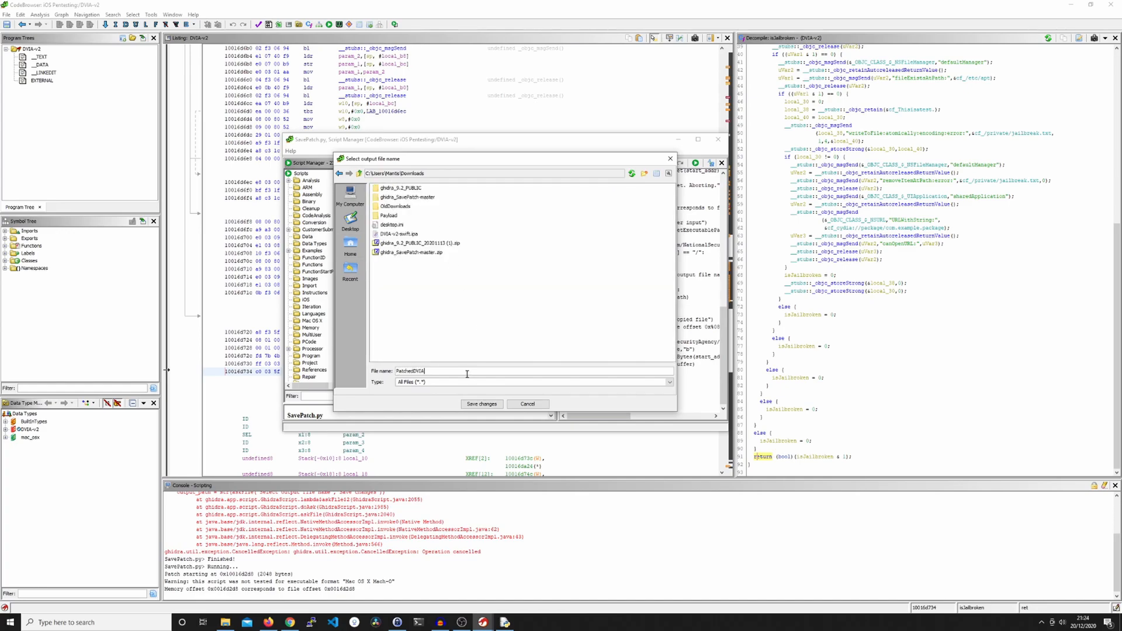
{"action": "left_click", "coordinate": [482, 404]}
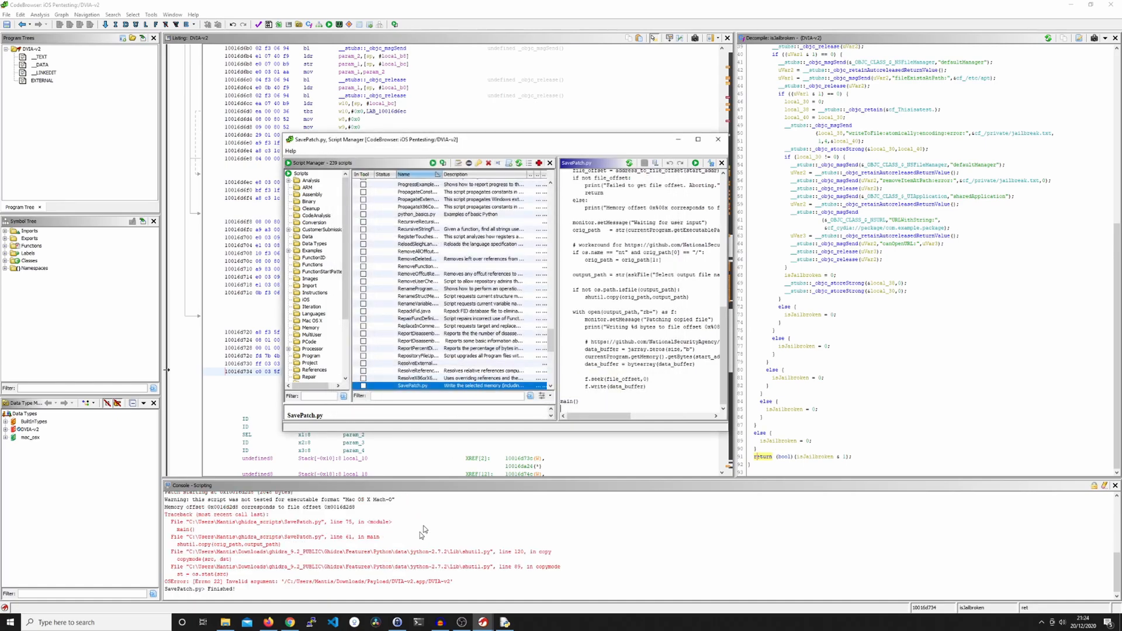
{"action": "mouse_move", "coordinate": [224, 622]}
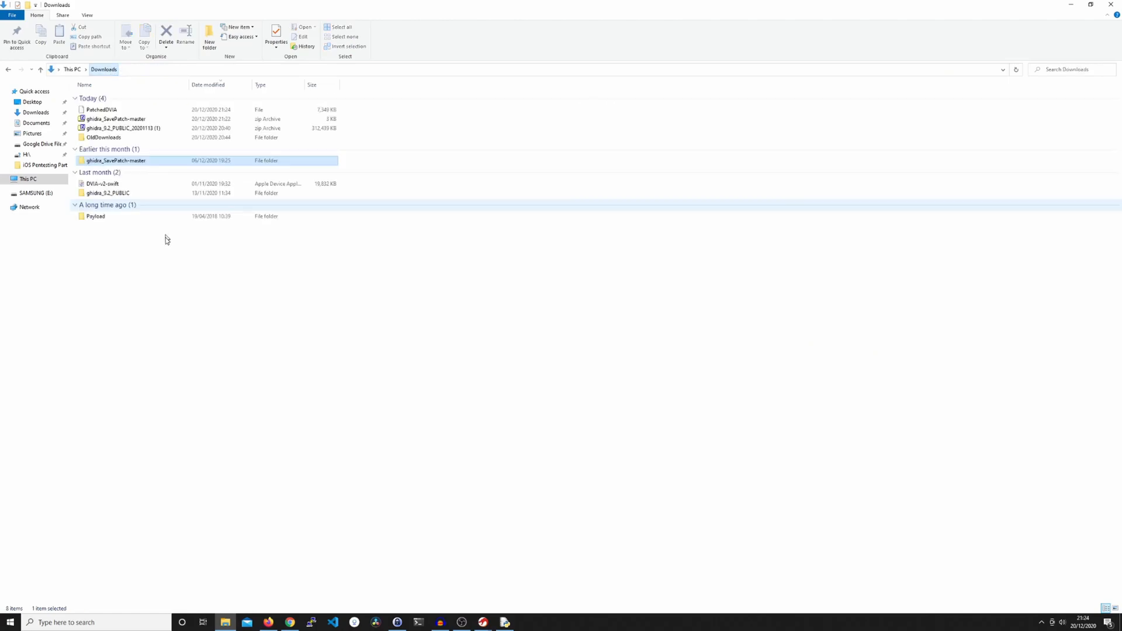
{"action": "left_click", "coordinate": [102, 109]}
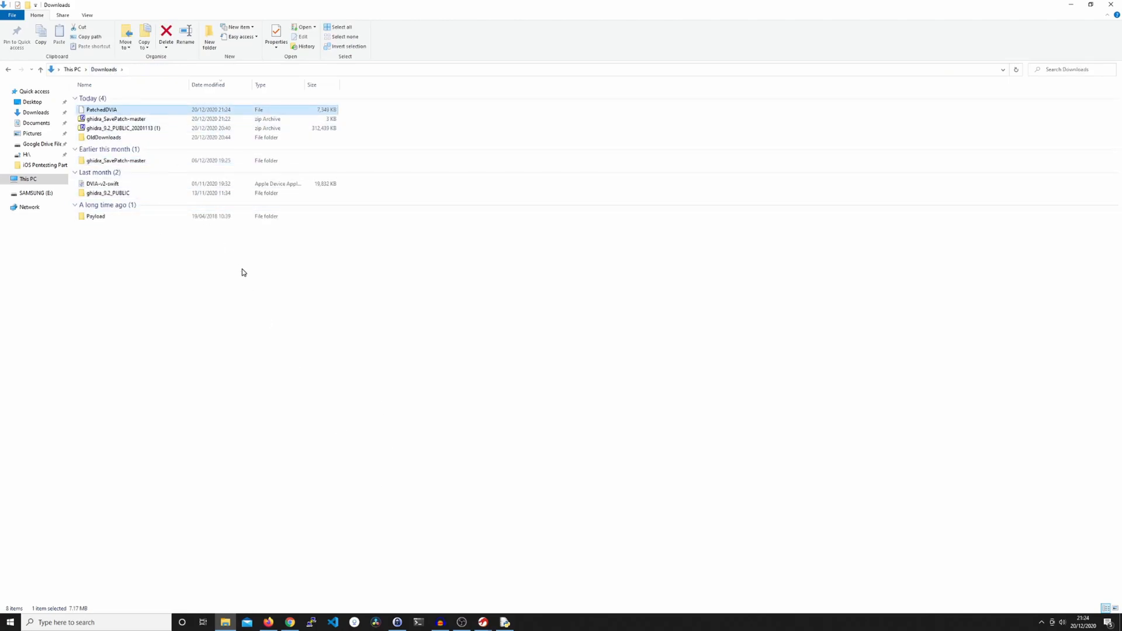
{"action": "mouse_move", "coordinate": [240, 261]}
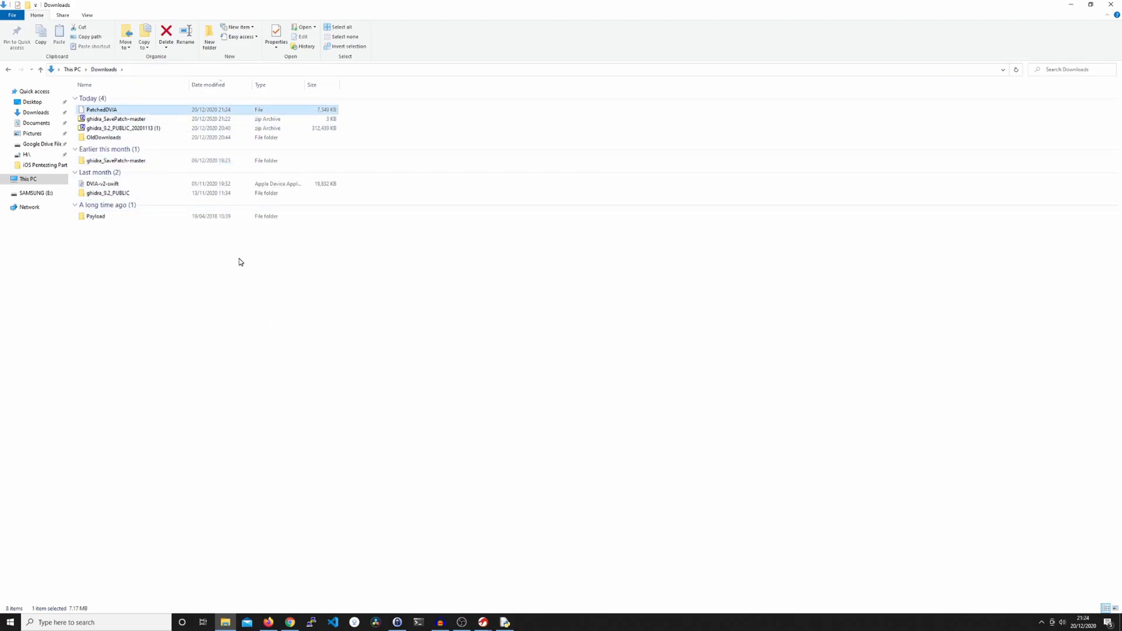
{"action": "mouse_move", "coordinate": [199, 325]}
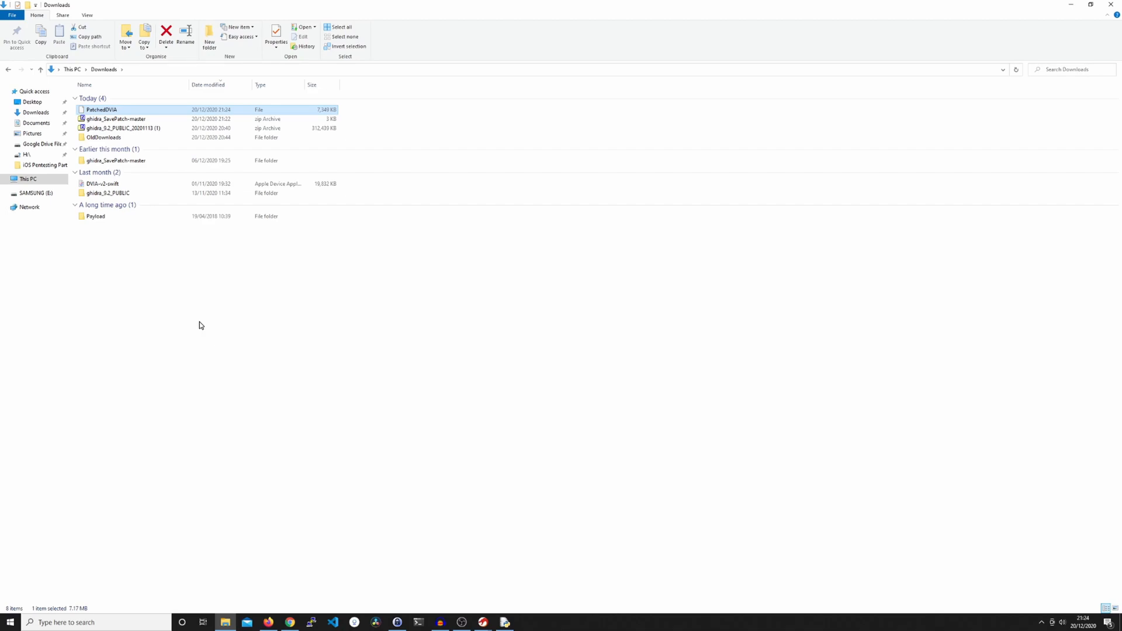
{"action": "left_click", "coordinate": [398, 472]}
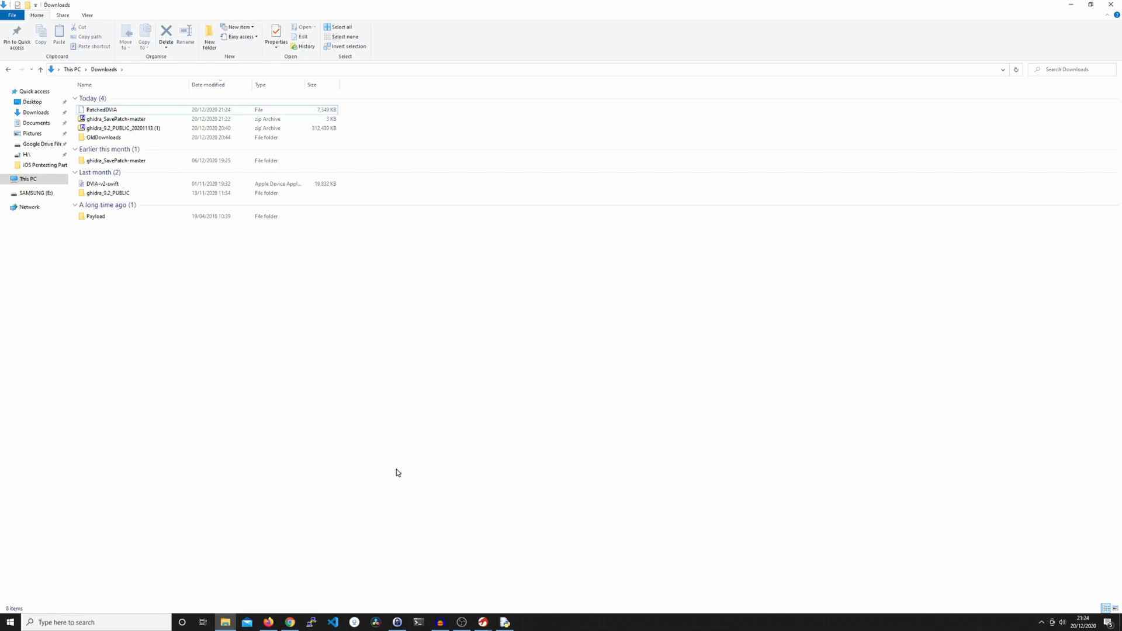
Step: Launch PuTTY, open the saved iPad session at 192.168.0.13, and submit the root password
{"action": "left_click", "coordinate": [311, 621]}
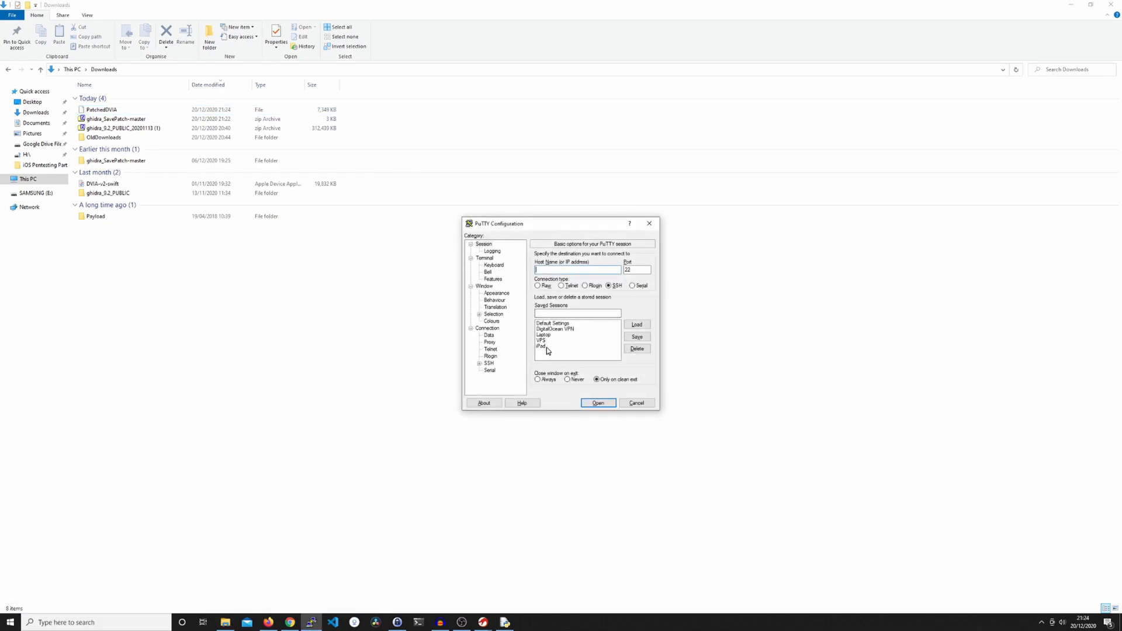
{"action": "left_click", "coordinate": [597, 402]}
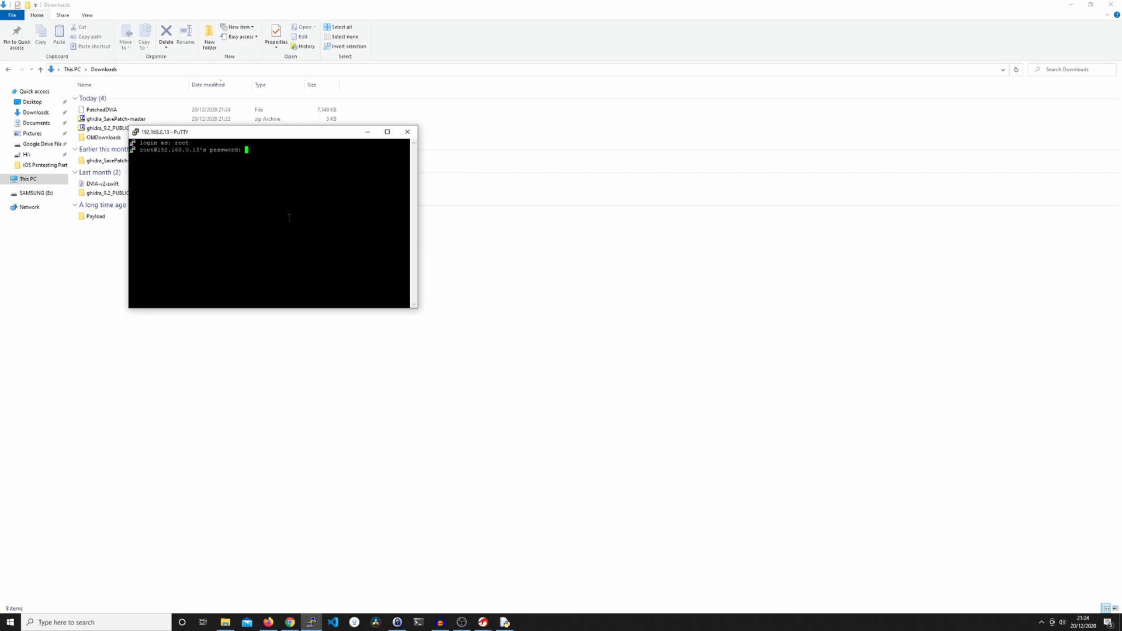
{"action": "key", "text": "Return"}
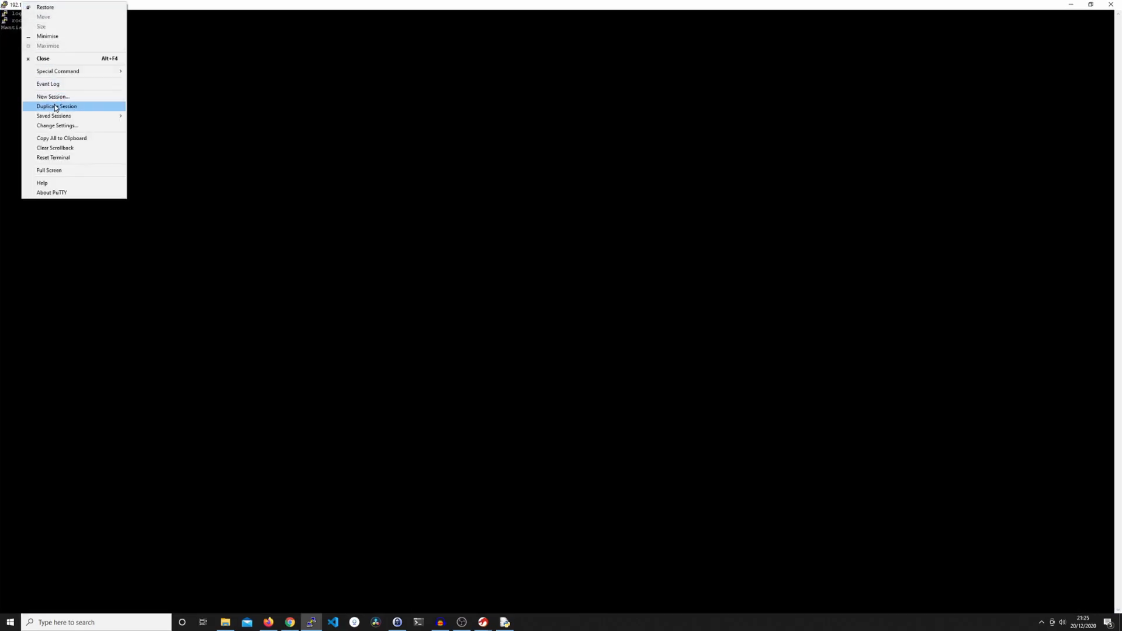
Step: Change the PuTTY terminal font to Courier New at size 18 via Window > Appearance
{"action": "left_click", "coordinate": [57, 125]}
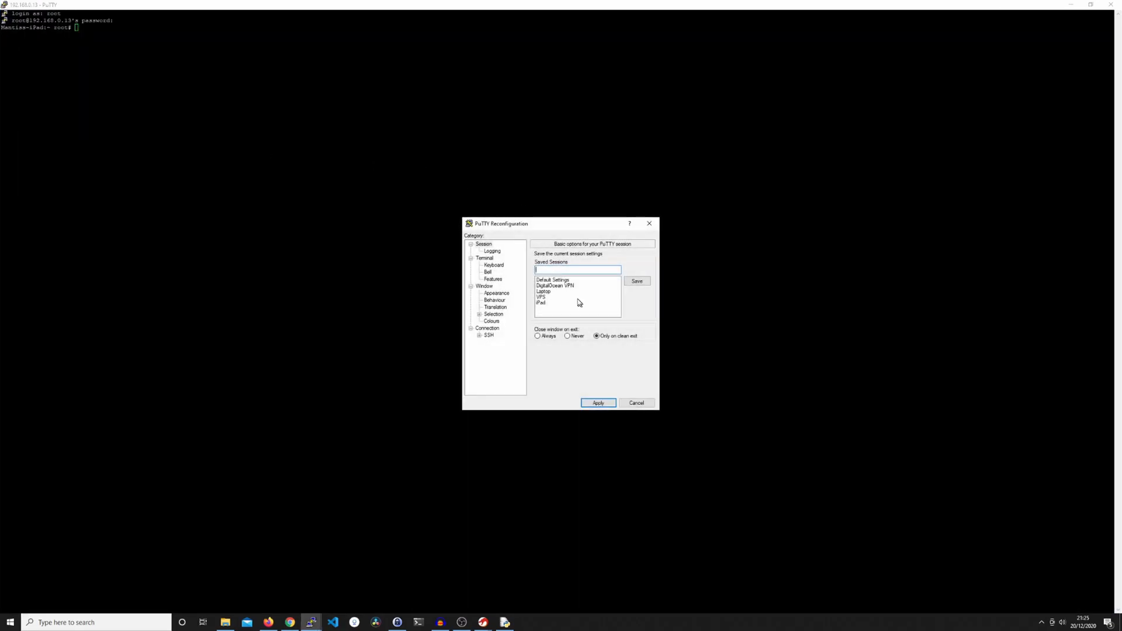
{"action": "left_click", "coordinate": [494, 300]}
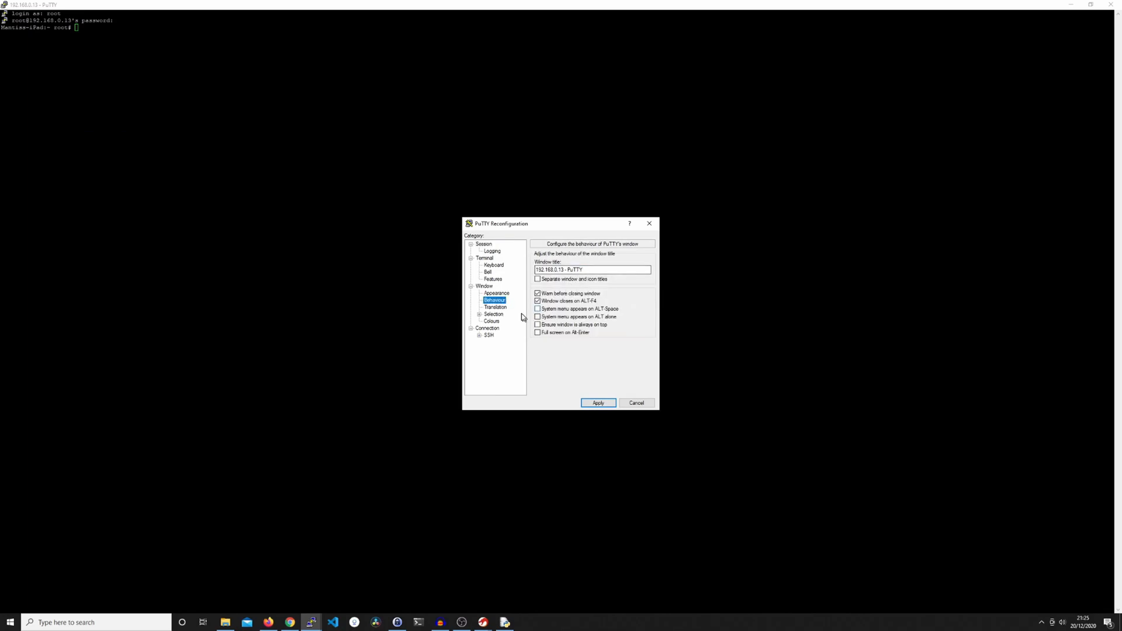
{"action": "left_click", "coordinate": [490, 320]}
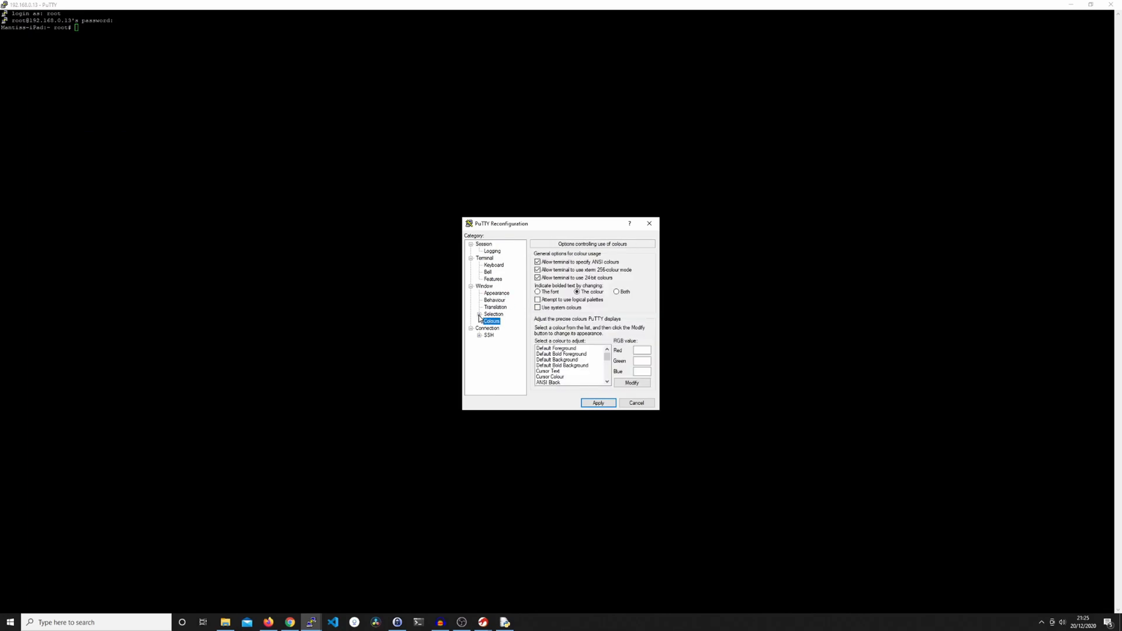
{"action": "left_click", "coordinate": [495, 293]}
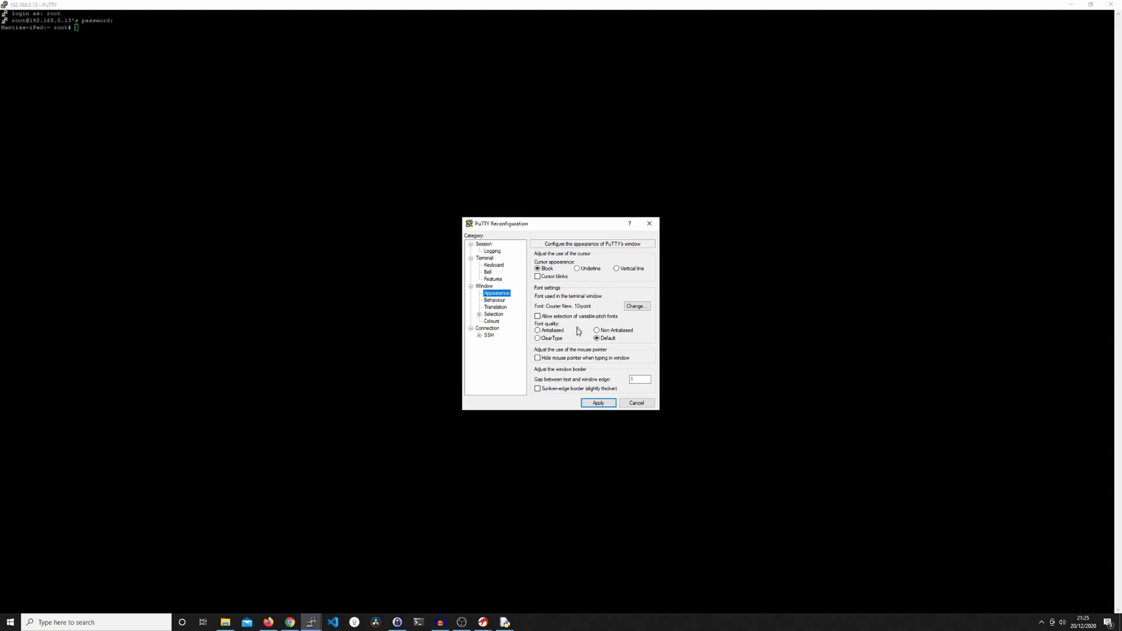
{"action": "left_click", "coordinate": [635, 306]}
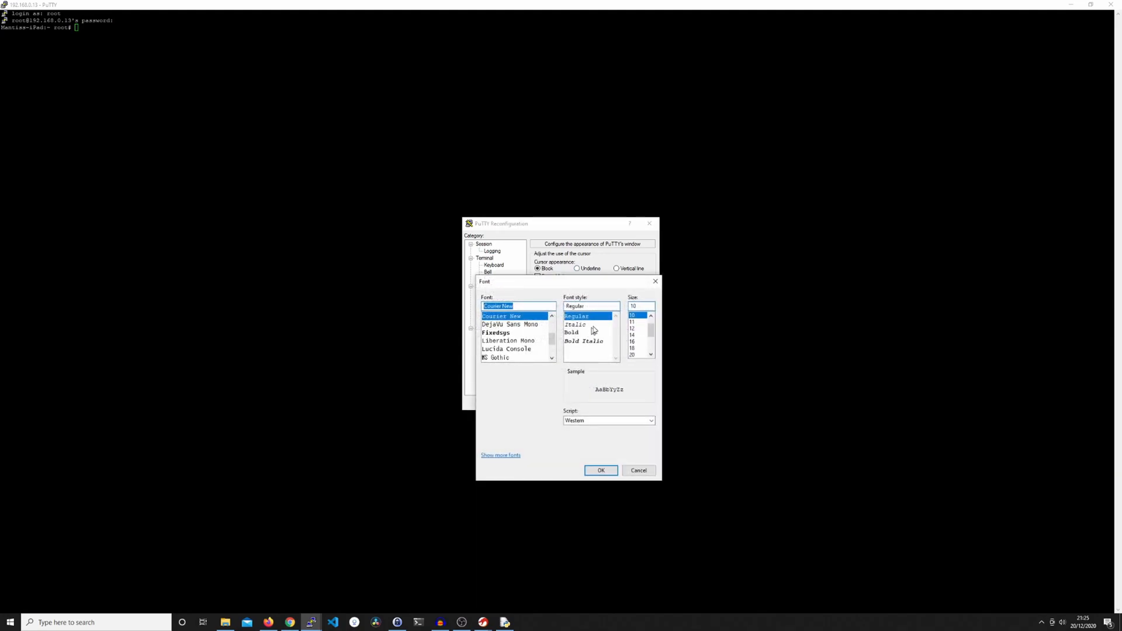
{"action": "left_click", "coordinate": [631, 348]}
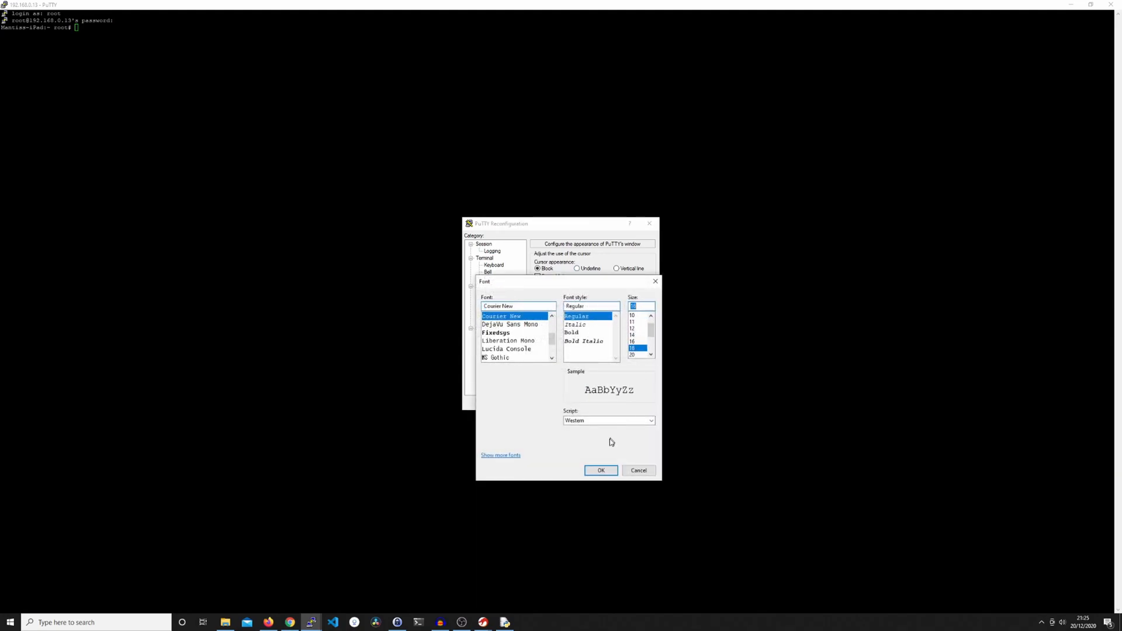
{"action": "left_click", "coordinate": [600, 470]}
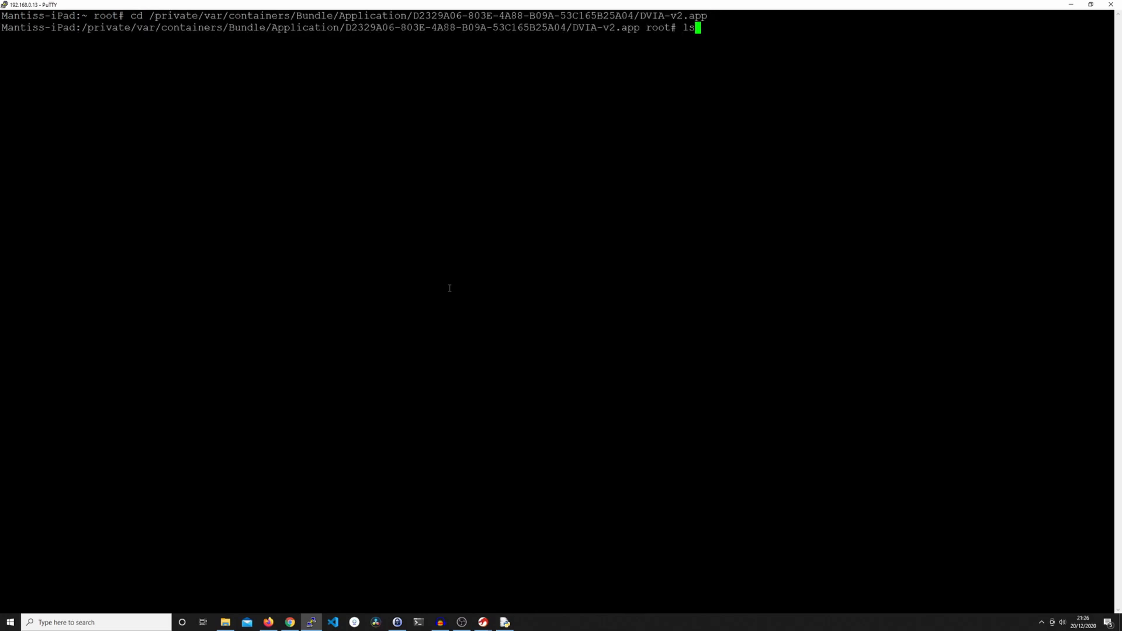
Step: List DVIA-v2.app's files, then run mv DVIA-v2 DVIA-v2-old-2 to rename the binary
{"action": "key", "text": "Return"}
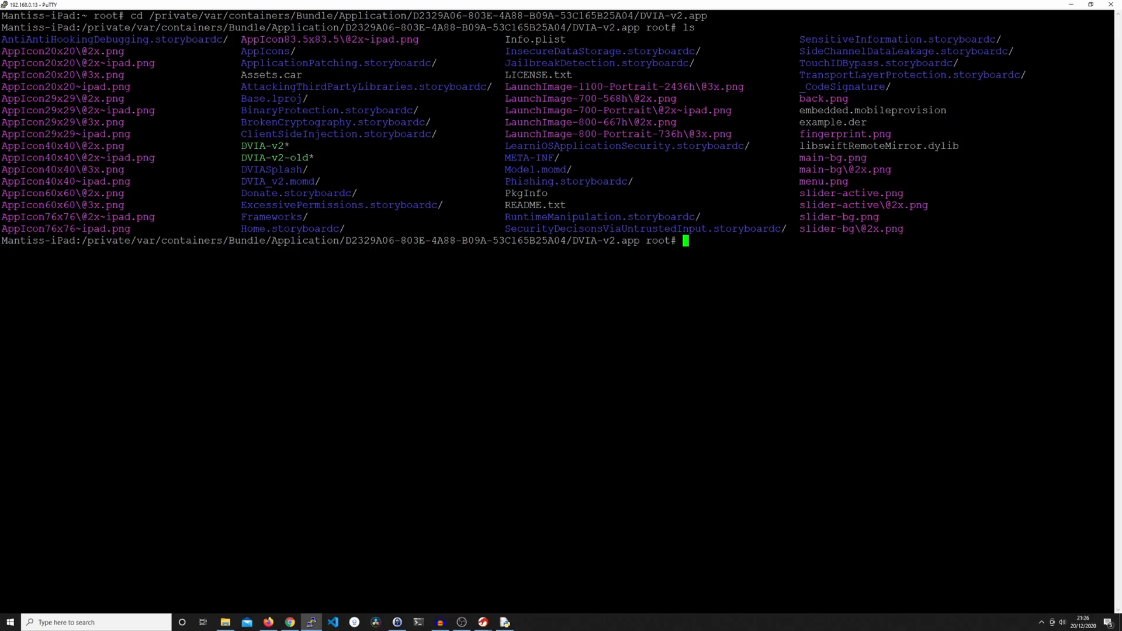
{"action": "double_click", "coordinate": [275, 157]}
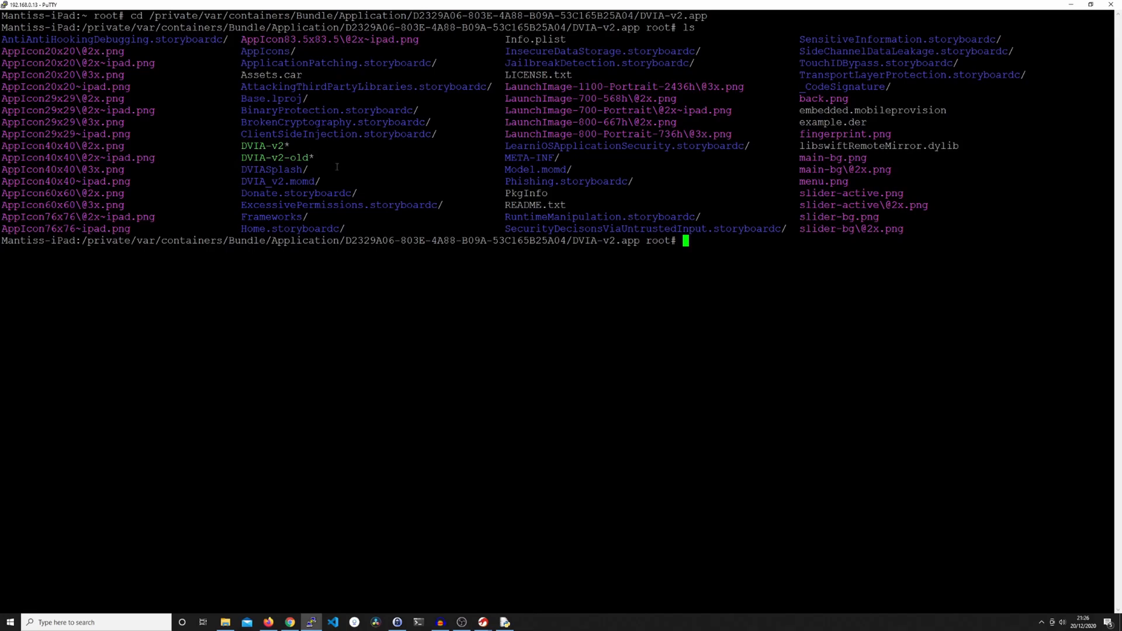
{"action": "type", "text": "mv DVIA"}
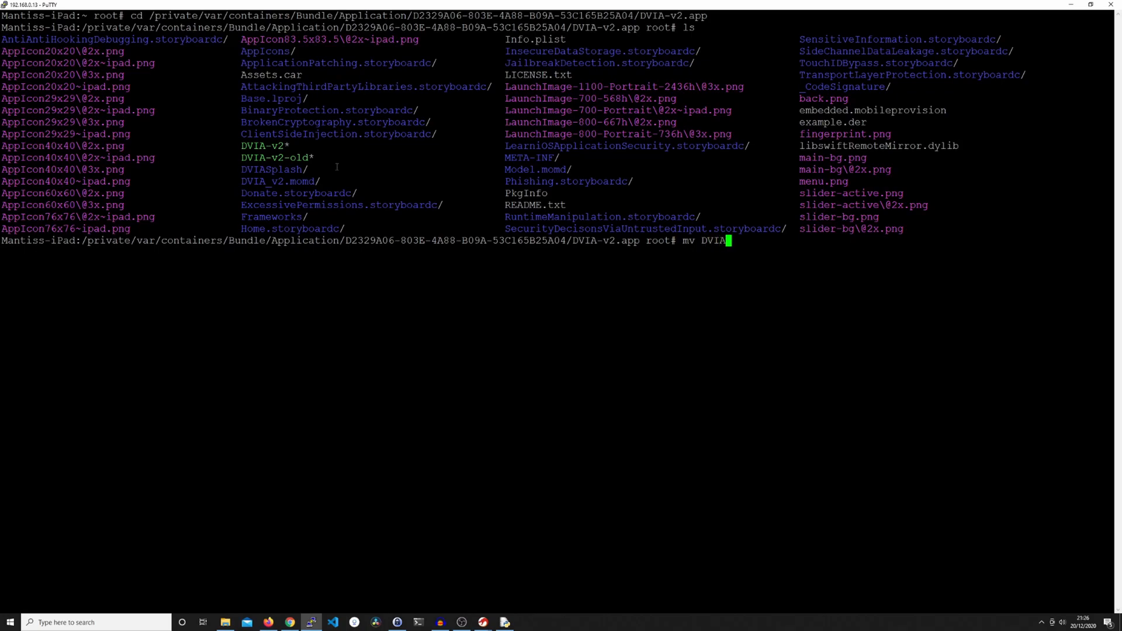
{"action": "type", "text": "-v2 DVIA-v2"}
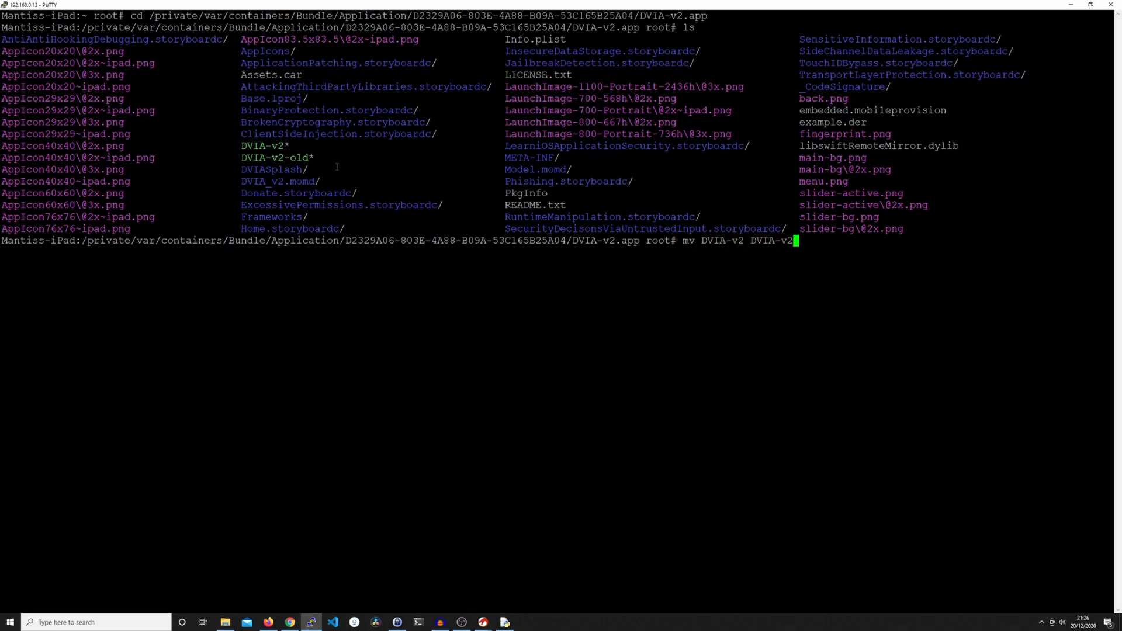
{"action": "type", "text": "o"}
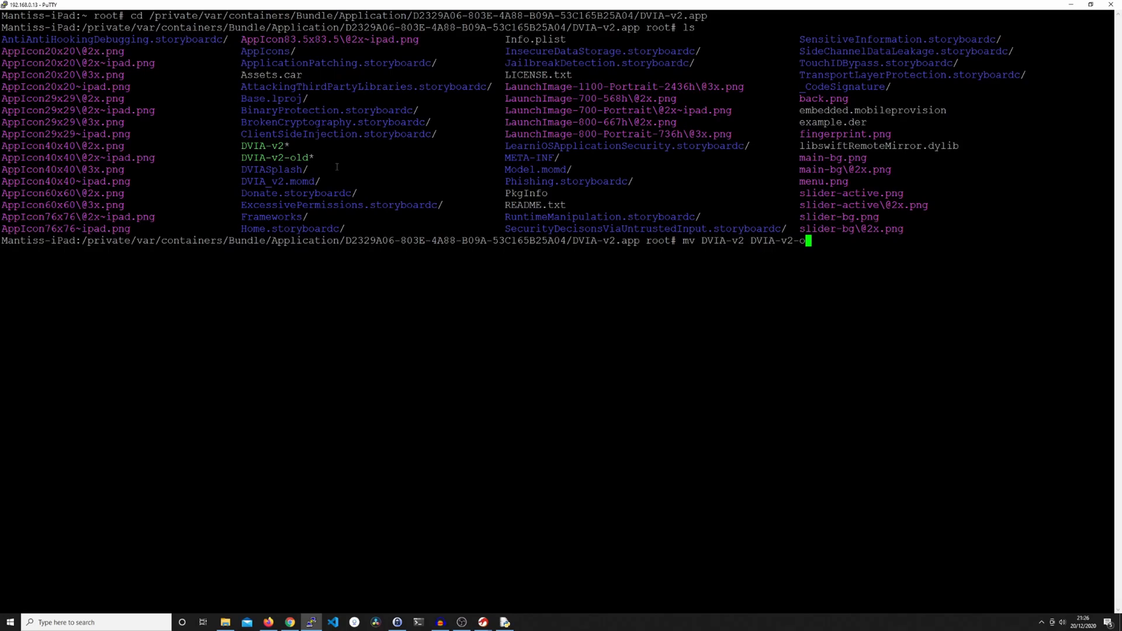
{"action": "key", "text": "Return"}
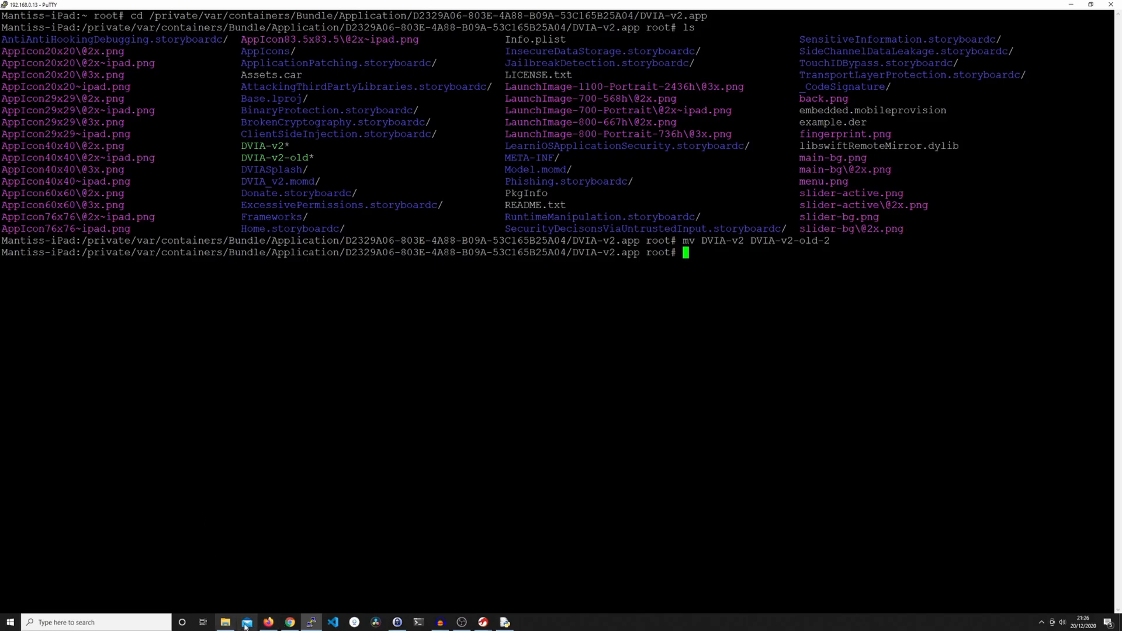
Step: Log in to the iPad site in WinSCP and rename uploaded PatchedDVIA to DVIA-v2
{"action": "left_click", "coordinate": [224, 622]}
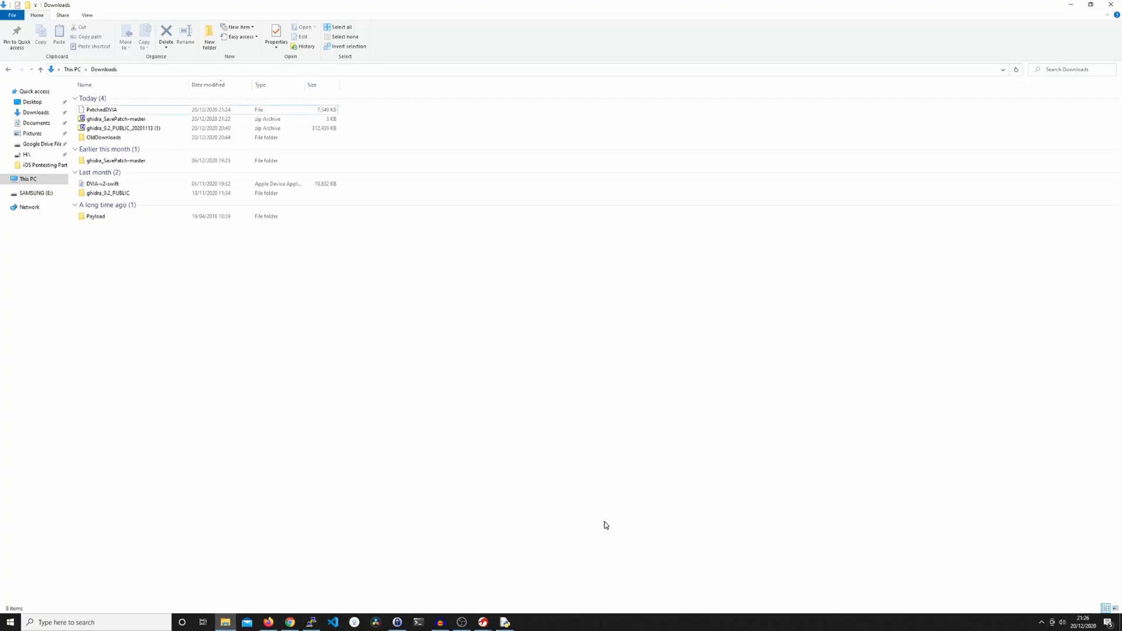
{"action": "type", "text": "winscp"}
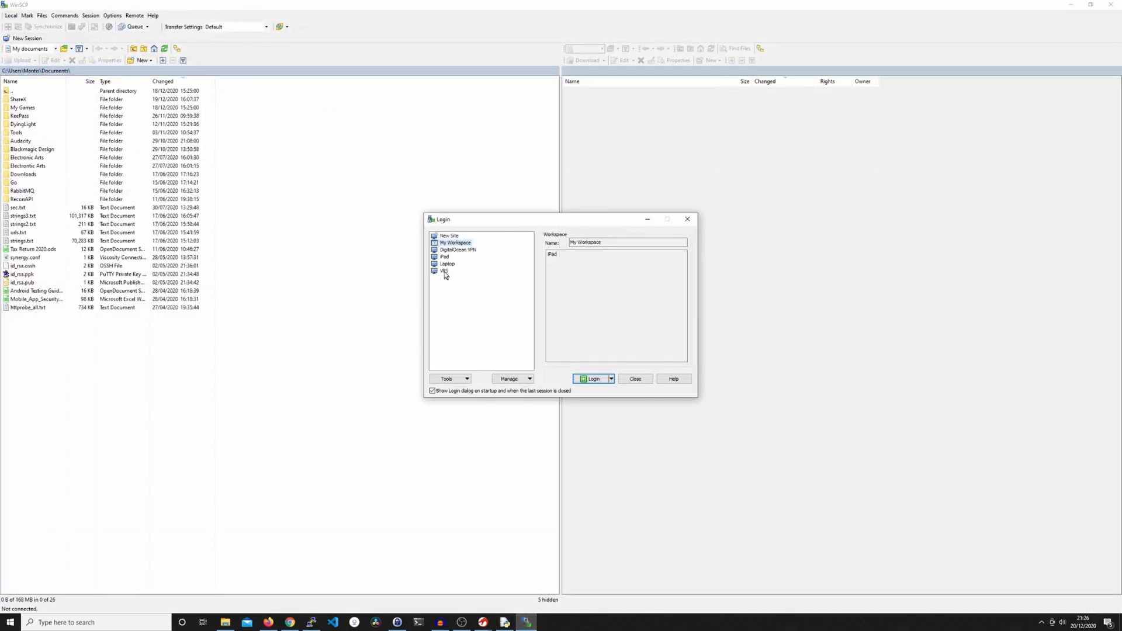
{"action": "left_click", "coordinate": [591, 379]}
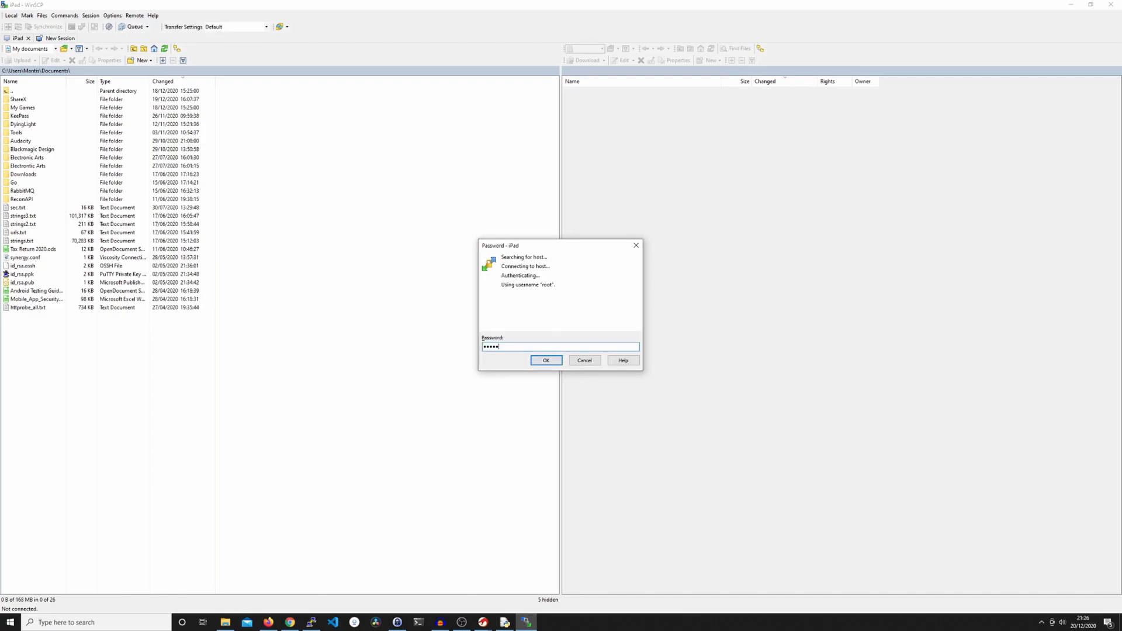
{"action": "left_click", "coordinate": [546, 360]}
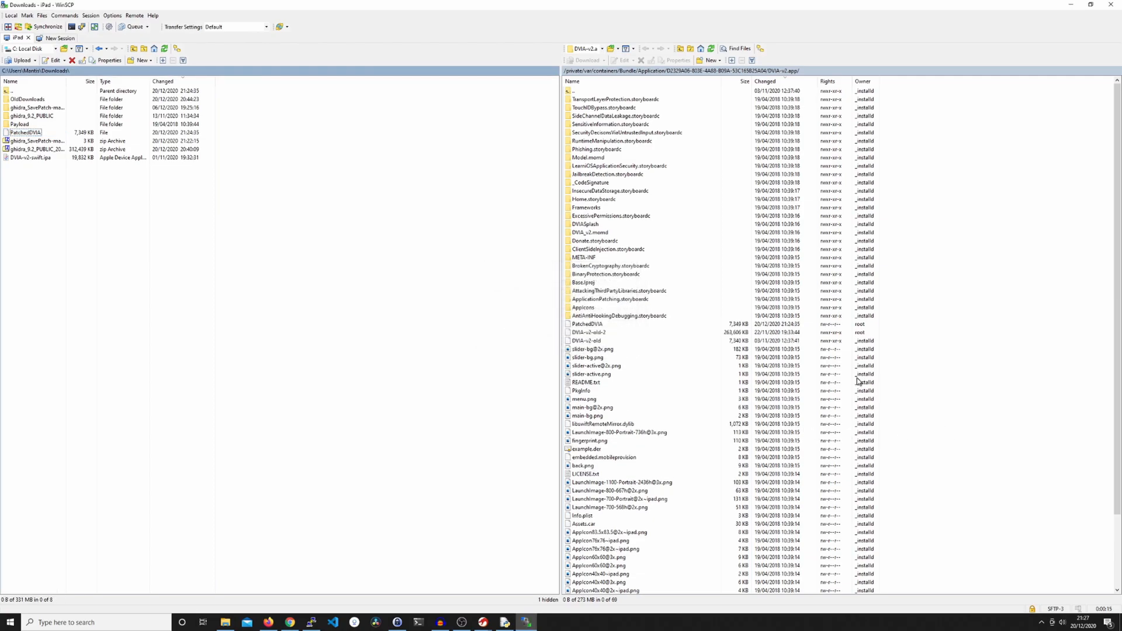
{"action": "left_click", "coordinate": [586, 324]}
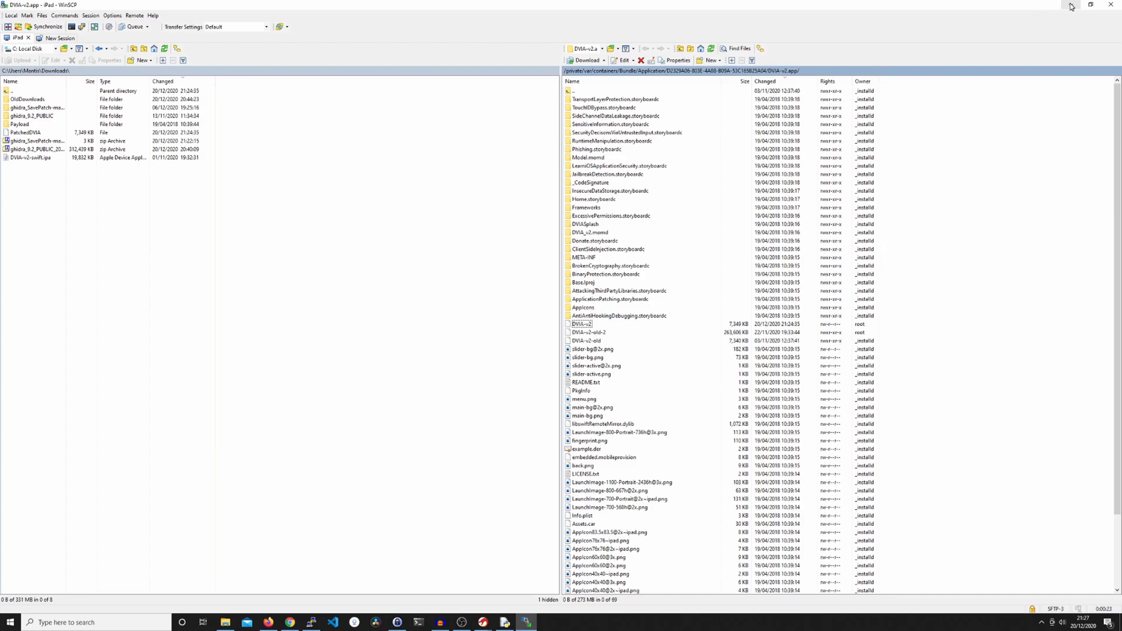
Step: List the DVIA-v2.app folder and run chmod +x ./DVIA-v2
{"action": "left_click", "coordinate": [310, 622]}
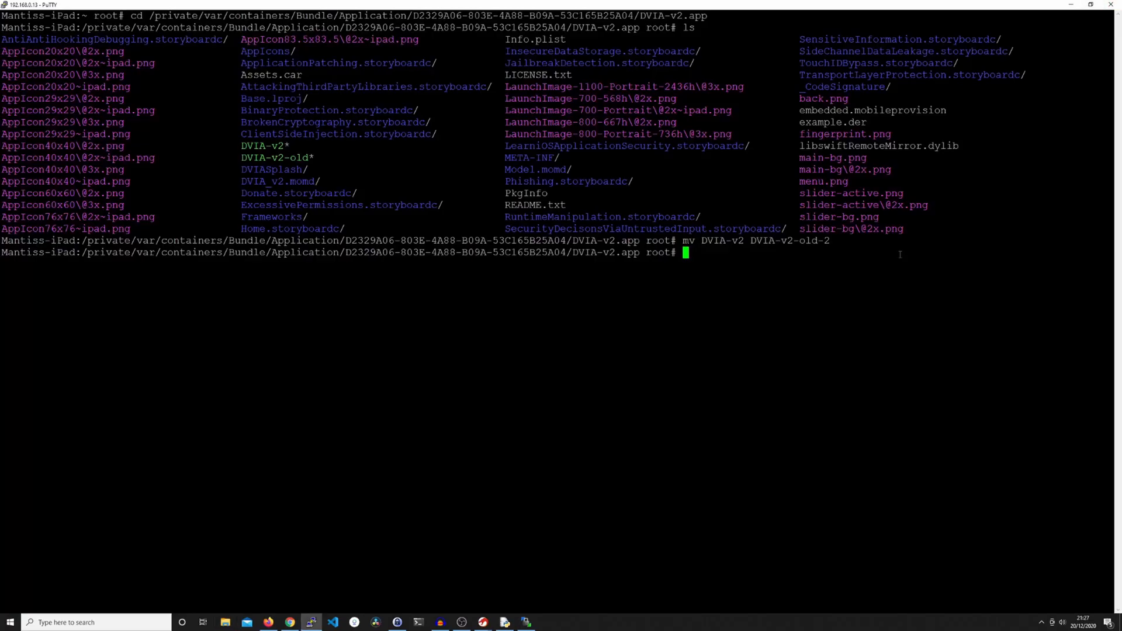
{"action": "key", "text": "Return"}
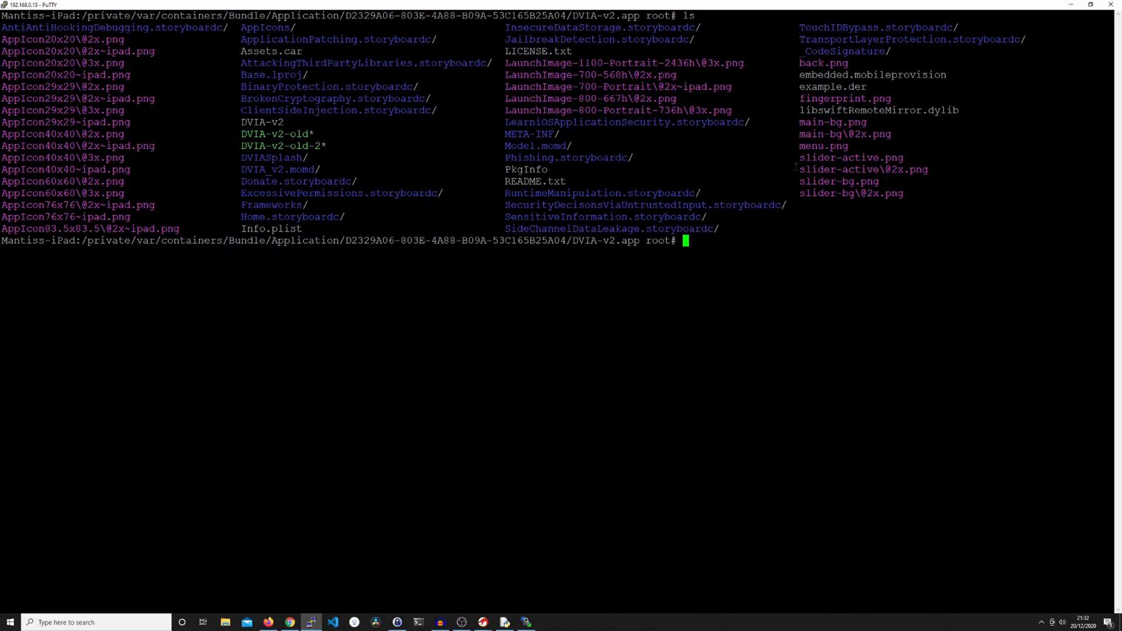
{"action": "type", "text": "chmod +"}
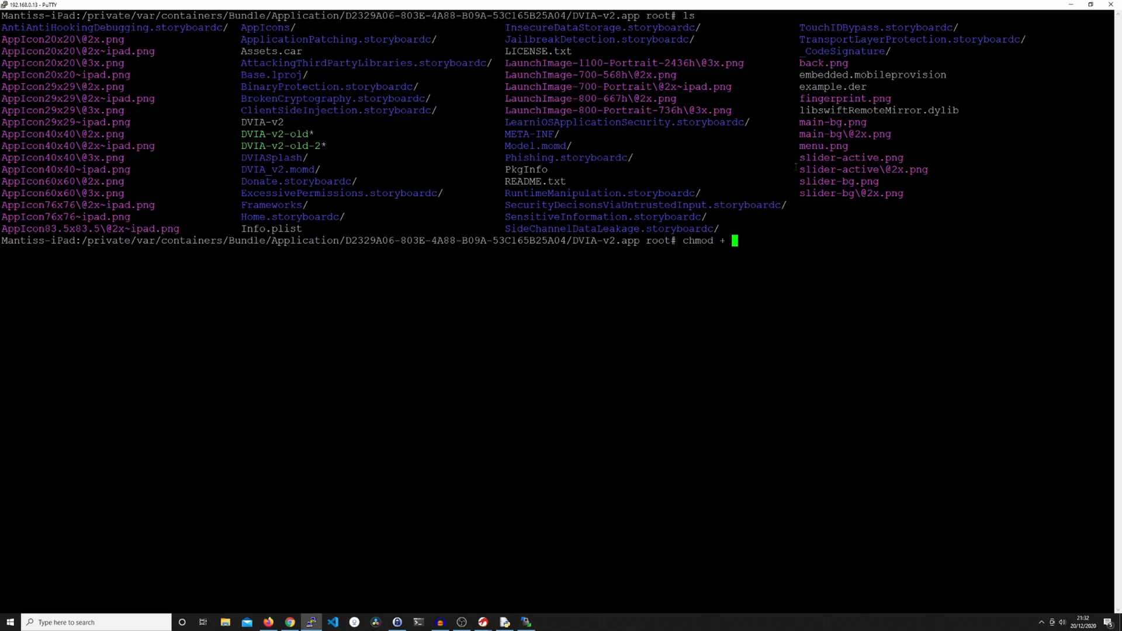
{"action": "type", "text": "x ./DVI"}
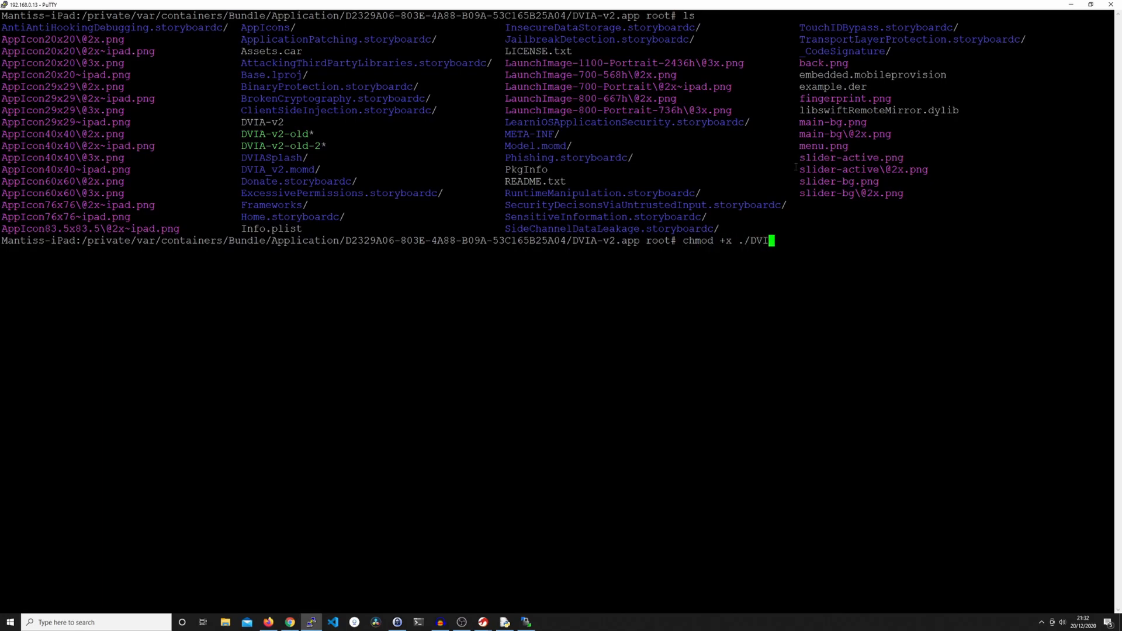
{"action": "key", "text": "Return"}
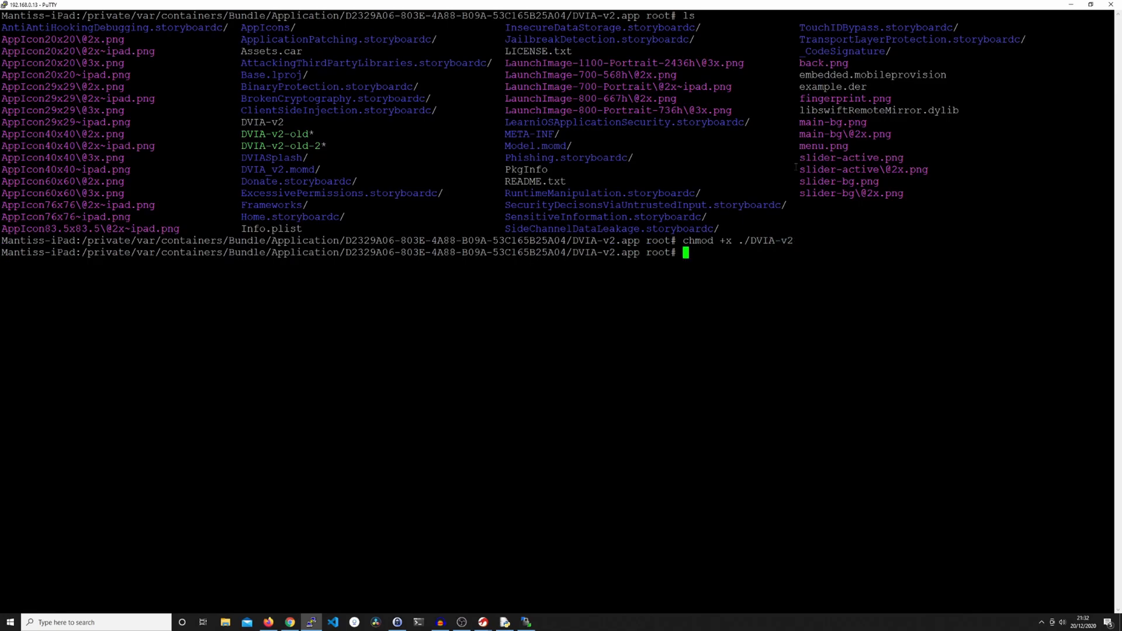
{"action": "mouse_move", "coordinate": [747, 331]}
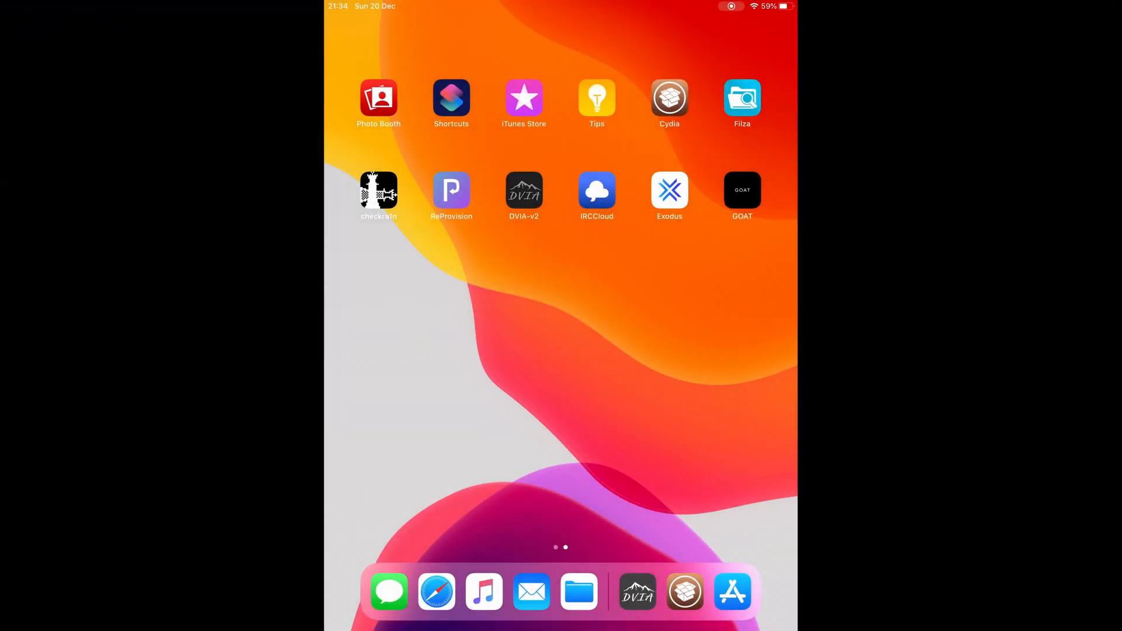
Step: Launch DVIA-v2 and run two jailbreak tests, dismissing the 'Not Jailbroken' and jailbroken alerts
{"action": "left_click", "coordinate": [524, 190]}
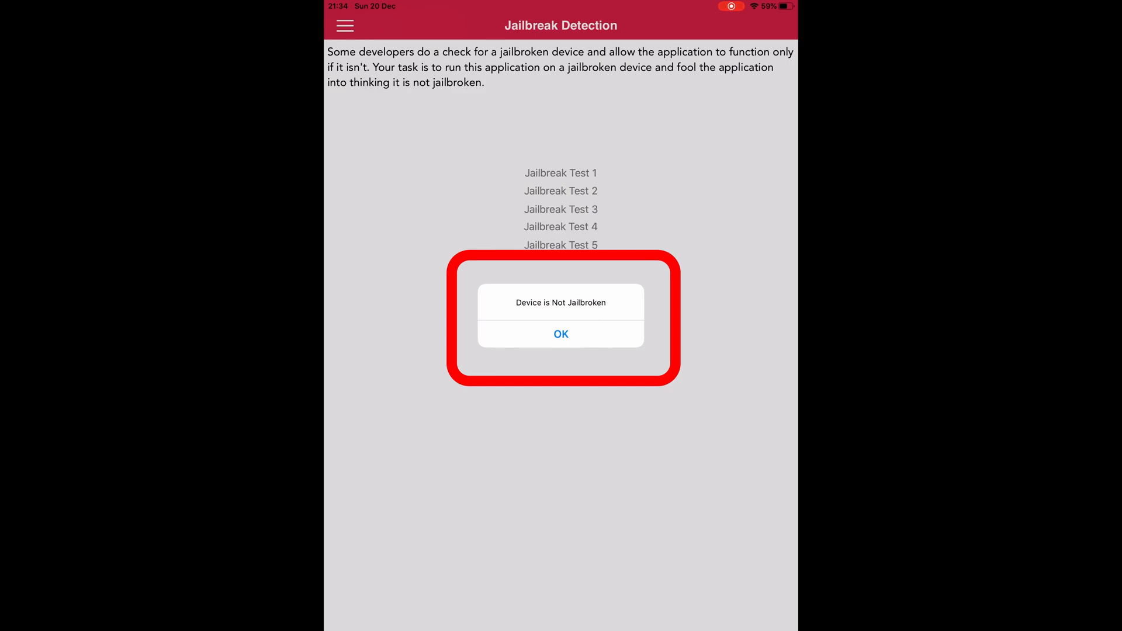
{"action": "left_click", "coordinate": [561, 334]}
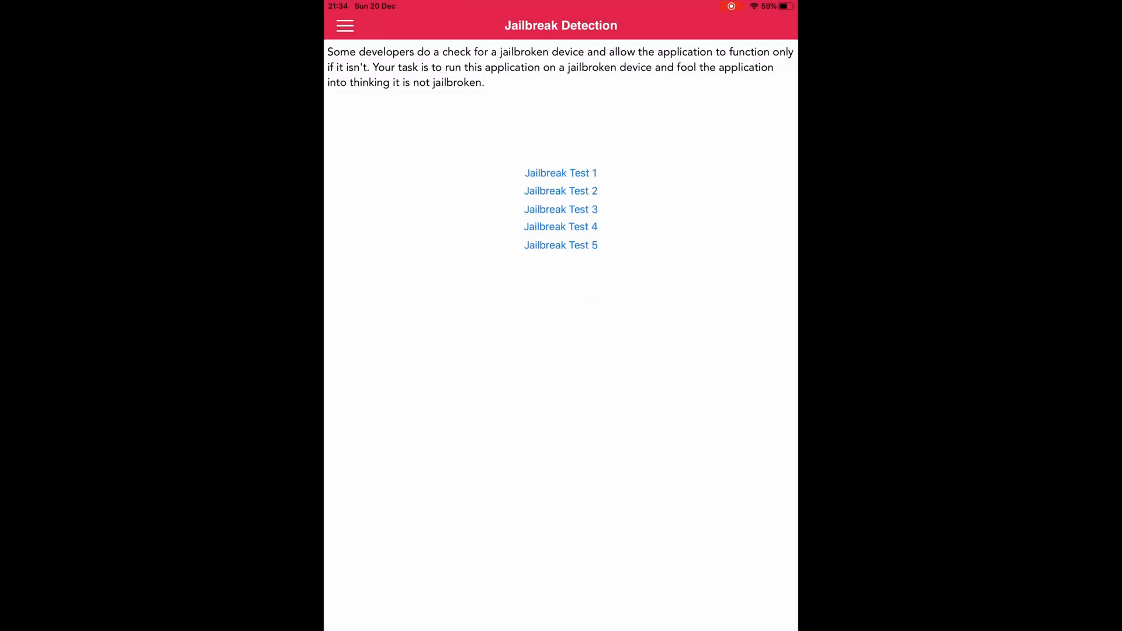
{"action": "left_click", "coordinate": [561, 172]}
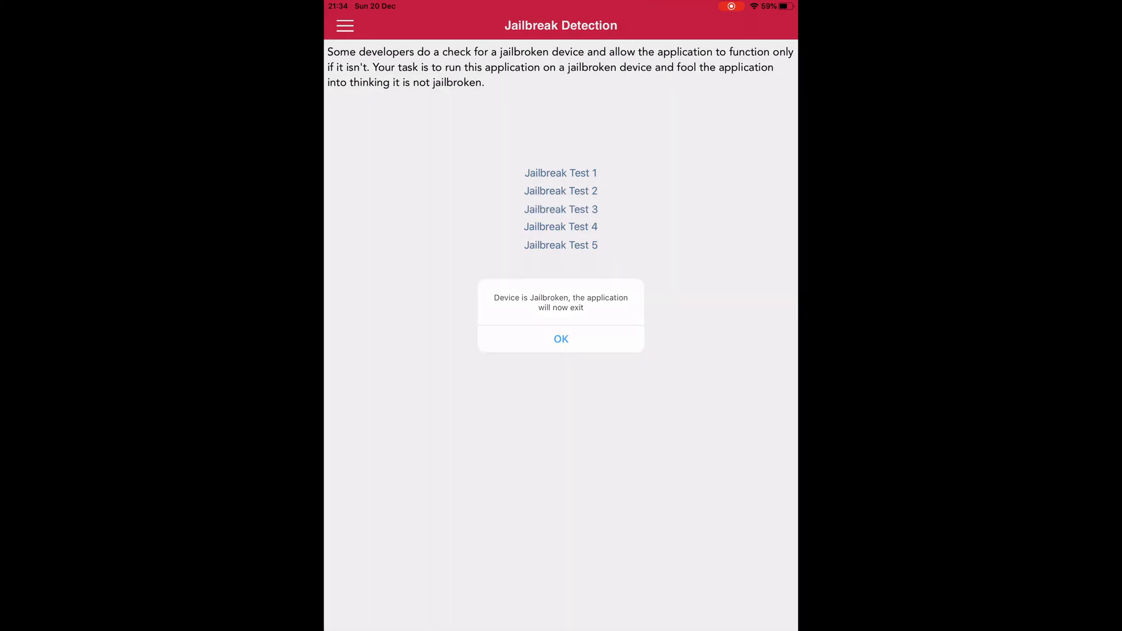
{"action": "left_click", "coordinate": [561, 338]}
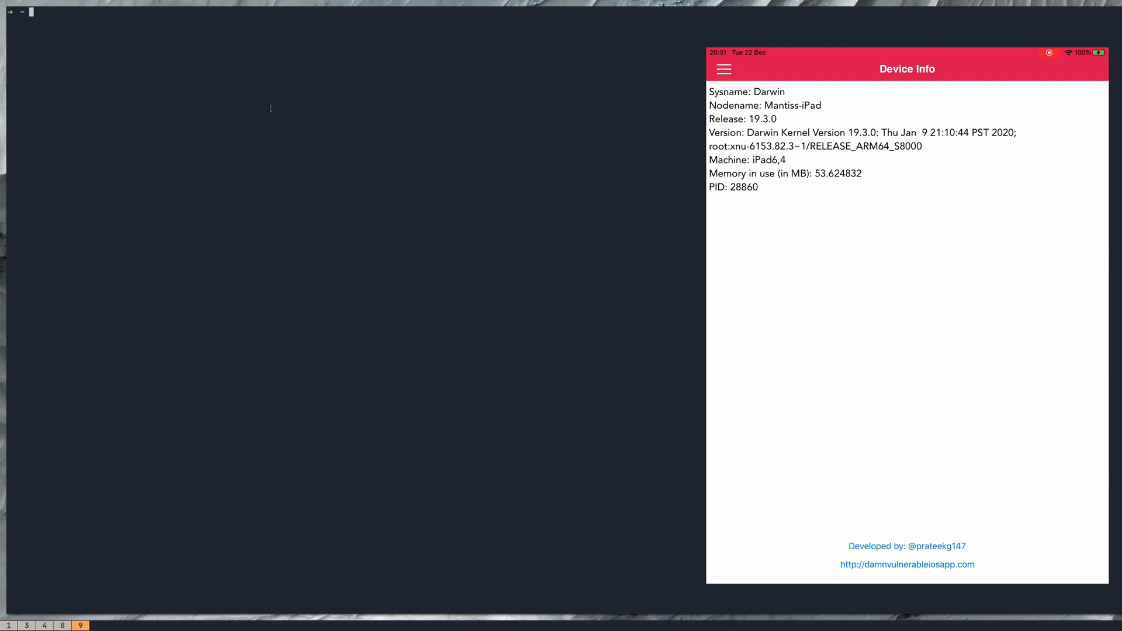
Step: Find the DVIA app on the iPad with frida-ps -Uai | grep -i dvia
{"action": "type", "text": "frida-ps"}
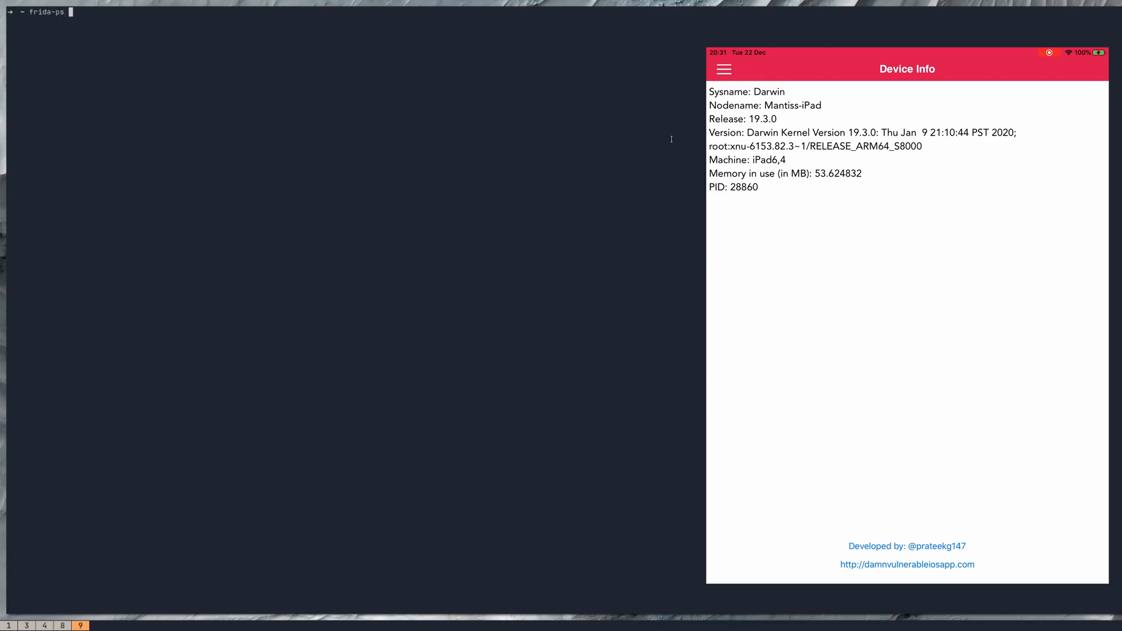
{"action": "type", "text": "-Uai"}
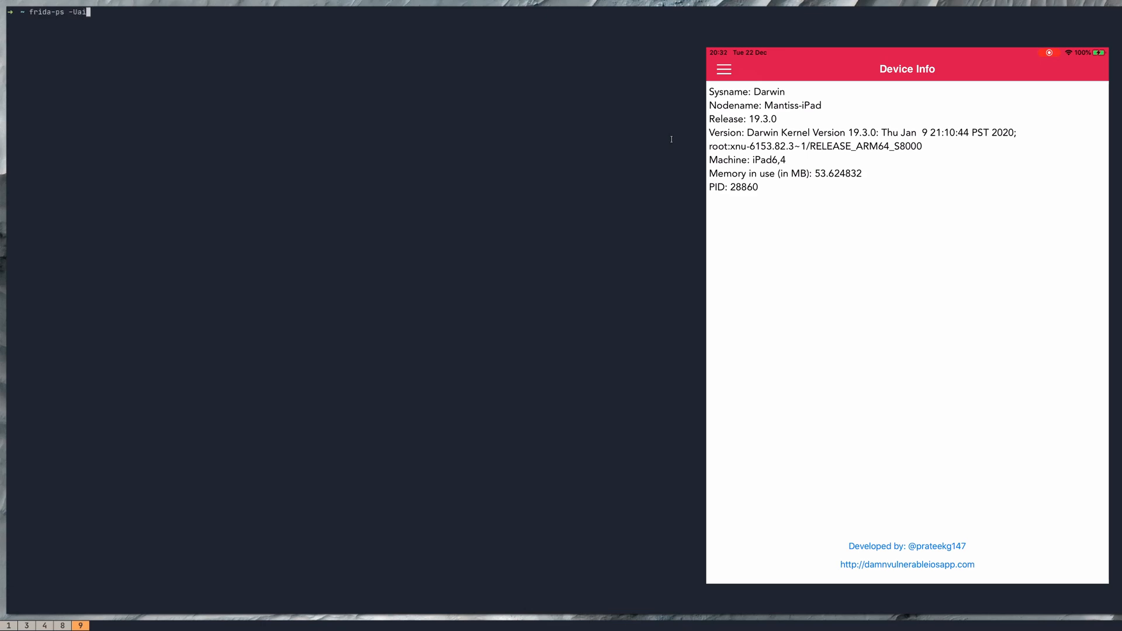
{"action": "type", "text": "| grep -i"}
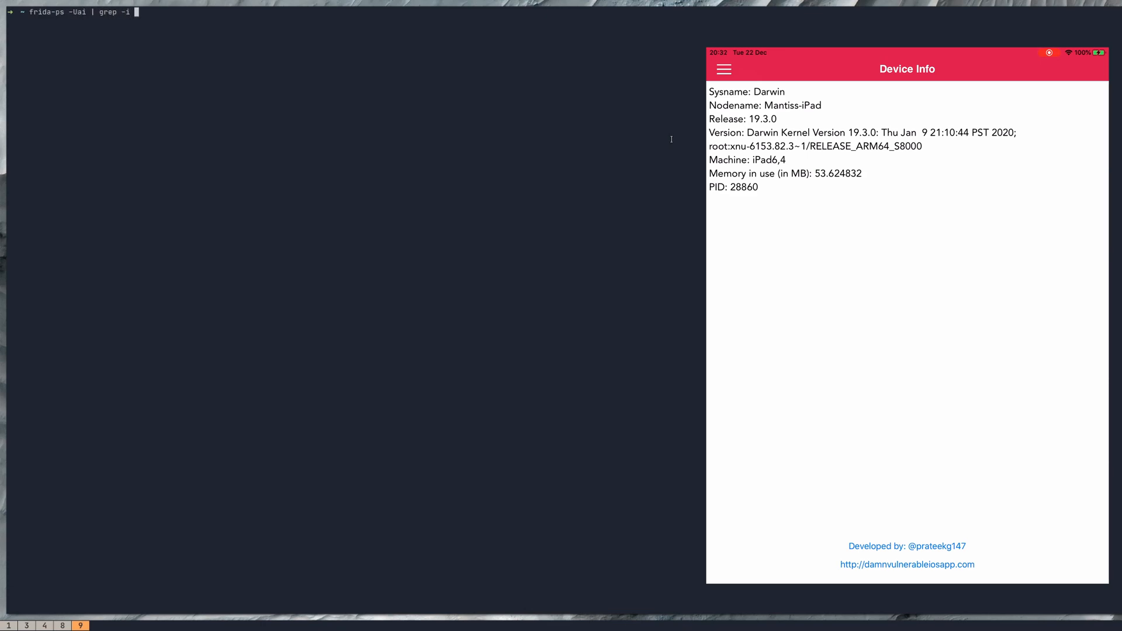
{"action": "type", "text": "dv"}
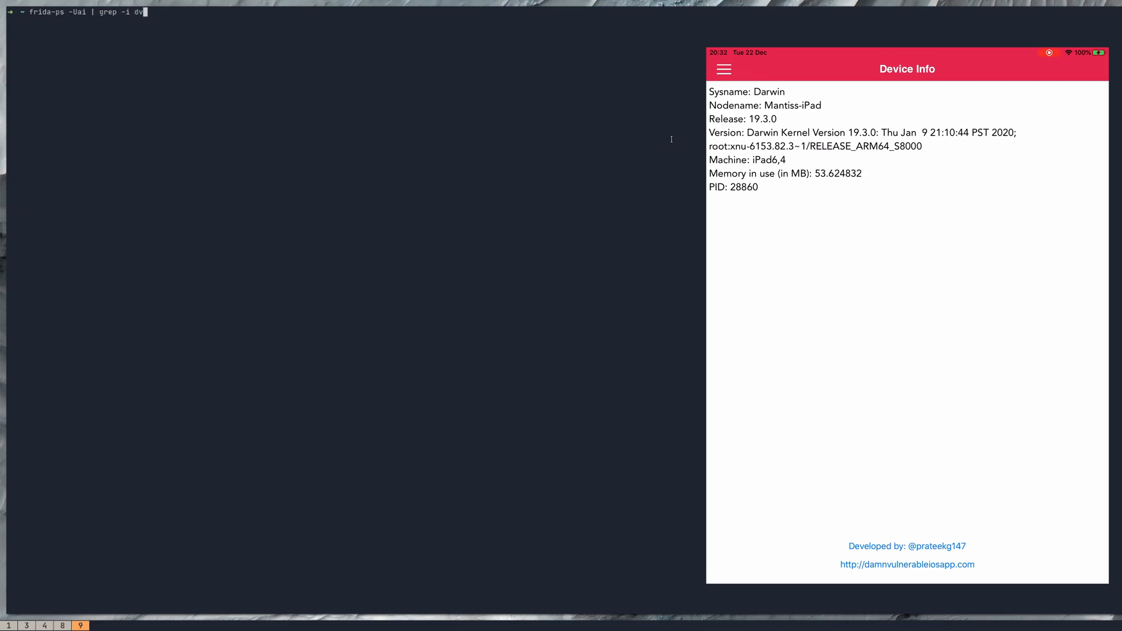
{"action": "key", "text": "Return"}
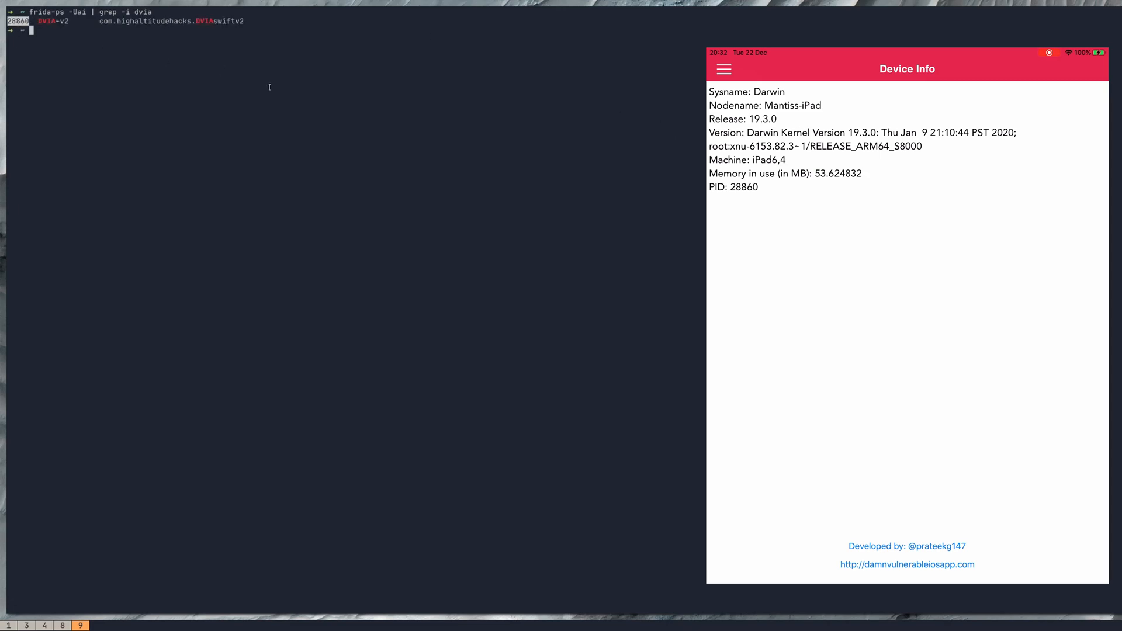
Step: Attach objection to the app with objection -g 'DVIA-v2' explore
{"action": "type", "text": "objection"}
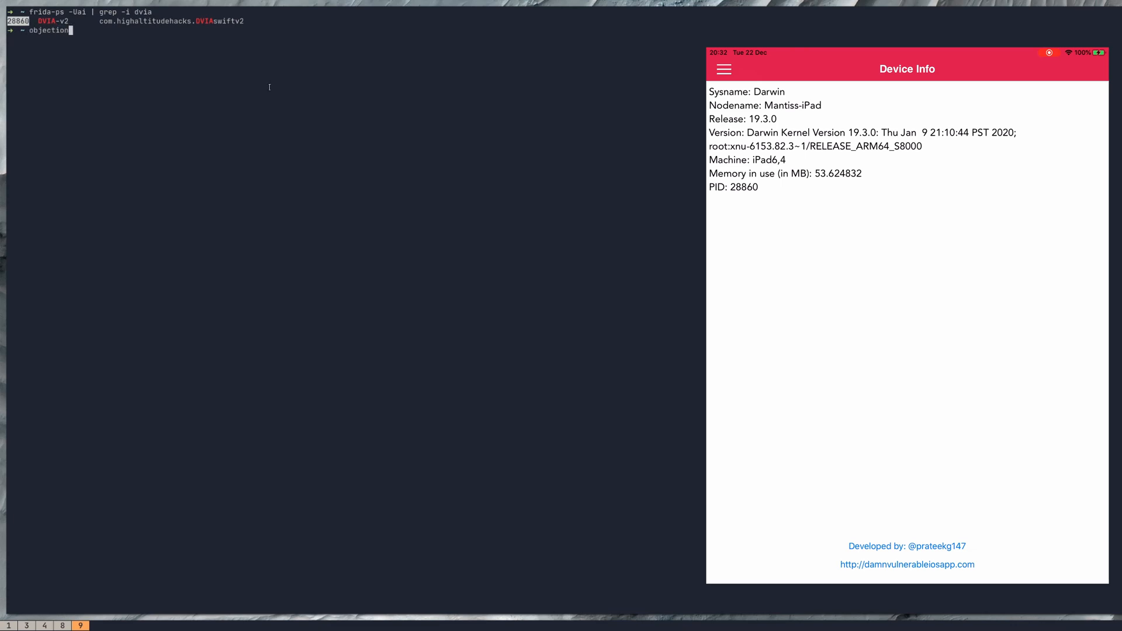
{"action": "type", "text": "-g"}
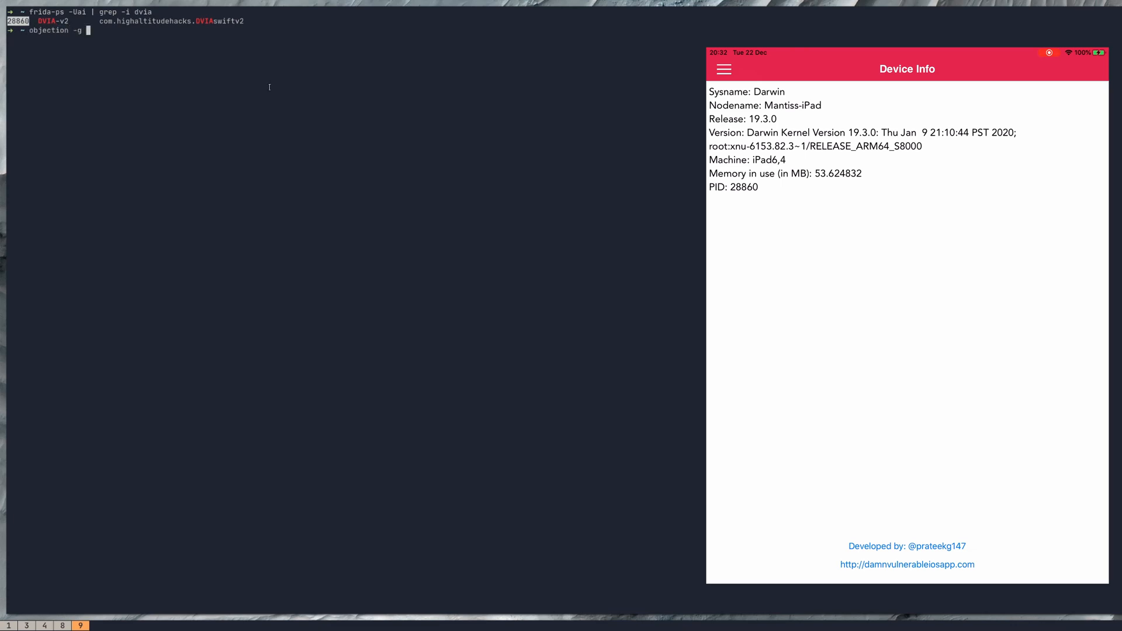
{"action": "type", "text": "'DVIA-v2' explore"}
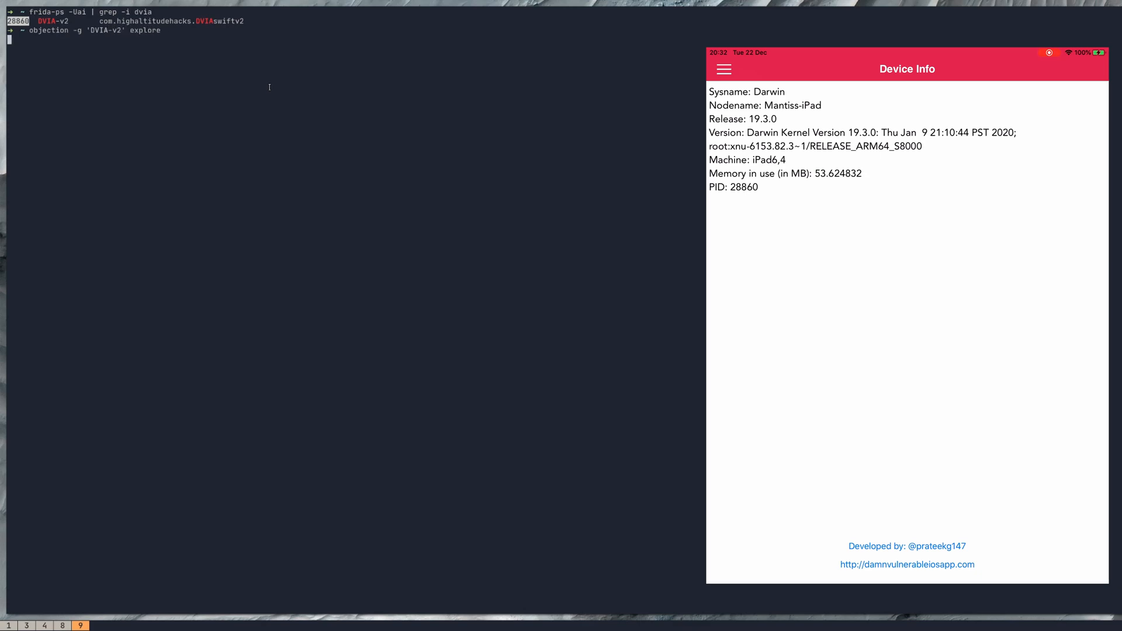
{"action": "key", "text": "Return"}
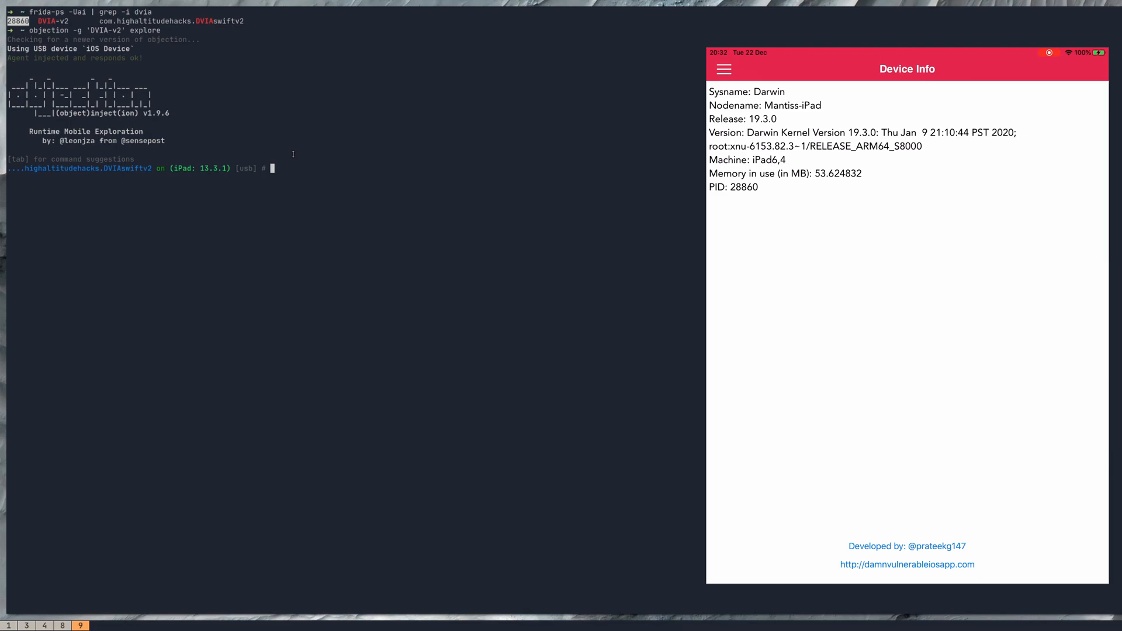
Step: Open the app's Jailbreak Detection section and run ios jailbreak disable in objection
{"action": "left_click", "coordinate": [723, 69]}
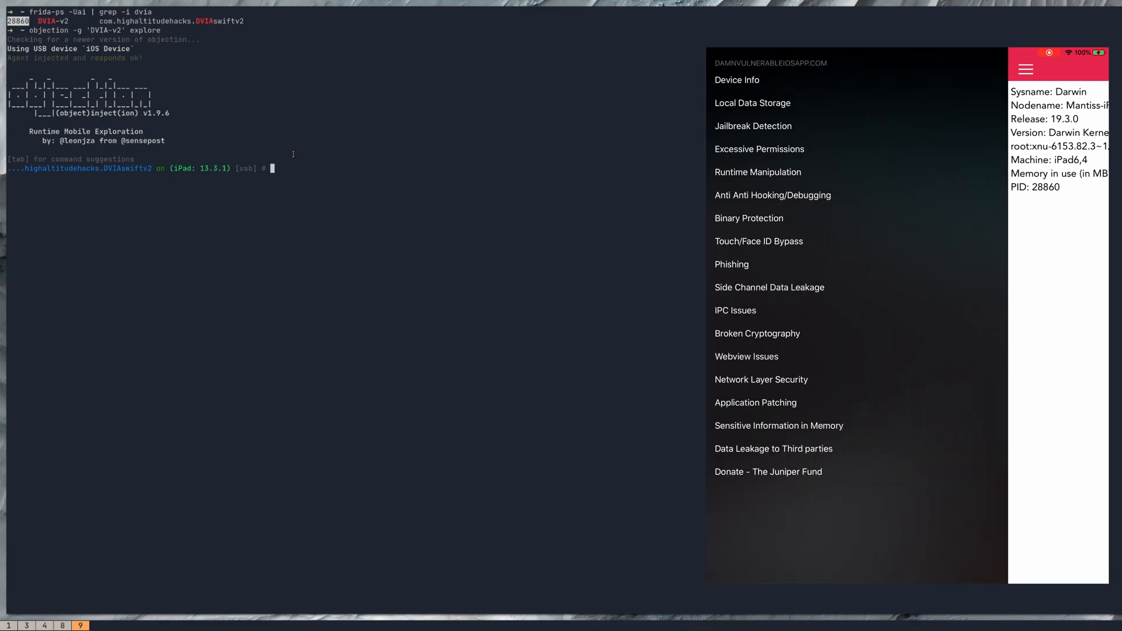
{"action": "left_click", "coordinate": [752, 127]}
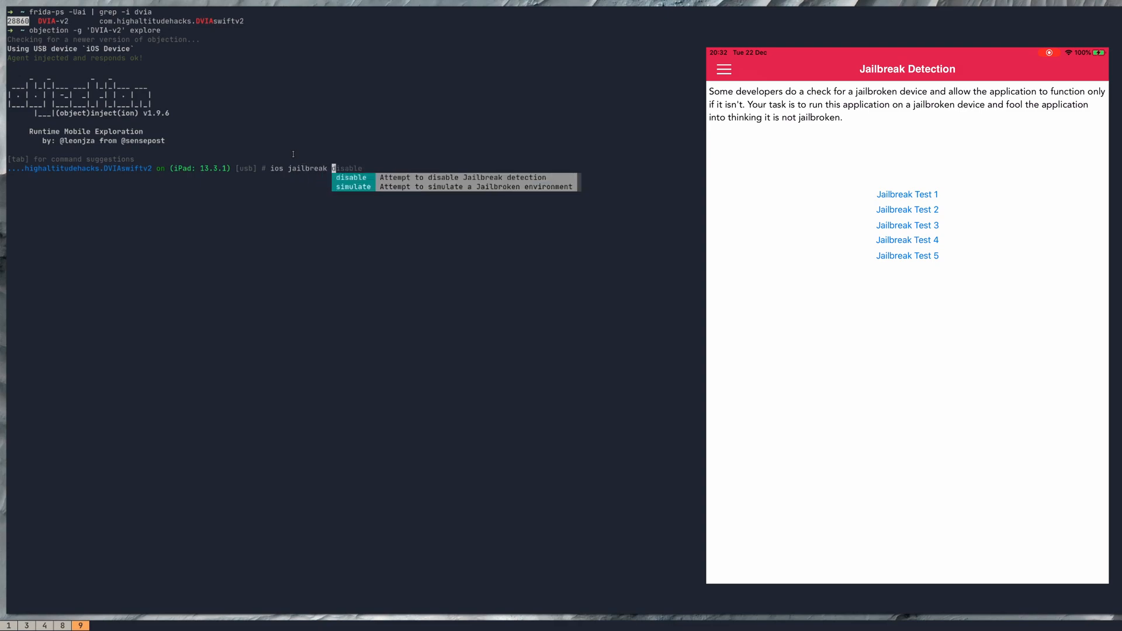
{"action": "key", "text": "Return"}
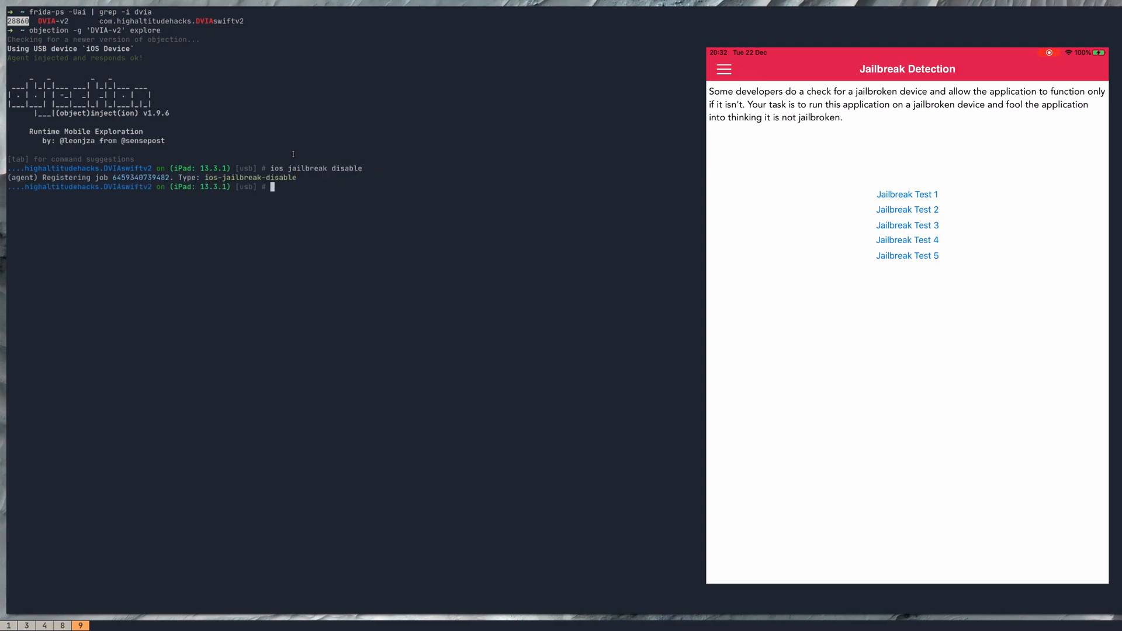
Step: Run the jailbreak tests, which now report 'Device is Not Jailbroken'
{"action": "left_click", "coordinate": [906, 194]}
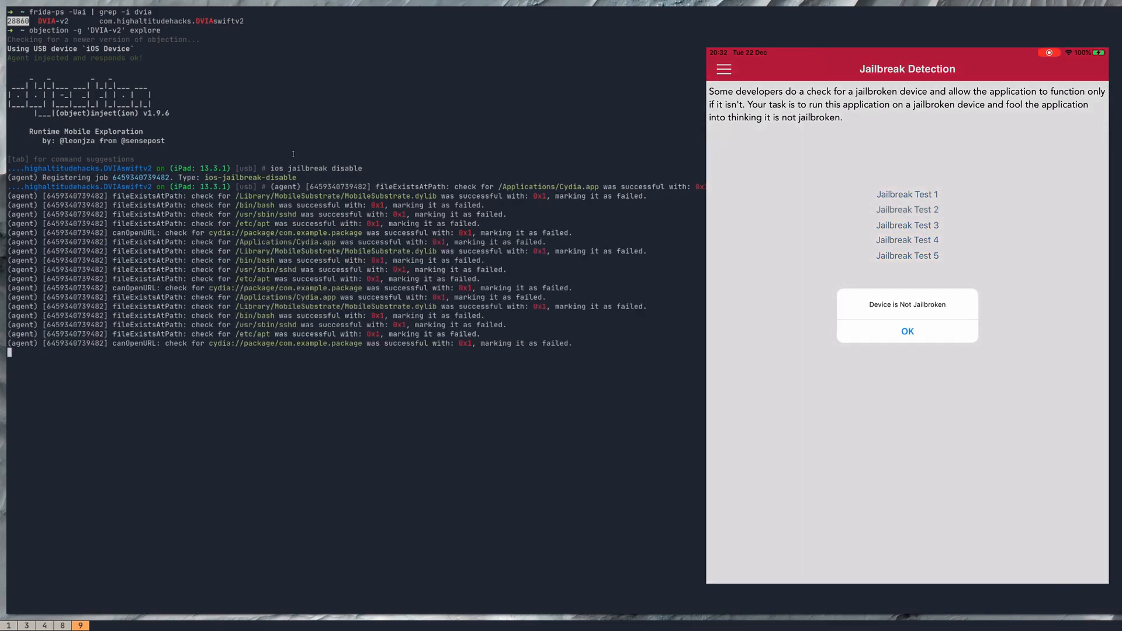
{"action": "left_click", "coordinate": [906, 331]}
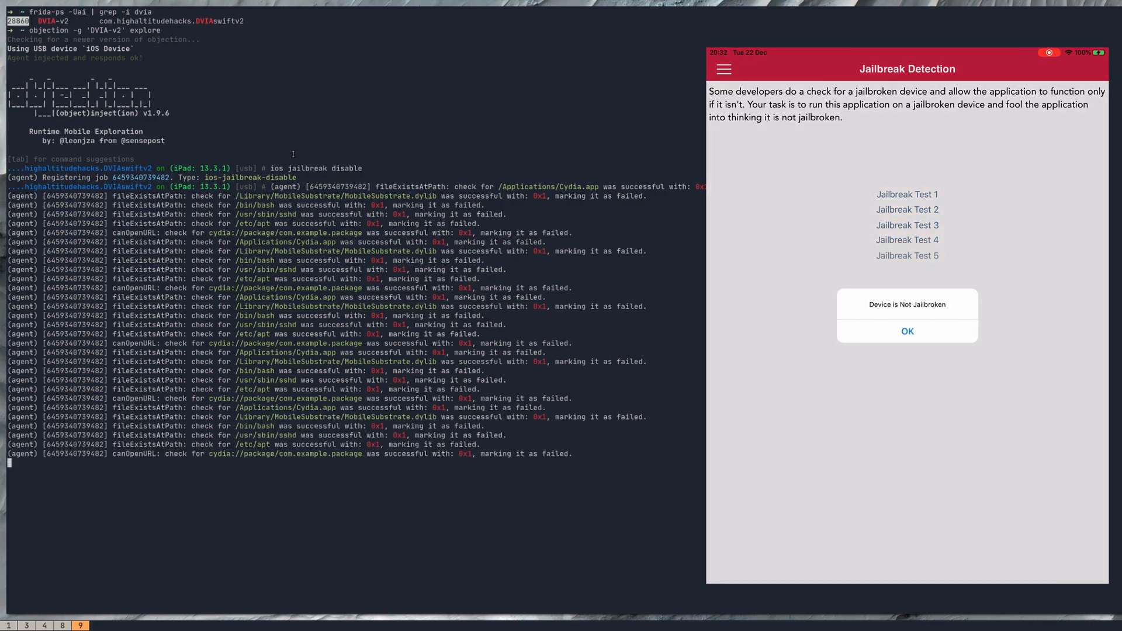
{"action": "left_click", "coordinate": [906, 330]}
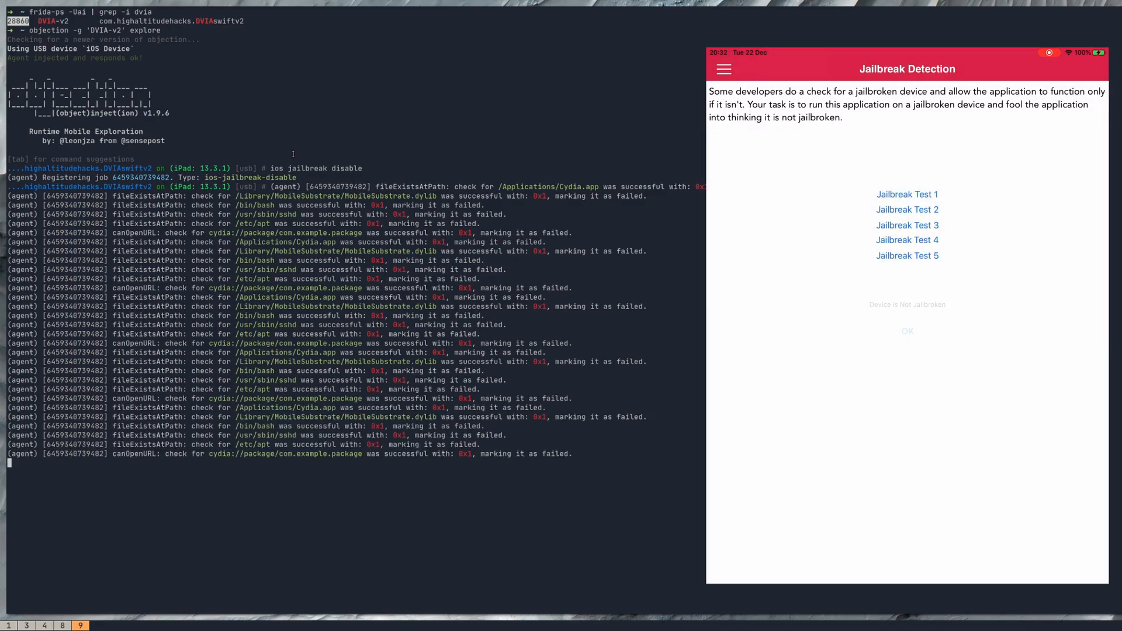
{"action": "left_click", "coordinate": [906, 330]}
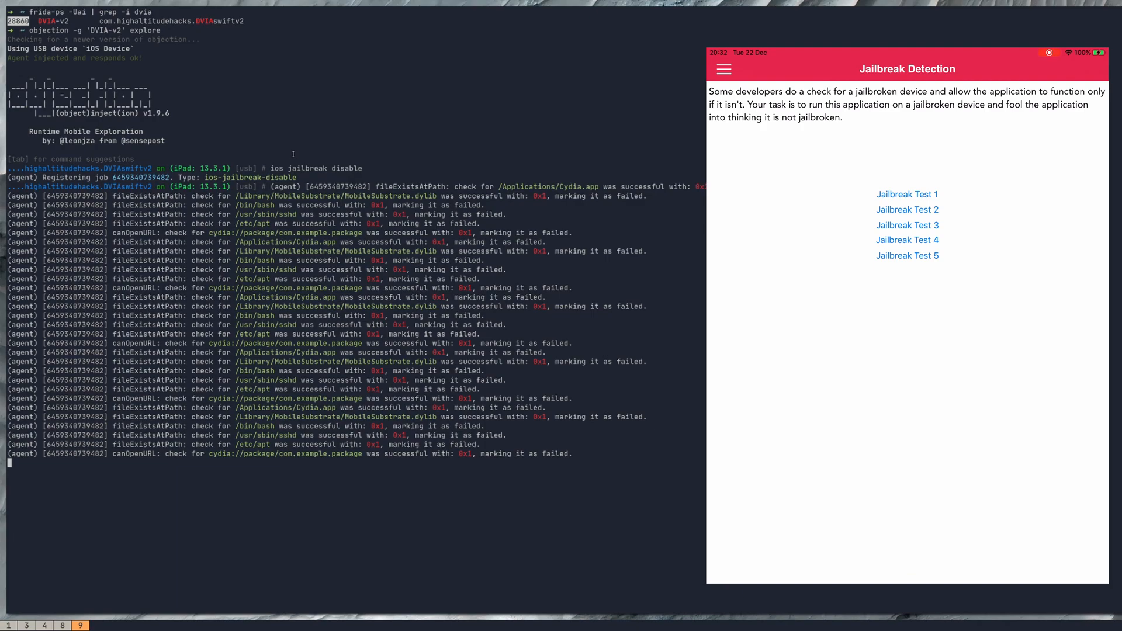